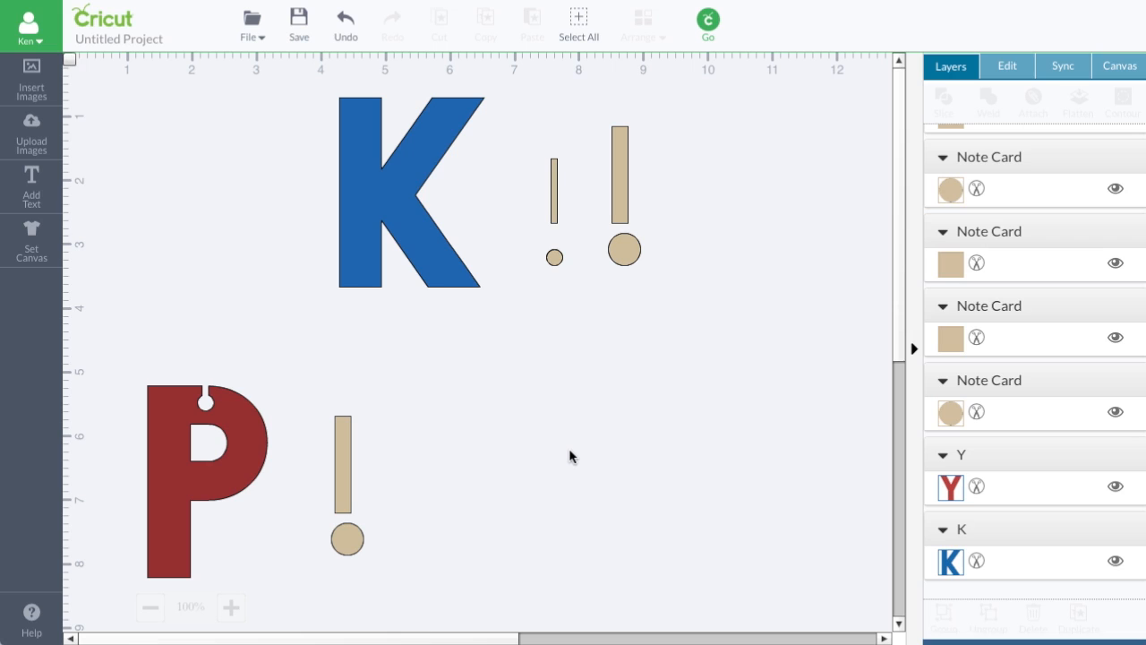
{"action": "mouse_move", "coordinate": [511, 445]}
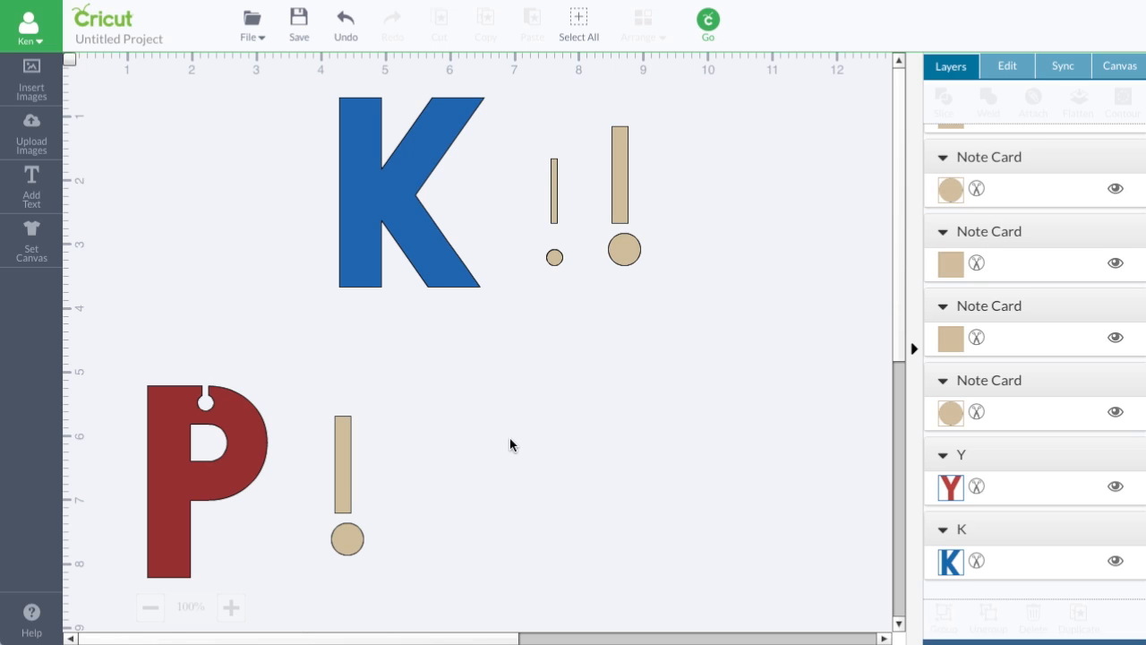
{"action": "mouse_move", "coordinate": [410, 122]}
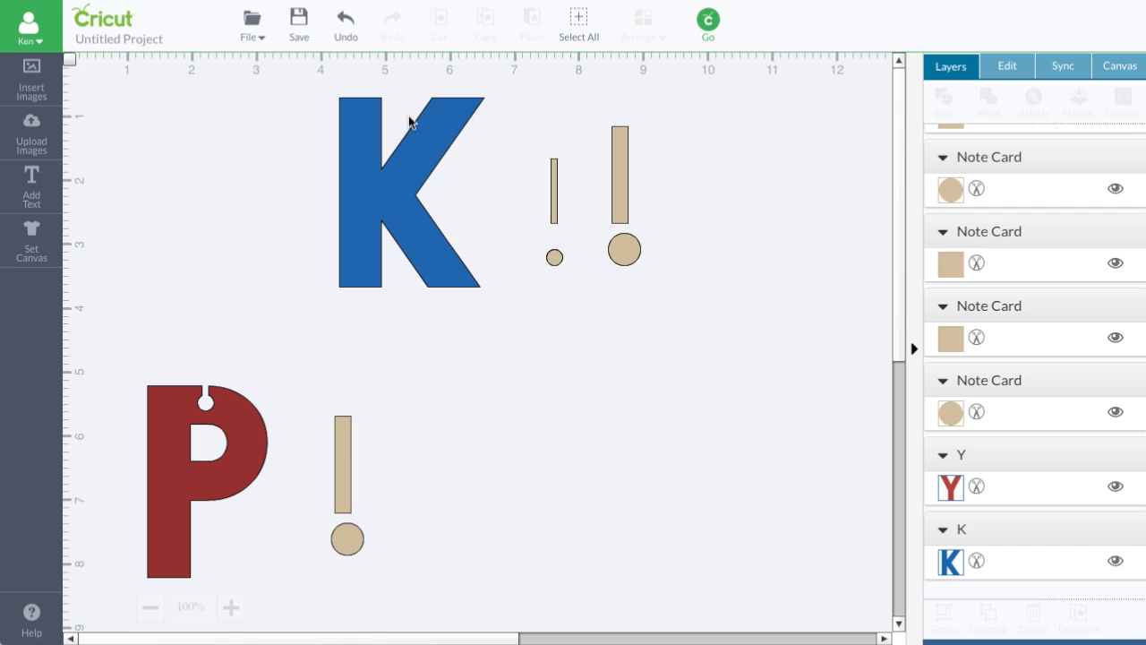
{"action": "mouse_move", "coordinate": [407, 97]}
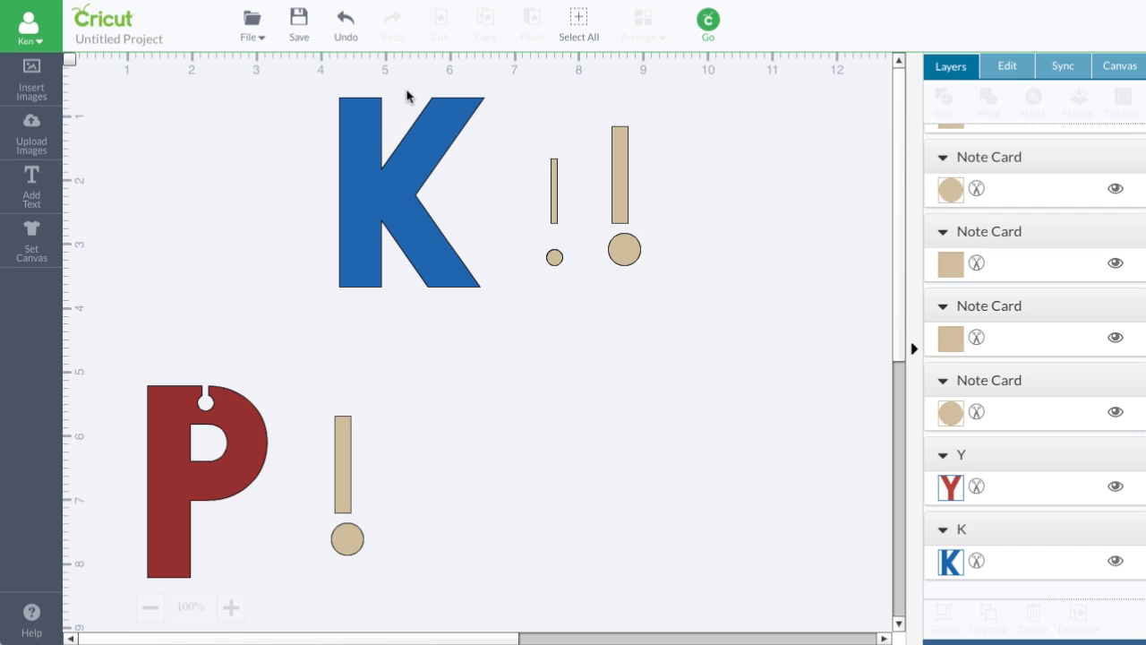
Step: Drag the small tan circle onto the blue K's upper arm
{"action": "scroll", "scroll_direction": "down", "scroll_amount": 3}
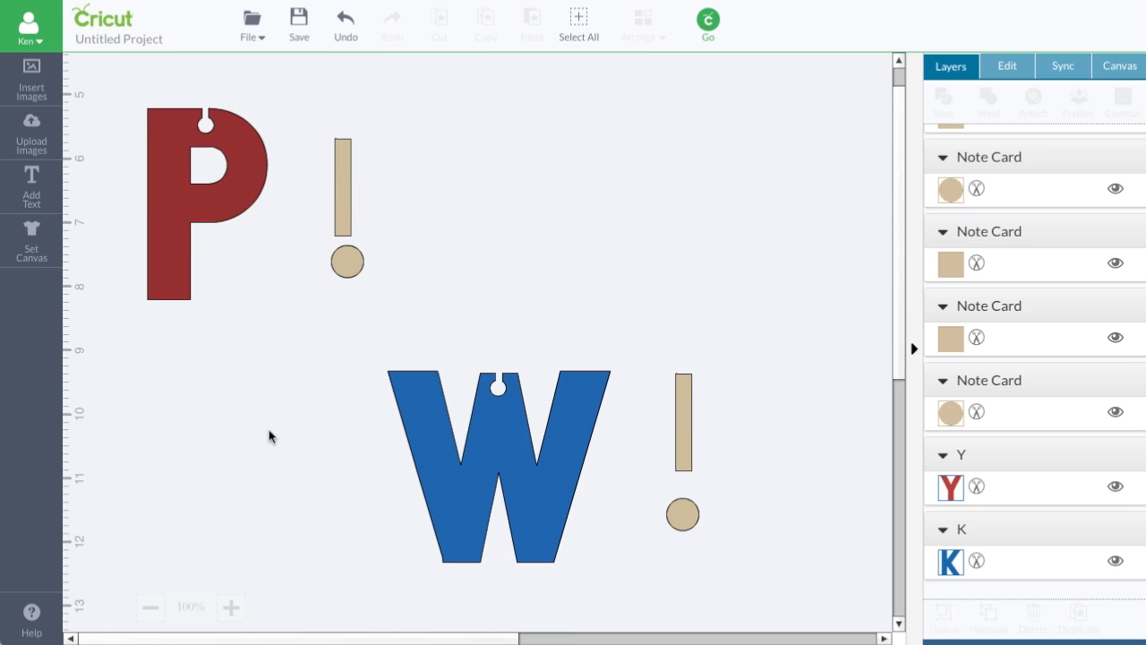
{"action": "mouse_move", "coordinate": [206, 226]}
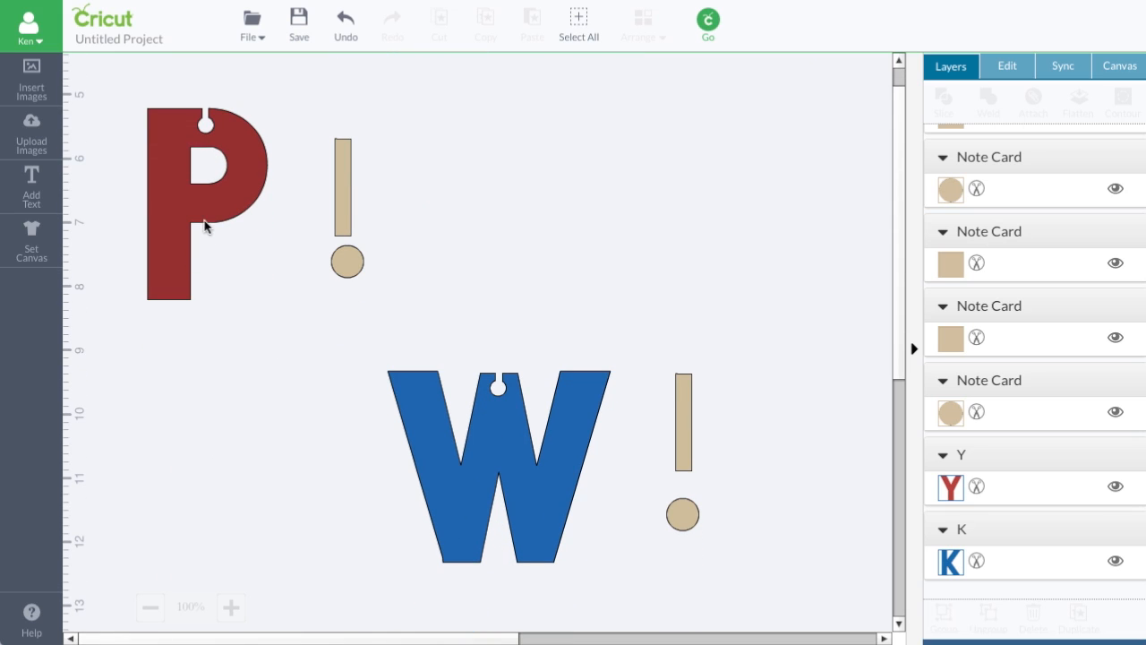
{"action": "mouse_move", "coordinate": [269, 468]}
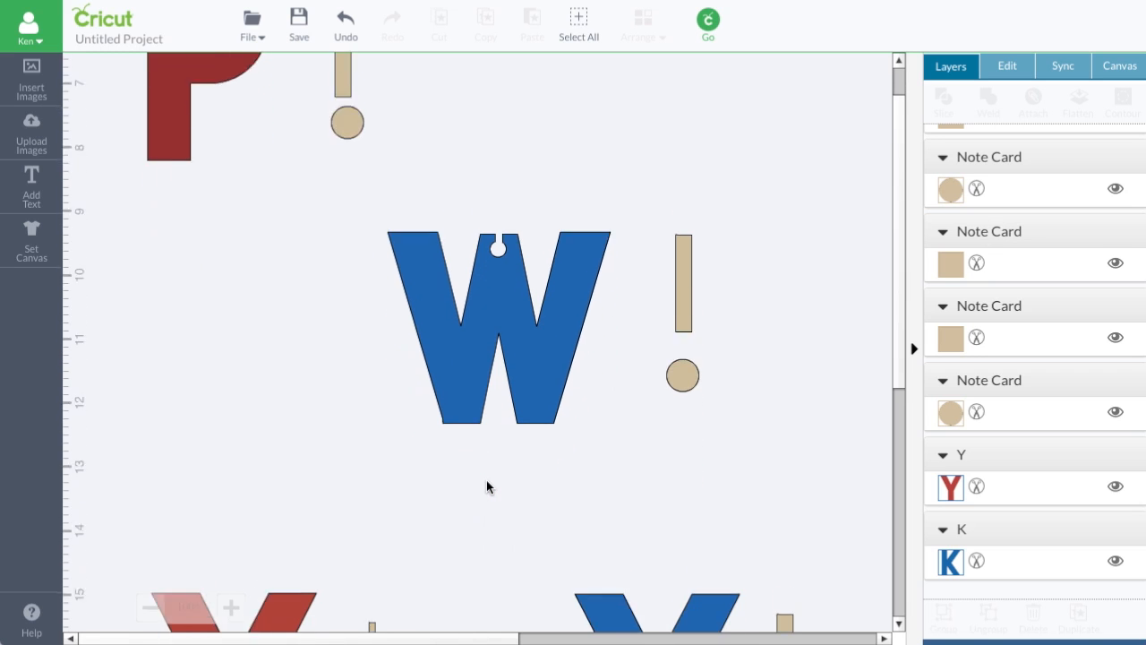
{"action": "scroll", "scroll_direction": "down", "scroll_amount": 3}
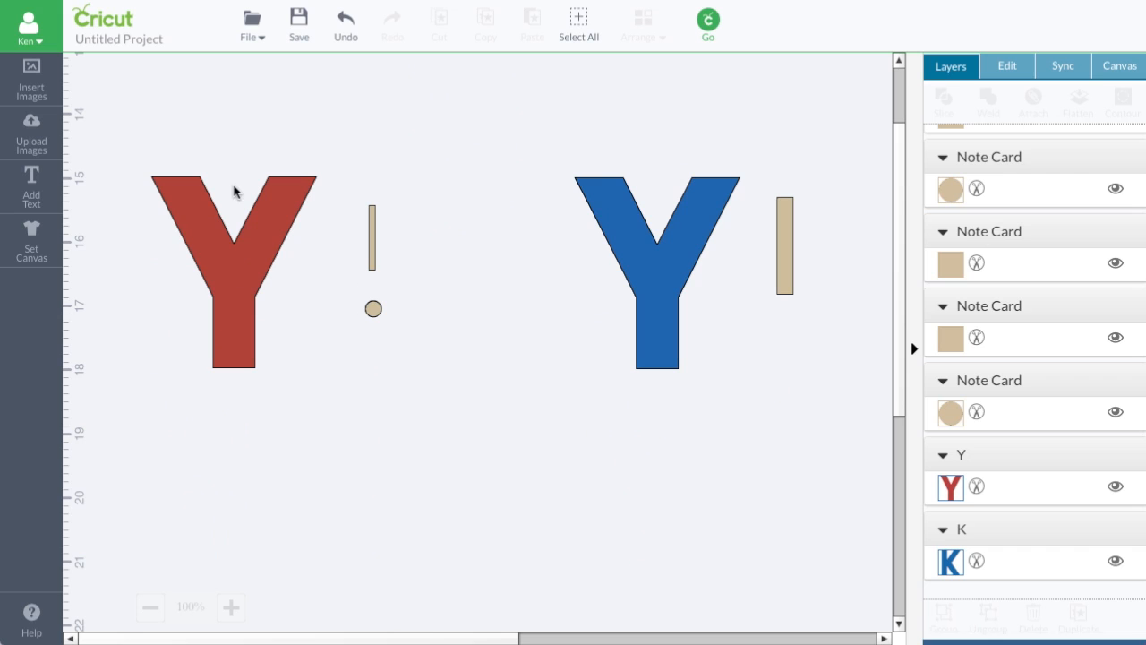
{"action": "mouse_move", "coordinate": [373, 238]}
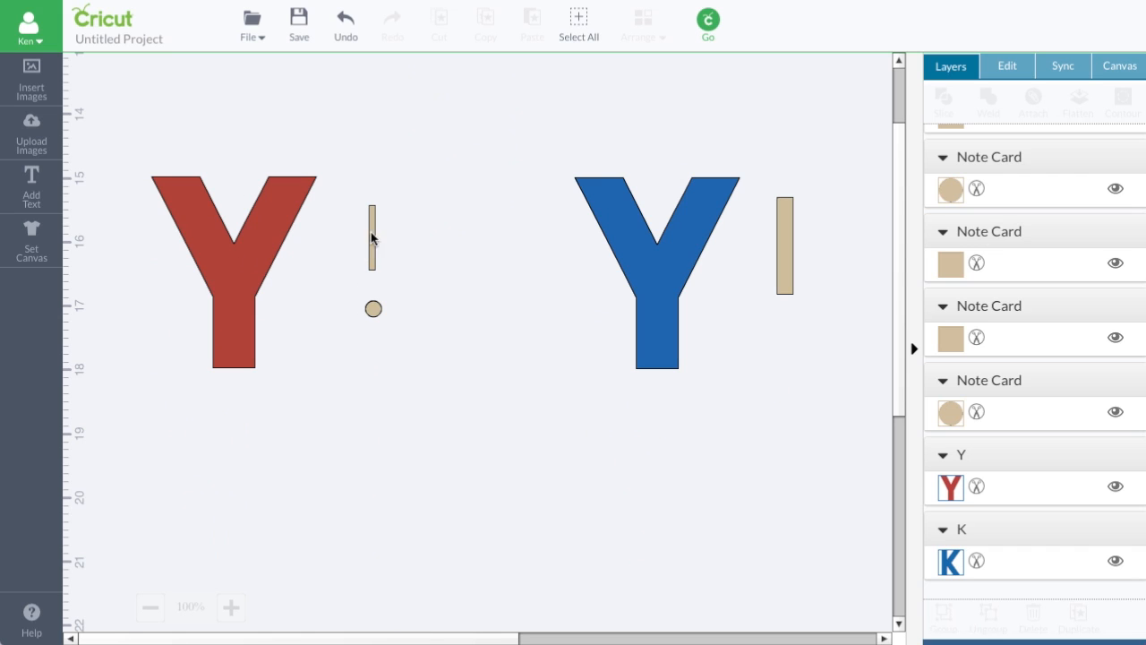
{"action": "mouse_move", "coordinate": [364, 280]}
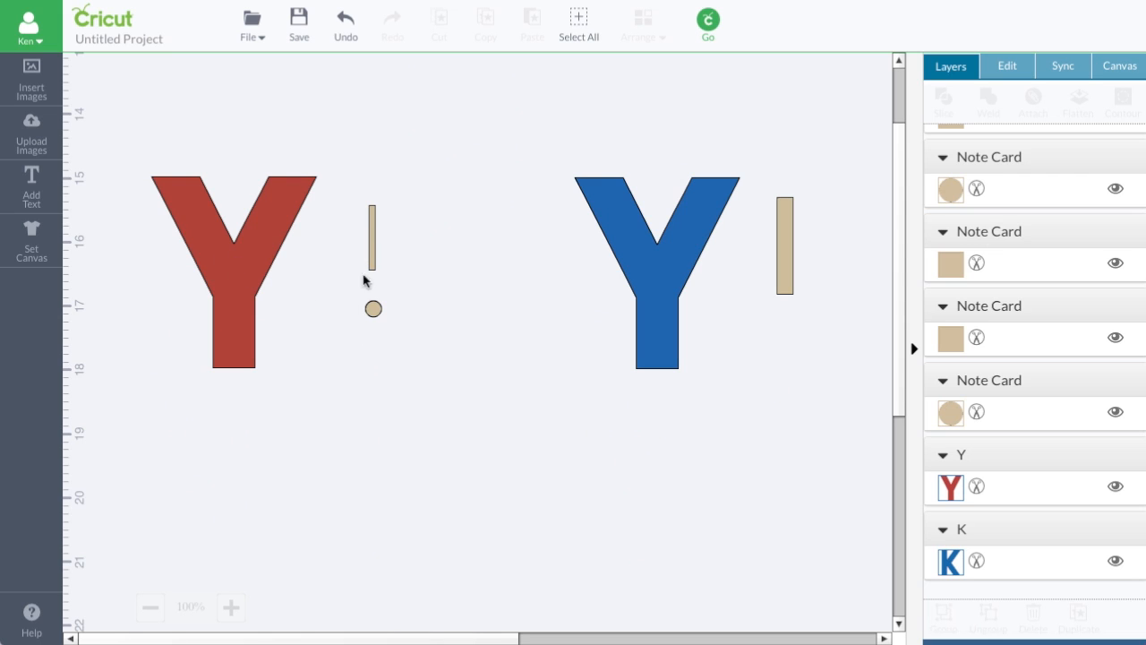
{"action": "mouse_move", "coordinate": [672, 311]}
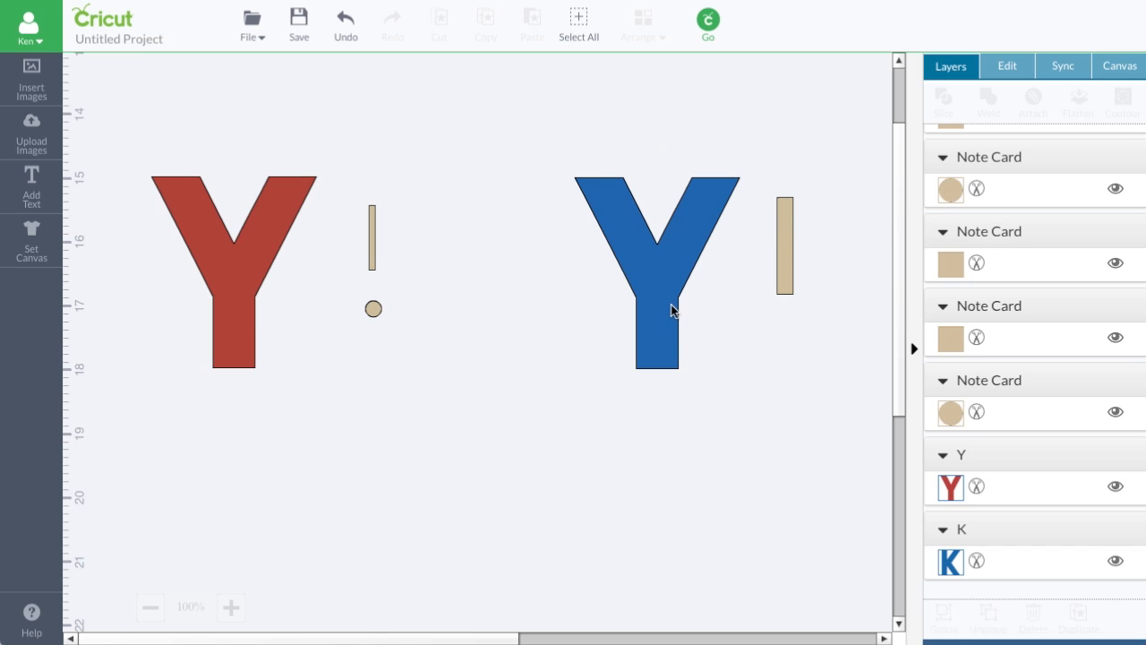
{"action": "mouse_move", "coordinate": [662, 111]}
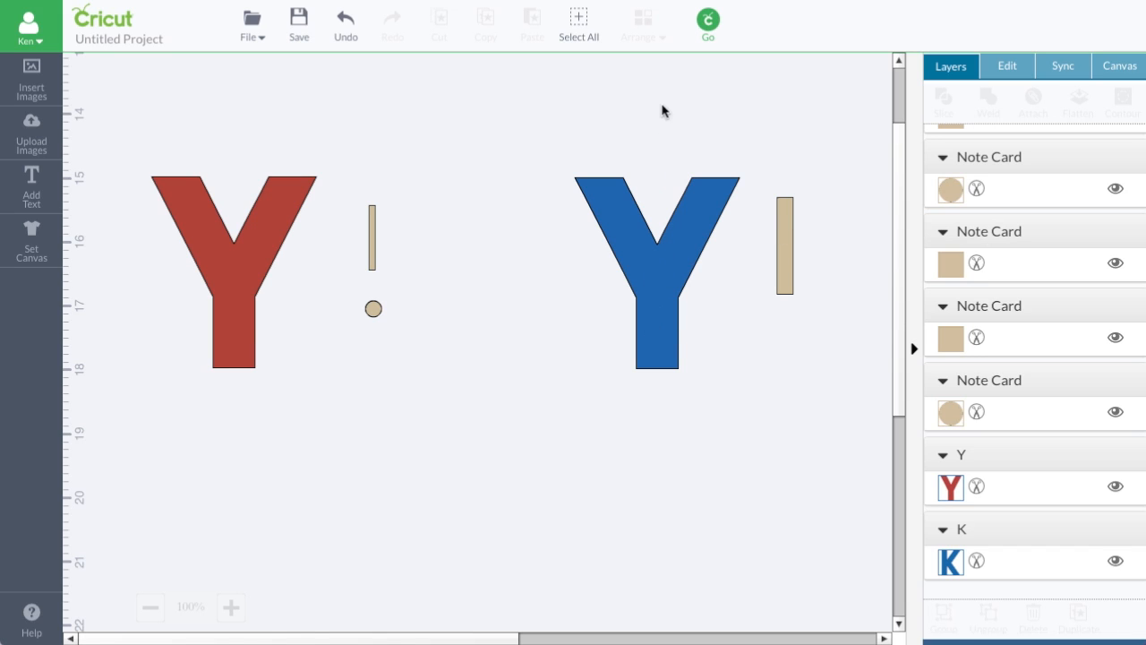
{"action": "mouse_move", "coordinate": [651, 348]}
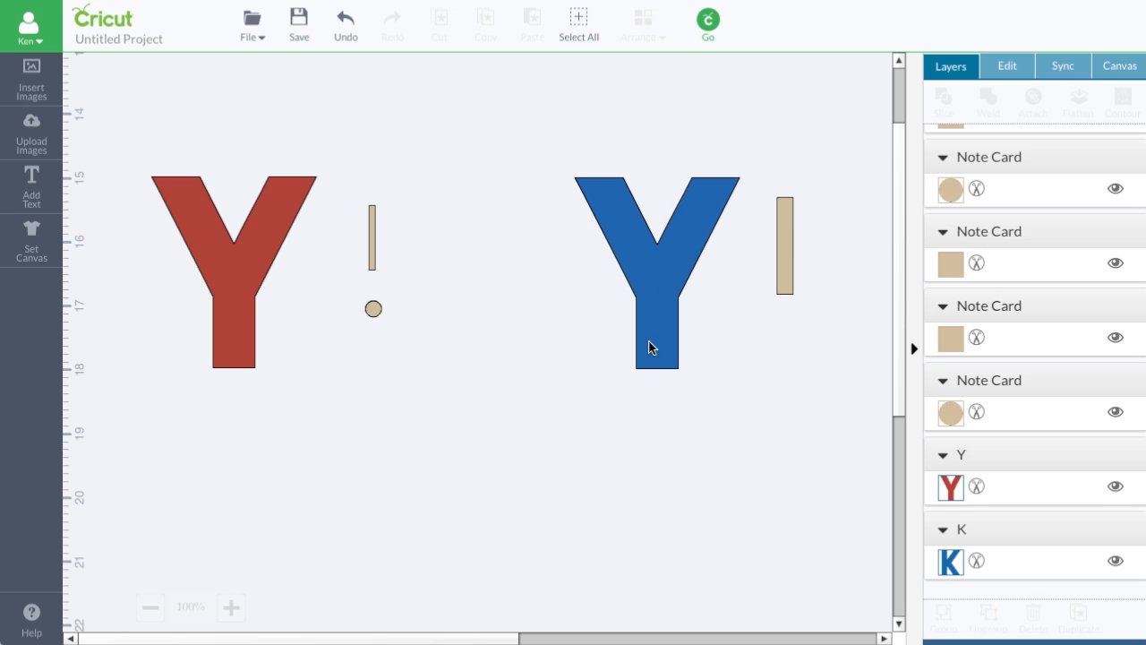
{"action": "mouse_move", "coordinate": [655, 204]}
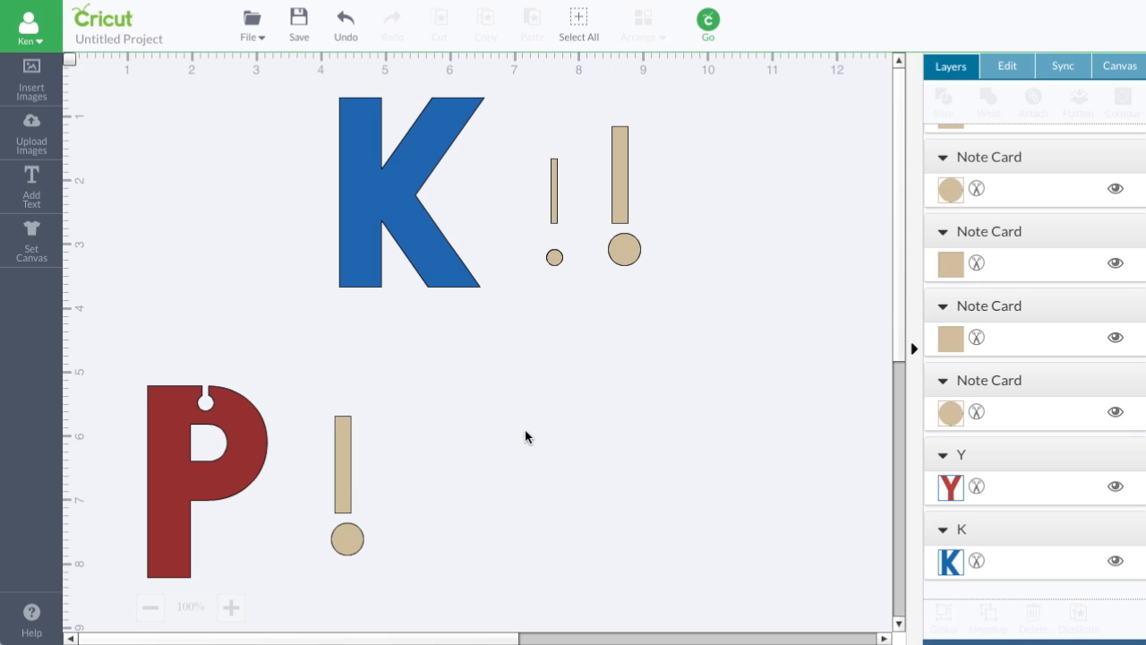
{"action": "left_click", "coordinate": [408, 192]}
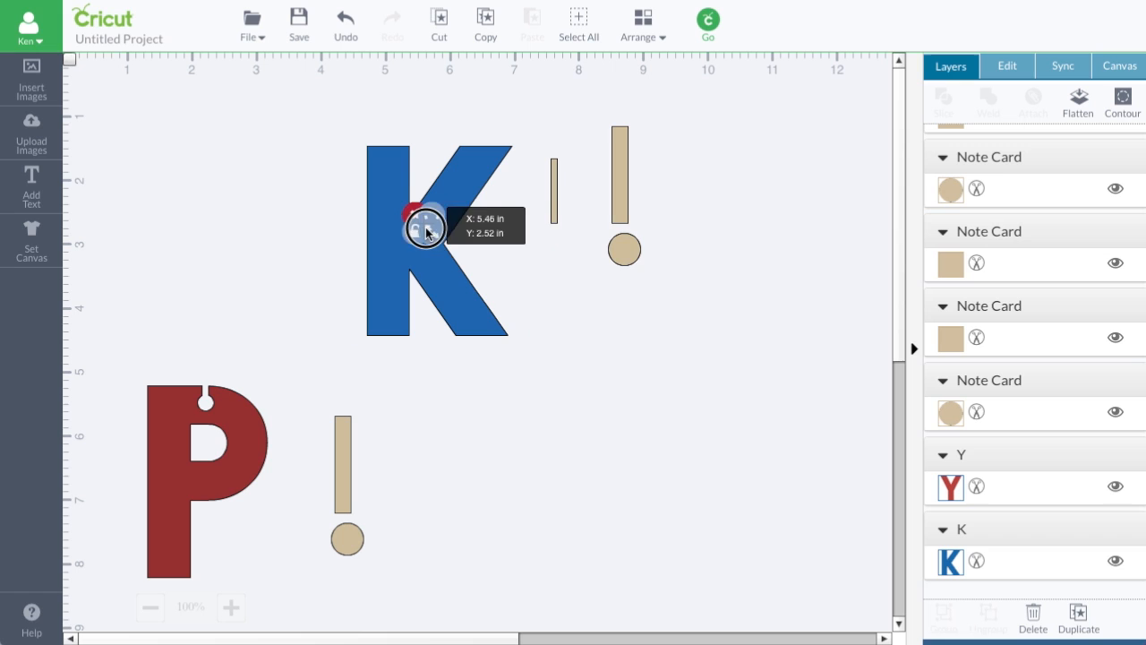
{"action": "left_click_drag", "start_coordinate": [425, 227], "coordinate": [535, 264]}
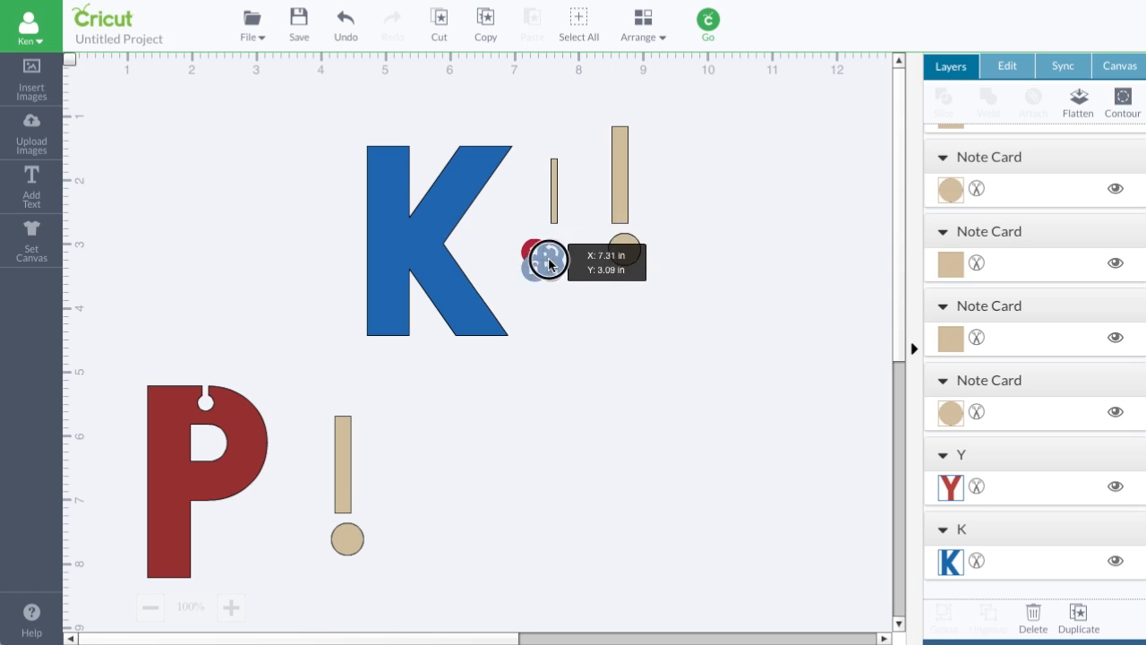
{"action": "left_click_drag", "start_coordinate": [546, 259], "coordinate": [416, 233]}
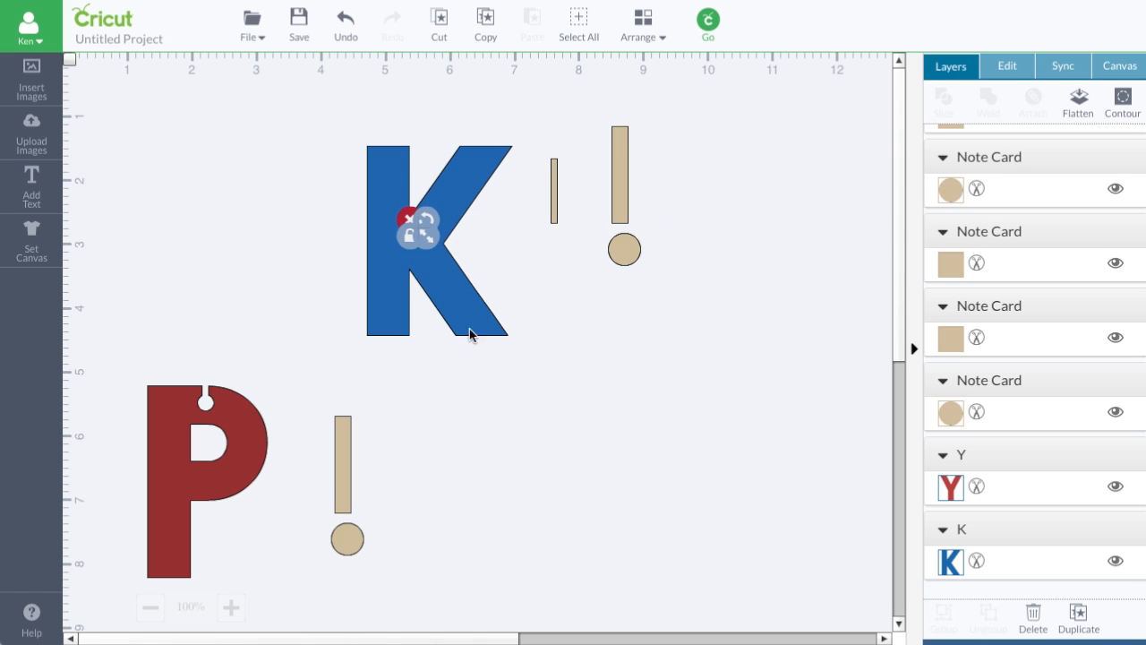
{"action": "mouse_move", "coordinate": [459, 312]}
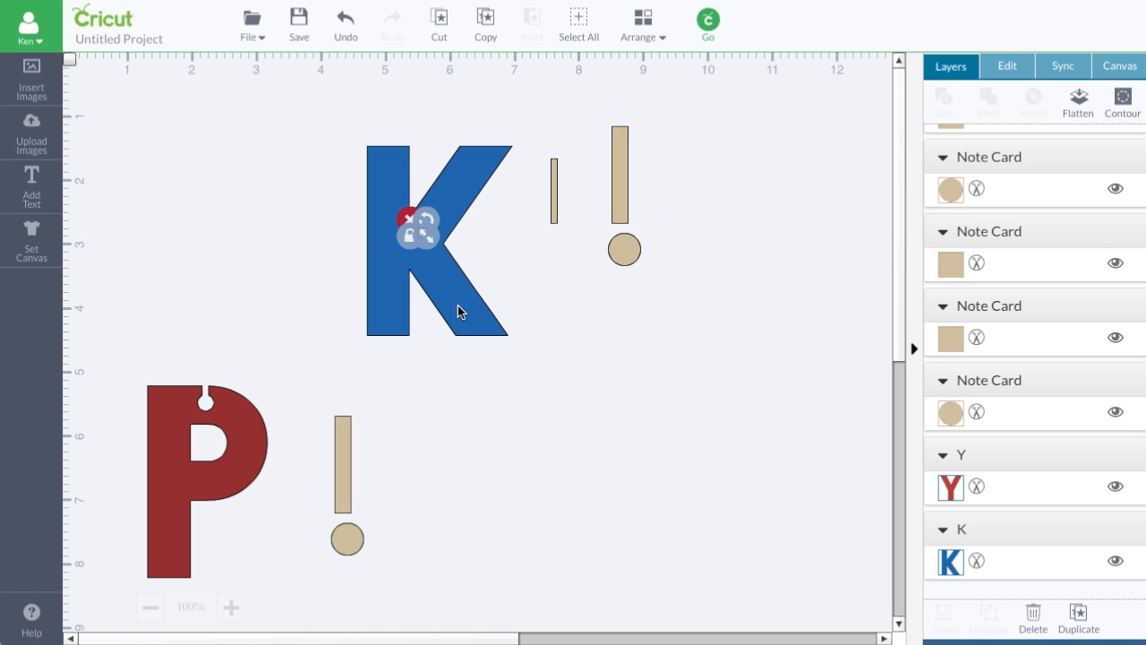
{"action": "mouse_move", "coordinate": [421, 226]}
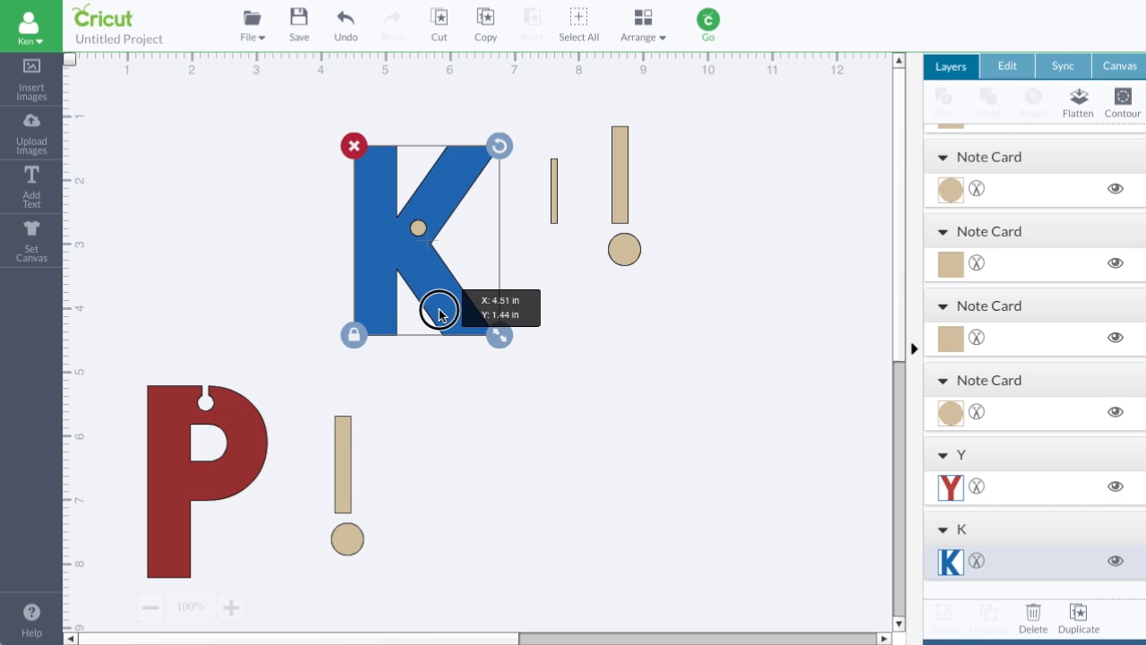
Step: Nudge the K so the circle sits near where its diagonal arms meet
{"action": "left_click_drag", "start_coordinate": [439, 310], "coordinate": [432, 317]}
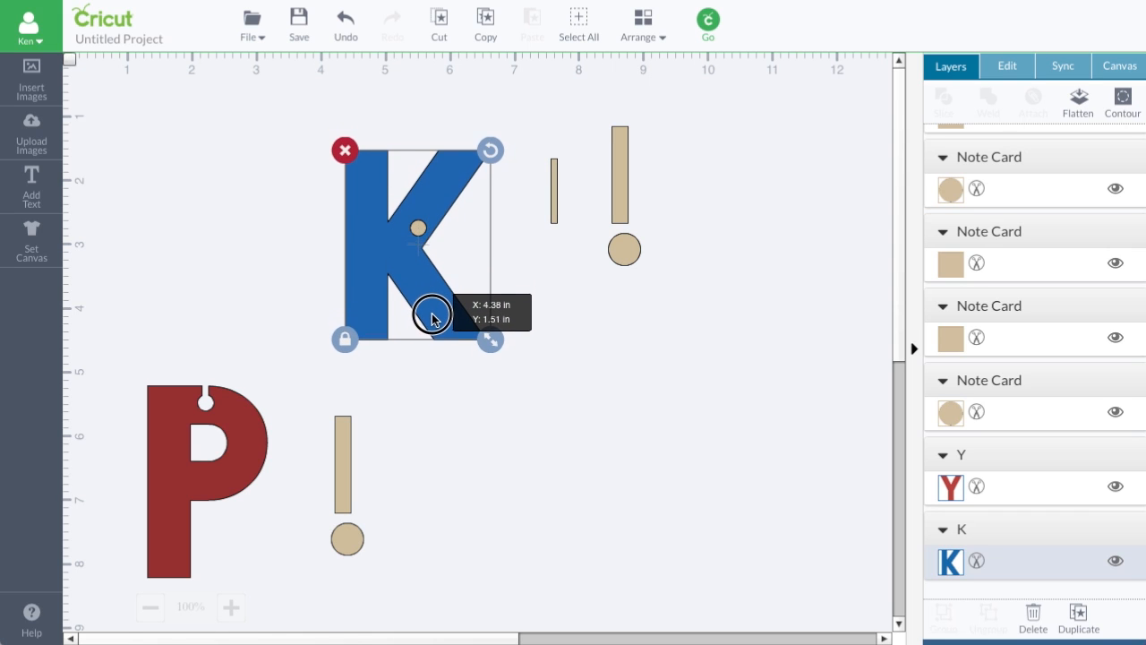
{"action": "left_click_drag", "start_coordinate": [433, 315], "coordinate": [434, 338]}
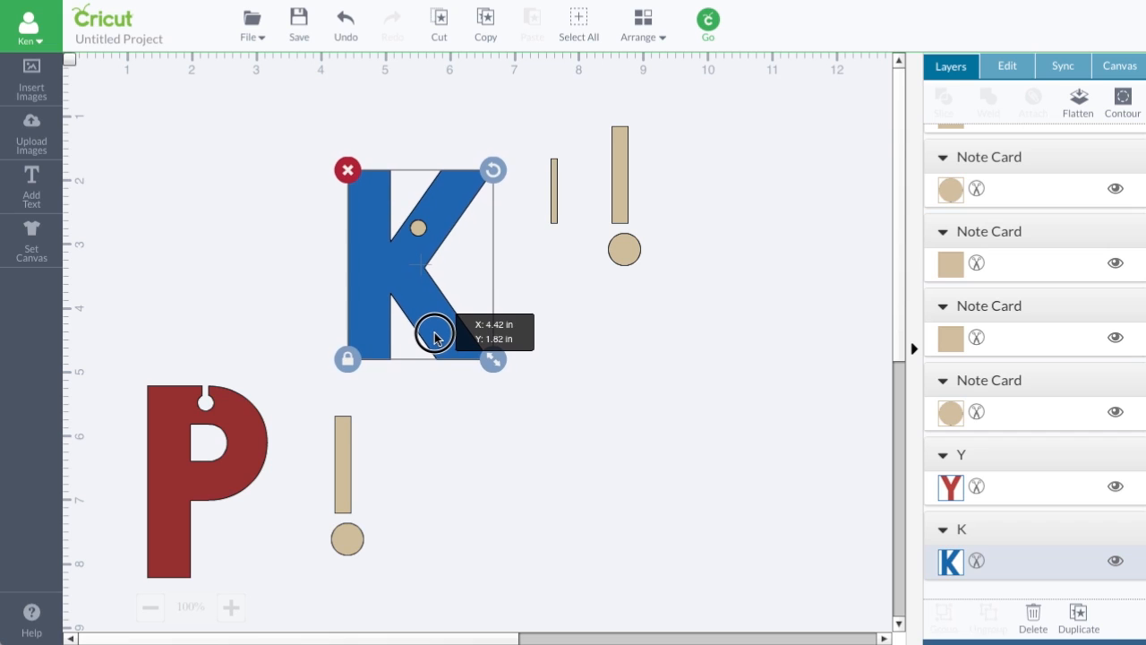
{"action": "left_click_drag", "start_coordinate": [436, 336], "coordinate": [432, 334]}
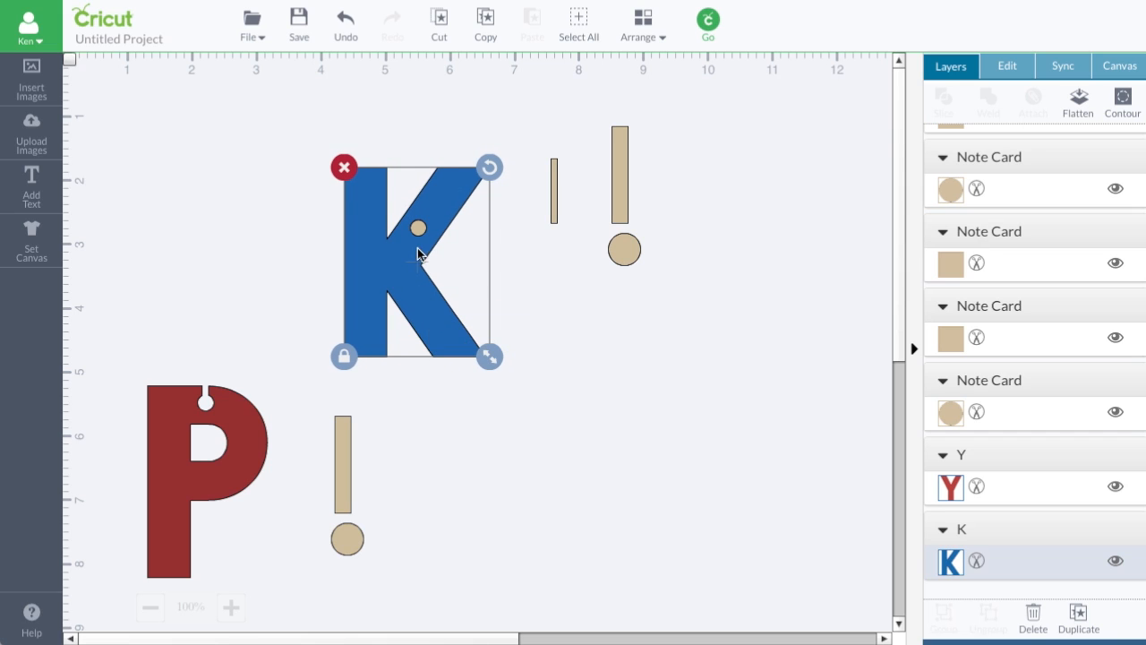
{"action": "mouse_move", "coordinate": [425, 262]}
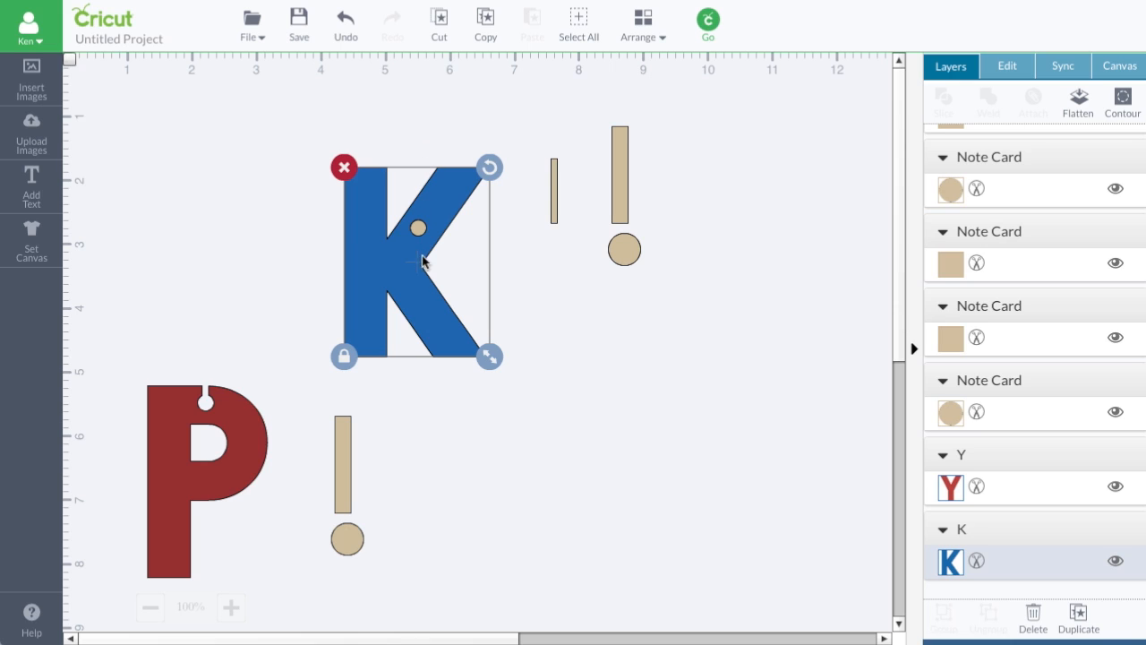
{"action": "mouse_move", "coordinate": [434, 384]}
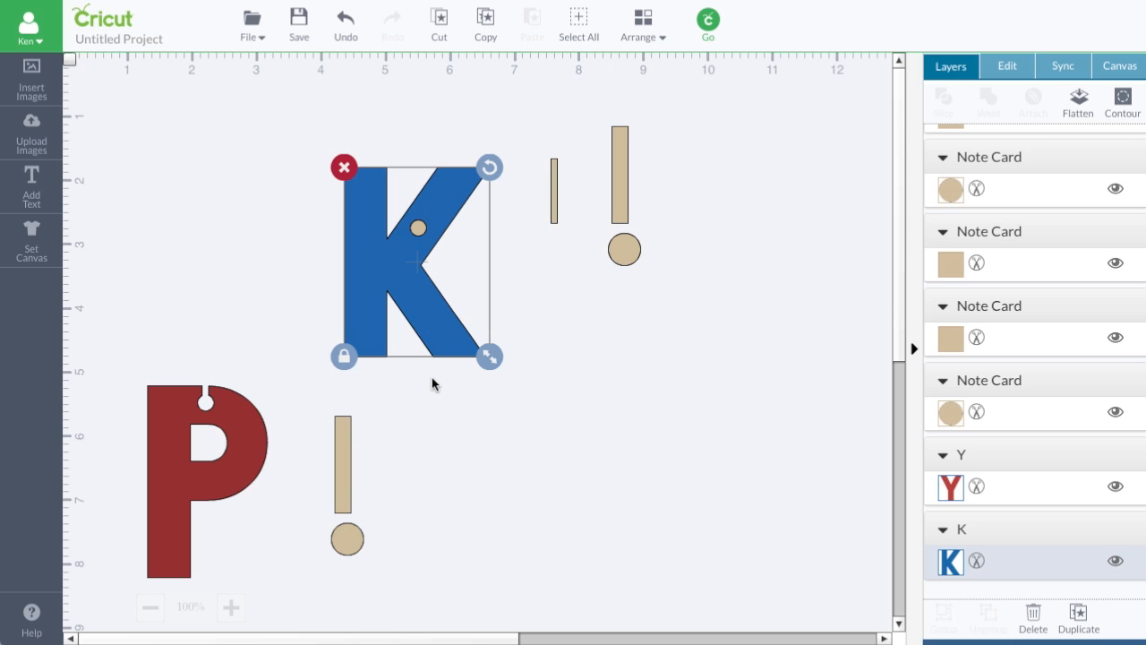
{"action": "mouse_move", "coordinate": [427, 291]}
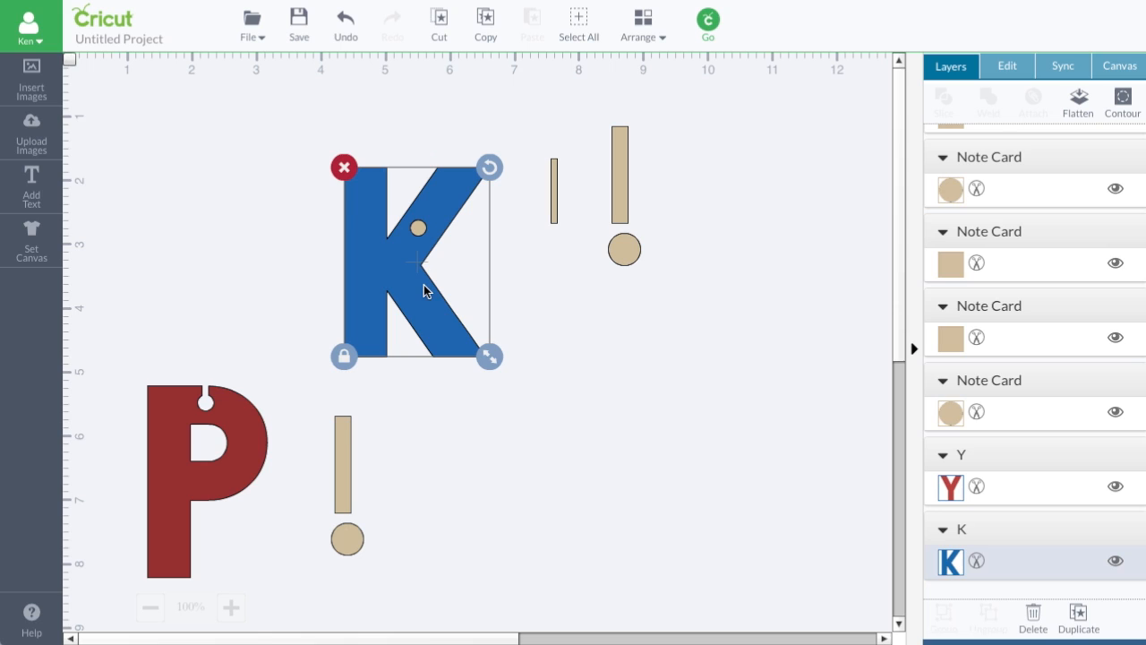
{"action": "mouse_move", "coordinate": [417, 297]}
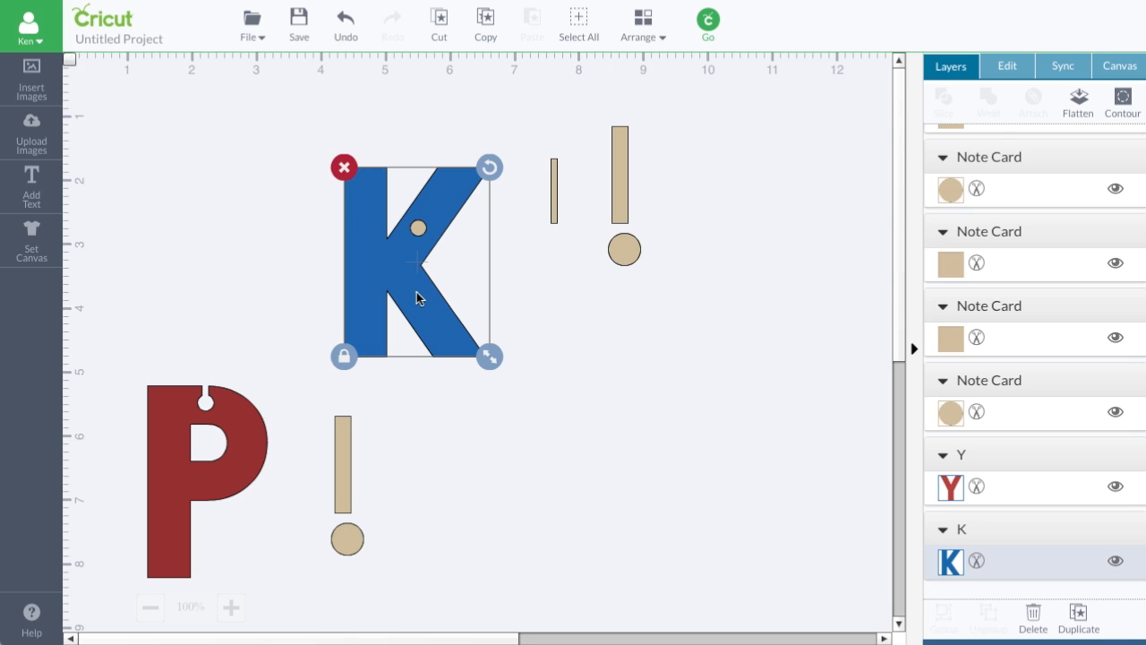
{"action": "mouse_move", "coordinate": [418, 229]}
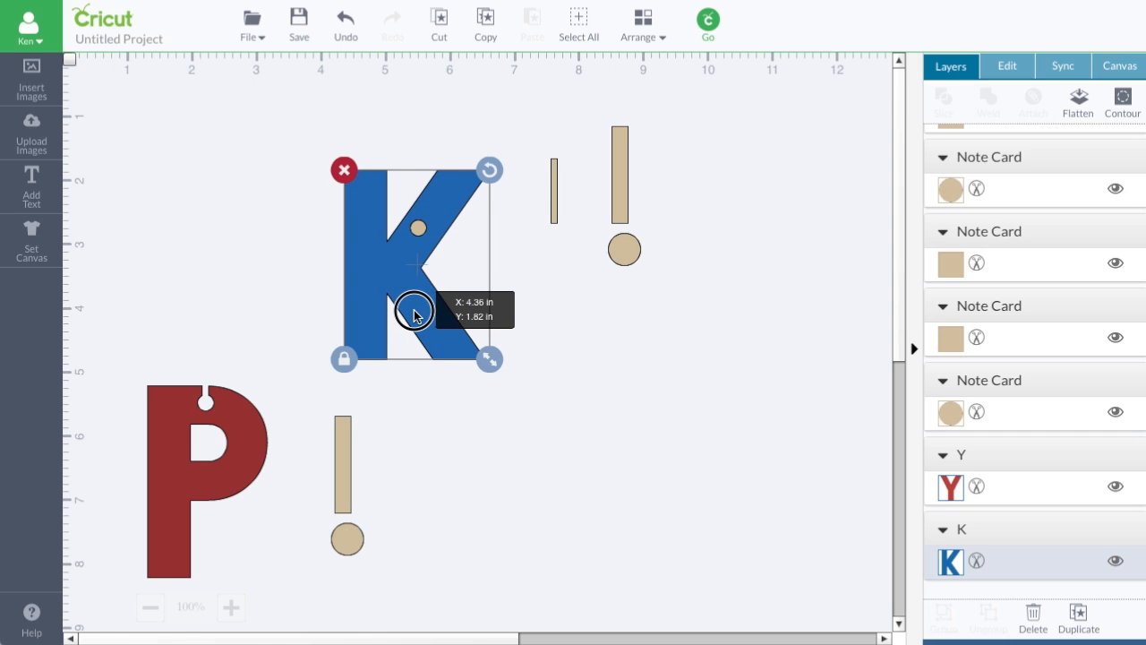
{"action": "mouse_move", "coordinate": [425, 233]}
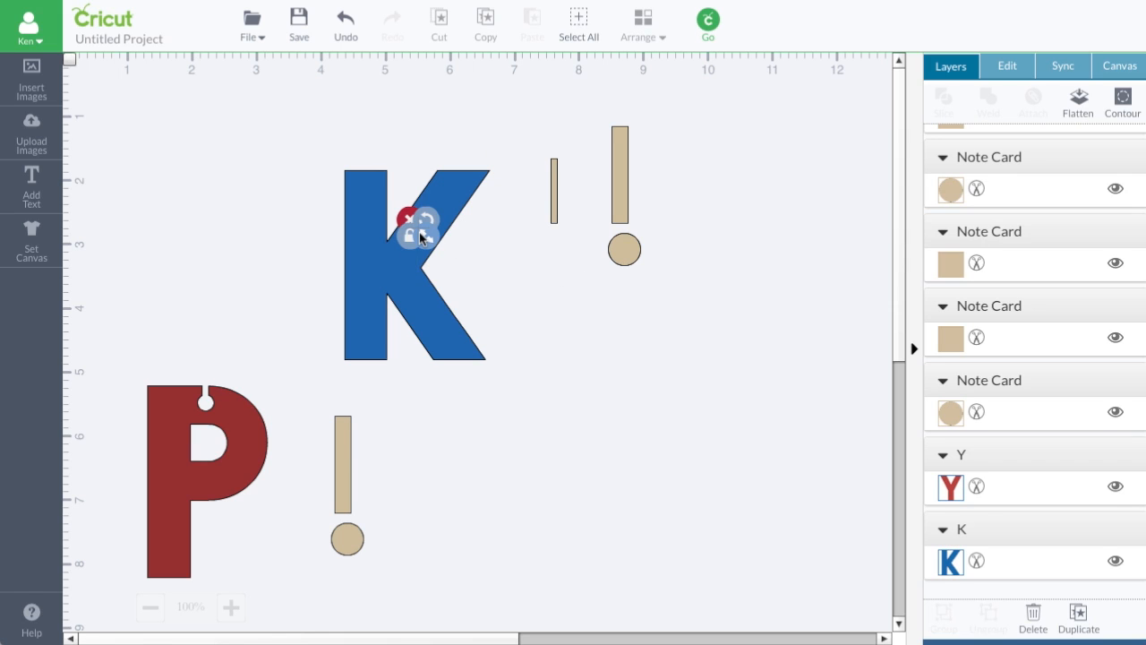
Step: Select the K with the small circle and cut a round hole through the K's arm
{"action": "left_click", "coordinate": [412, 315]}
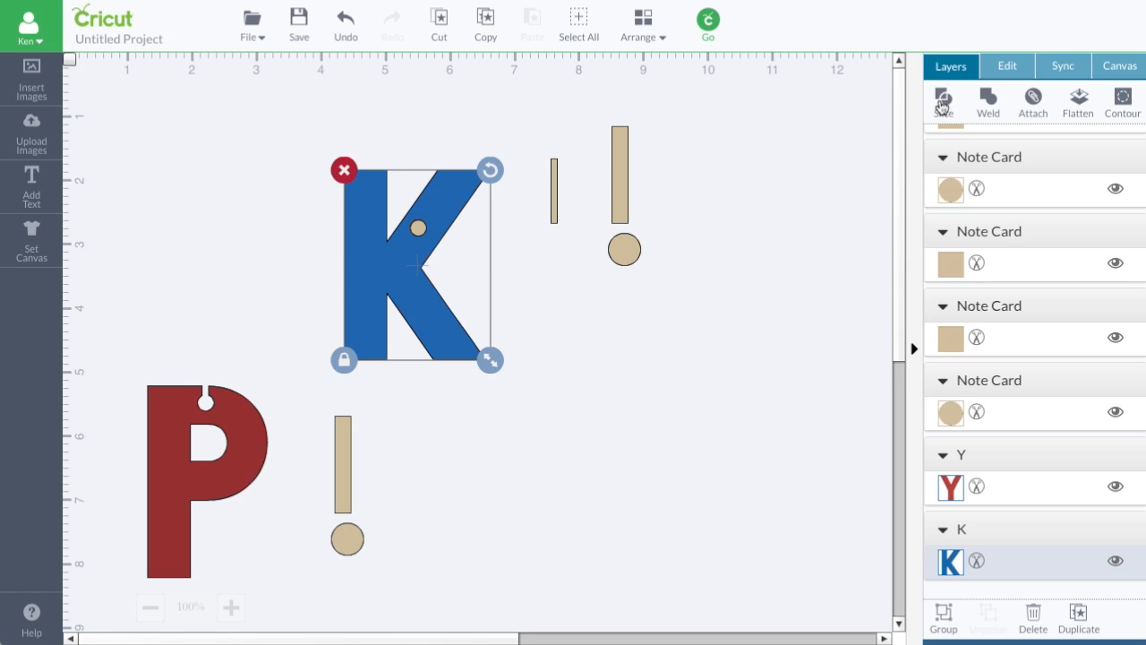
{"action": "left_click", "coordinate": [942, 101]}
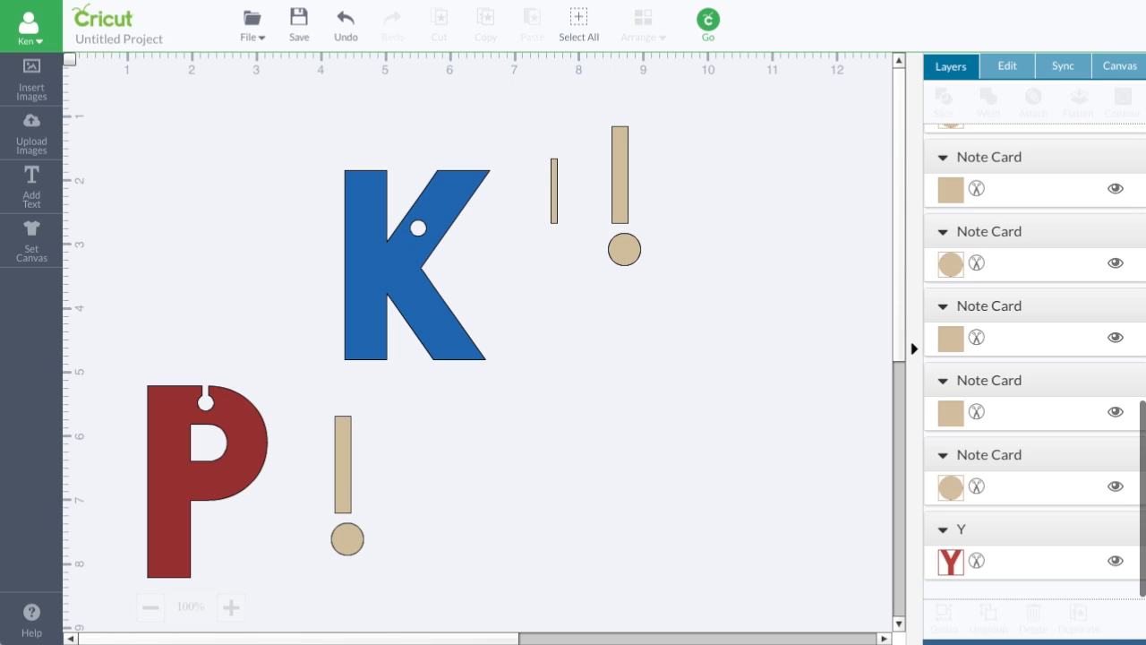
{"action": "mouse_move", "coordinate": [414, 243]}
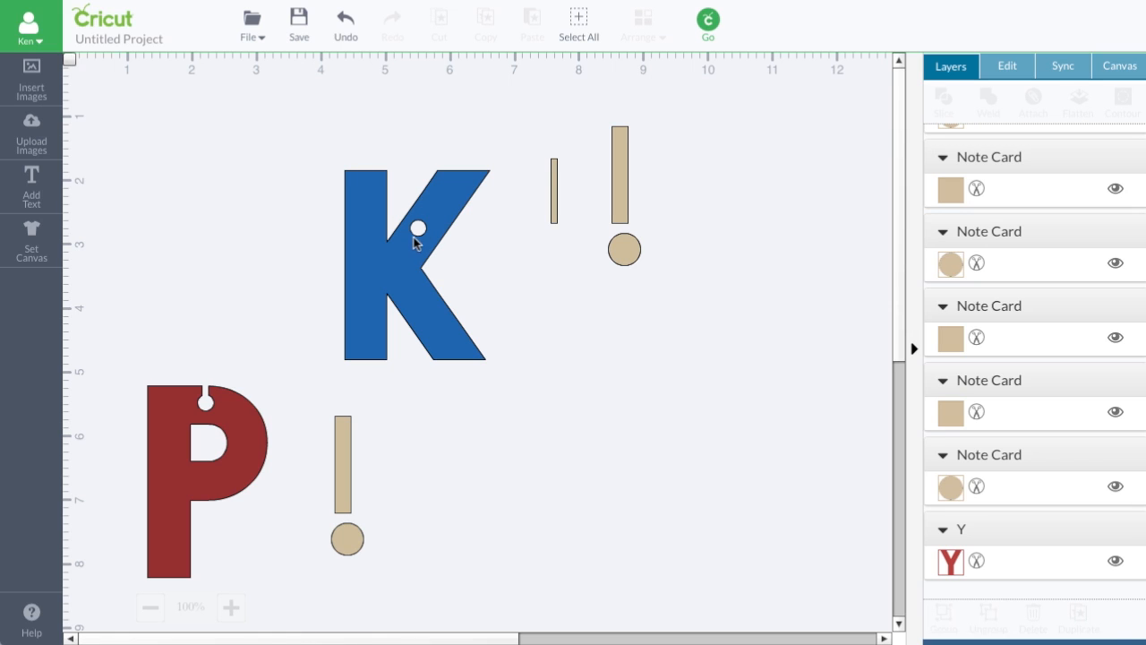
{"action": "mouse_move", "coordinate": [555, 215]}
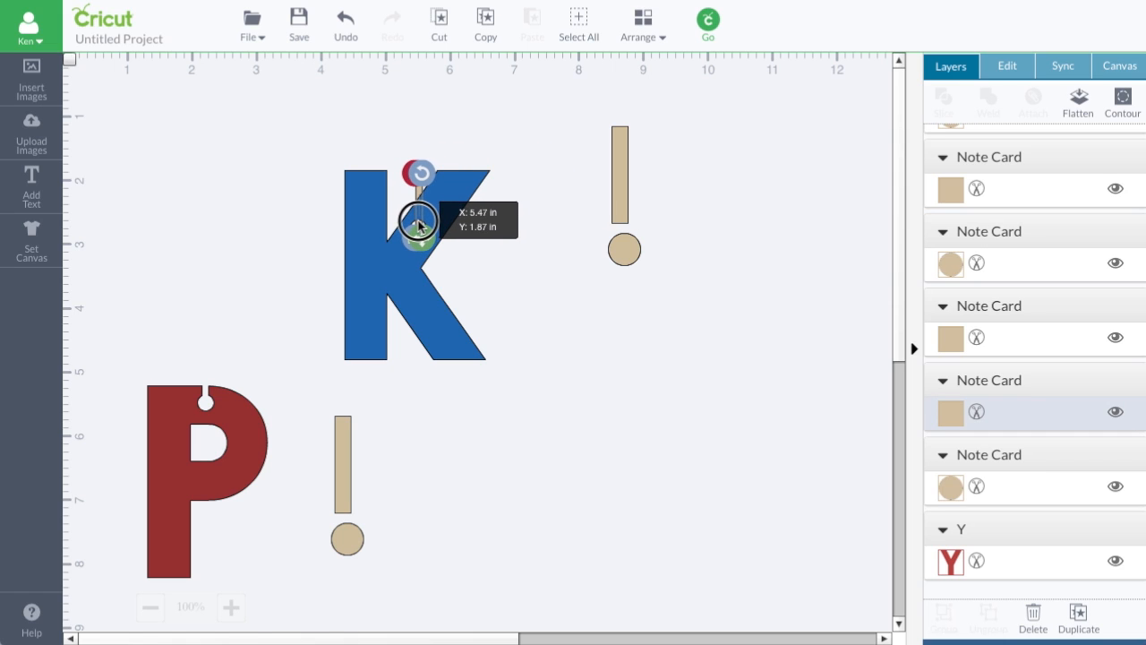
Step: Position the notch shapes at the K's top and slice them out, forming a keyhole slot
{"action": "left_click_drag", "start_coordinate": [416, 224], "coordinate": [411, 309]}
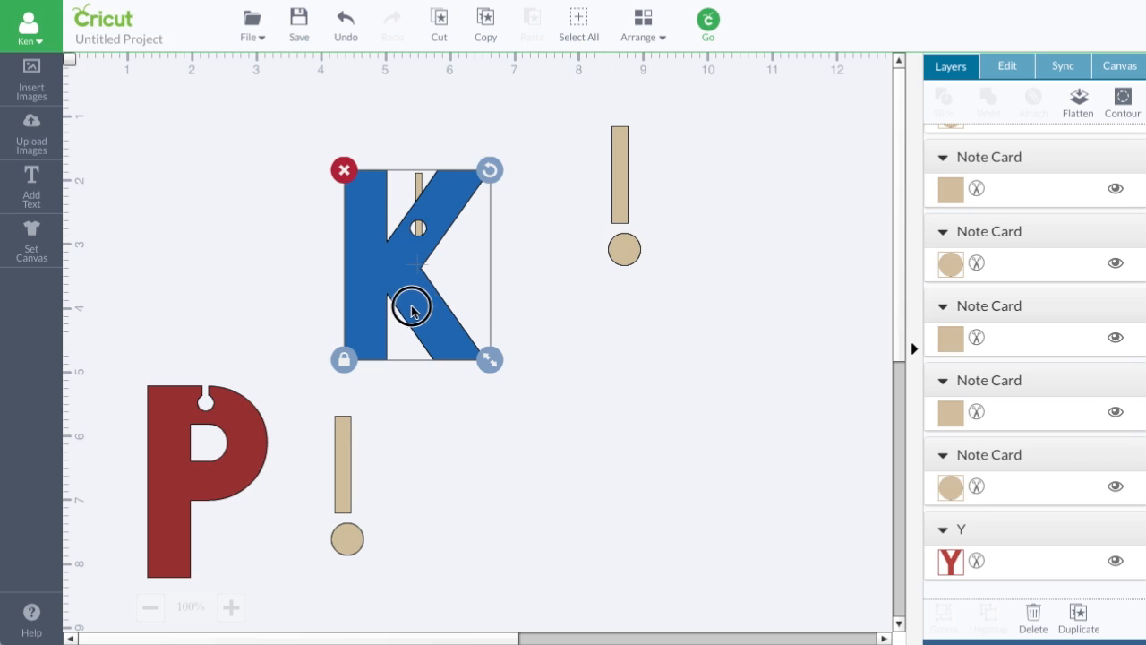
{"action": "left_click_drag", "start_coordinate": [412, 311], "coordinate": [412, 309]}
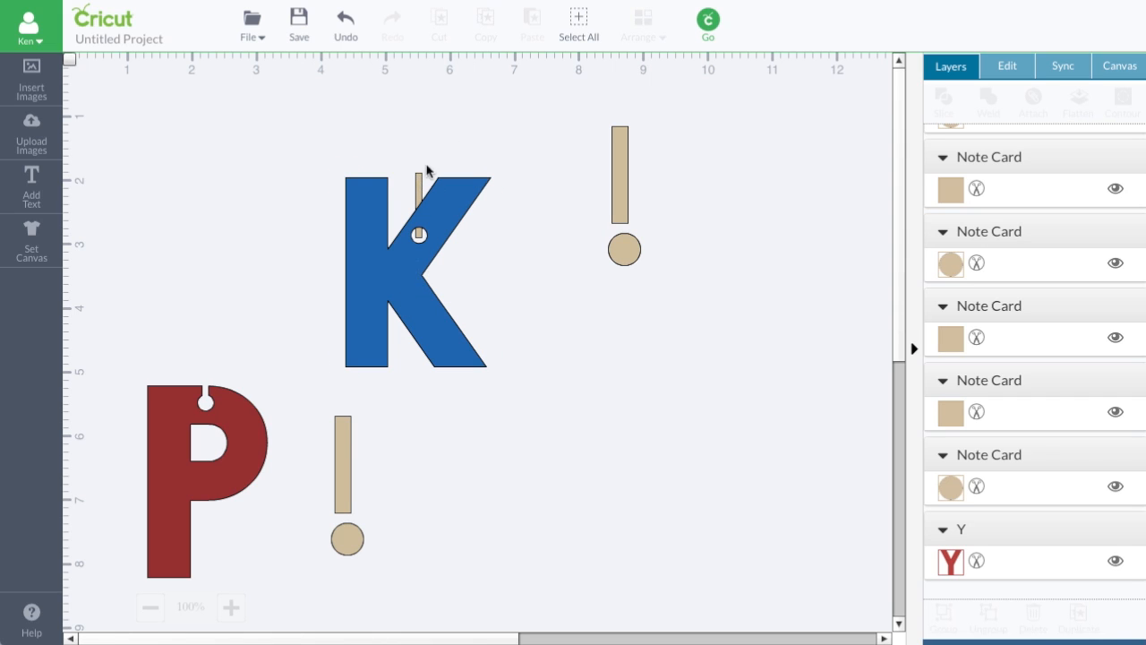
{"action": "left_click", "coordinate": [419, 188]}
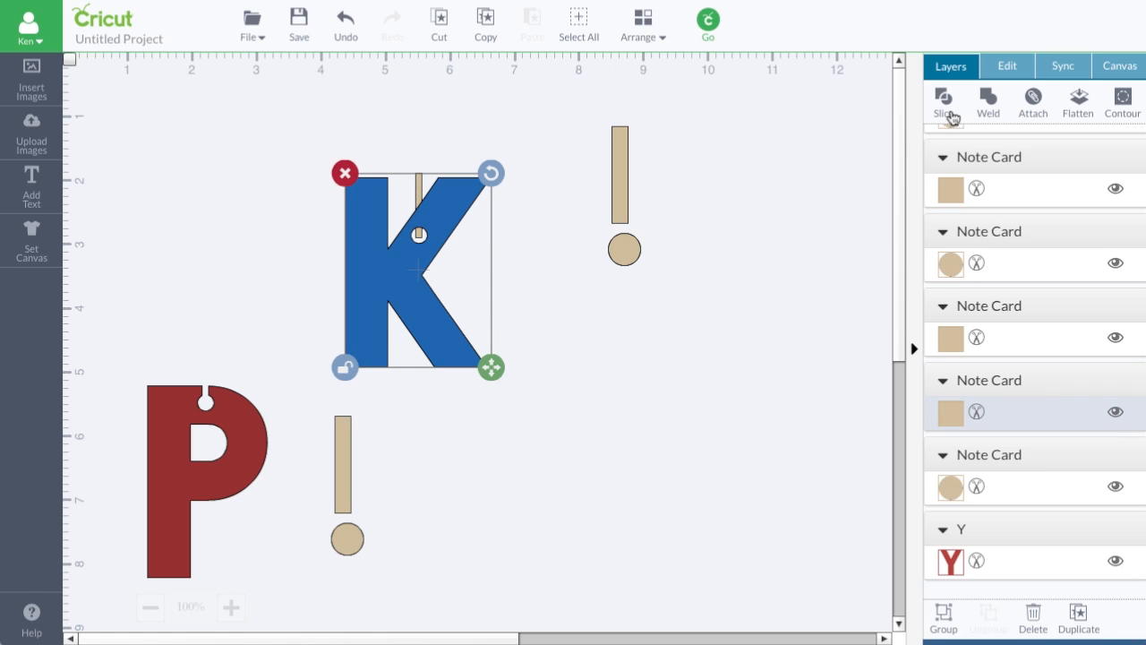
{"action": "left_click", "coordinate": [942, 103]}
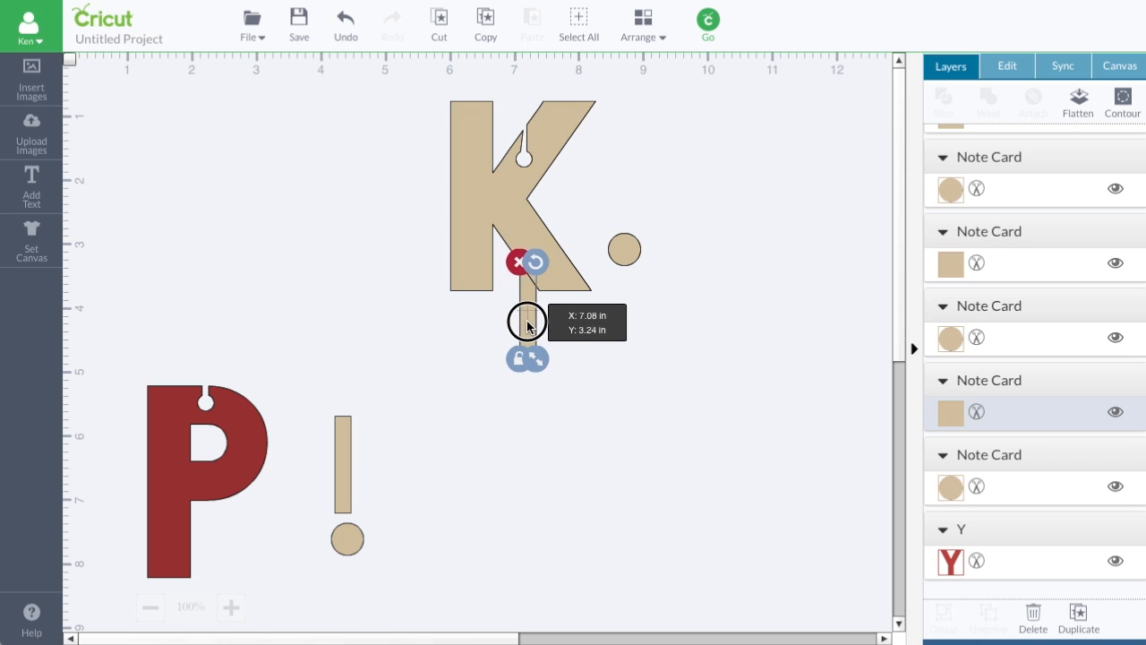
Step: Move the notched K to the canvas's top-left corner, aligned above its tan tab strip
{"action": "left_click_drag", "start_coordinate": [529, 324], "coordinate": [524, 322]}
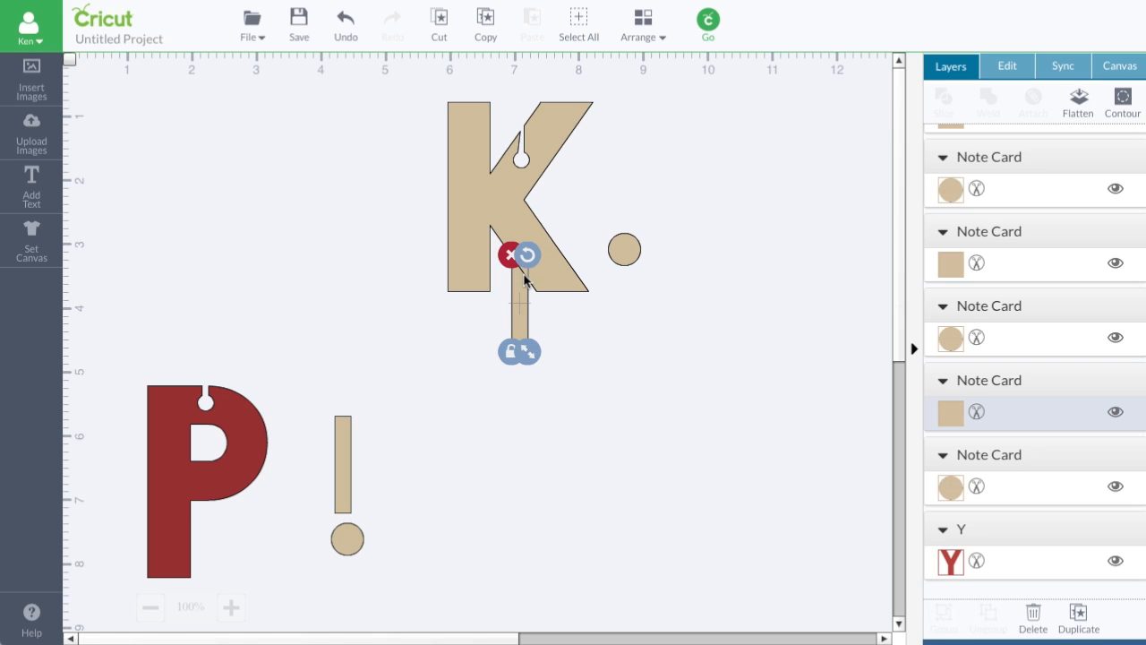
{"action": "mouse_move", "coordinate": [532, 300]}
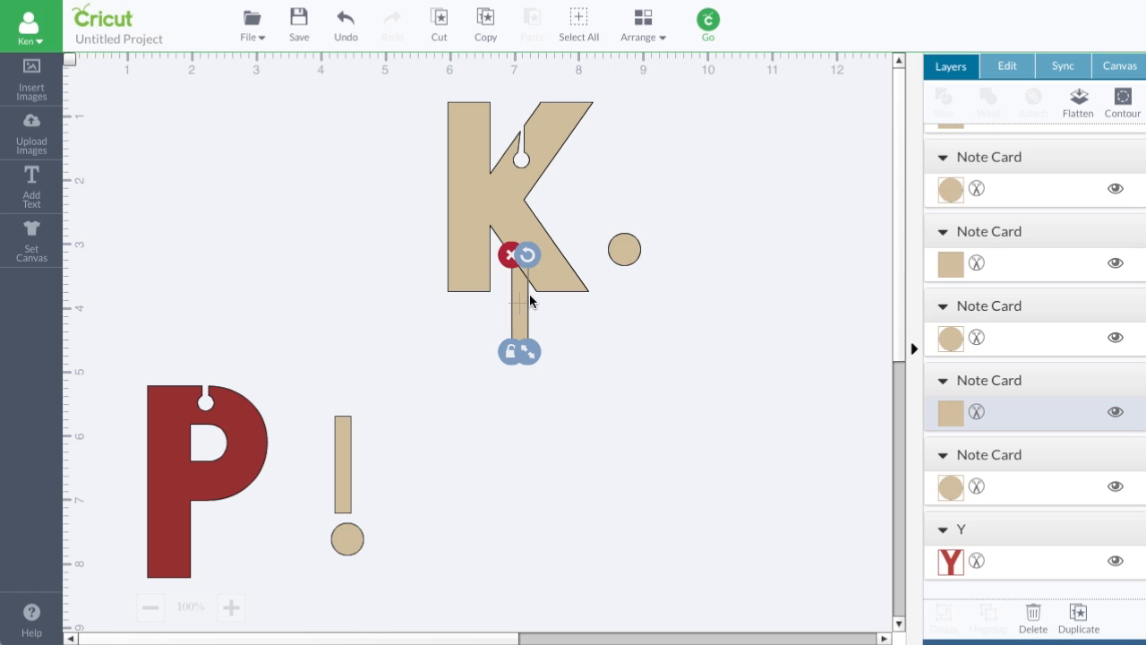
{"action": "mouse_move", "coordinate": [555, 286]}
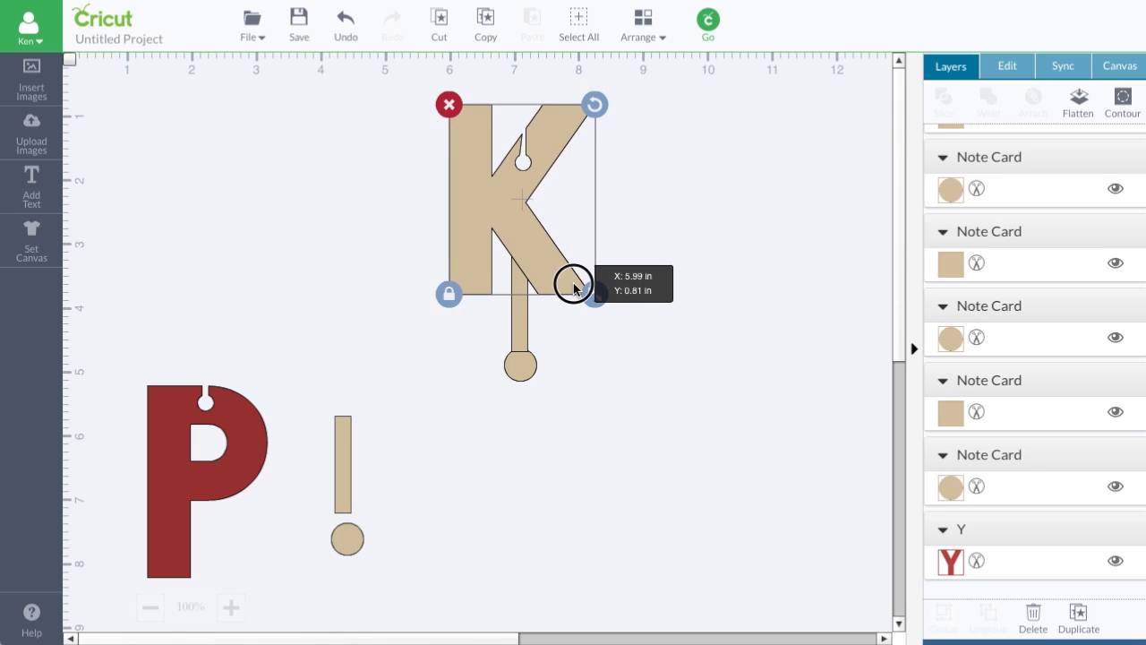
{"action": "left_click_drag", "start_coordinate": [574, 287], "coordinate": [570, 285]}
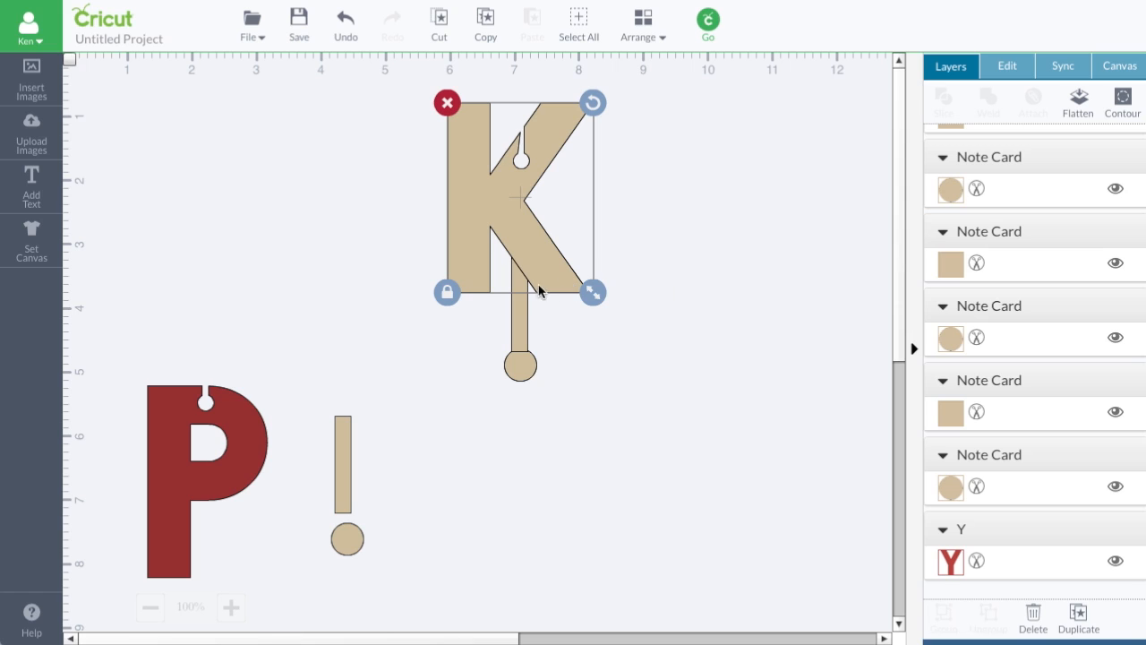
{"action": "mouse_move", "coordinate": [519, 266]}
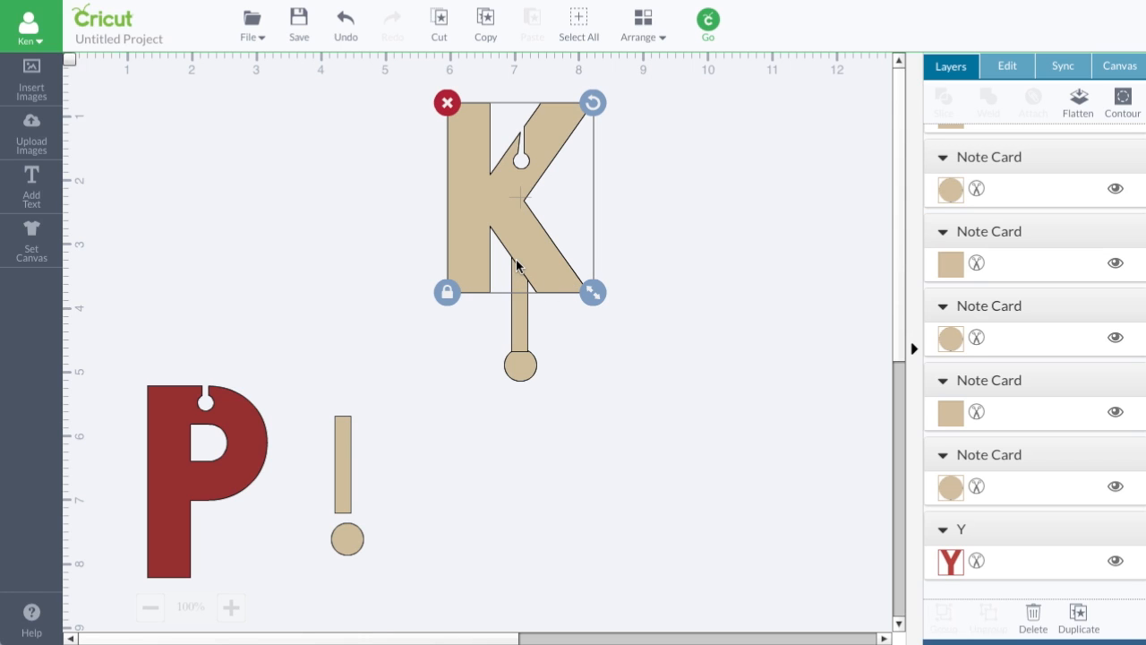
{"action": "mouse_move", "coordinate": [382, 449]}
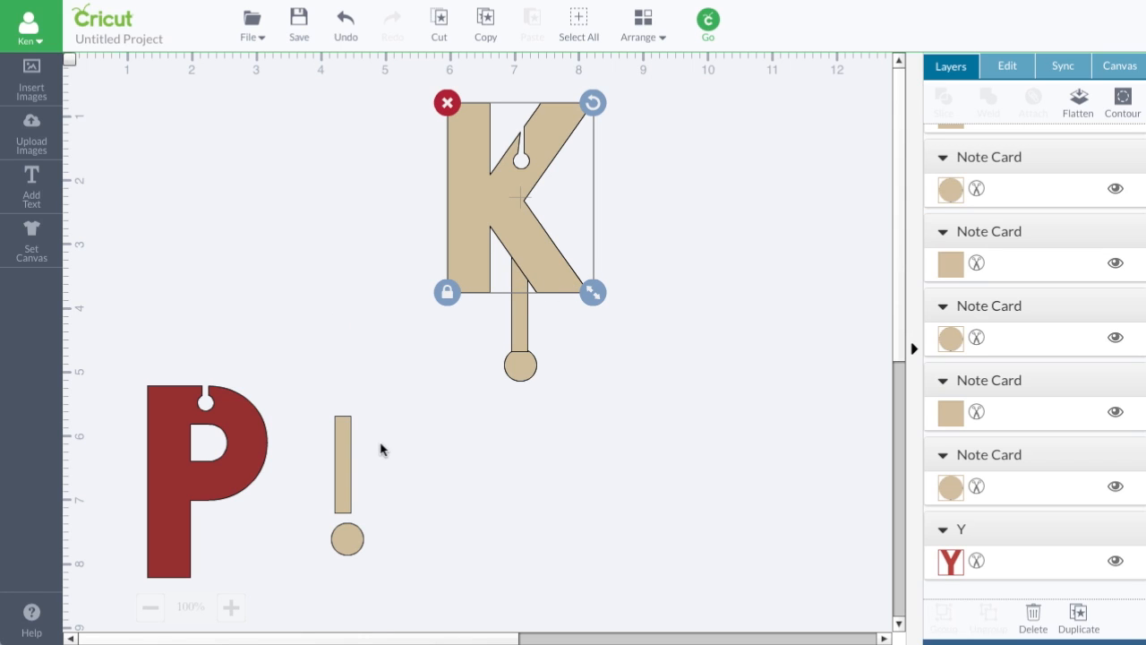
{"action": "mouse_move", "coordinate": [539, 269]}
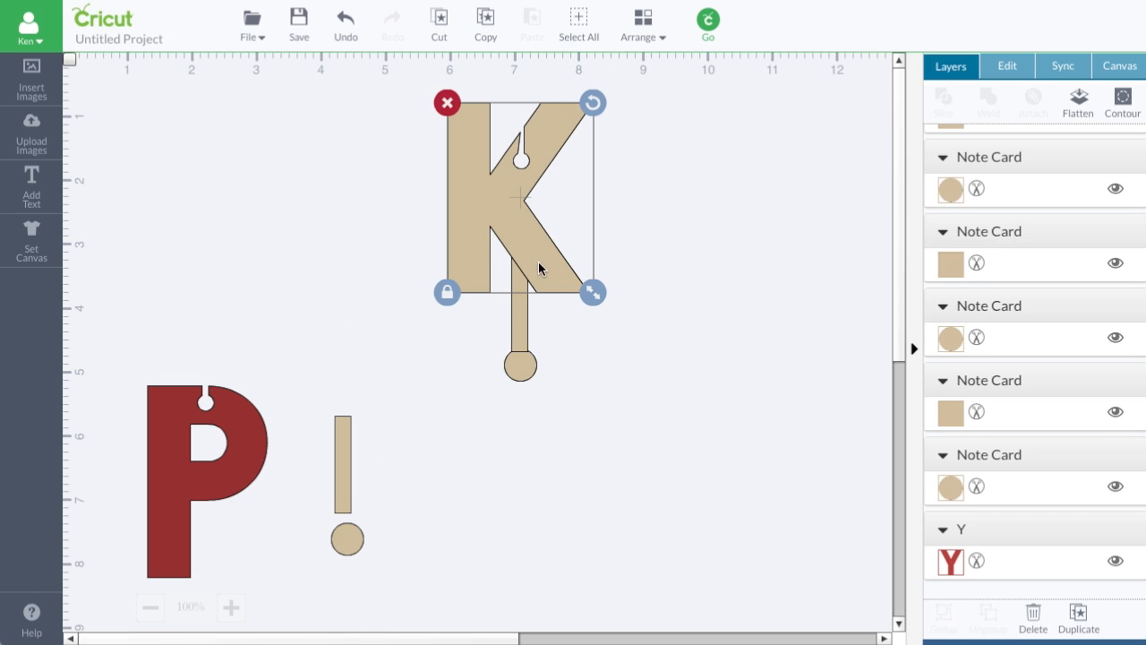
{"action": "left_click_drag", "start_coordinate": [519, 197], "coordinate": [165, 197]}
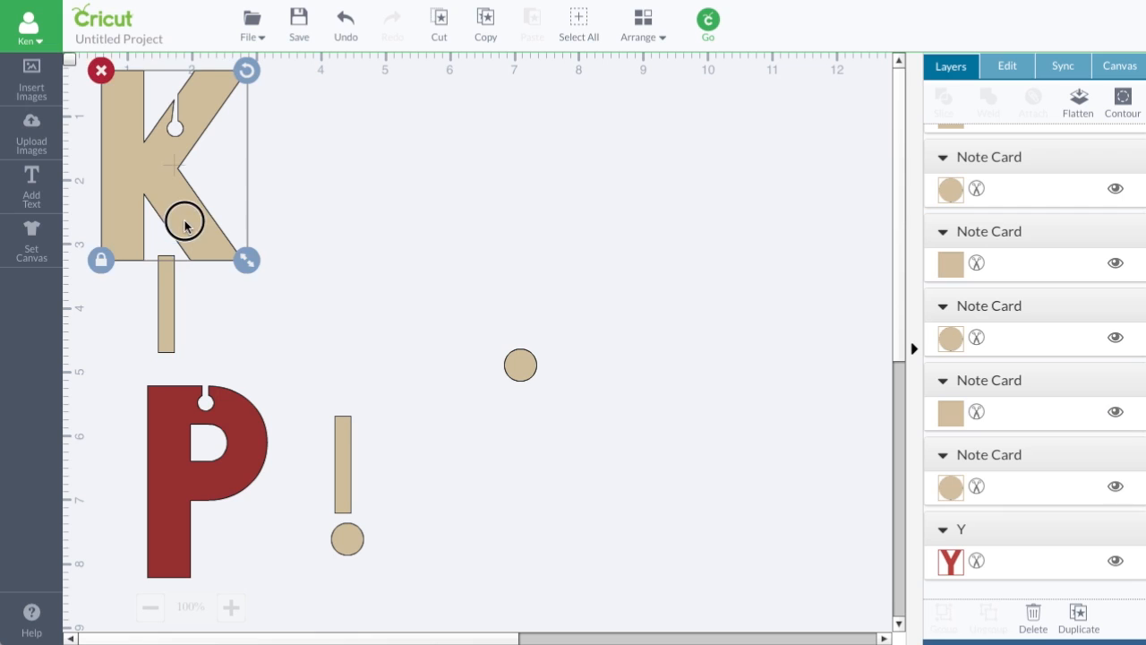
{"action": "left_click_drag", "start_coordinate": [185, 224], "coordinate": [179, 253]}
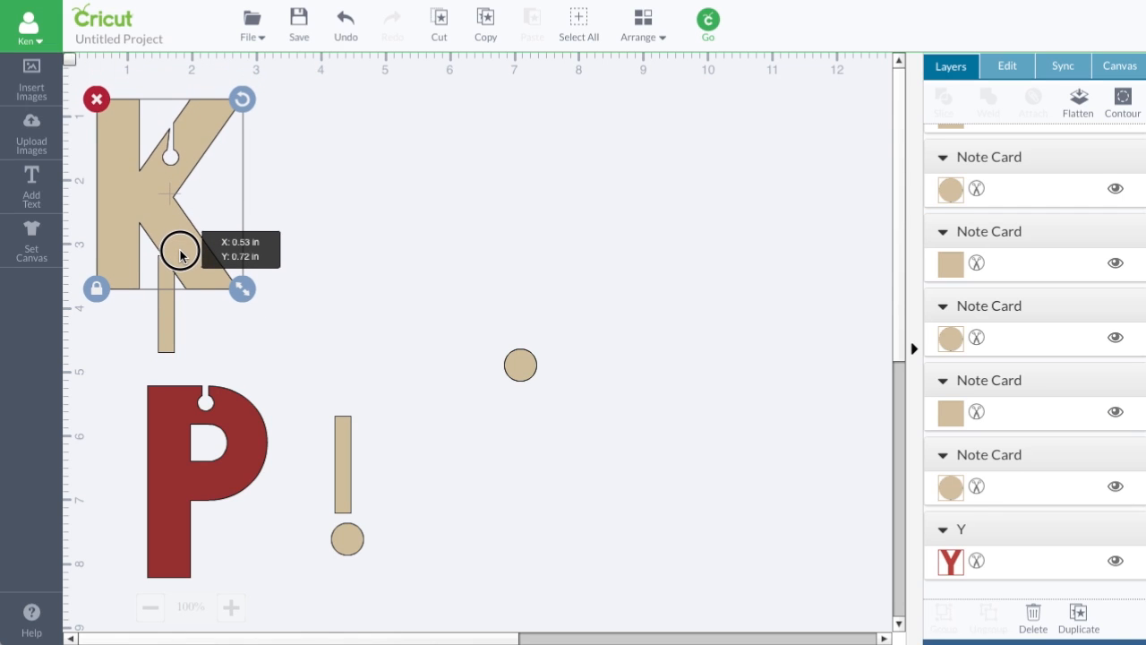
{"action": "left_click_drag", "start_coordinate": [179, 254], "coordinate": [179, 260]}
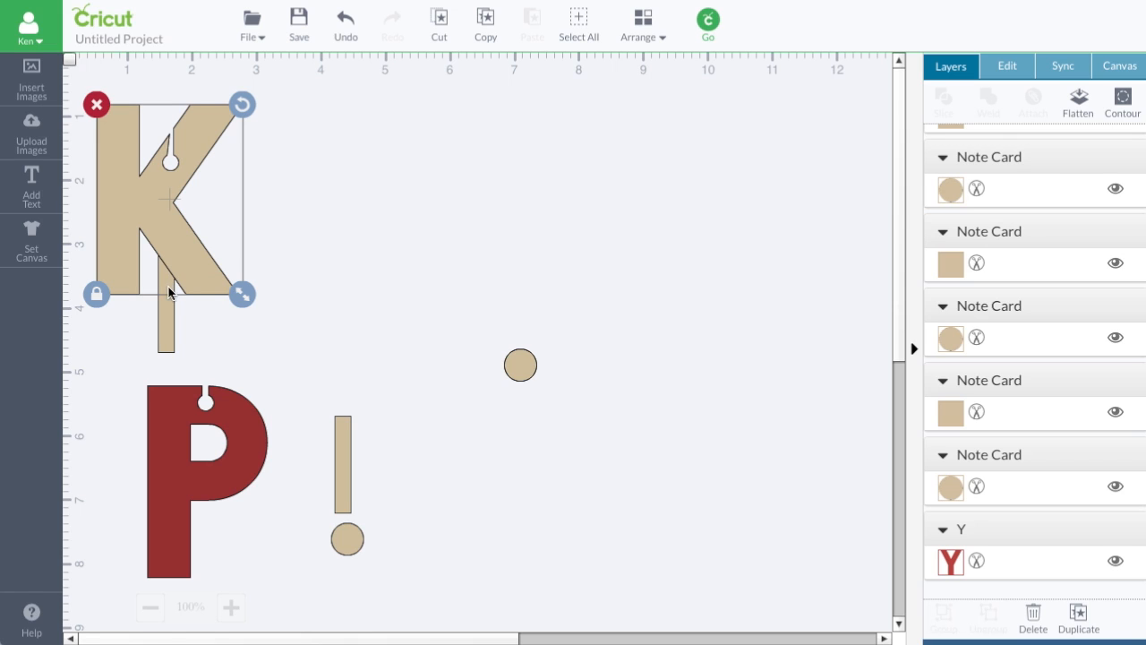
{"action": "mouse_move", "coordinate": [164, 263]}
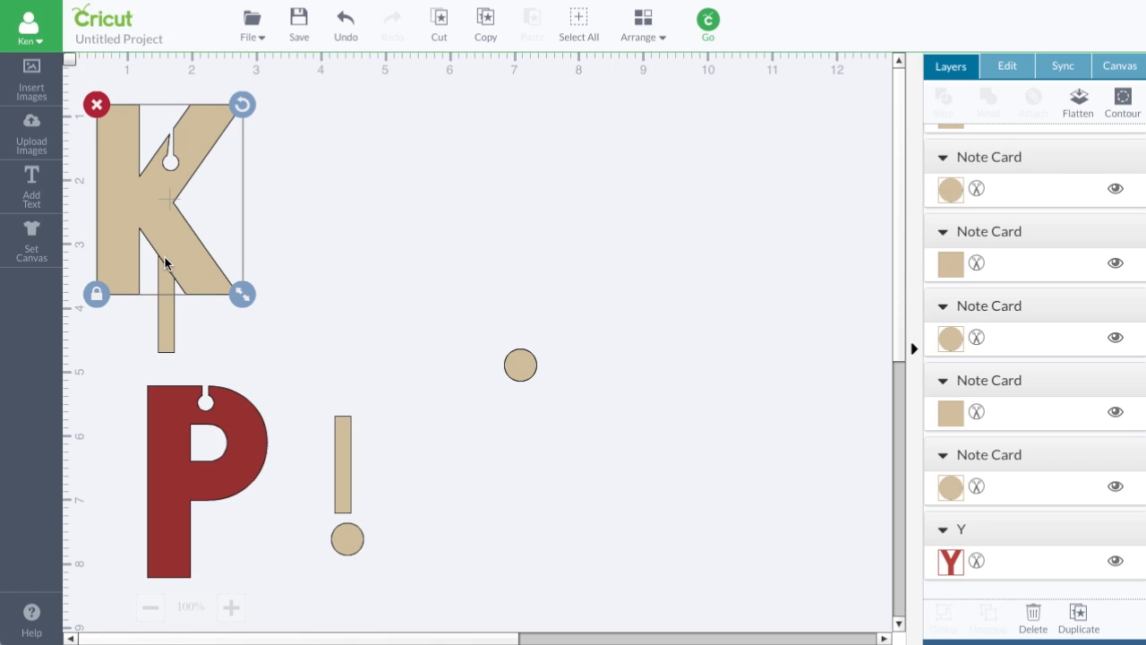
{"action": "mouse_move", "coordinate": [70, 297]}
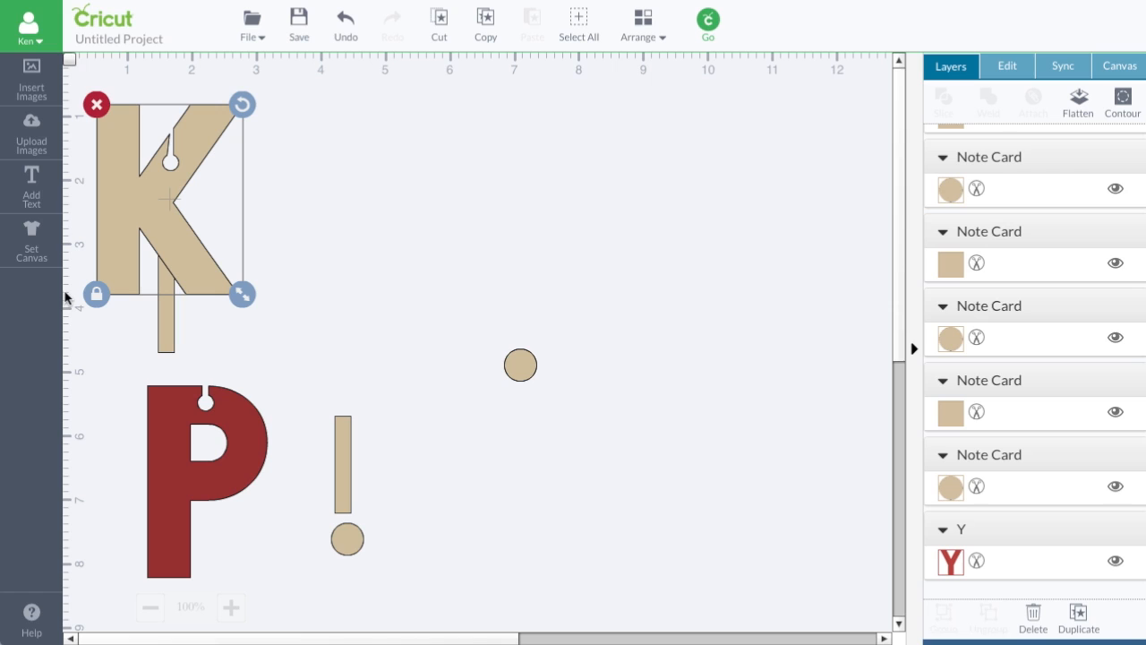
{"action": "mouse_move", "coordinate": [176, 317]}
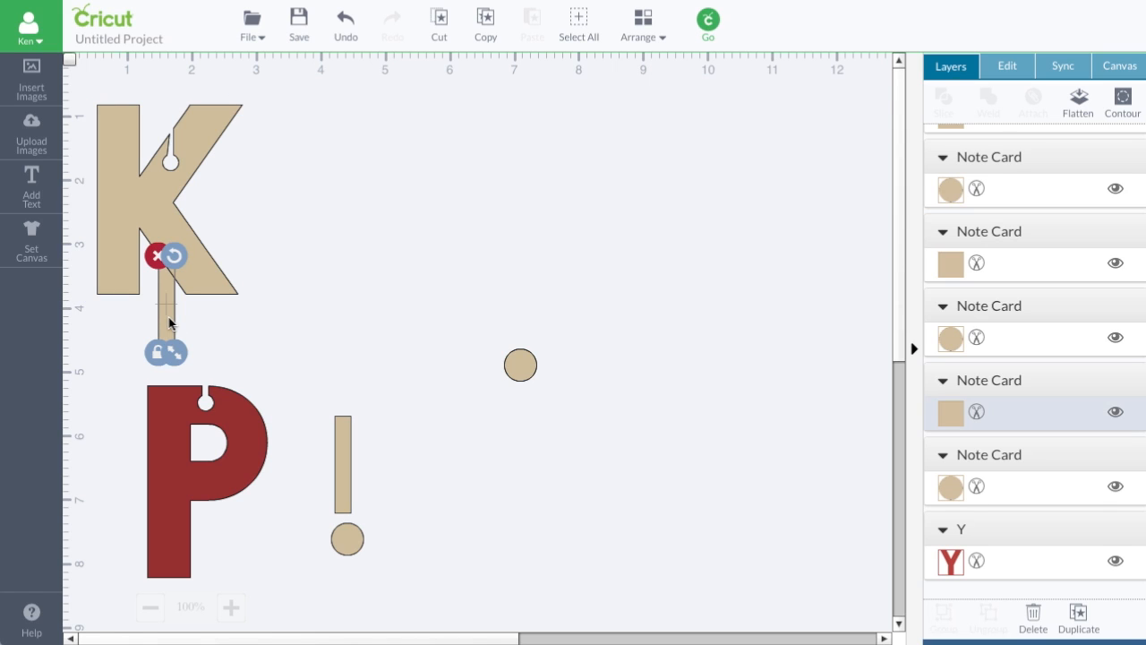
Step: Unlock proportions and set the K's tab strip height to 2 in
{"action": "left_click", "coordinate": [1006, 66]}
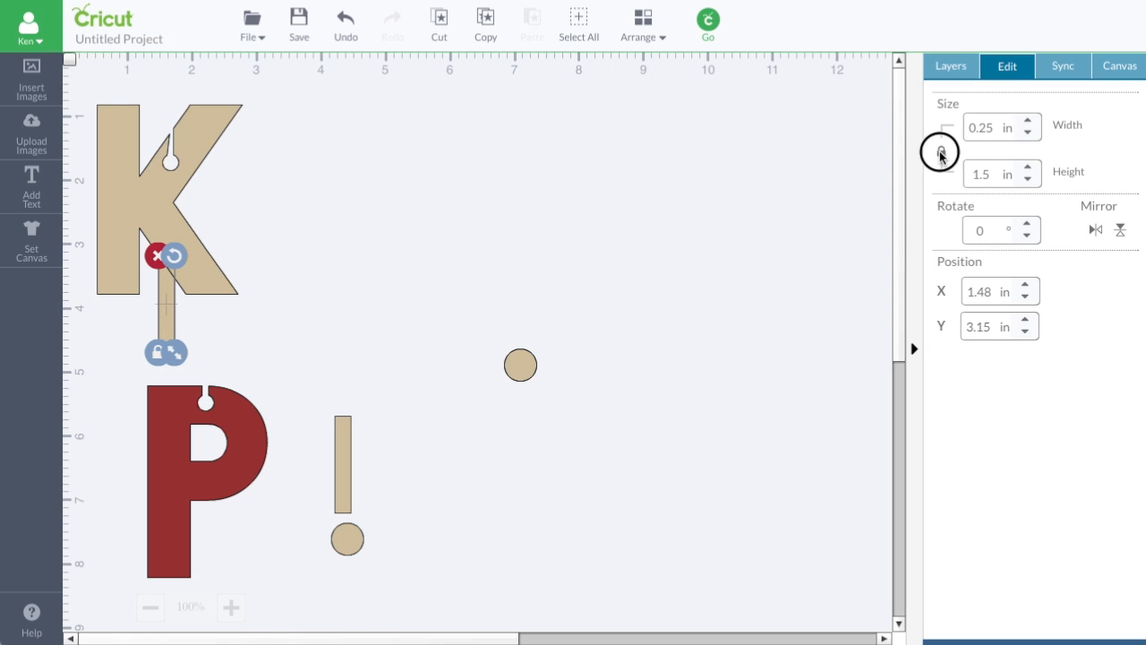
{"action": "left_click", "coordinate": [941, 151]}
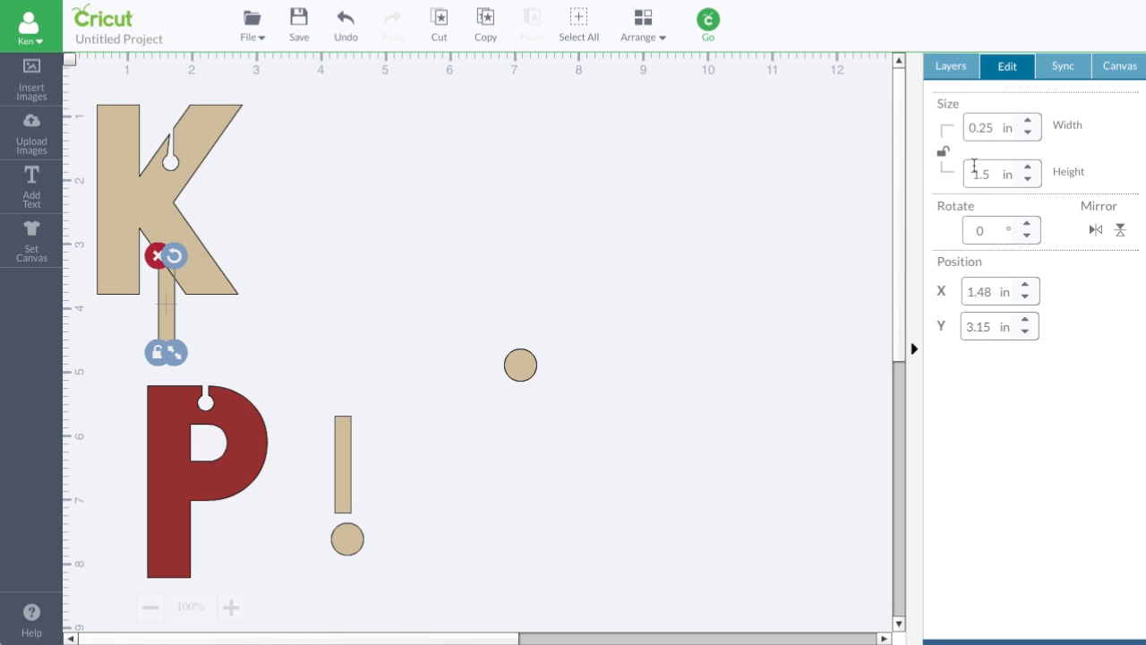
{"action": "mouse_move", "coordinate": [1009, 215]}
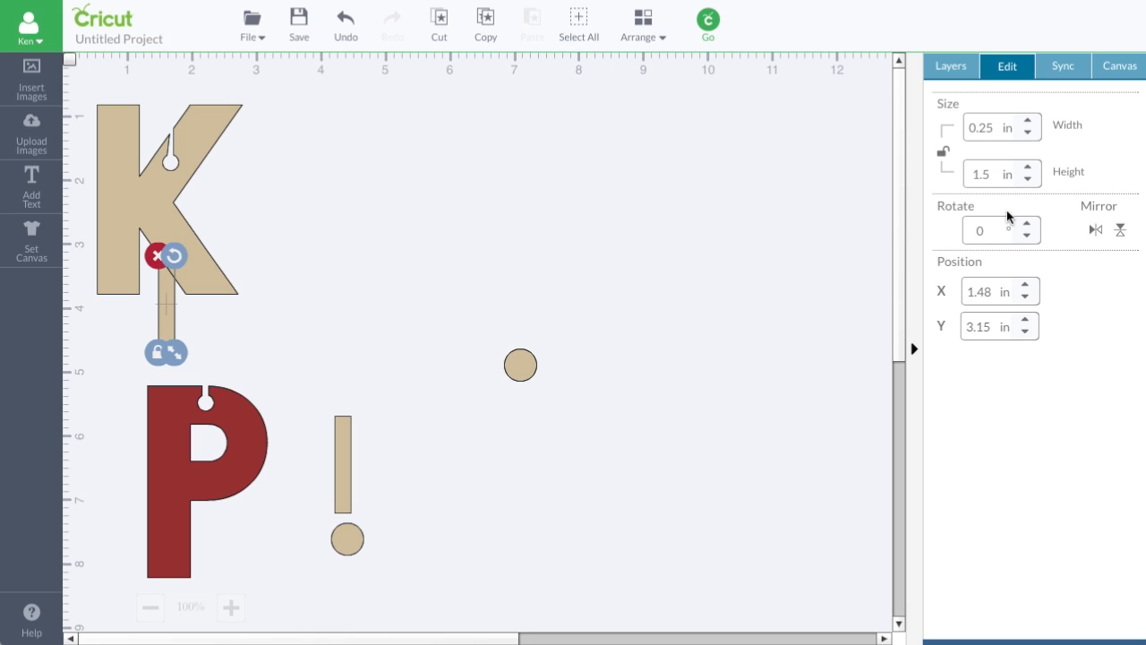
{"action": "left_click", "coordinate": [989, 173]}
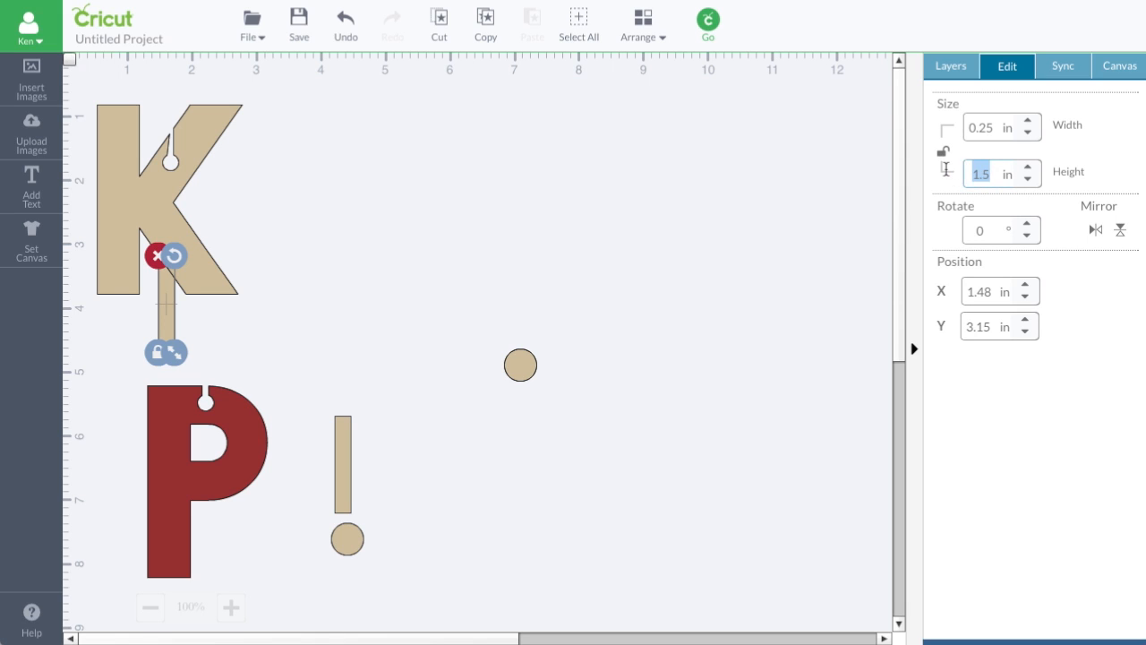
{"action": "type", "text": "2"}
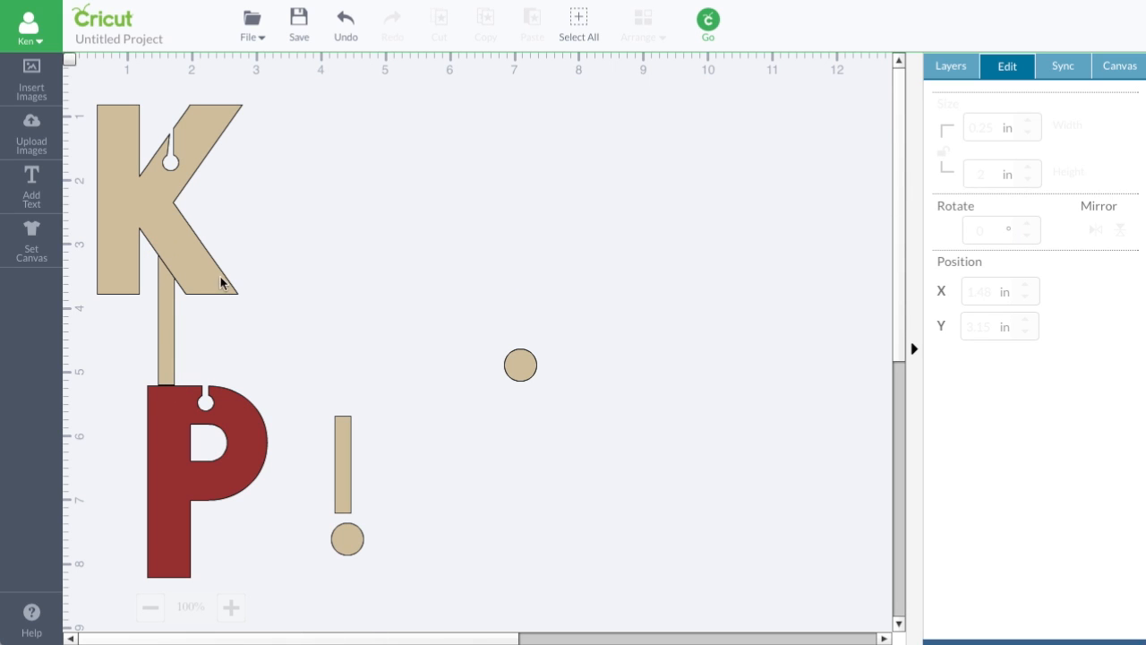
{"action": "mouse_move", "coordinate": [171, 331]}
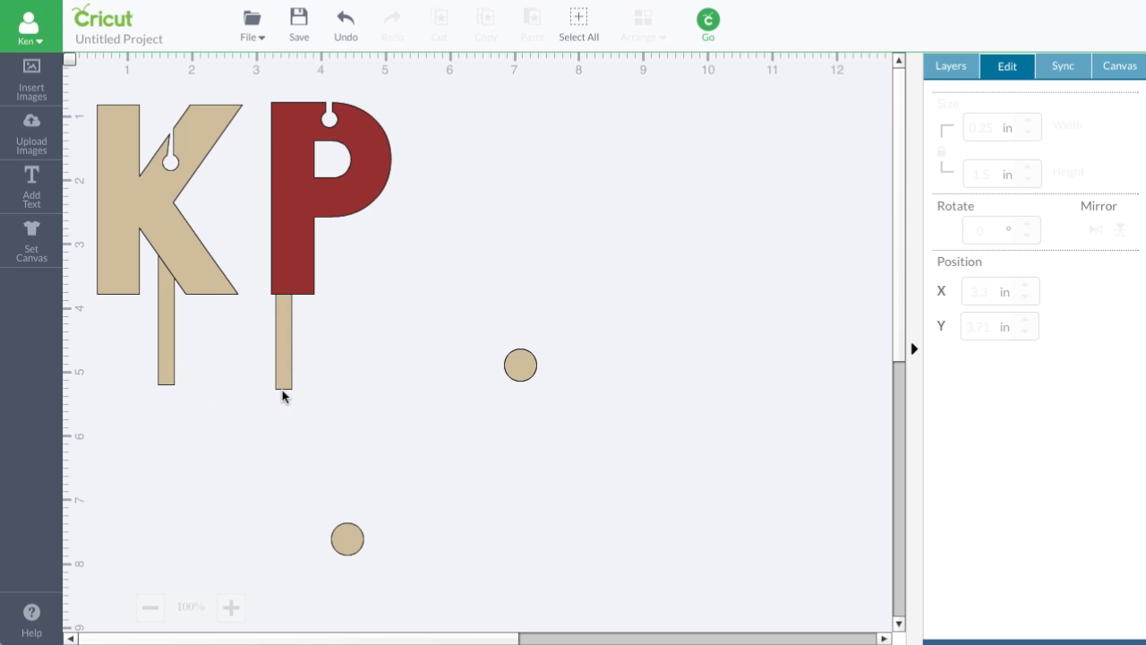
{"action": "mouse_move", "coordinate": [215, 397]}
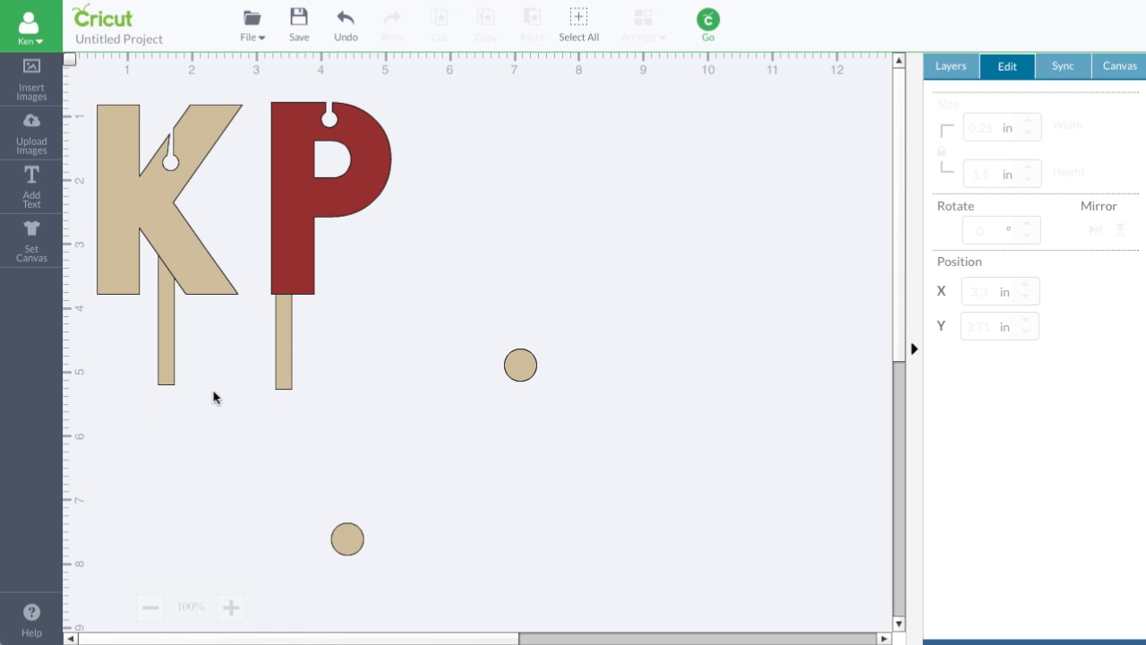
{"action": "mouse_move", "coordinate": [329, 403]}
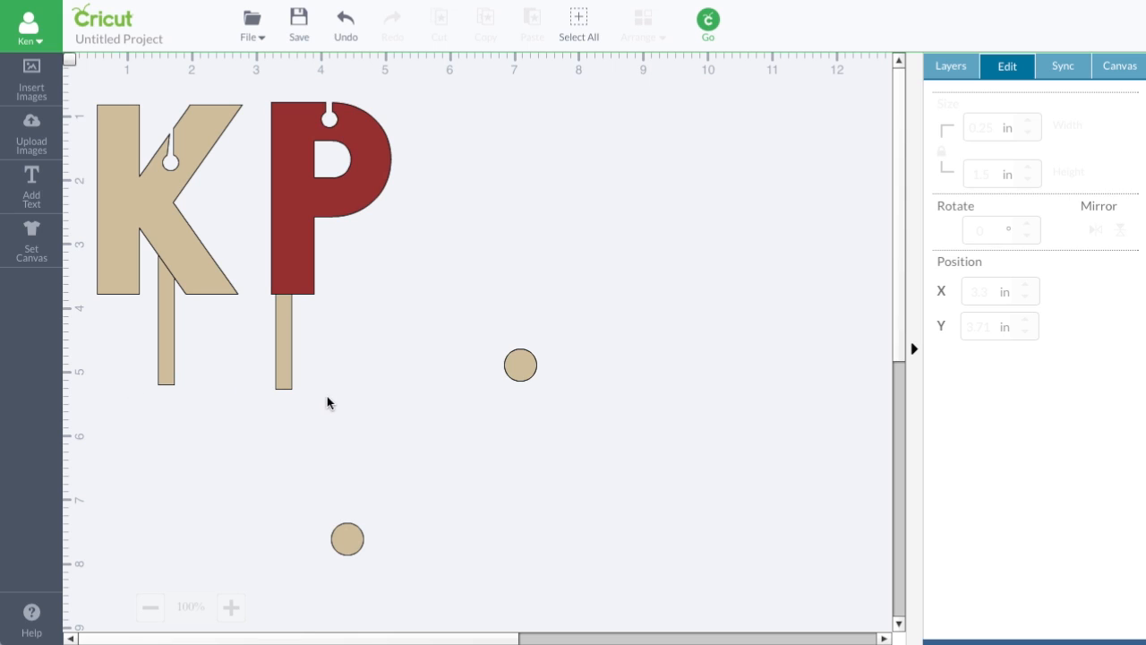
{"action": "mouse_move", "coordinate": [283, 335]}
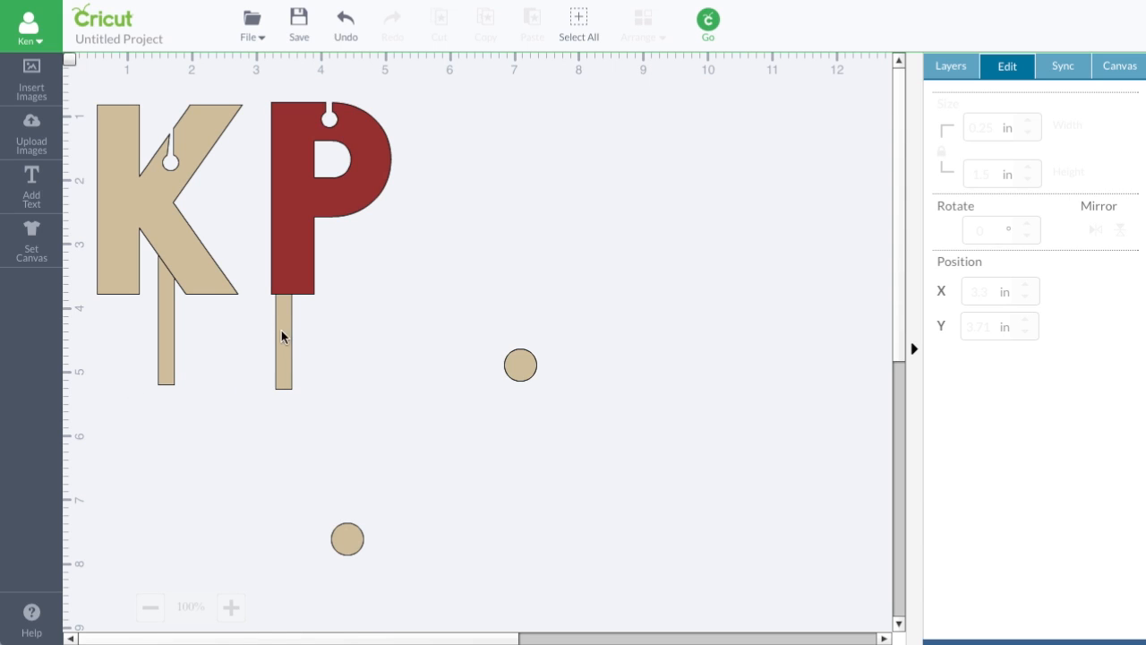
{"action": "mouse_move", "coordinate": [178, 342]}
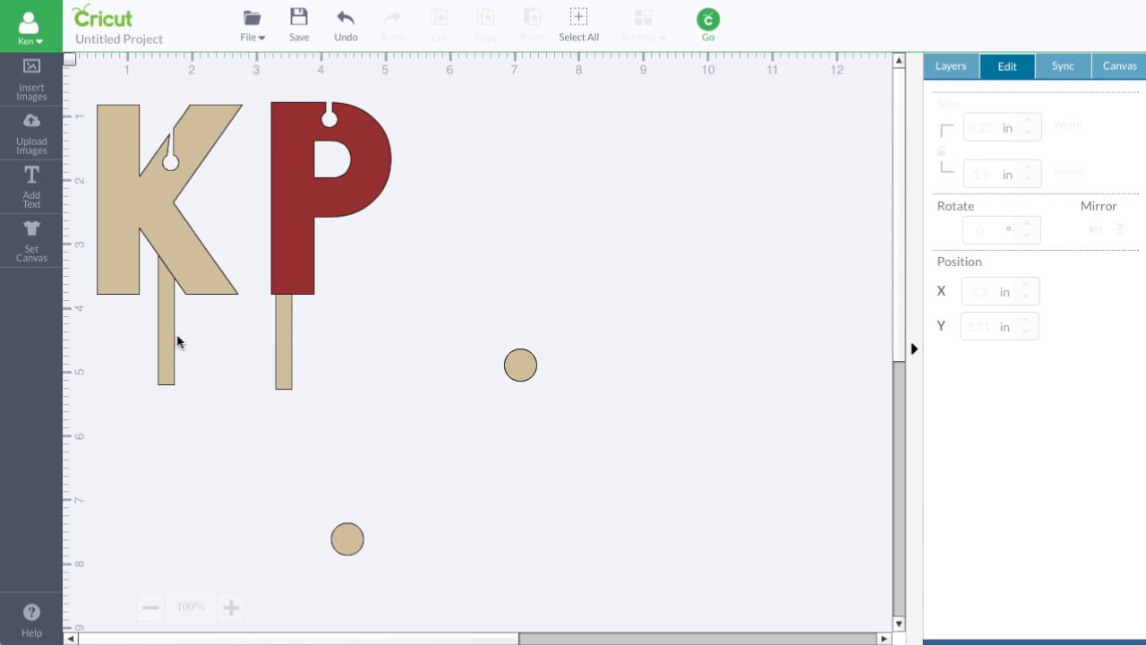
{"action": "mouse_move", "coordinate": [164, 308]}
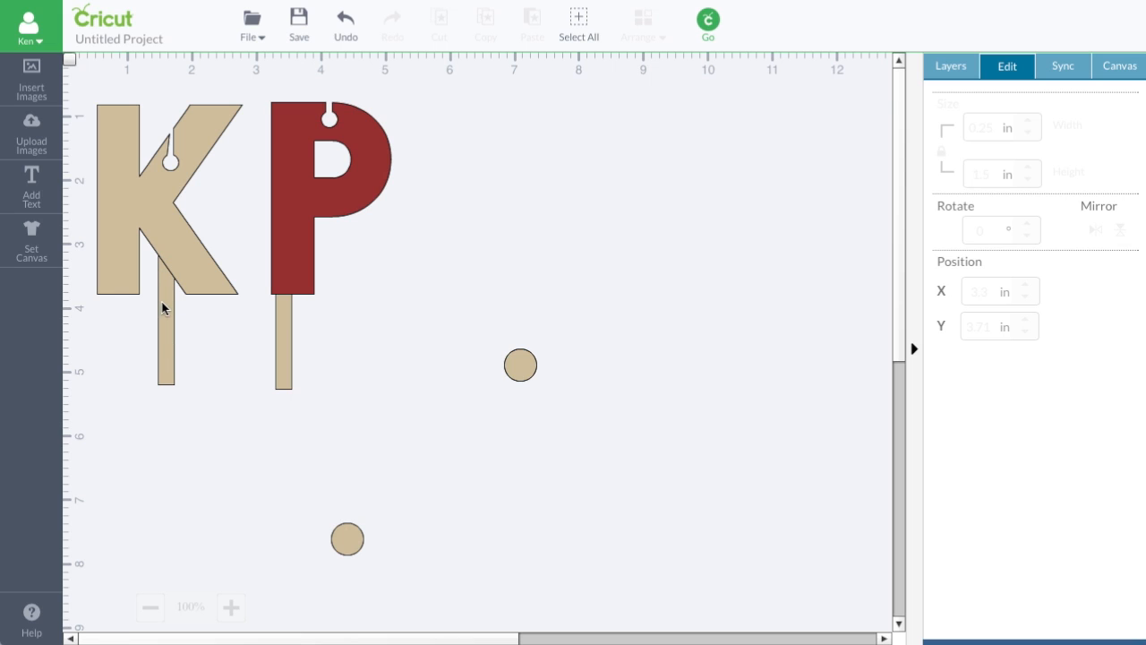
{"action": "mouse_move", "coordinate": [165, 281]}
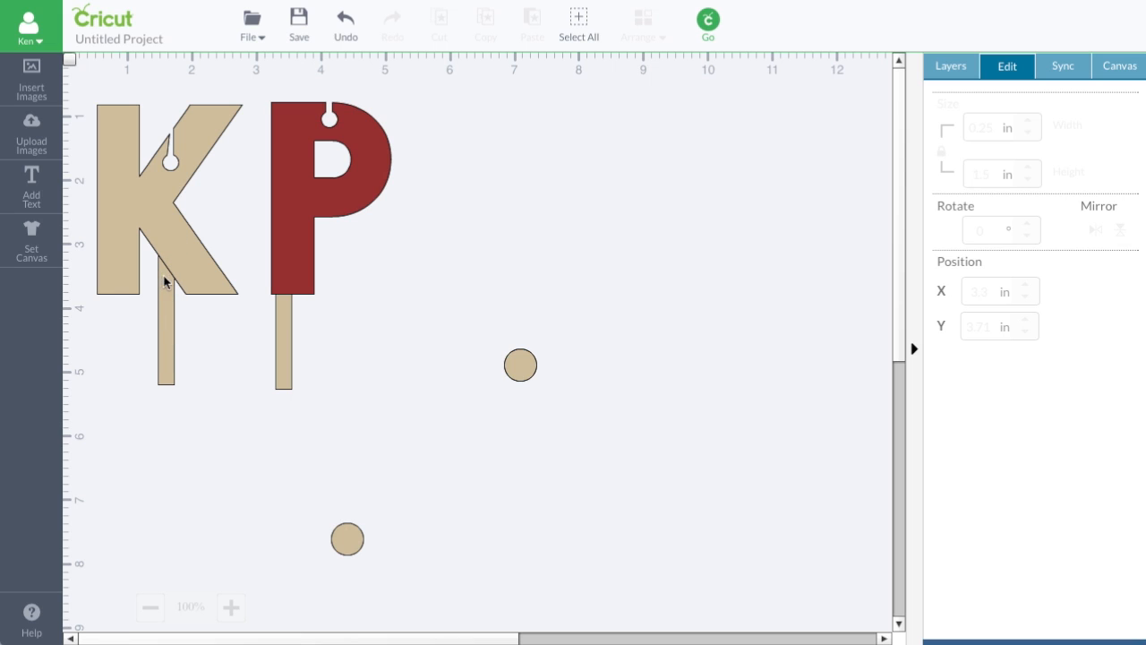
{"action": "mouse_move", "coordinate": [81, 304]}
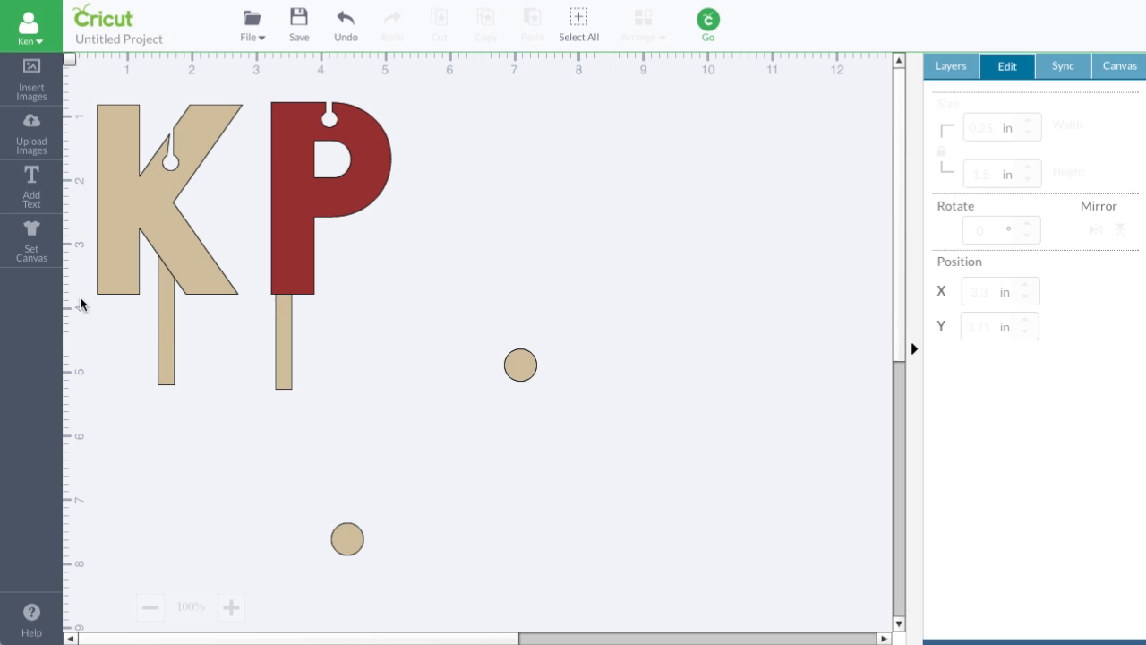
{"action": "mouse_move", "coordinate": [165, 352]}
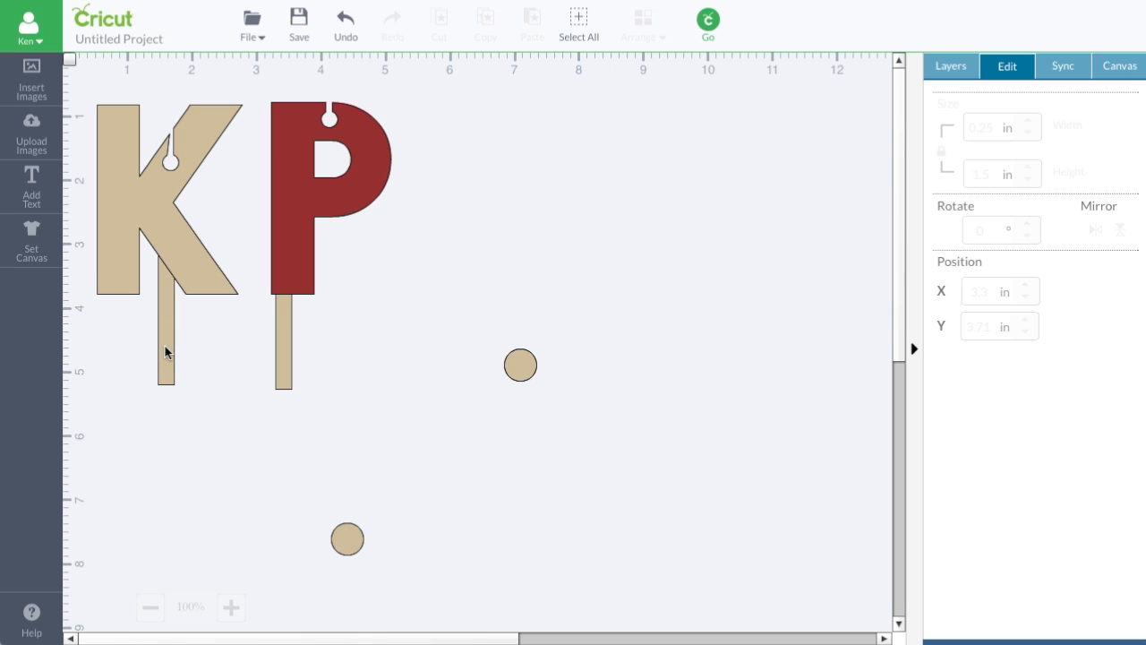
{"action": "mouse_move", "coordinate": [293, 348]}
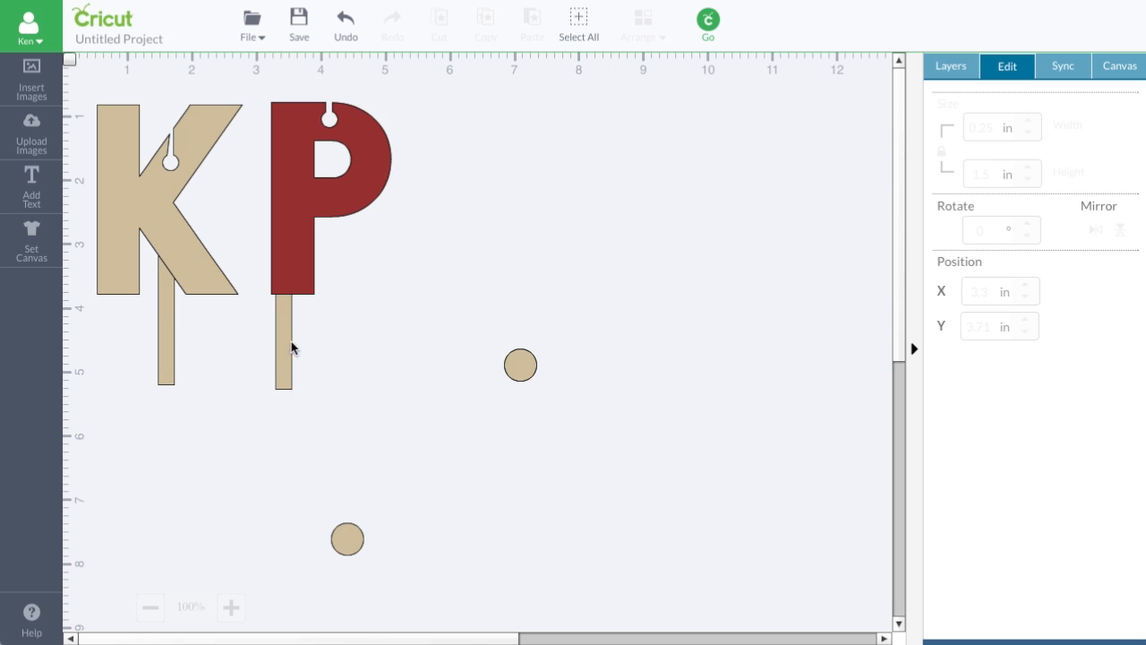
Step: Drag the dark red P down to the lower left of the canvas
{"action": "left_click_drag", "start_coordinate": [329, 197], "coordinate": [183, 502]}
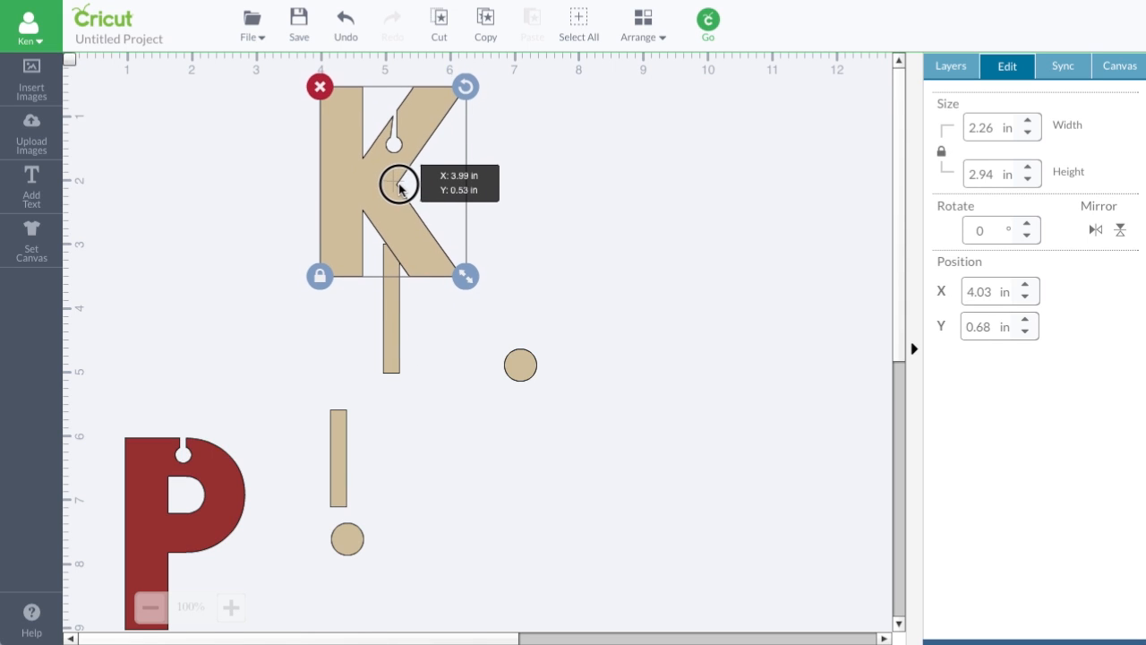
Step: Align the K over its tab and settle the tan circle onto the tab's bottom end
{"action": "left_click_drag", "start_coordinate": [399, 188], "coordinate": [399, 195]}
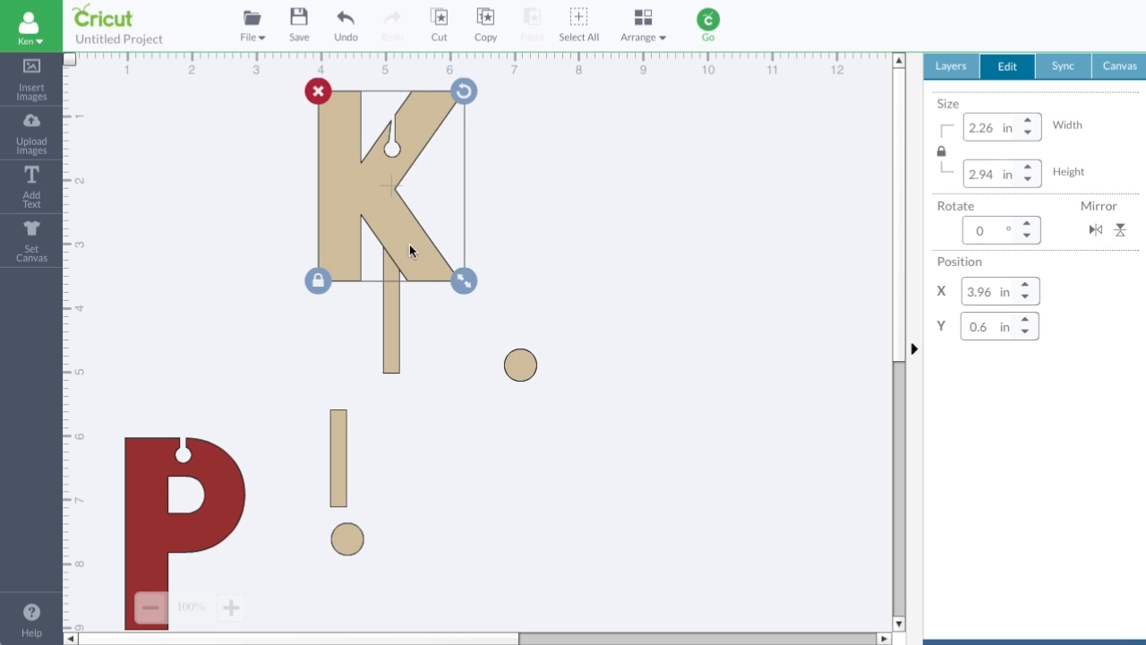
{"action": "mouse_move", "coordinate": [403, 332]}
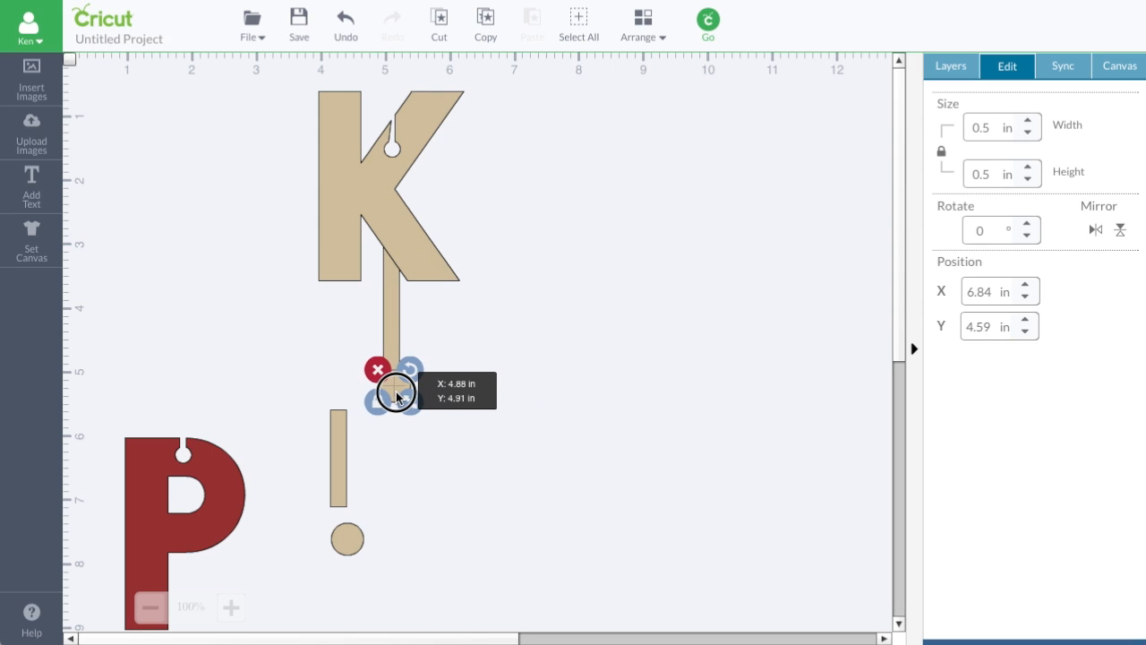
{"action": "left_click_drag", "start_coordinate": [396, 396], "coordinate": [394, 396]}
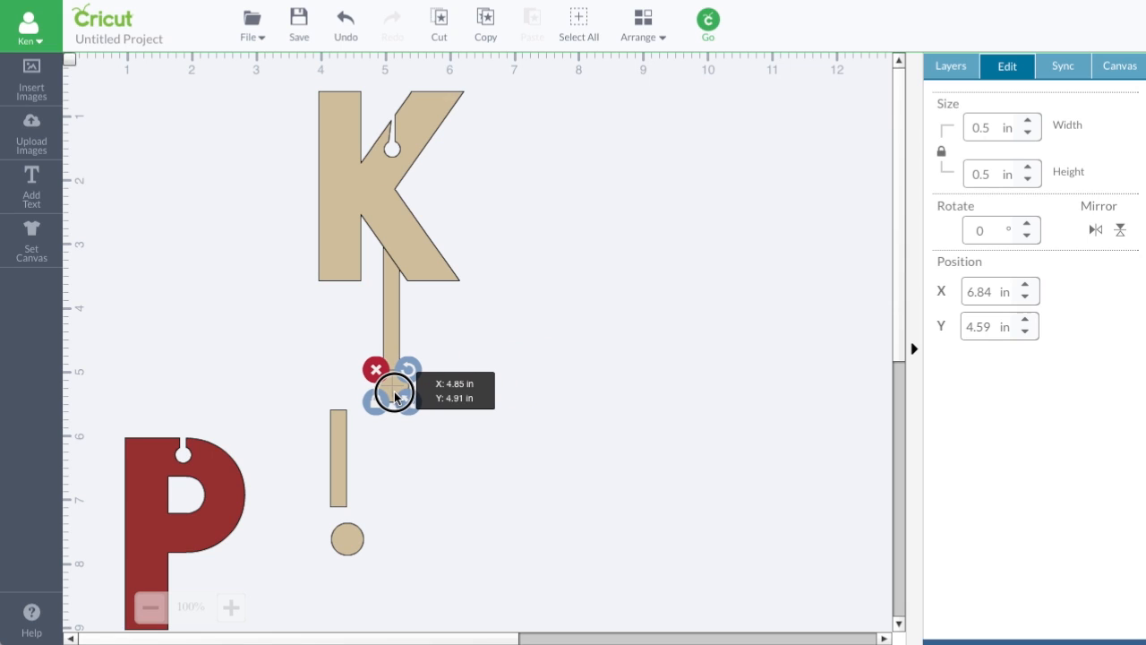
{"action": "left_click_drag", "start_coordinate": [398, 390], "coordinate": [394, 396]}
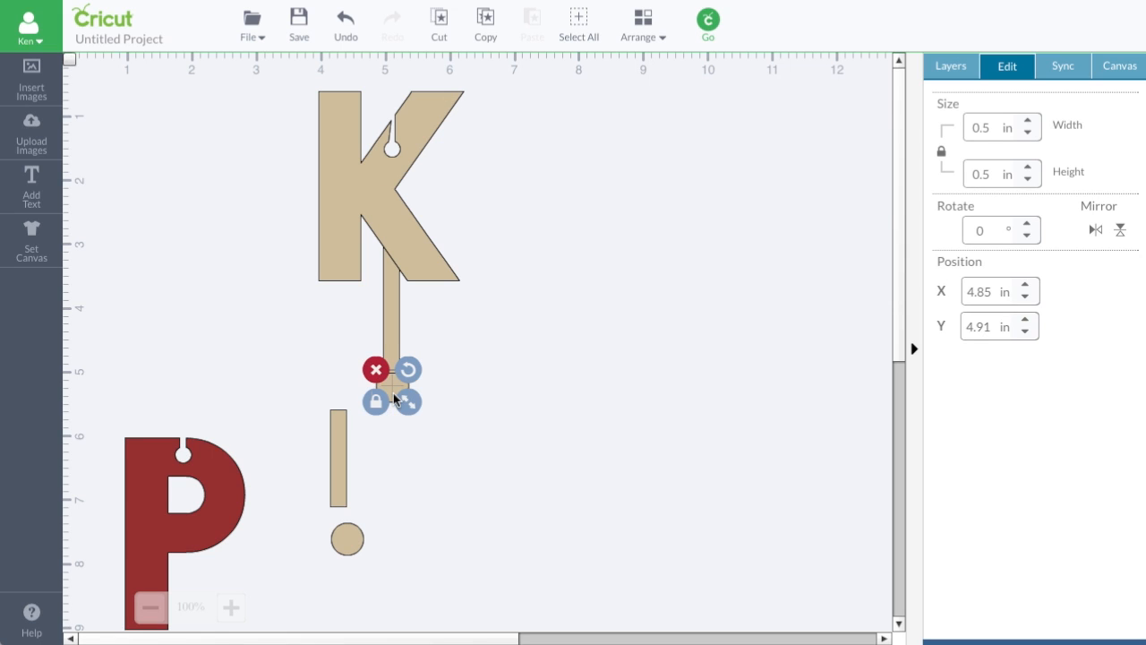
{"action": "left_click_drag", "start_coordinate": [394, 385], "coordinate": [389, 385]}
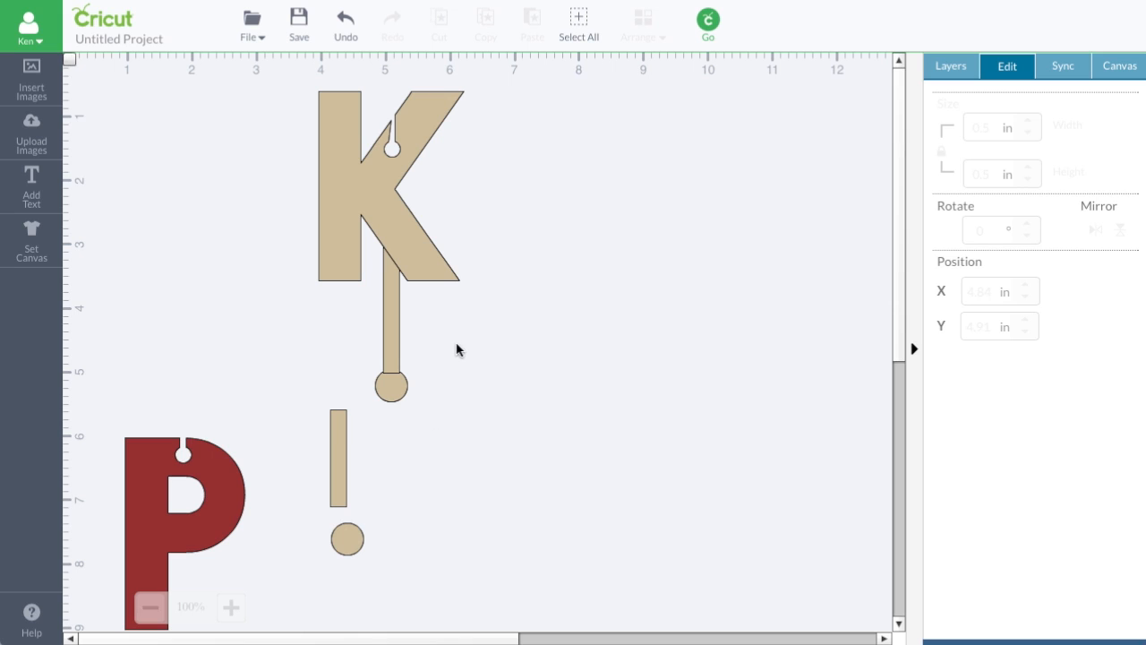
{"action": "left_click", "coordinate": [390, 188]}
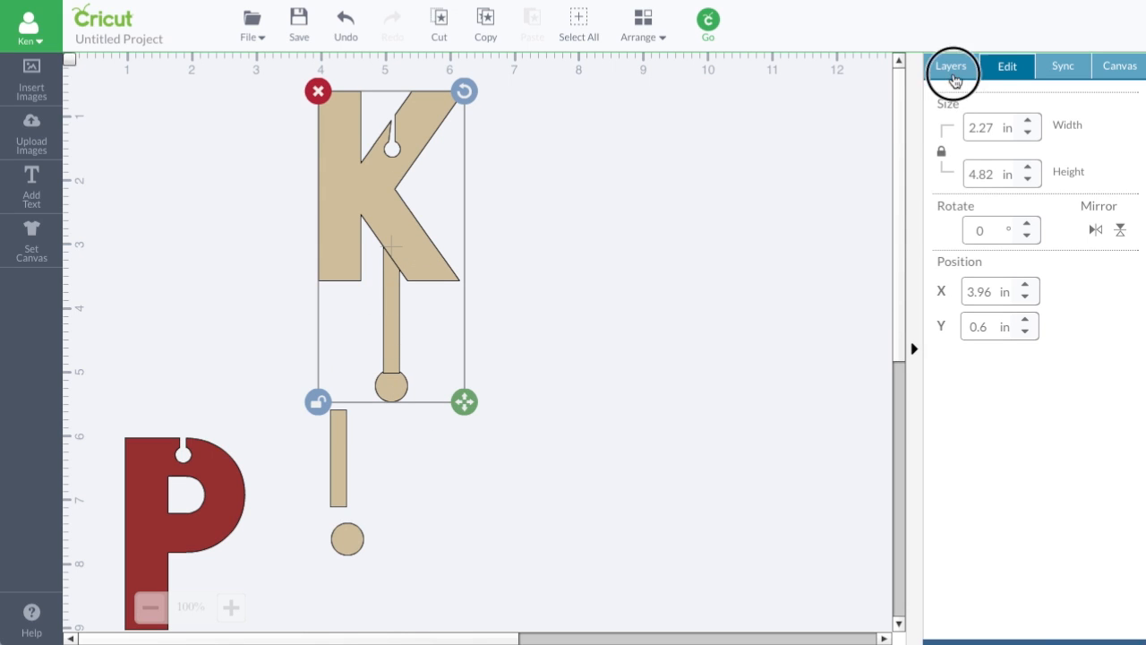
Step: Drag the assembled K, tab and circle together to the upper right
{"action": "left_click", "coordinate": [950, 66]}
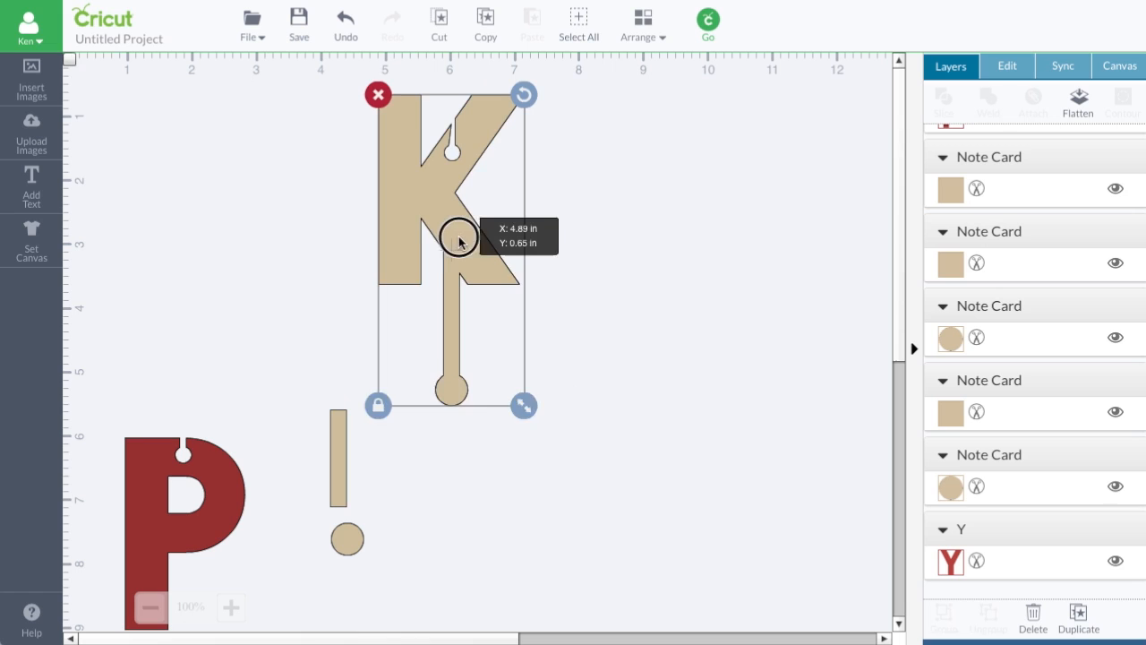
{"action": "left_click_drag", "start_coordinate": [458, 241], "coordinate": [734, 253]}
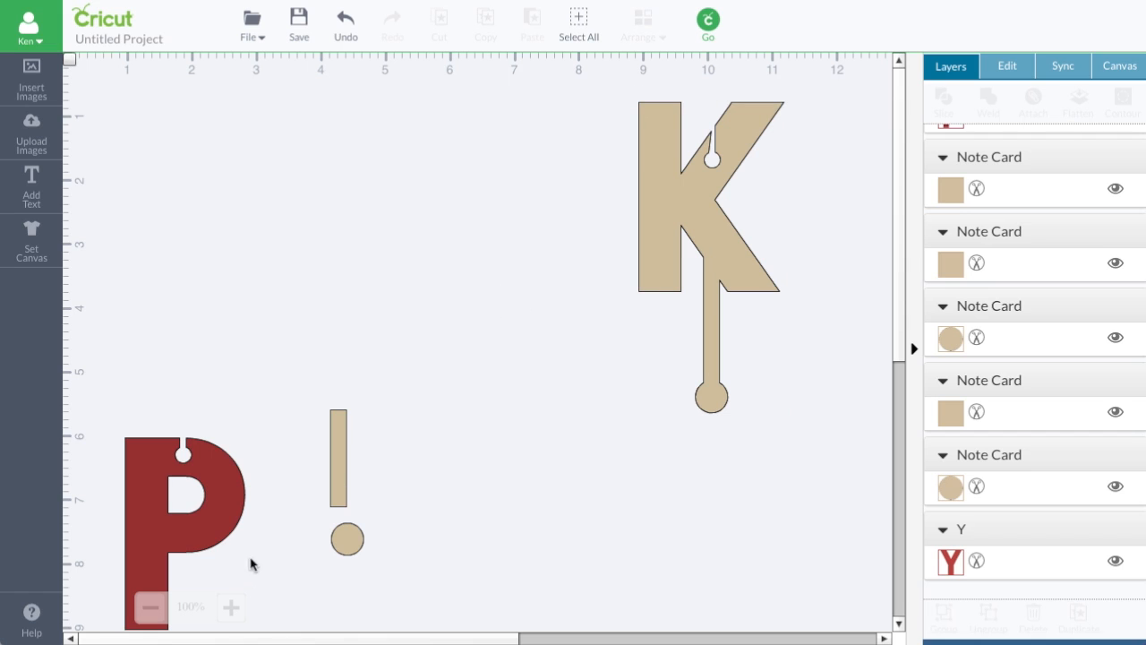
{"action": "scroll", "scroll_direction": "down", "scroll_amount": 3}
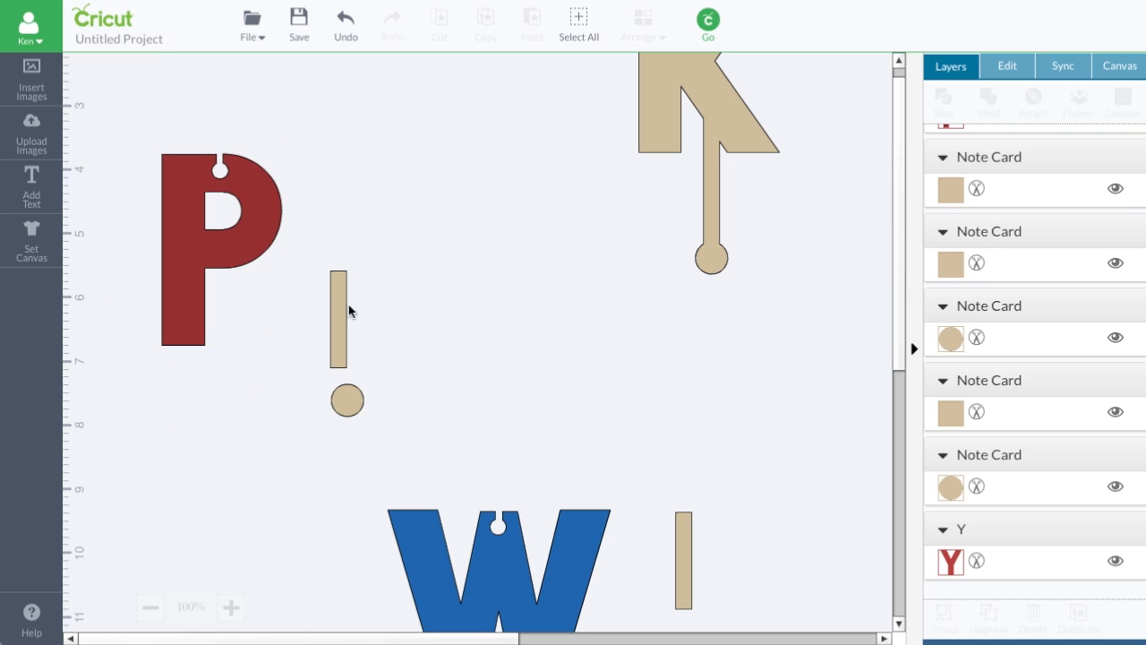
{"action": "mouse_move", "coordinate": [235, 409]}
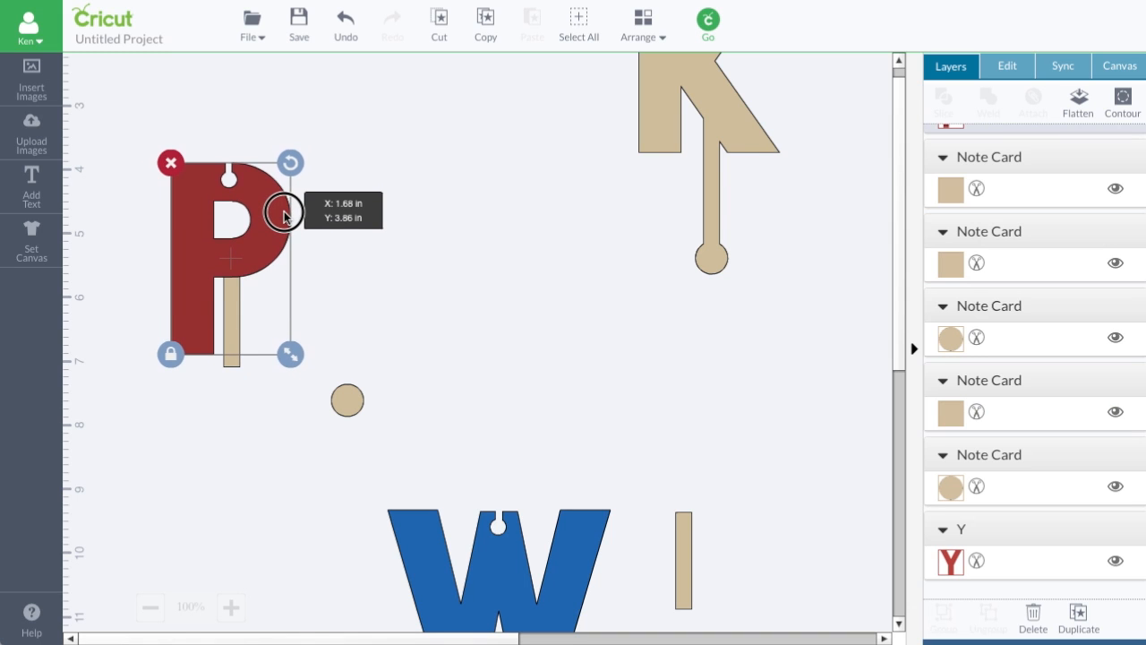
Step: Place the red P on top of its tan tab strip, nudging it into line
{"action": "left_click_drag", "start_coordinate": [286, 211], "coordinate": [287, 201]}
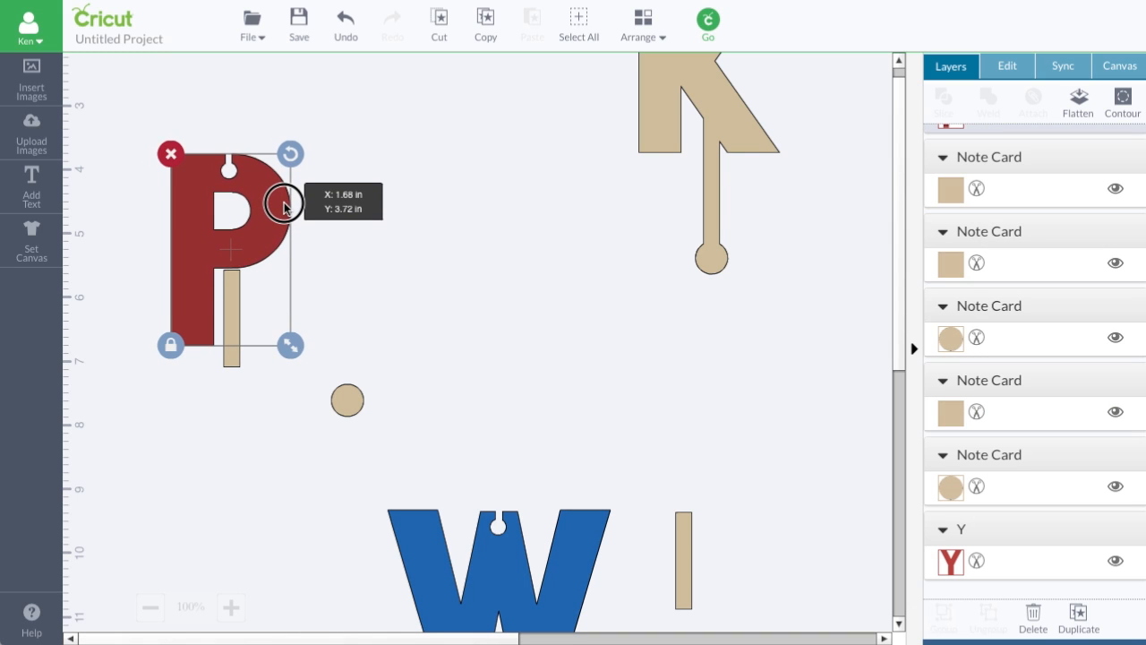
{"action": "left_click_drag", "start_coordinate": [285, 206], "coordinate": [286, 212]}
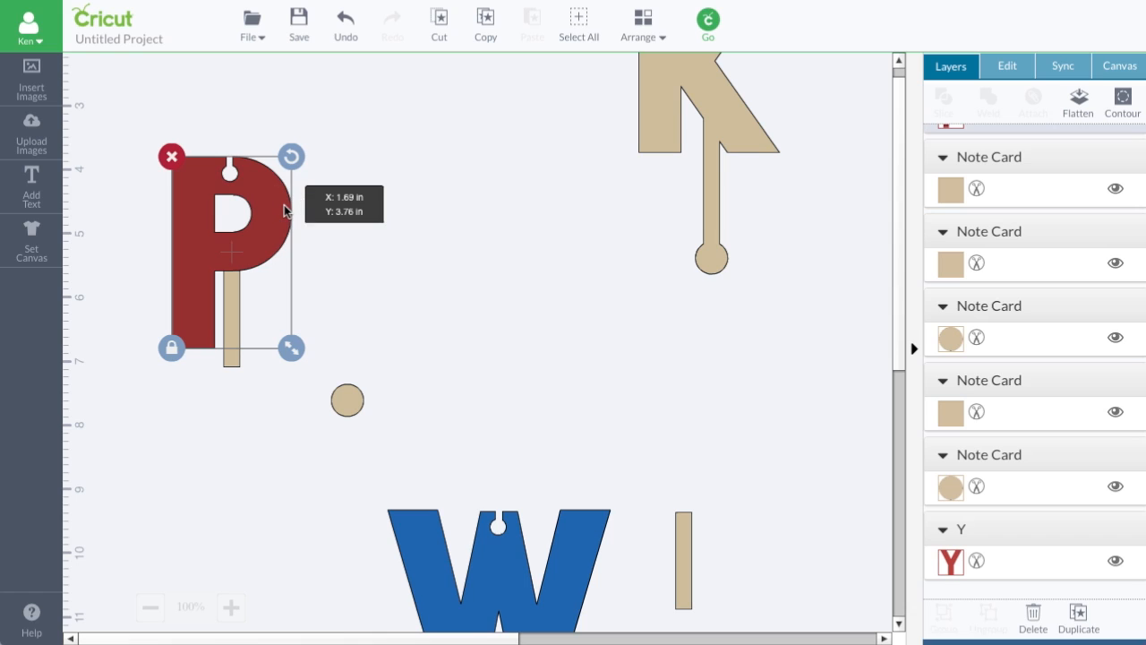
{"action": "mouse_move", "coordinate": [254, 412]}
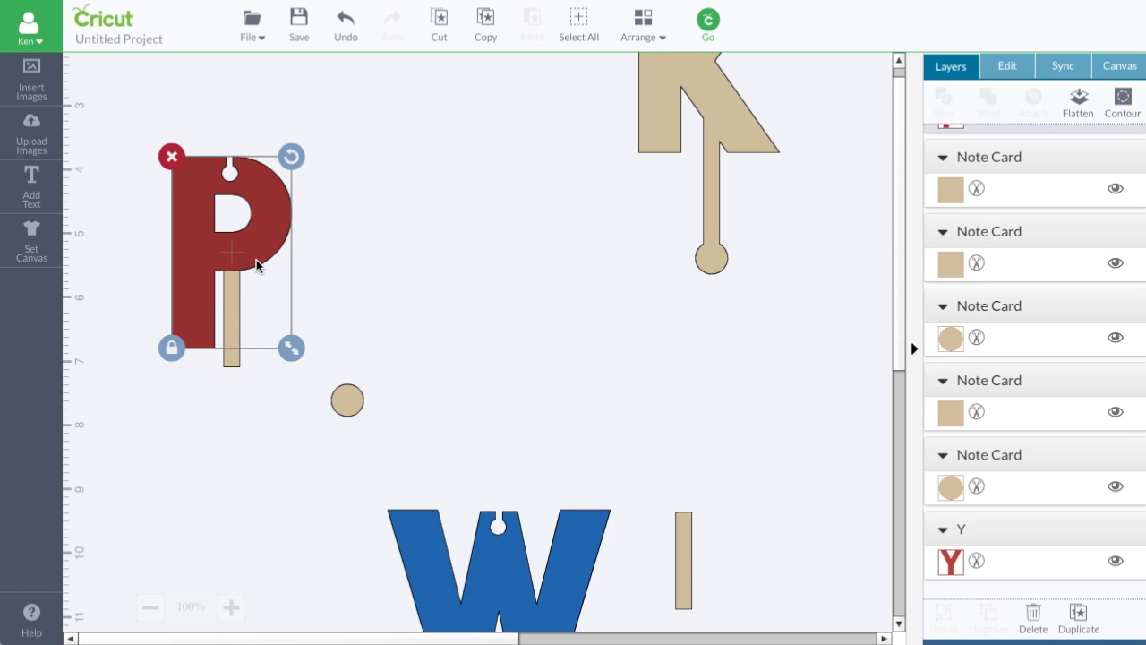
{"action": "mouse_move", "coordinate": [235, 170]}
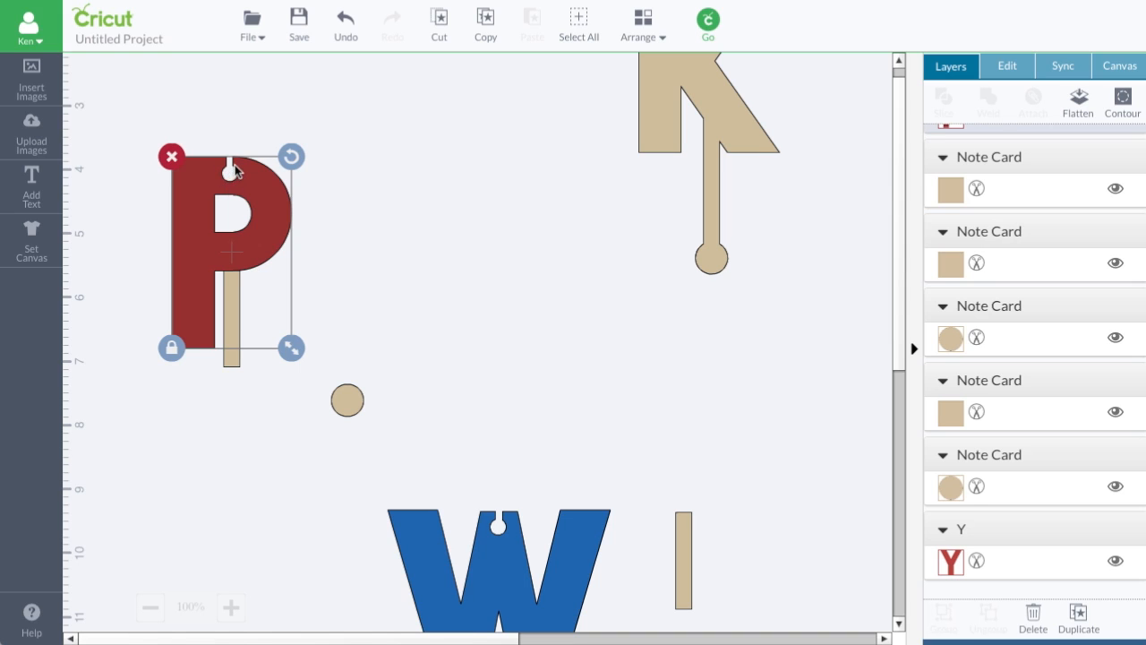
{"action": "mouse_move", "coordinate": [271, 197]}
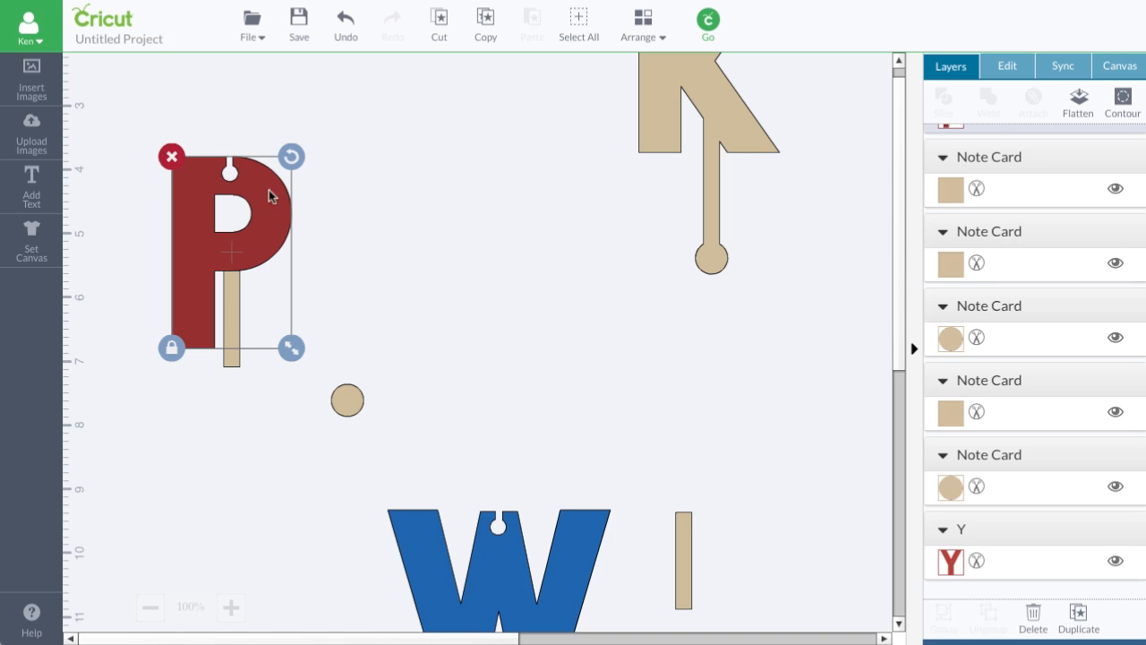
{"action": "mouse_move", "coordinate": [230, 165]}
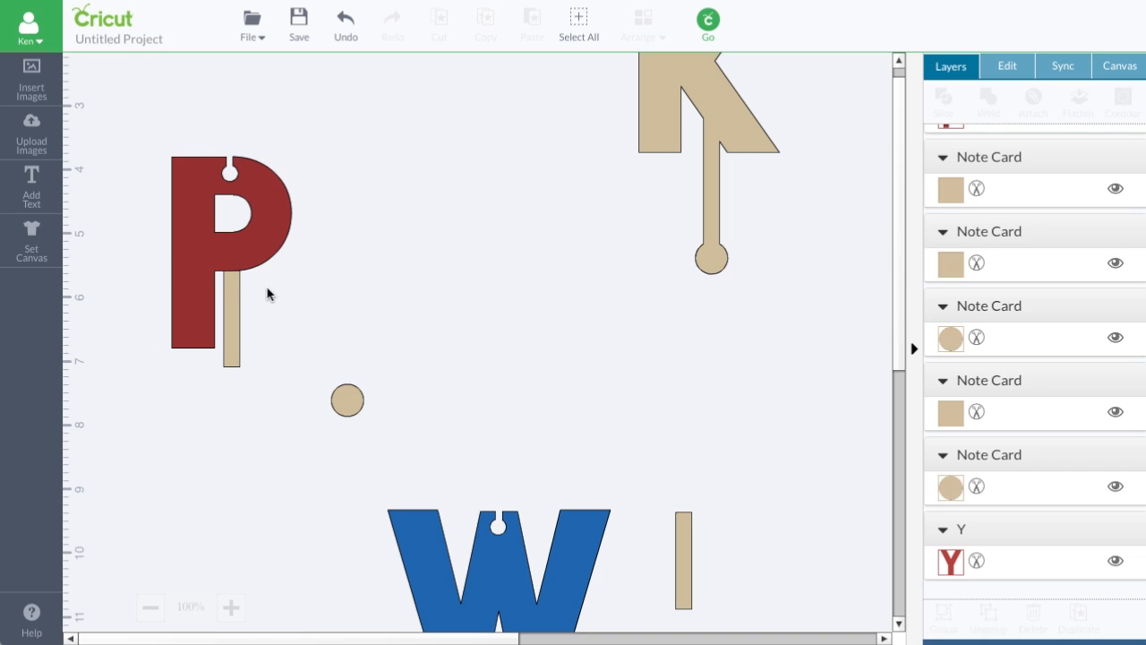
{"action": "mouse_move", "coordinate": [237, 262]}
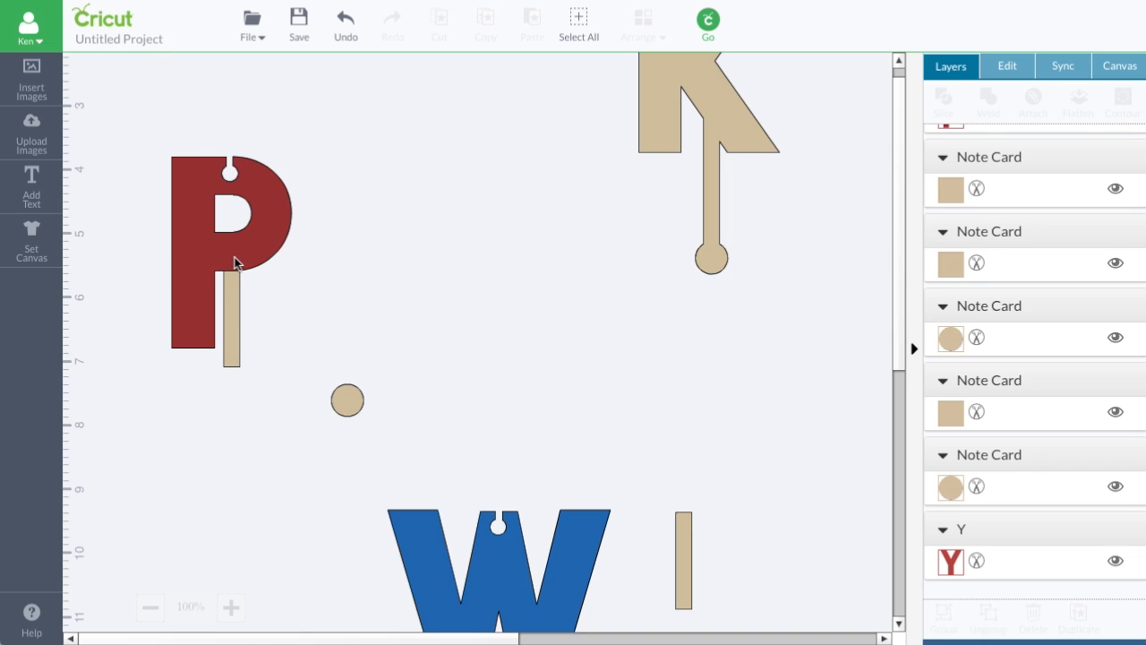
Step: Increase the height of the tab strip under the P
{"action": "left_click", "coordinate": [233, 318]}
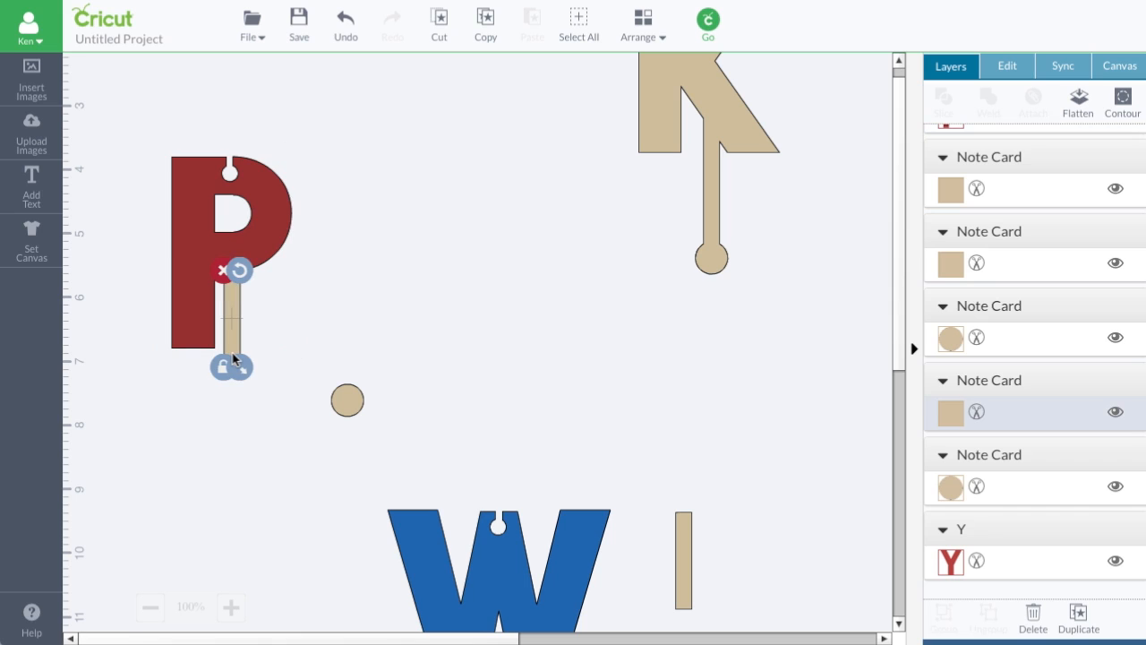
{"action": "mouse_move", "coordinate": [220, 326]}
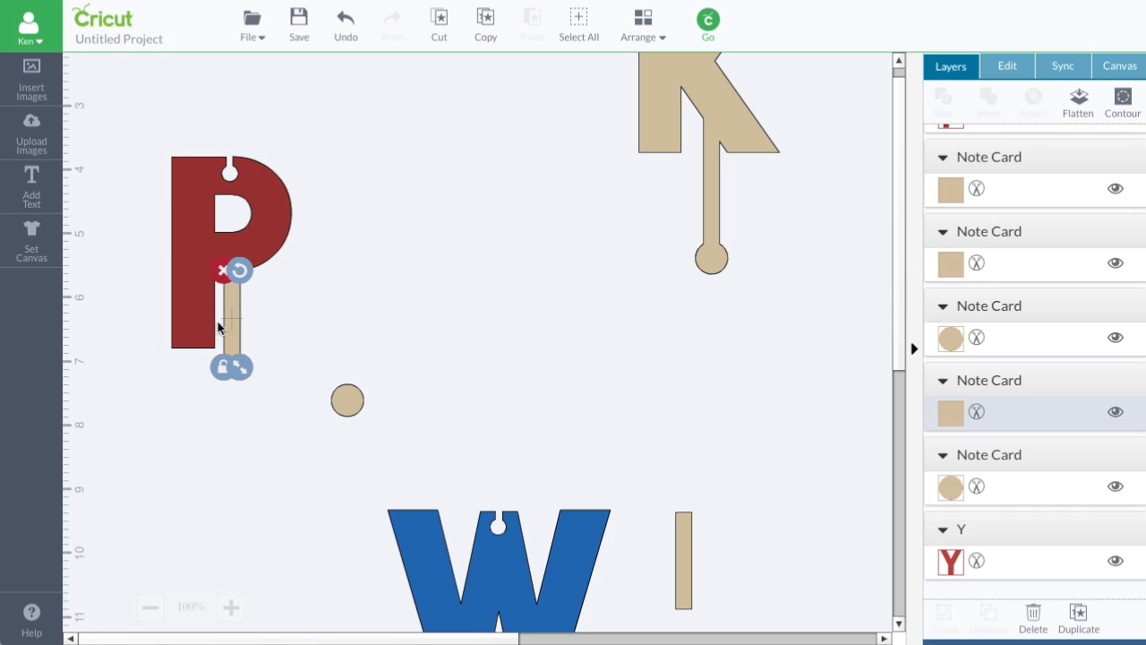
{"action": "mouse_move", "coordinate": [232, 355]}
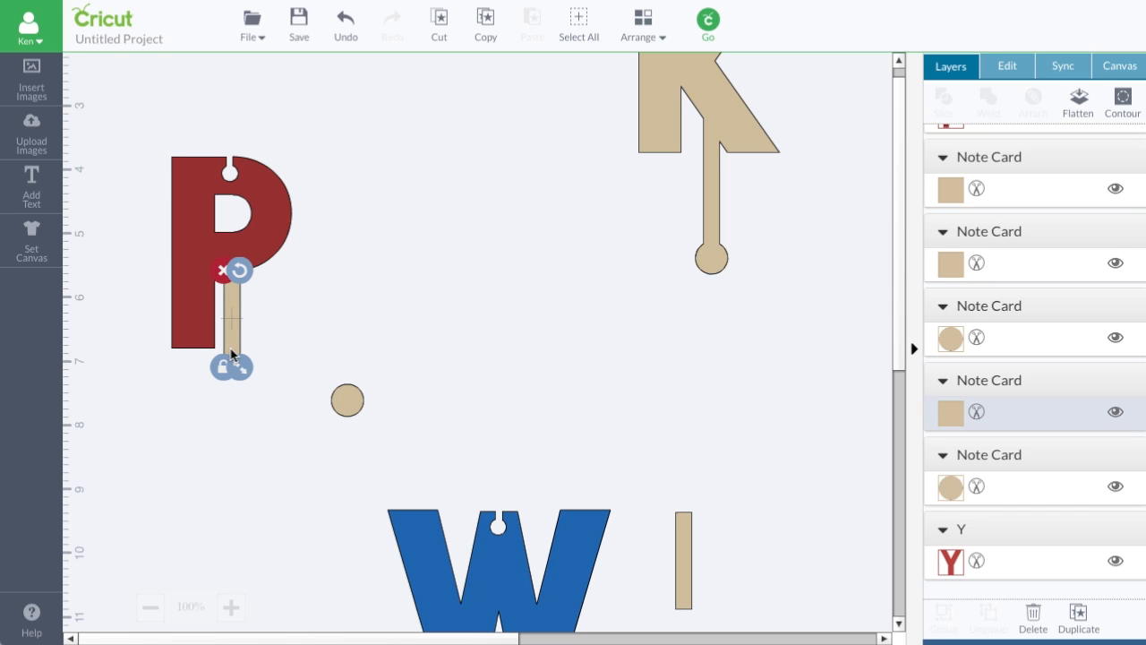
{"action": "left_click", "coordinate": [1007, 65]}
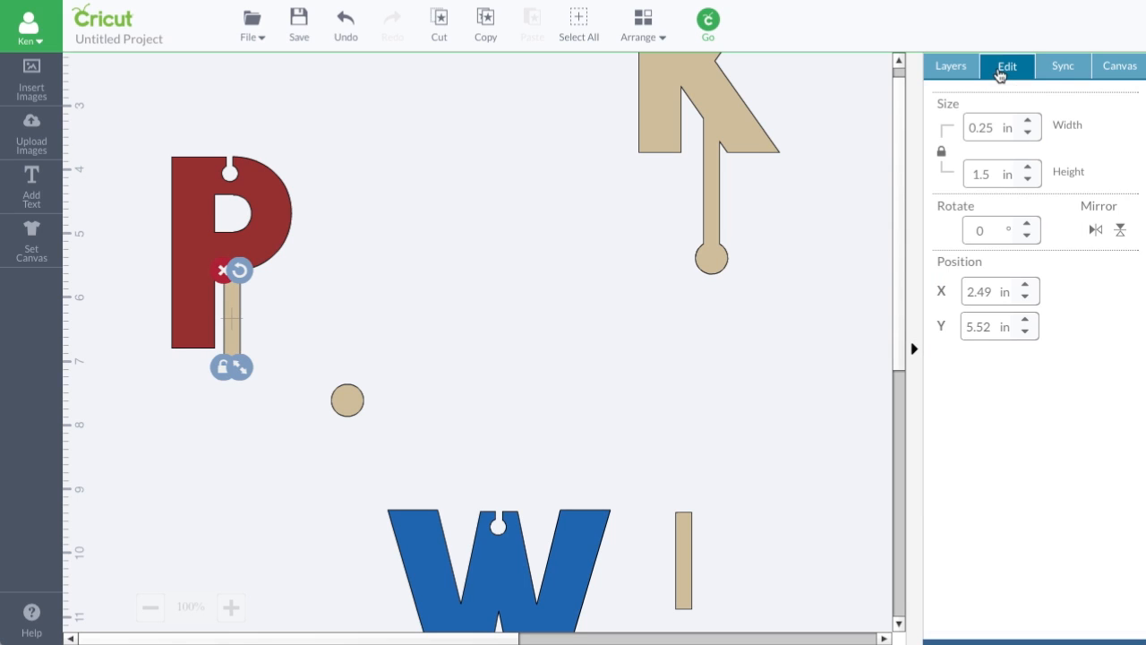
{"action": "mouse_move", "coordinate": [990, 186]}
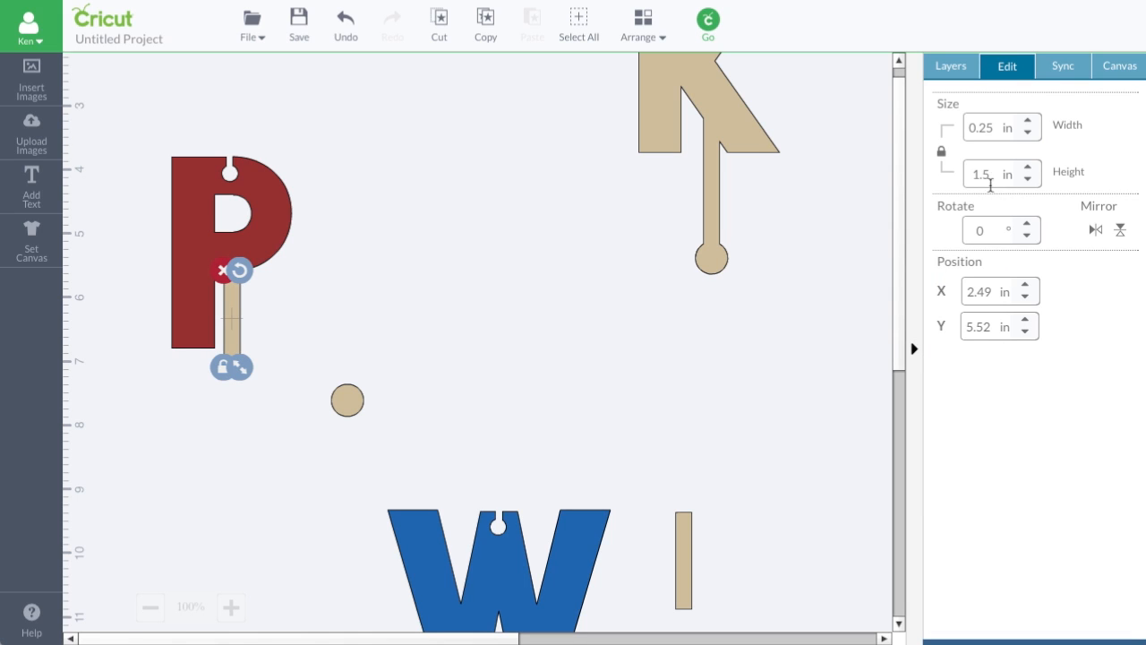
{"action": "left_click", "coordinate": [985, 173]}
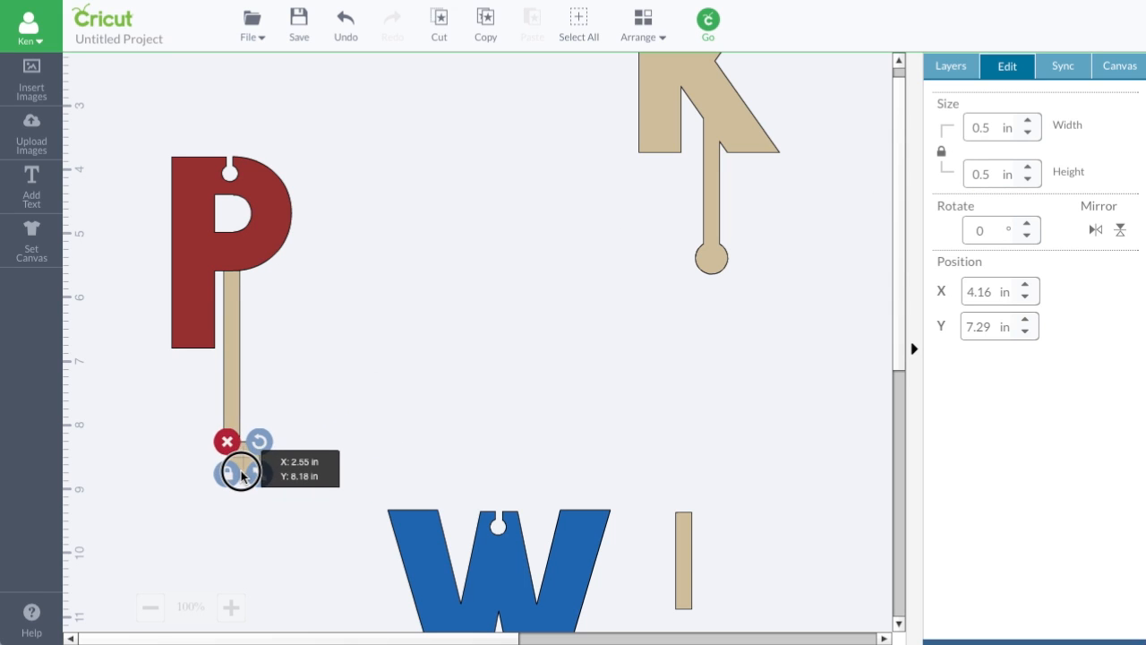
Step: Move the tan circle to the bottom end of the P's tab
{"action": "left_click_drag", "start_coordinate": [242, 475], "coordinate": [229, 473]}
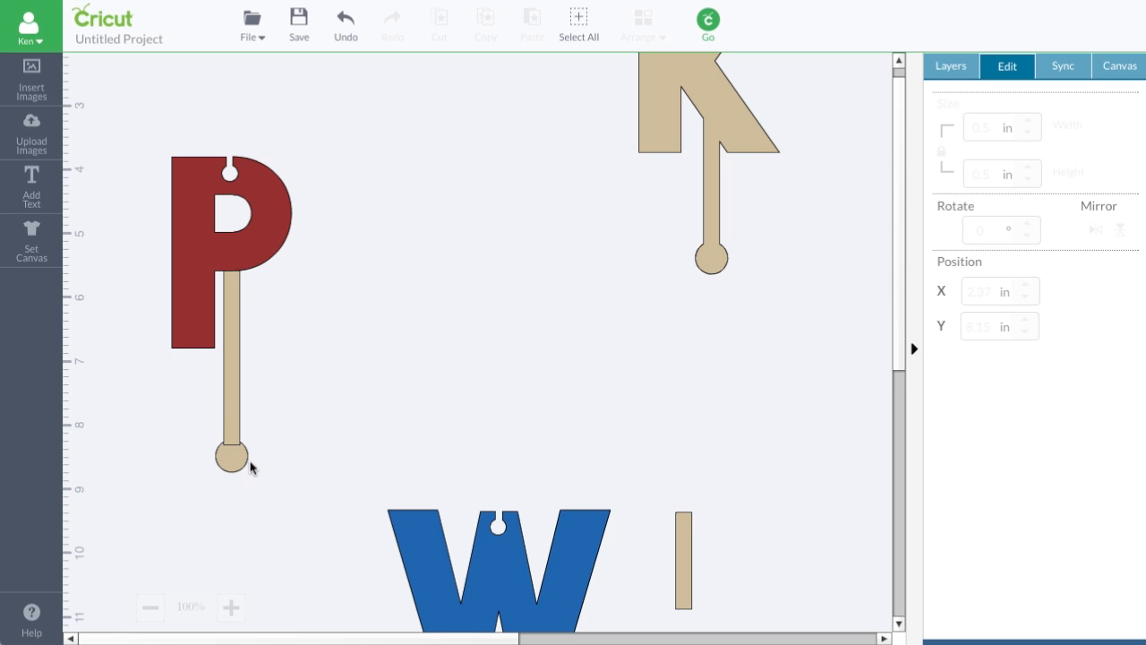
{"action": "left_click", "coordinate": [229, 457]}
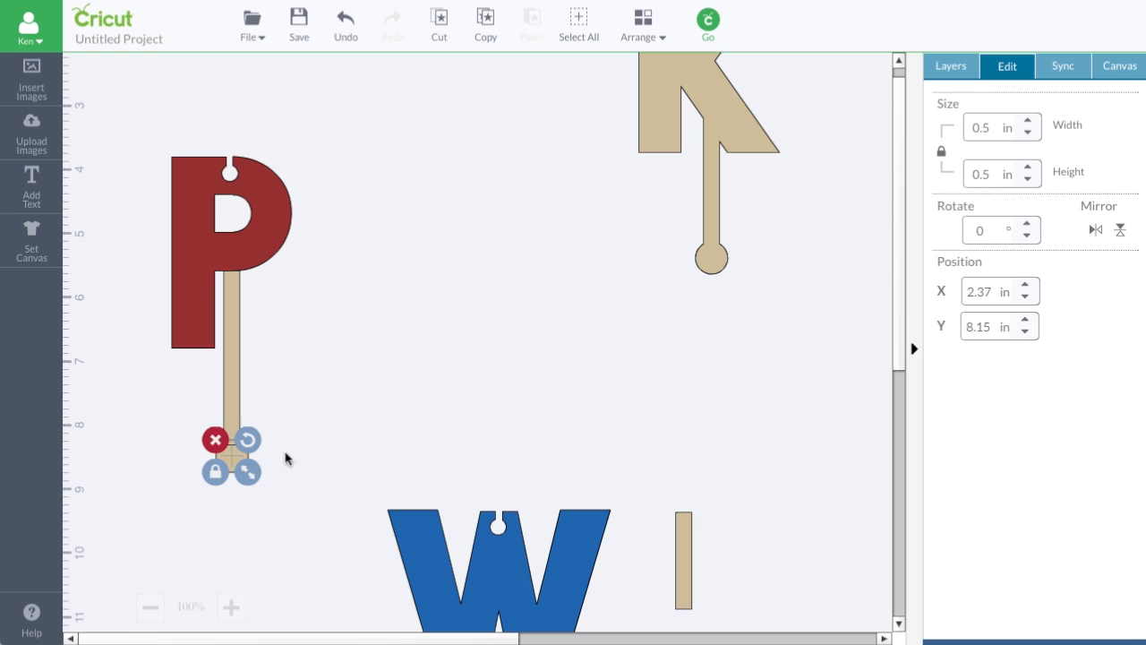
{"action": "mouse_move", "coordinate": [326, 334]}
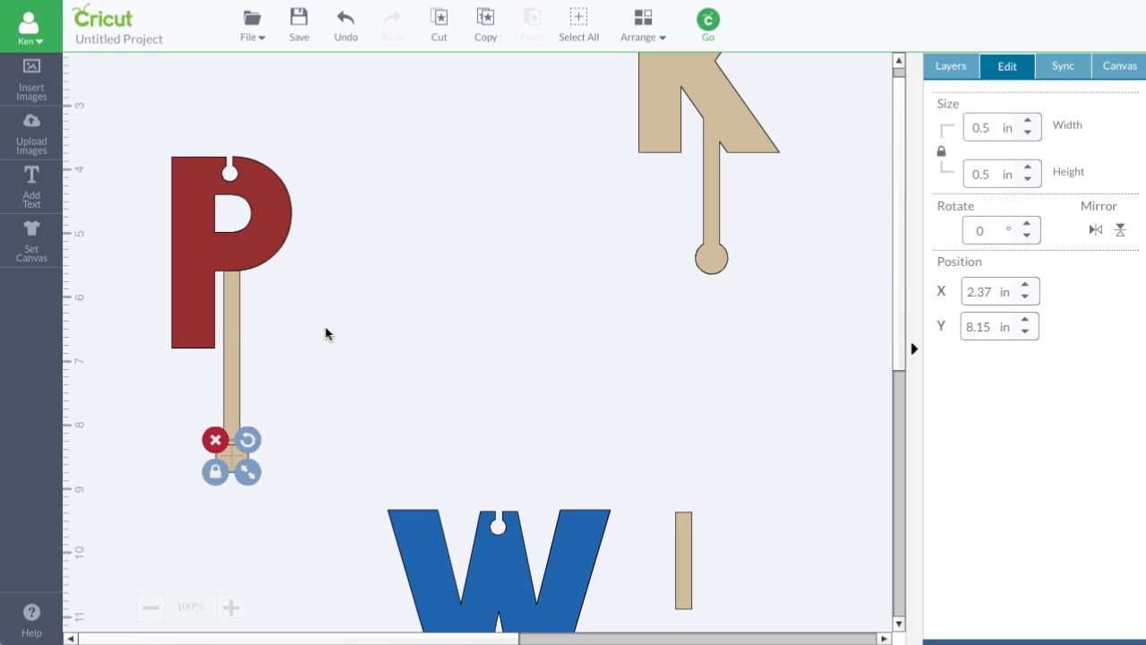
{"action": "mouse_move", "coordinate": [613, 348]}
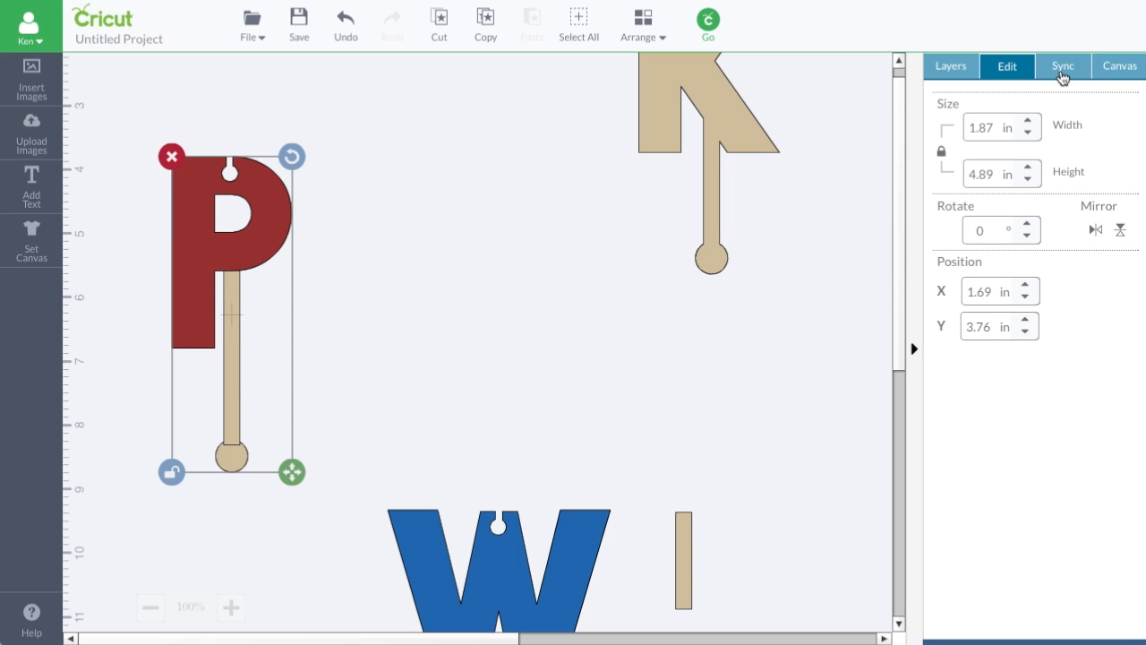
{"action": "left_click", "coordinate": [949, 65]}
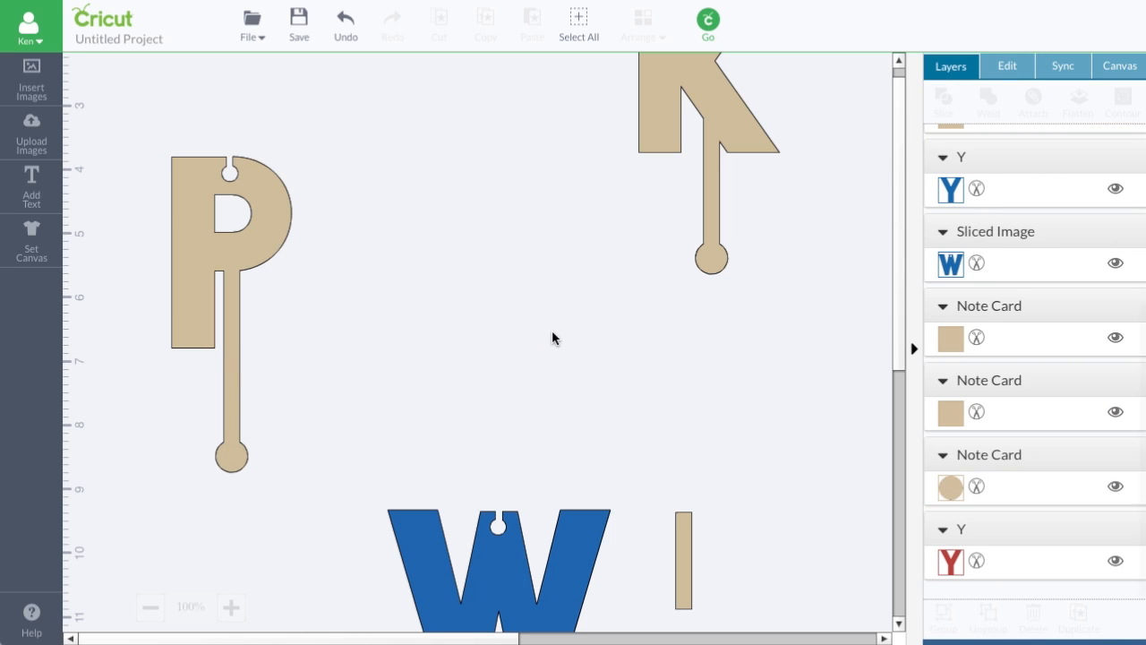
{"action": "mouse_move", "coordinate": [238, 244]}
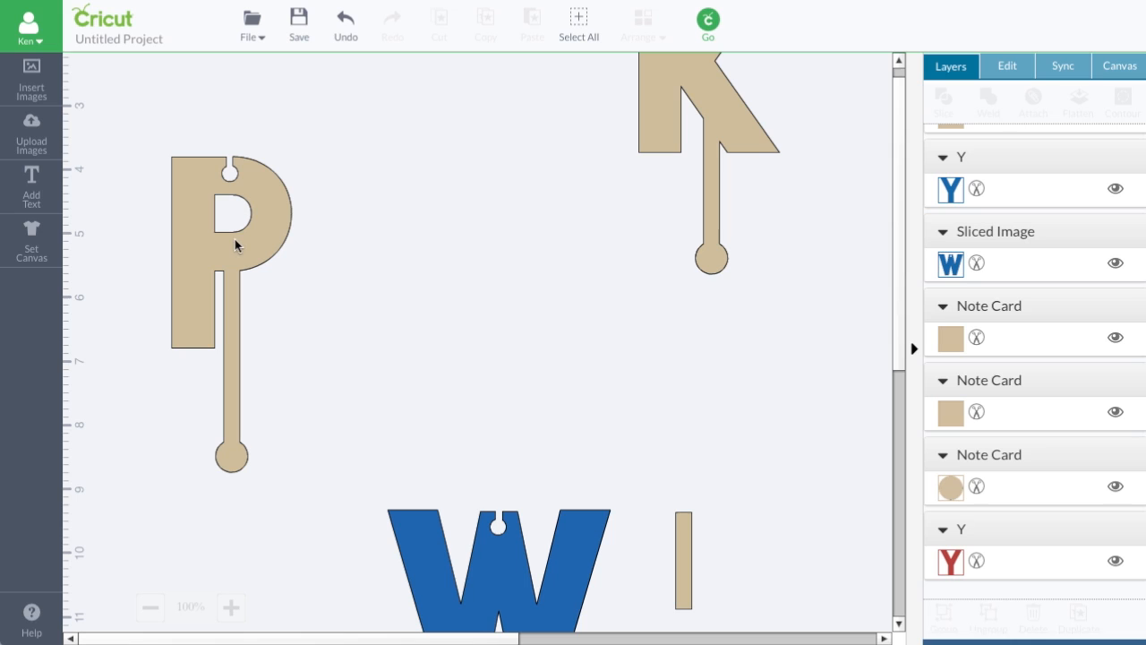
{"action": "mouse_move", "coordinate": [246, 313]}
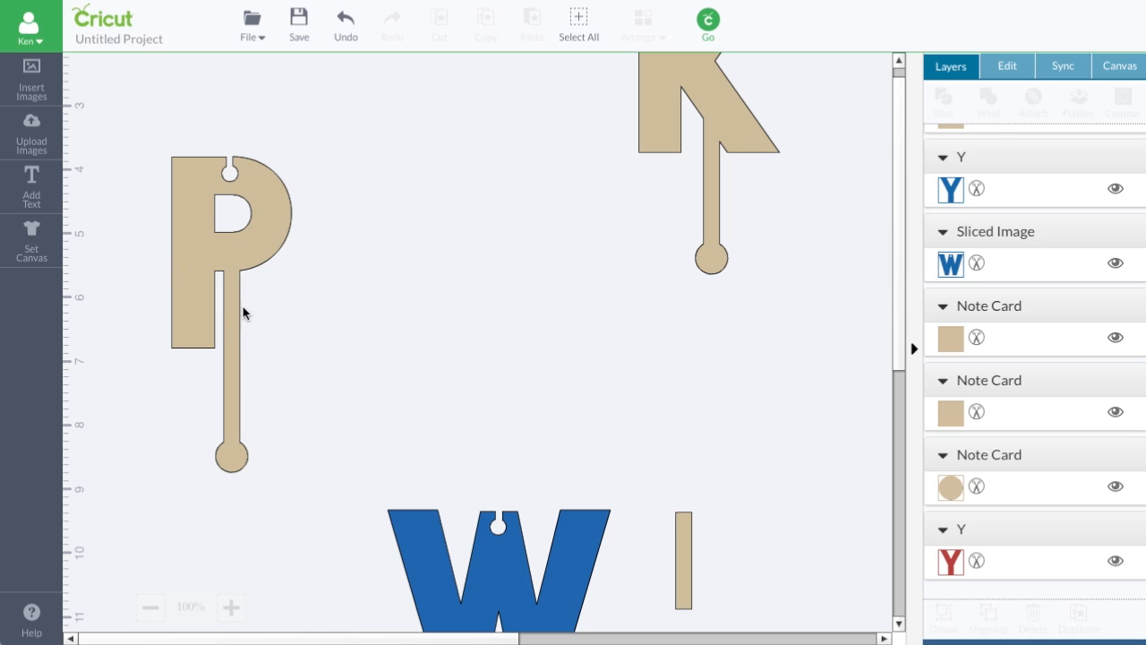
{"action": "mouse_move", "coordinate": [236, 279]}
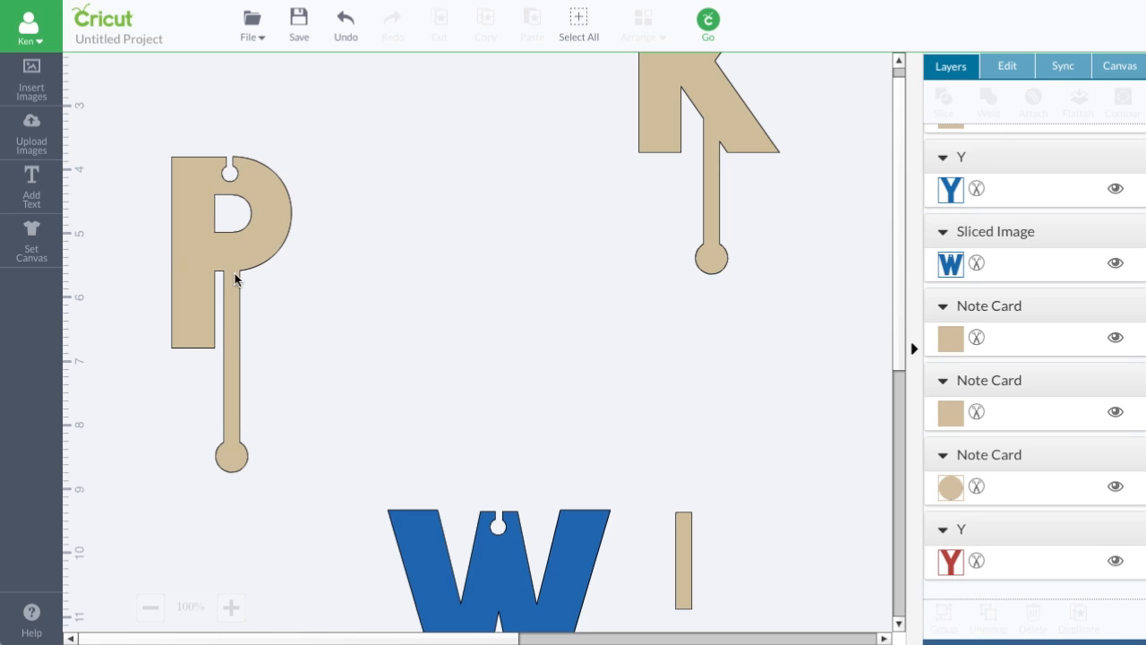
{"action": "mouse_move", "coordinate": [233, 443]}
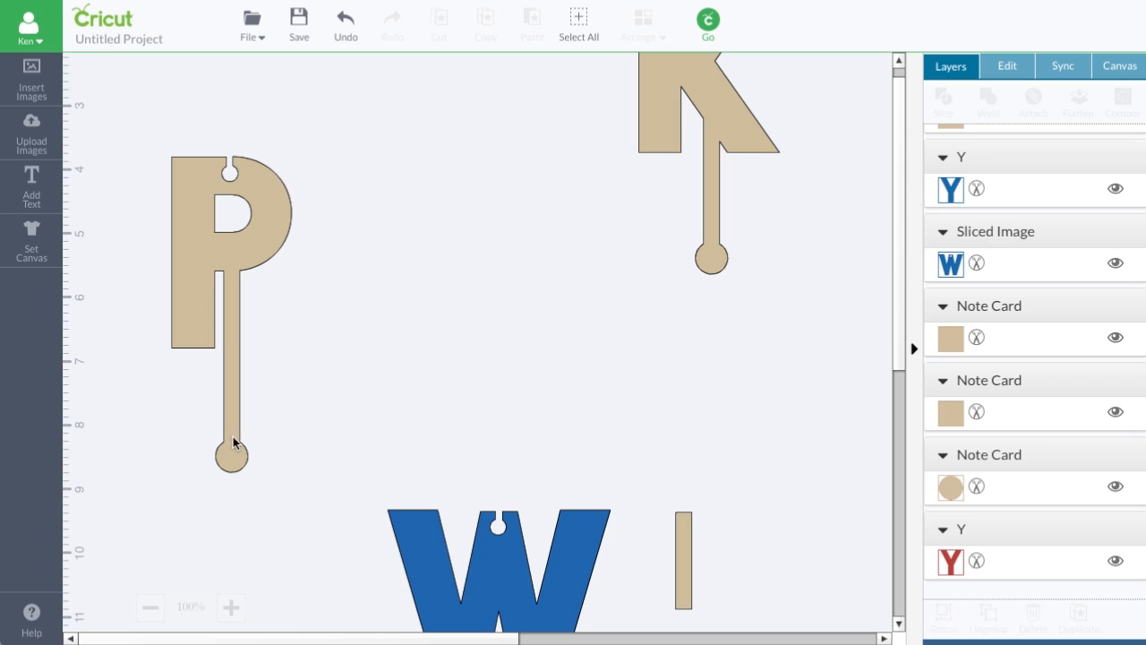
{"action": "mouse_move", "coordinate": [231, 407]}
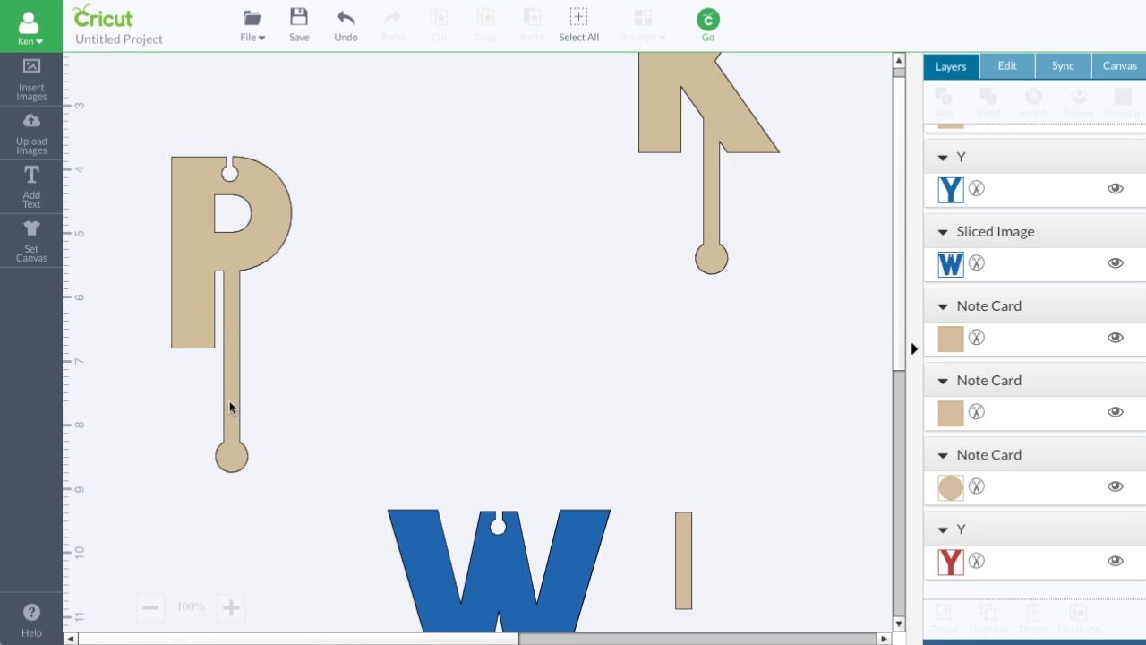
{"action": "mouse_move", "coordinate": [249, 280]}
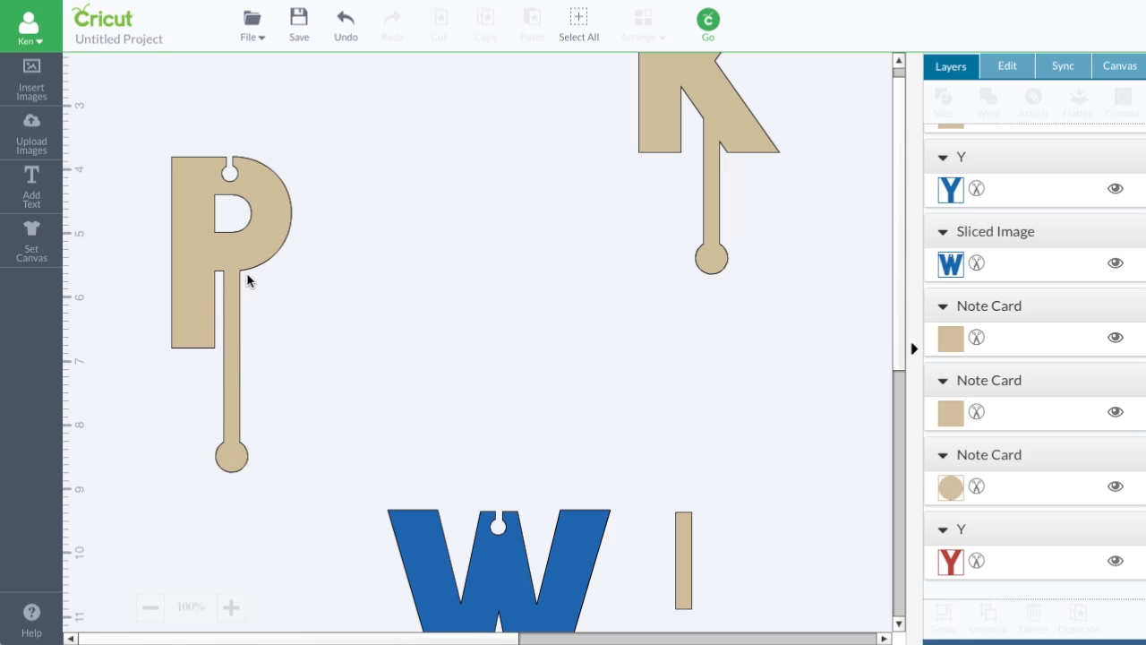
{"action": "mouse_move", "coordinate": [186, 289]}
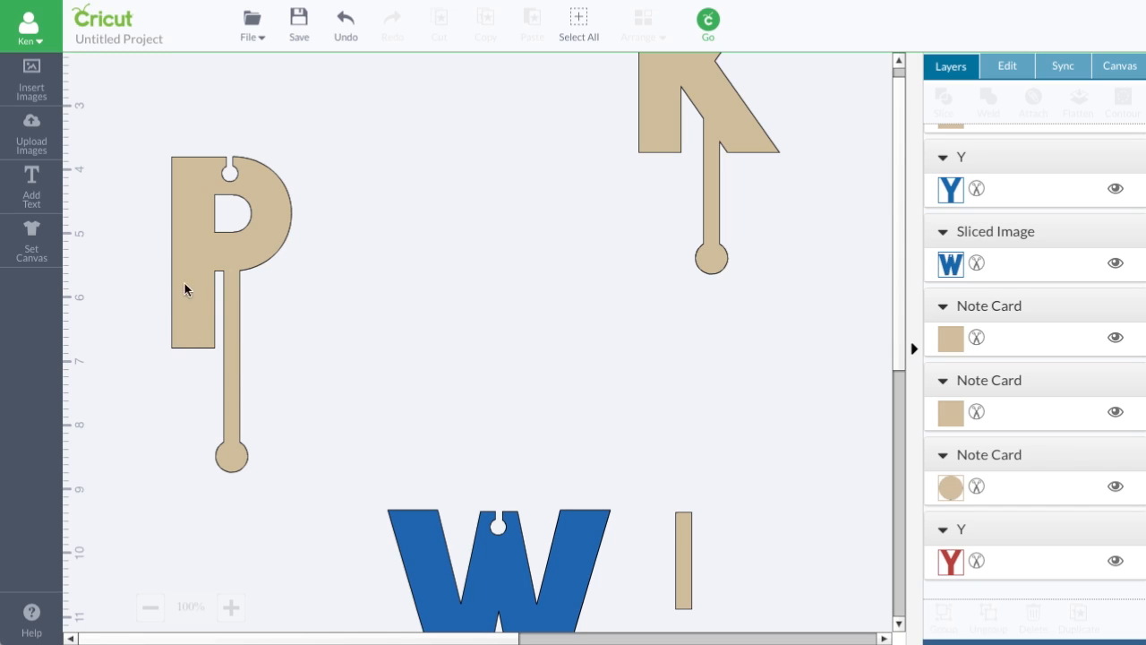
{"action": "mouse_move", "coordinate": [222, 499]}
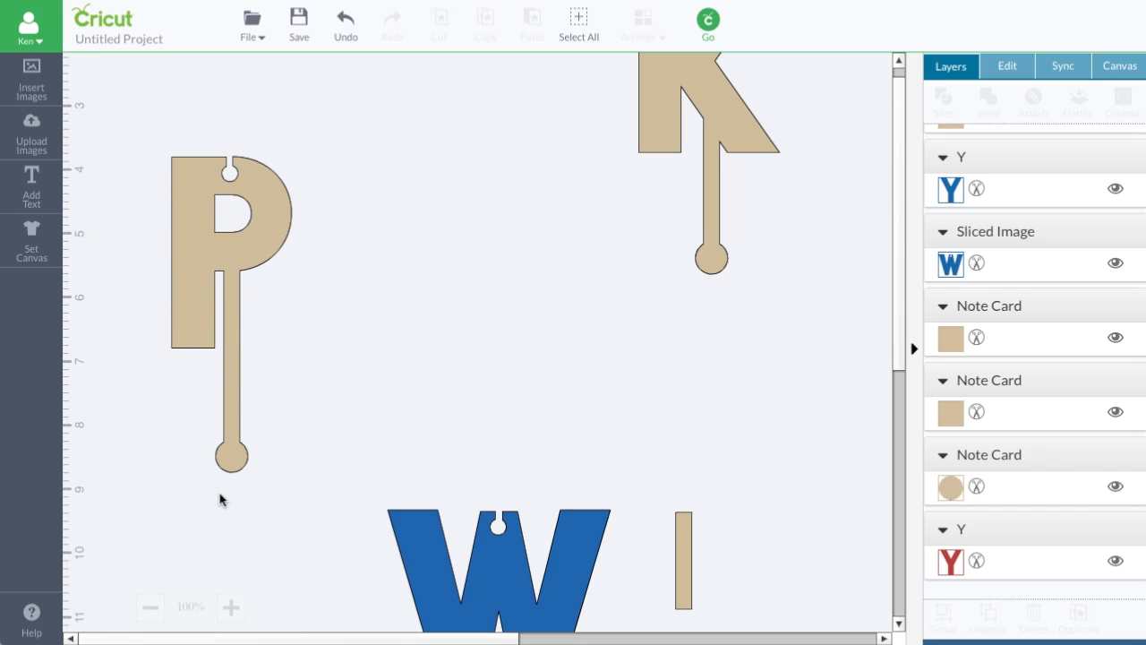
{"action": "mouse_move", "coordinate": [235, 326]}
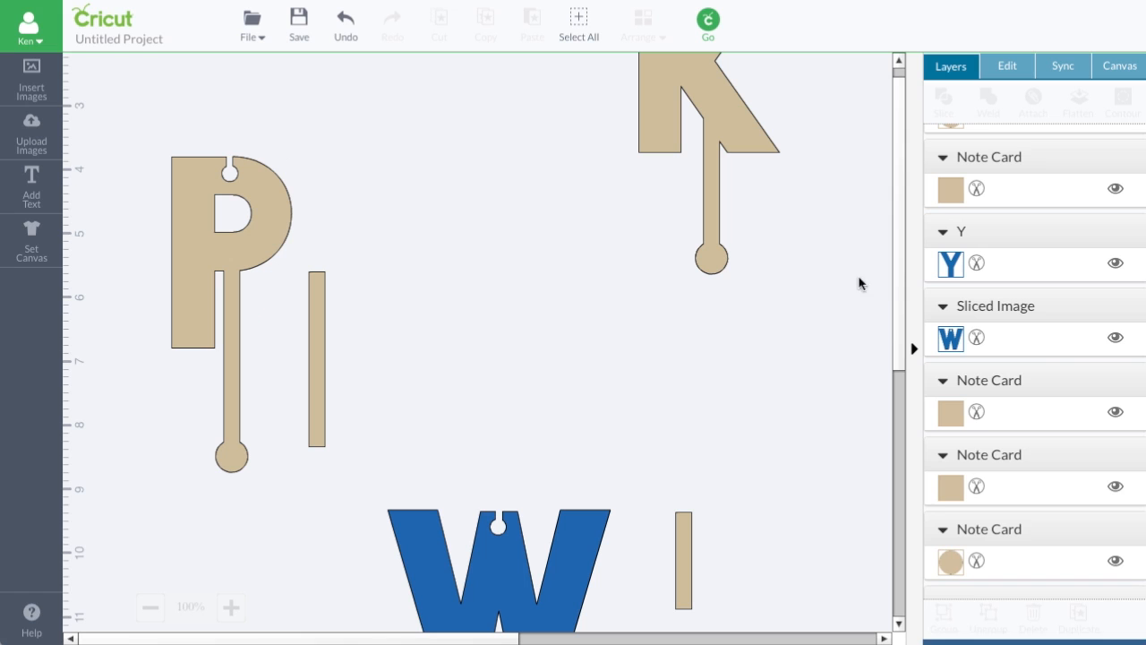
Step: Colour the new bar dark red and move it forward in front of the P
{"action": "scroll", "scroll_direction": "down", "scroll_amount": 3}
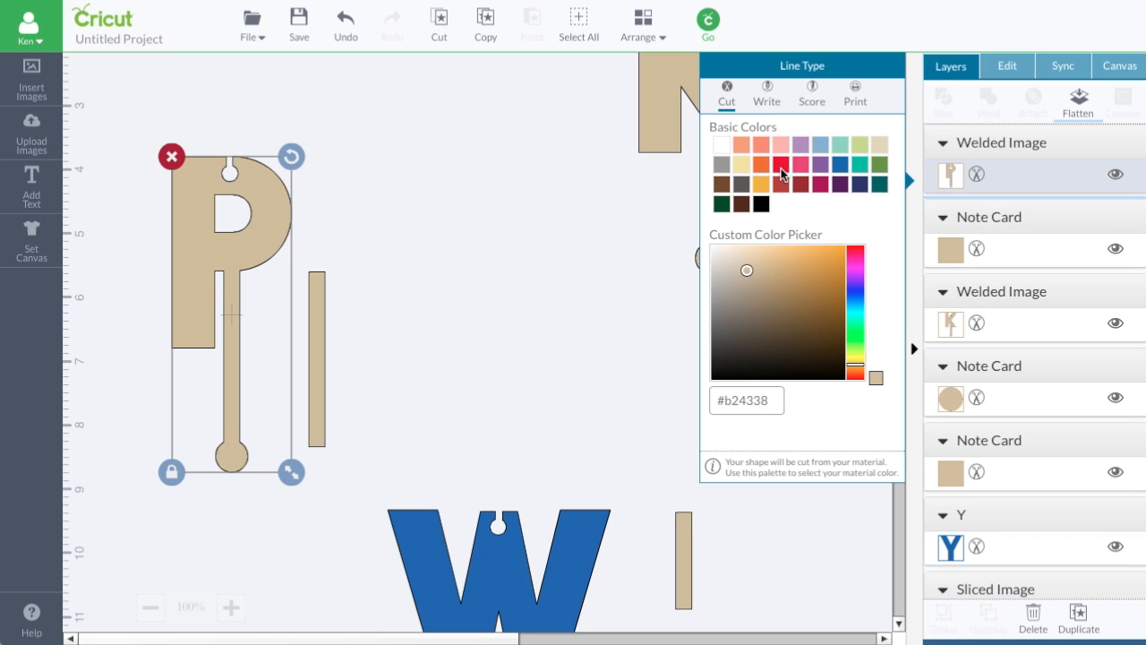
{"action": "mouse_move", "coordinate": [780, 169]}
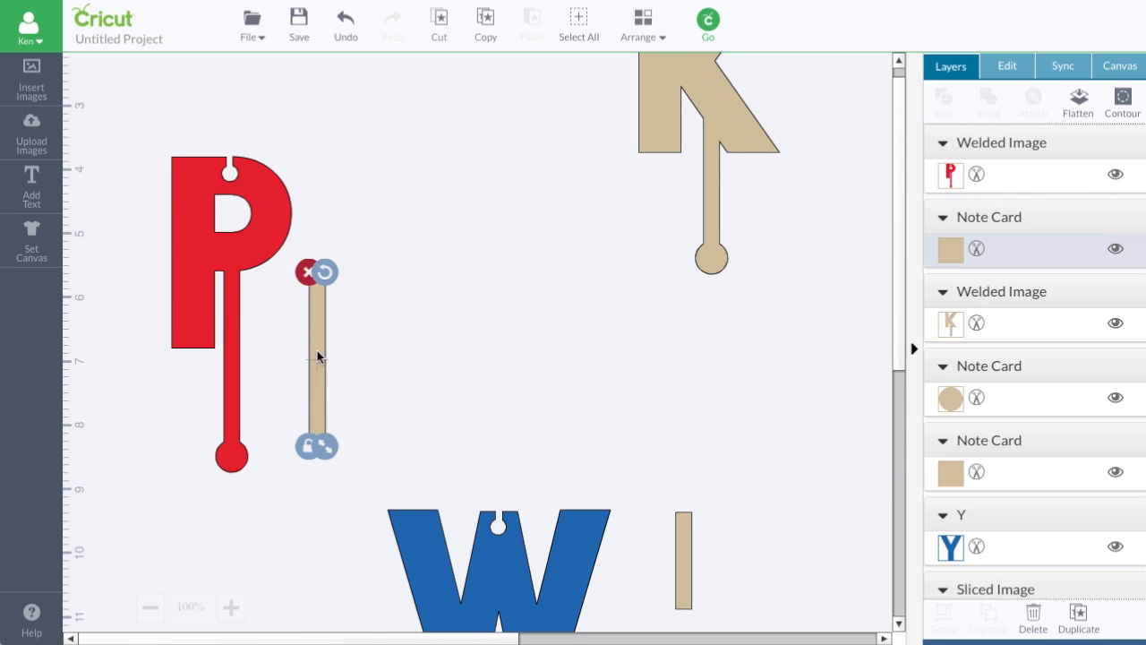
{"action": "left_click", "coordinate": [948, 249]}
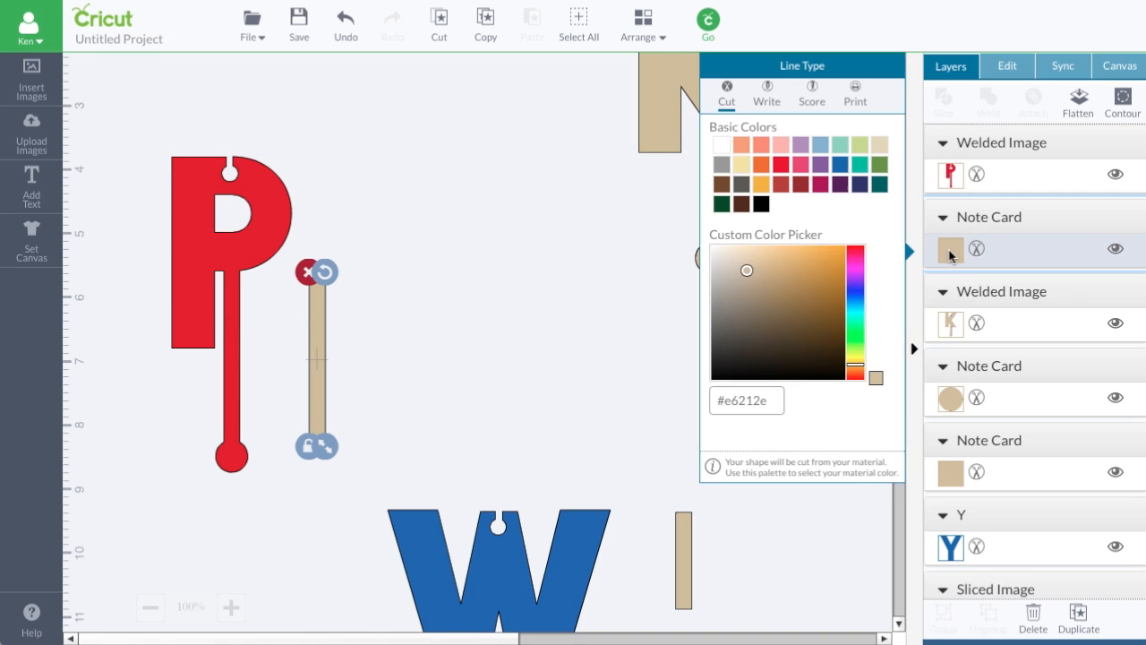
{"action": "left_click", "coordinate": [801, 180]}
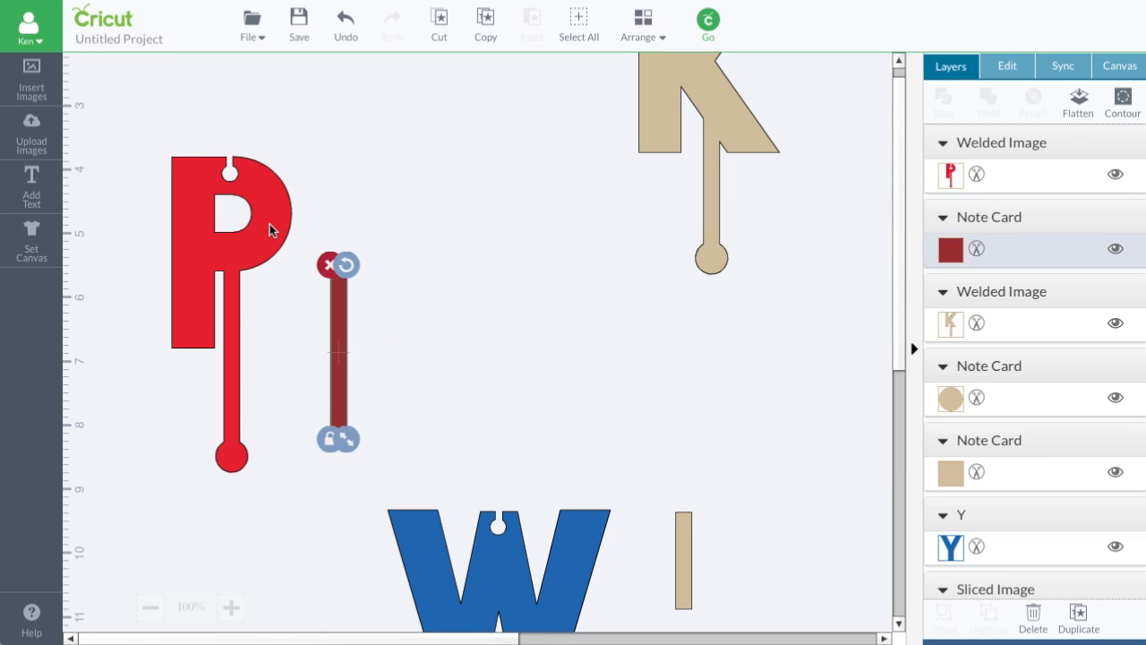
{"action": "mouse_move", "coordinate": [334, 355]}
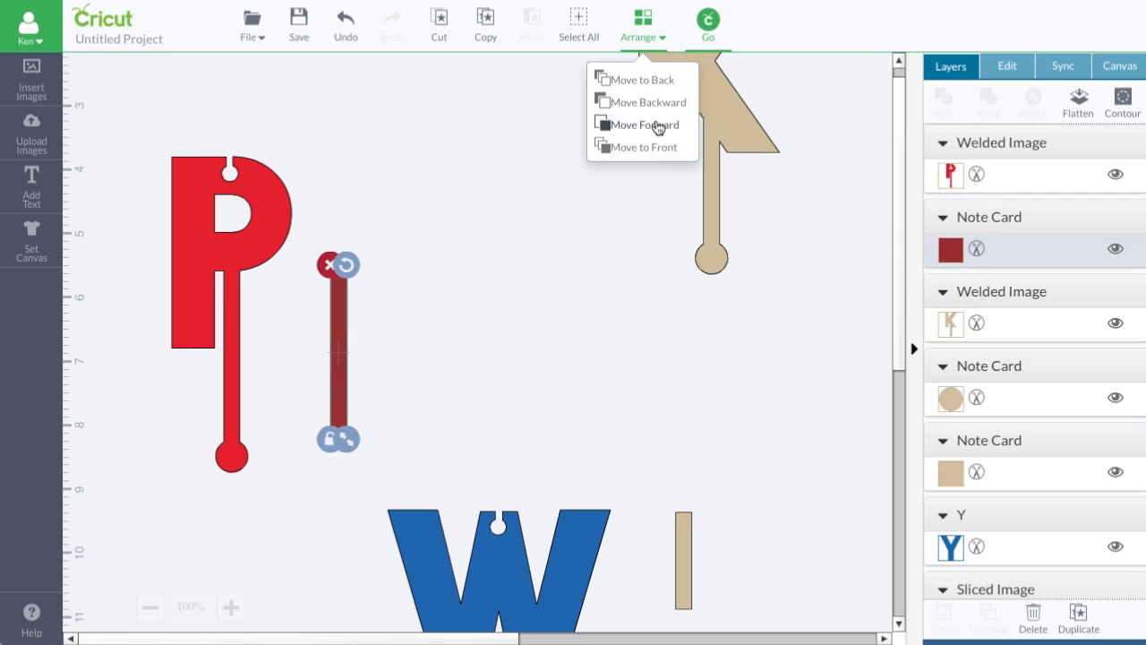
{"action": "left_click", "coordinate": [645, 125]}
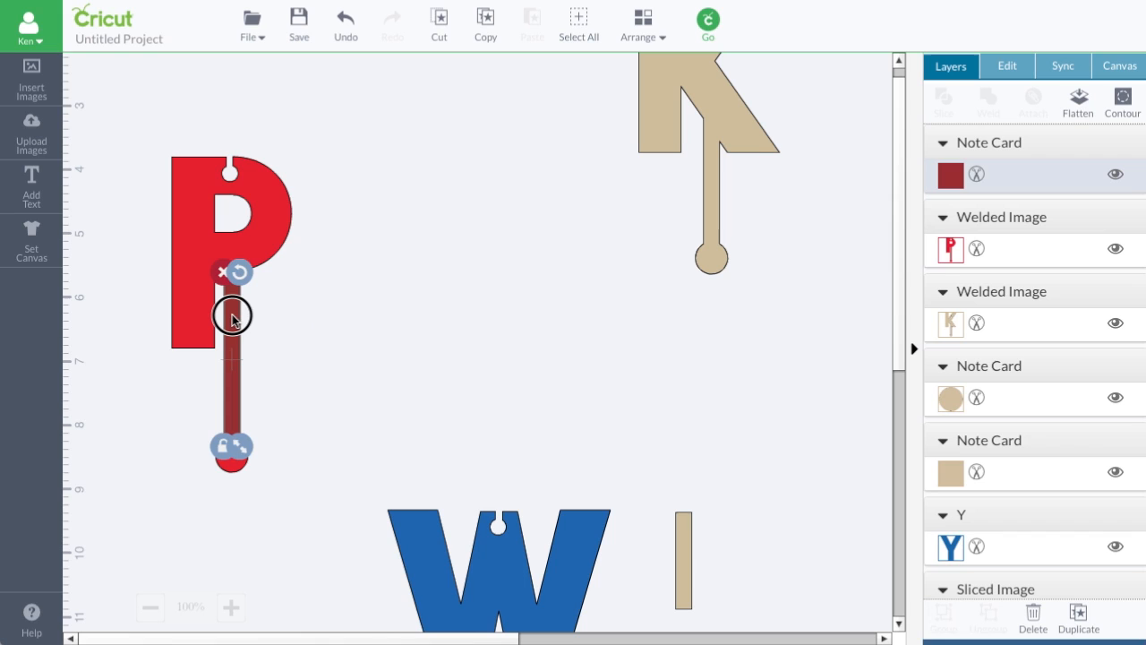
Step: Unlock proportions and shorten the bar over the P's stem to 2.65 in height
{"action": "left_click", "coordinate": [231, 250]}
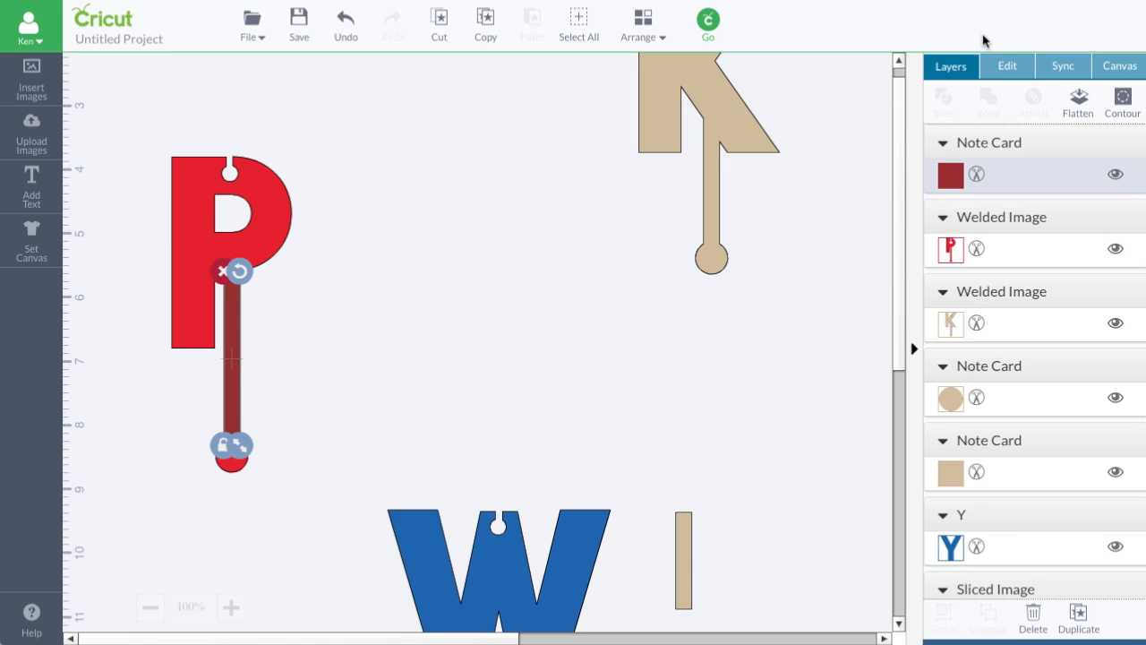
{"action": "left_click", "coordinate": [1007, 66]}
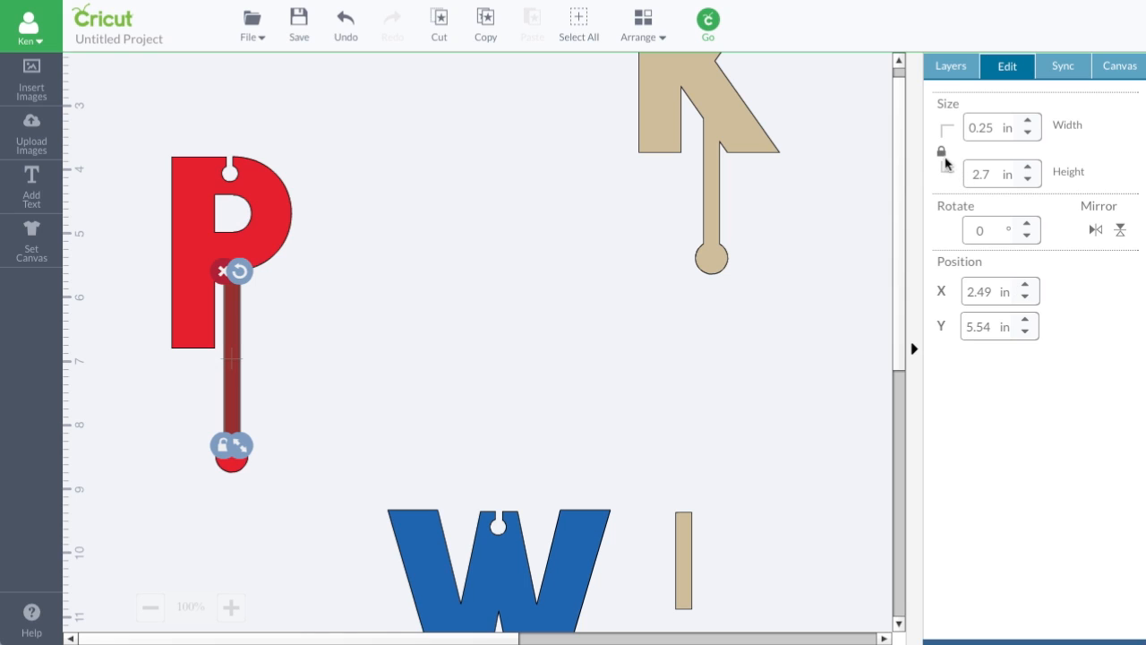
{"action": "left_click", "coordinate": [992, 173]}
{"action": "type", "text": "2.65"}
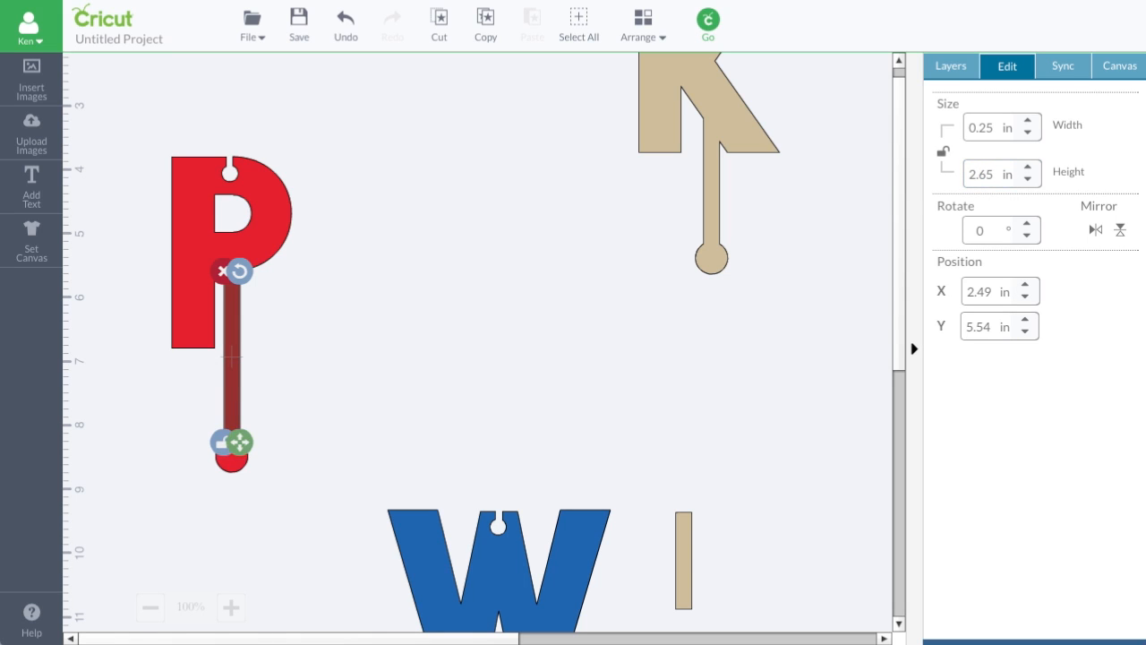
{"action": "left_click", "coordinate": [322, 391]}
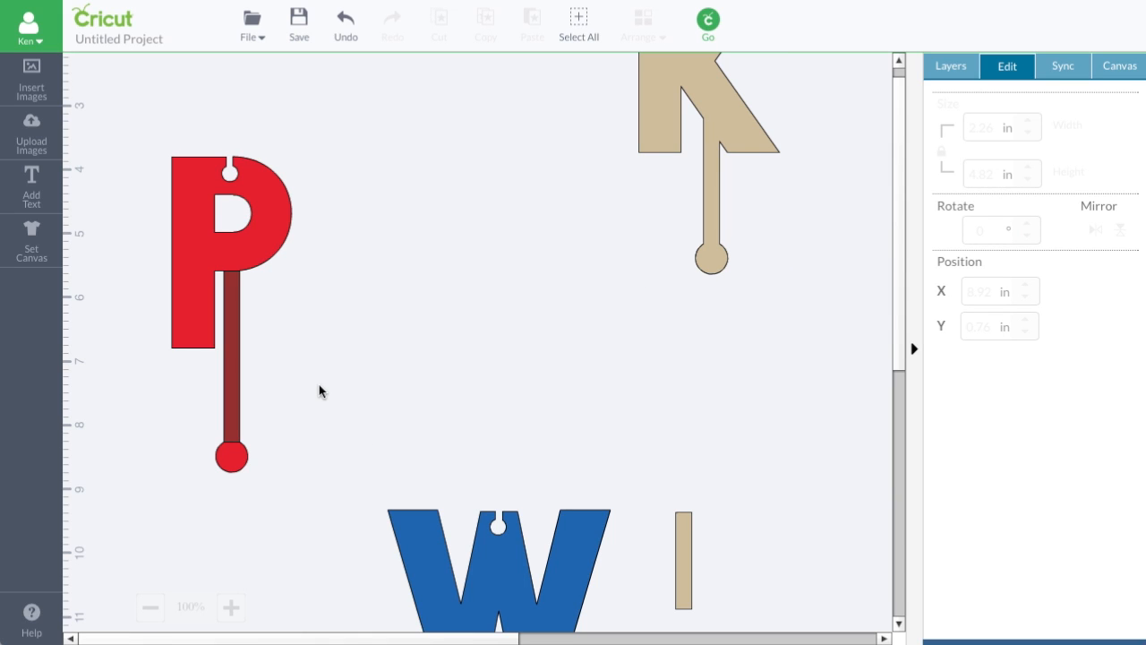
{"action": "mouse_move", "coordinate": [278, 255]}
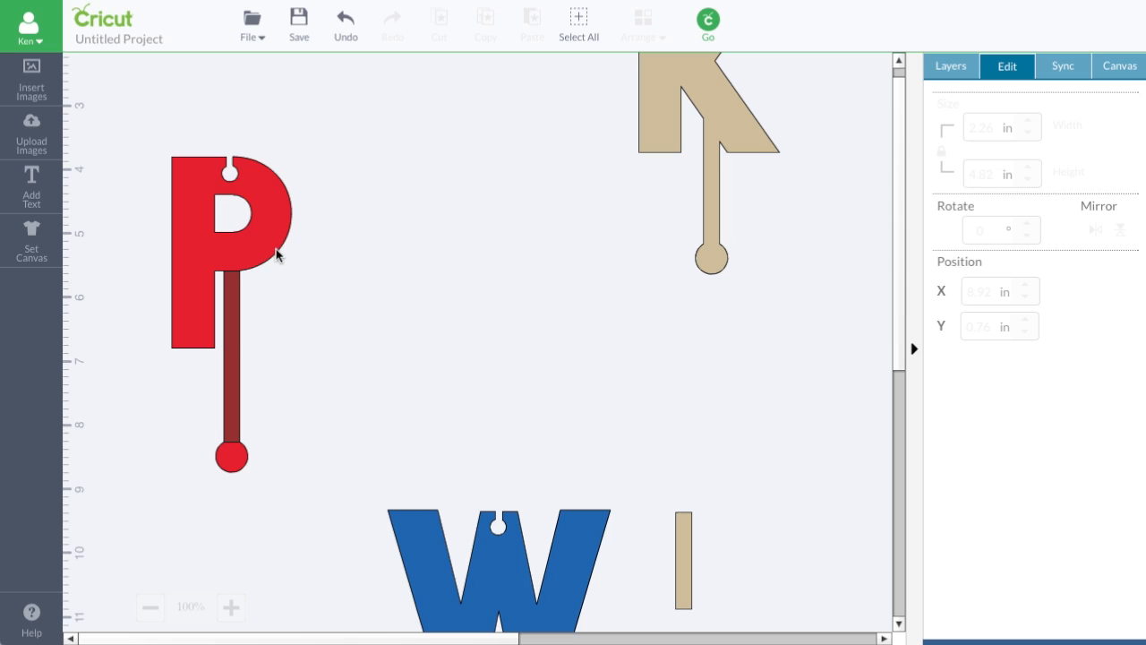
{"action": "mouse_move", "coordinate": [222, 381]}
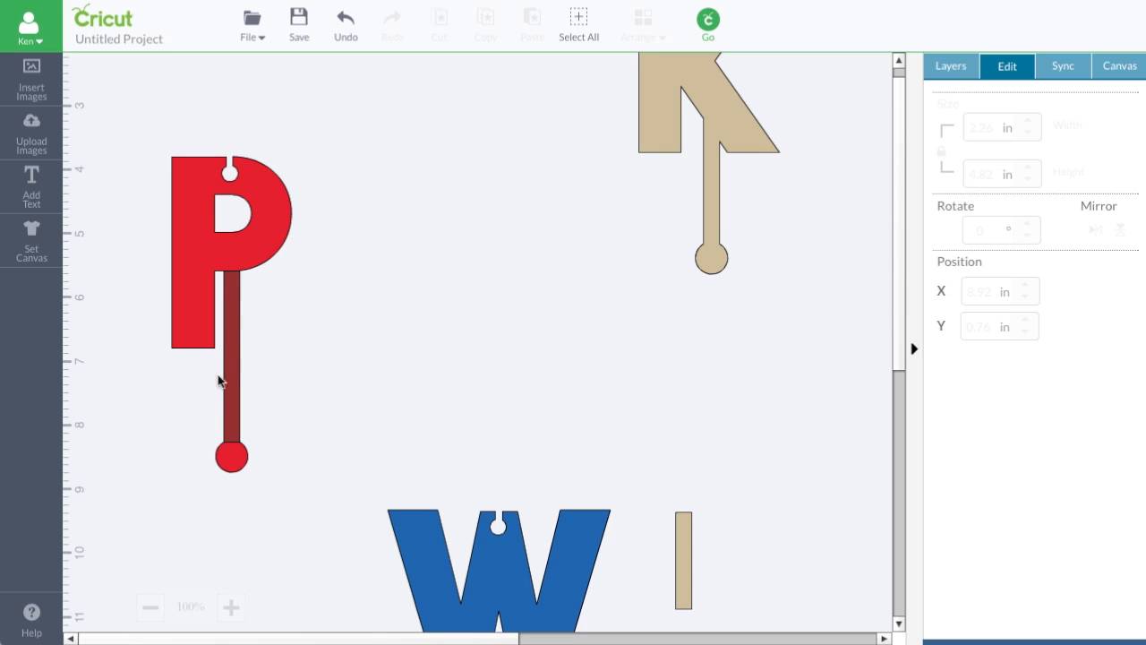
{"action": "mouse_move", "coordinate": [235, 311]}
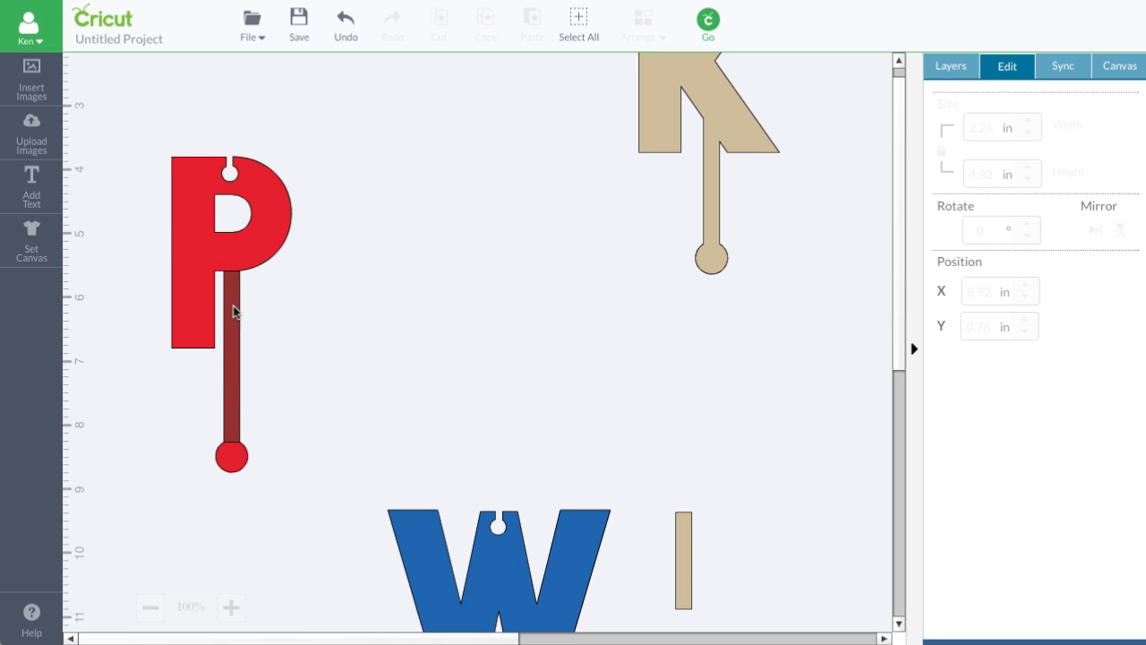
{"action": "mouse_move", "coordinate": [247, 506]}
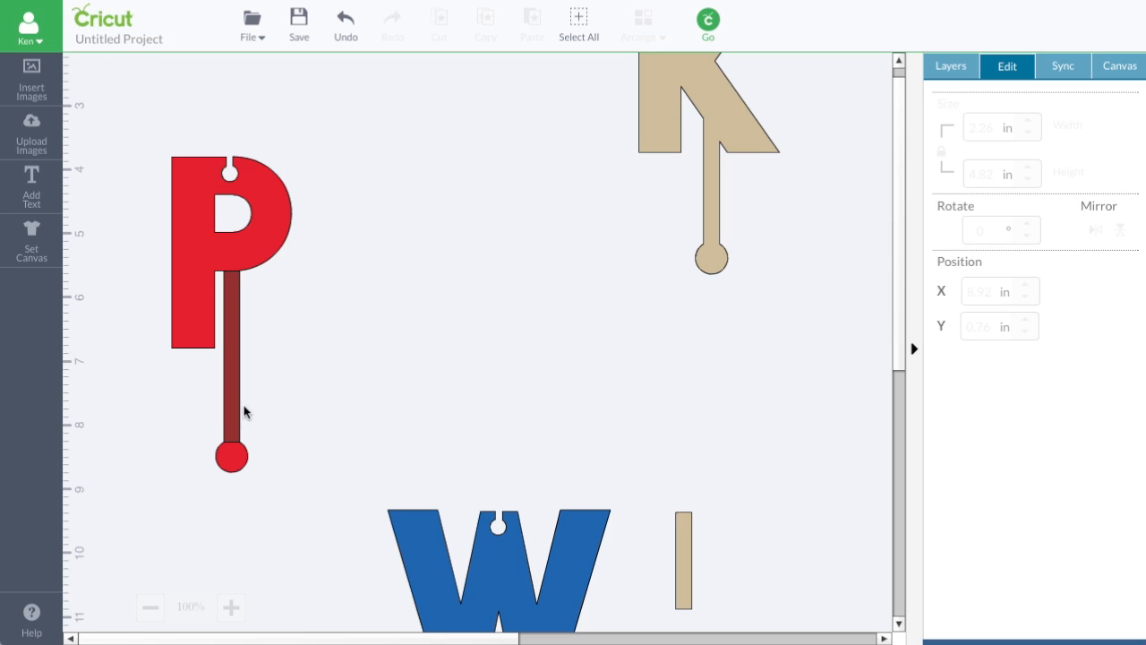
{"action": "mouse_move", "coordinate": [235, 432]}
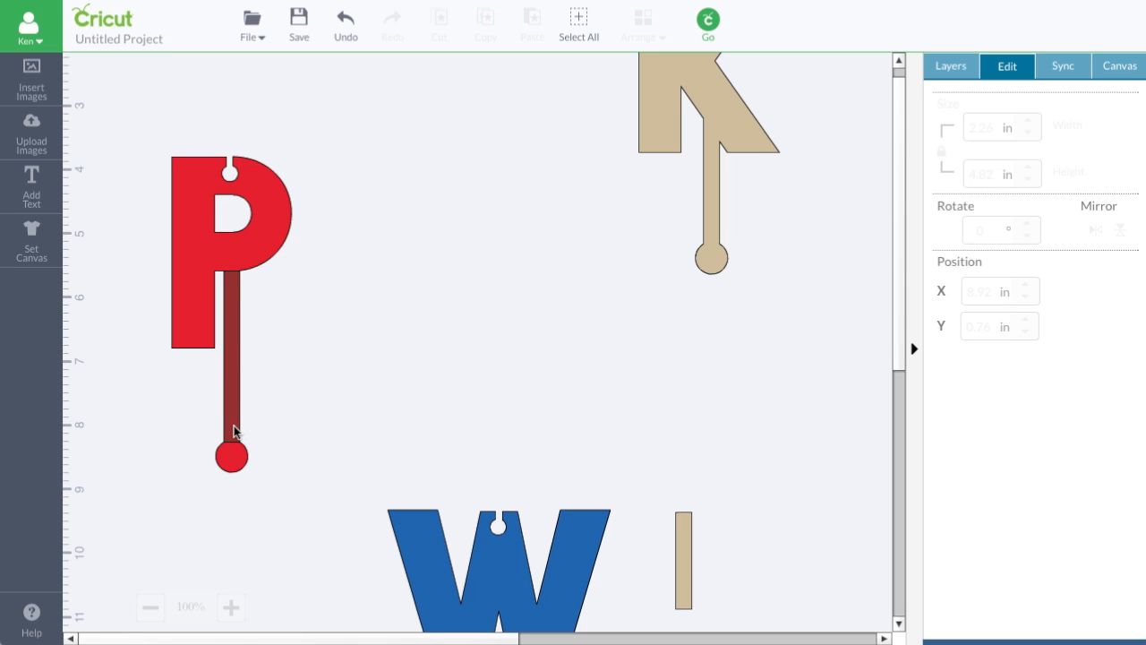
{"action": "mouse_move", "coordinate": [352, 347]}
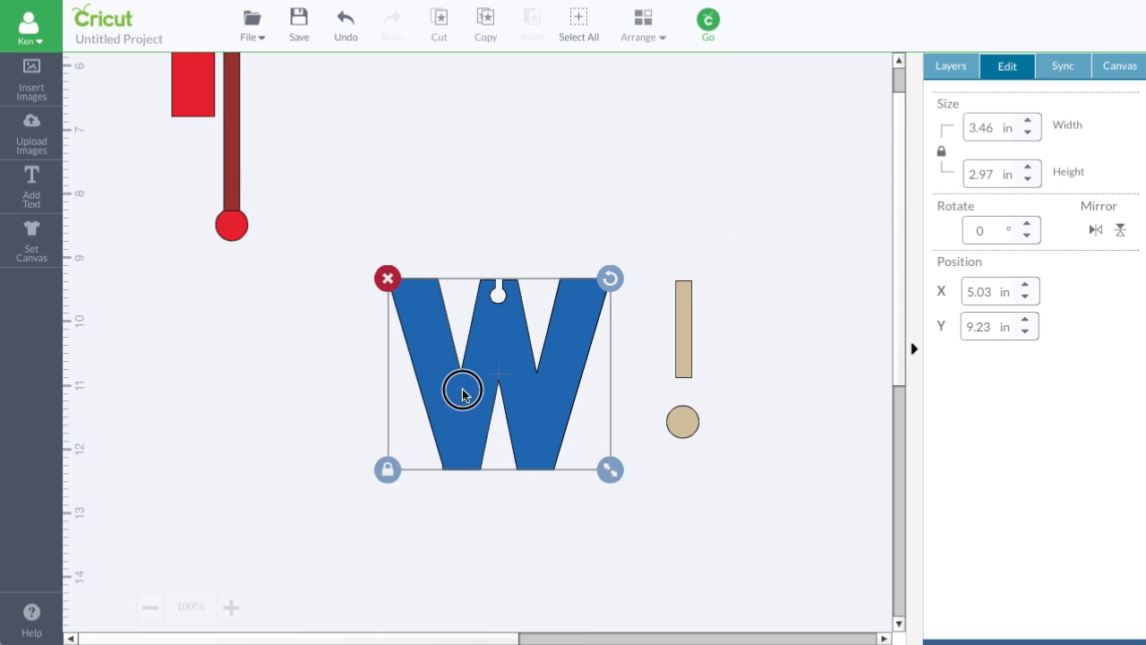
Step: Raise the W and slide the tan bar into its centre, extending below it
{"action": "left_click_drag", "start_coordinate": [461, 394], "coordinate": [501, 314]}
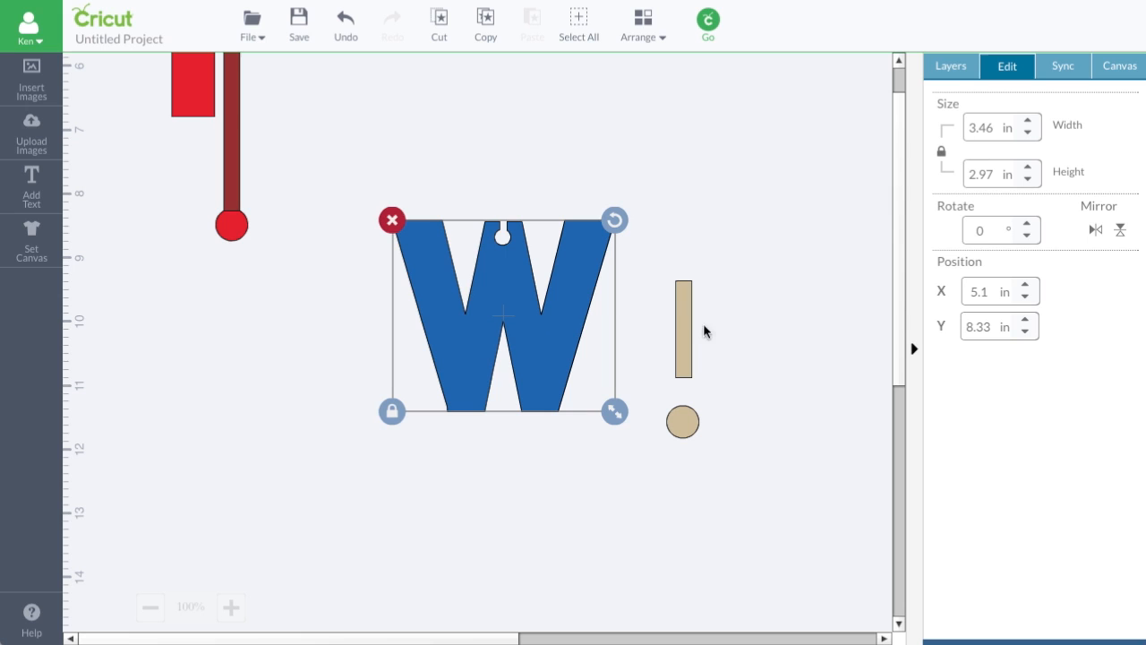
{"action": "left_click", "coordinate": [682, 329]}
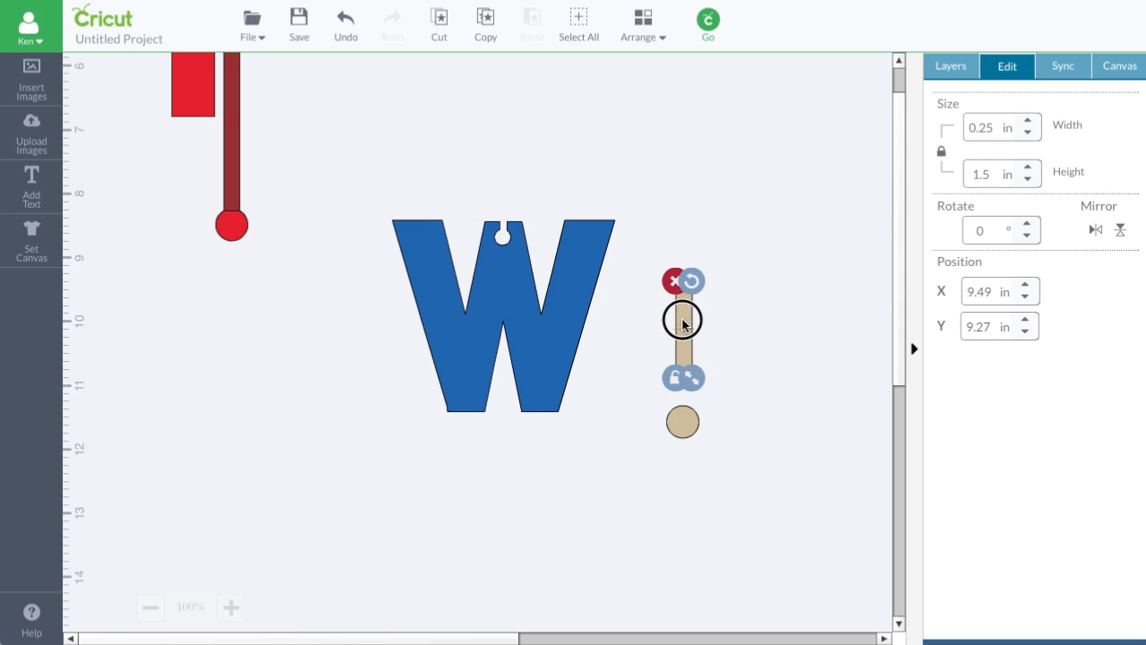
{"action": "left_click_drag", "start_coordinate": [682, 321], "coordinate": [503, 366]}
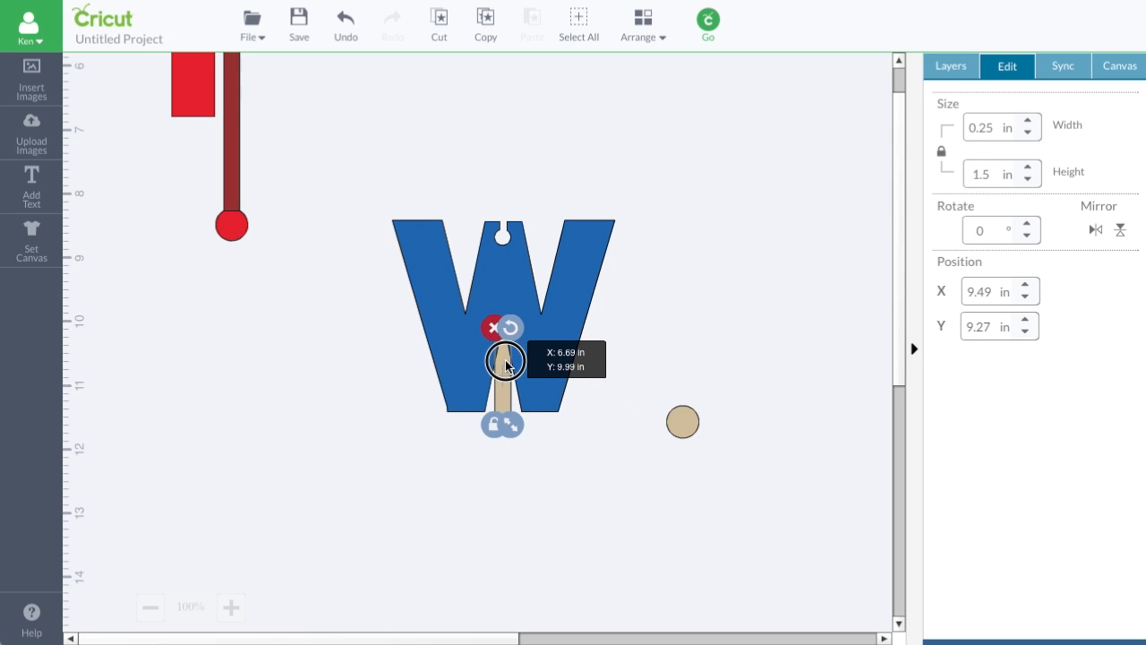
{"action": "left_click_drag", "start_coordinate": [503, 363], "coordinate": [559, 370]}
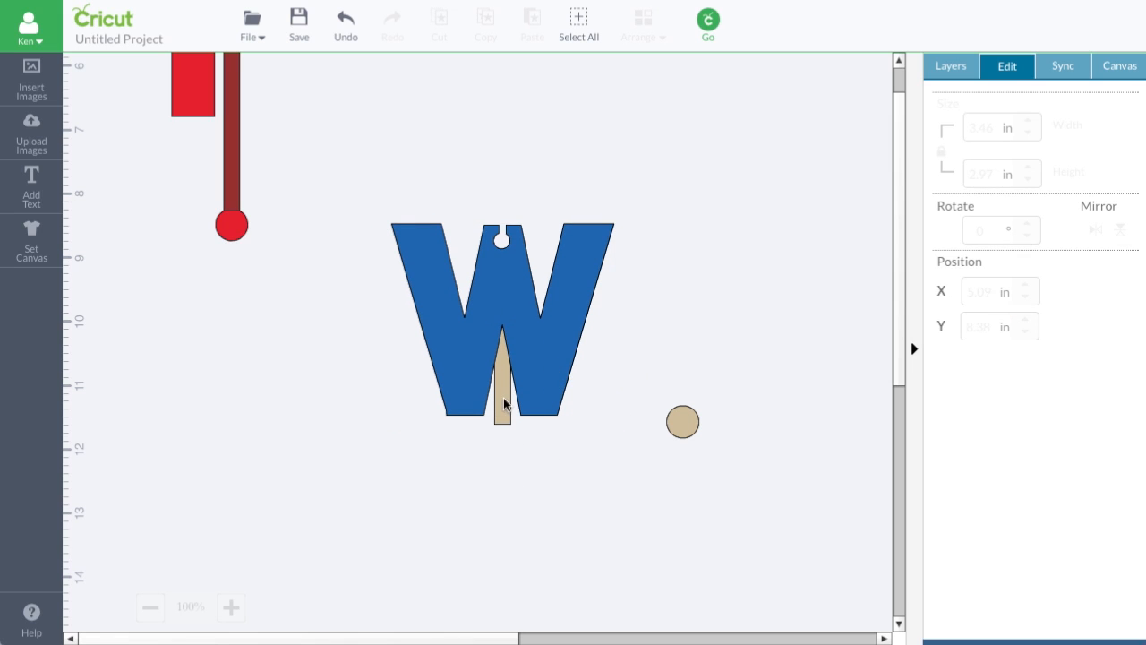
{"action": "mouse_move", "coordinate": [506, 431]}
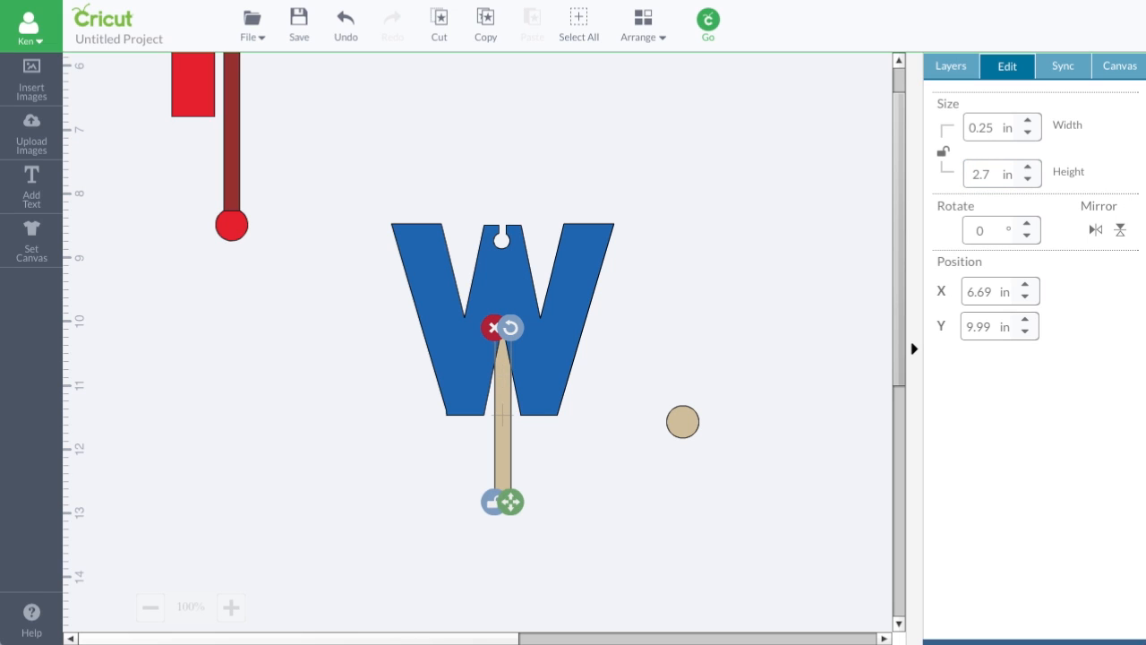
{"action": "left_click", "coordinate": [683, 421]}
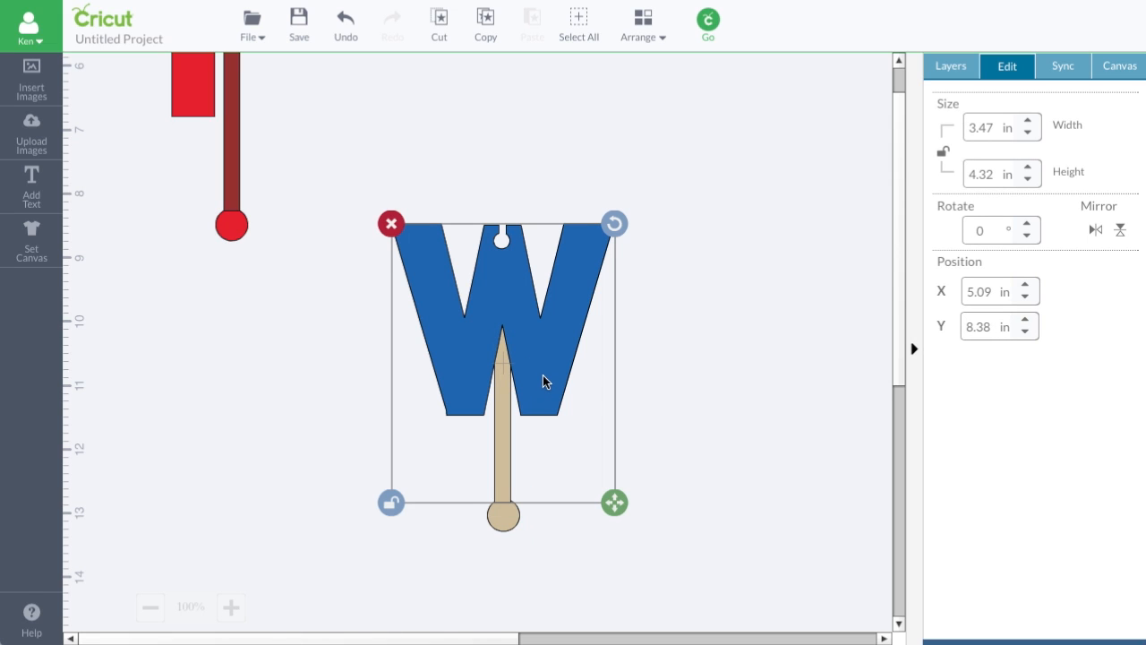
Step: Weld the W with its tab and disc pieces, then deselect
{"action": "left_click", "coordinate": [950, 66]}
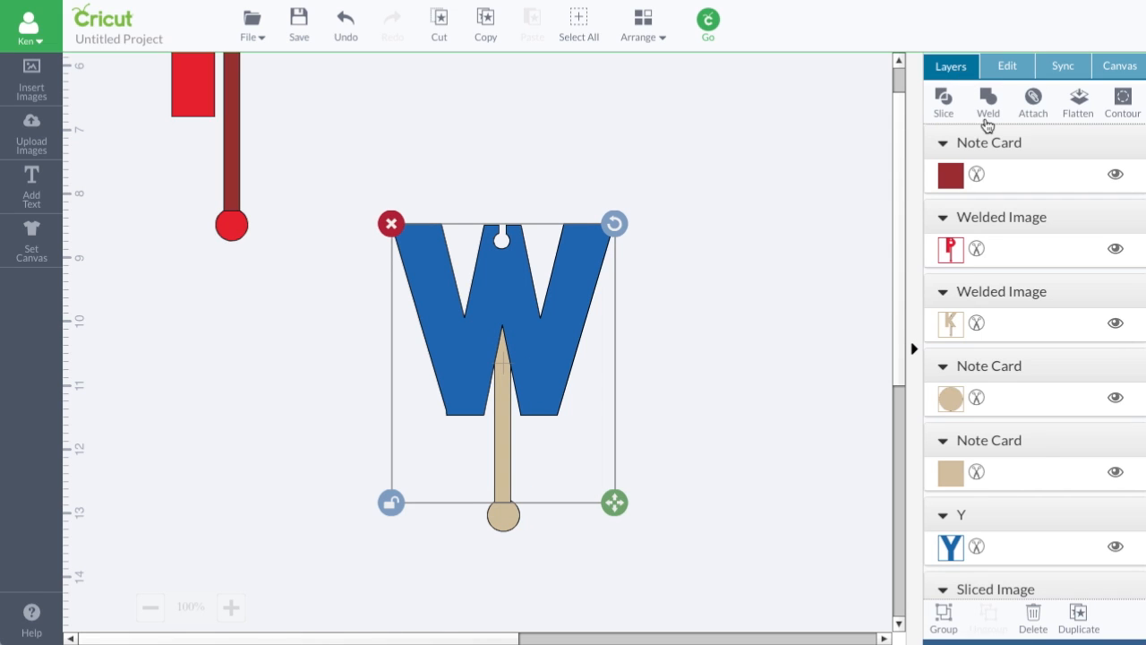
{"action": "left_click", "coordinate": [987, 101]}
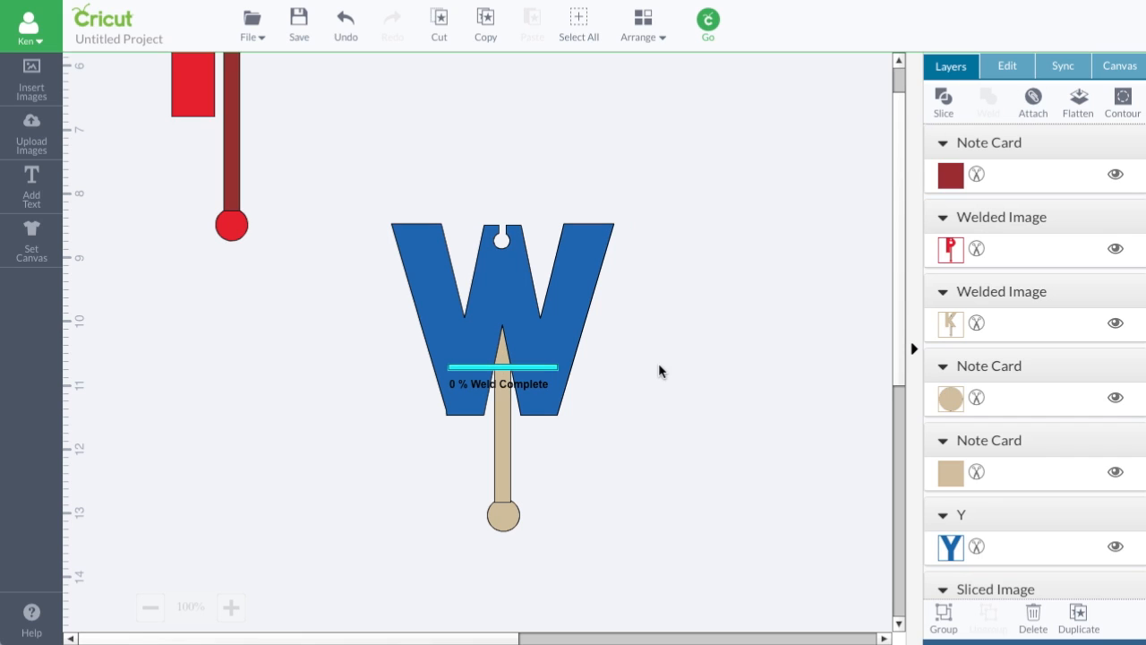
{"action": "left_click", "coordinate": [987, 101]}
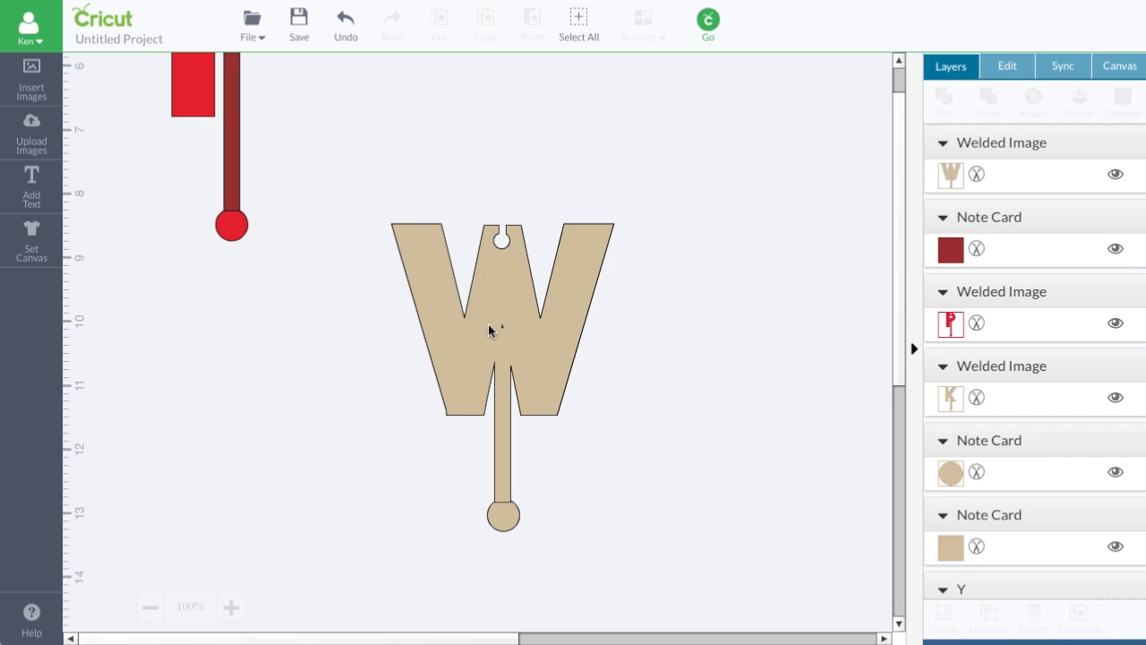
{"action": "mouse_move", "coordinate": [497, 320]}
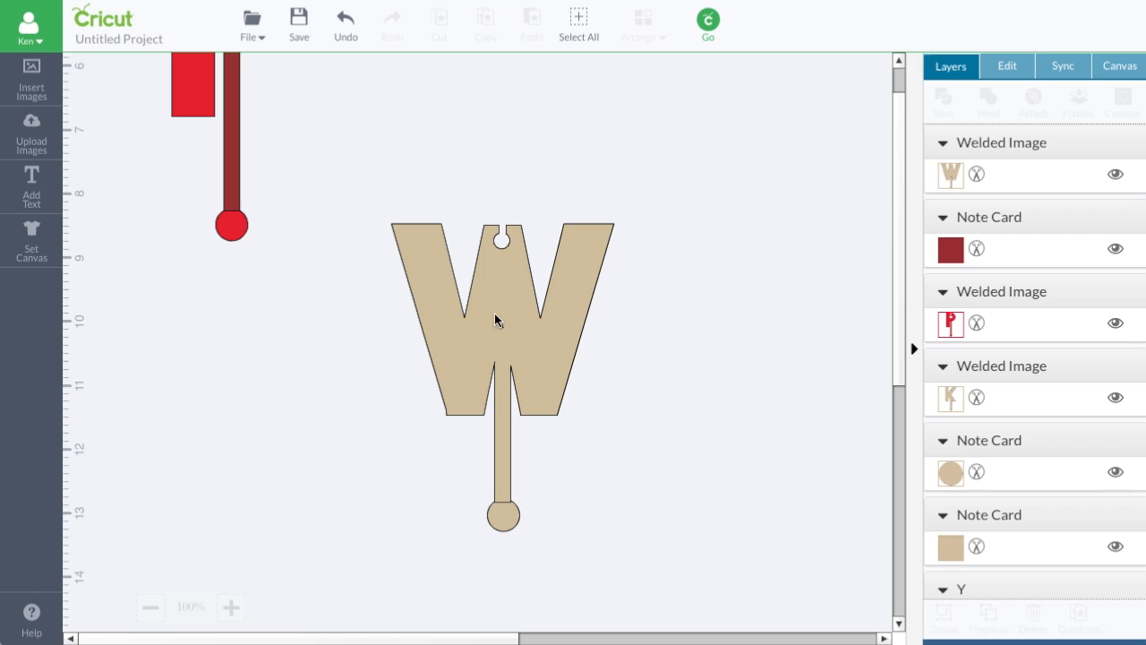
{"action": "mouse_move", "coordinate": [422, 163]}
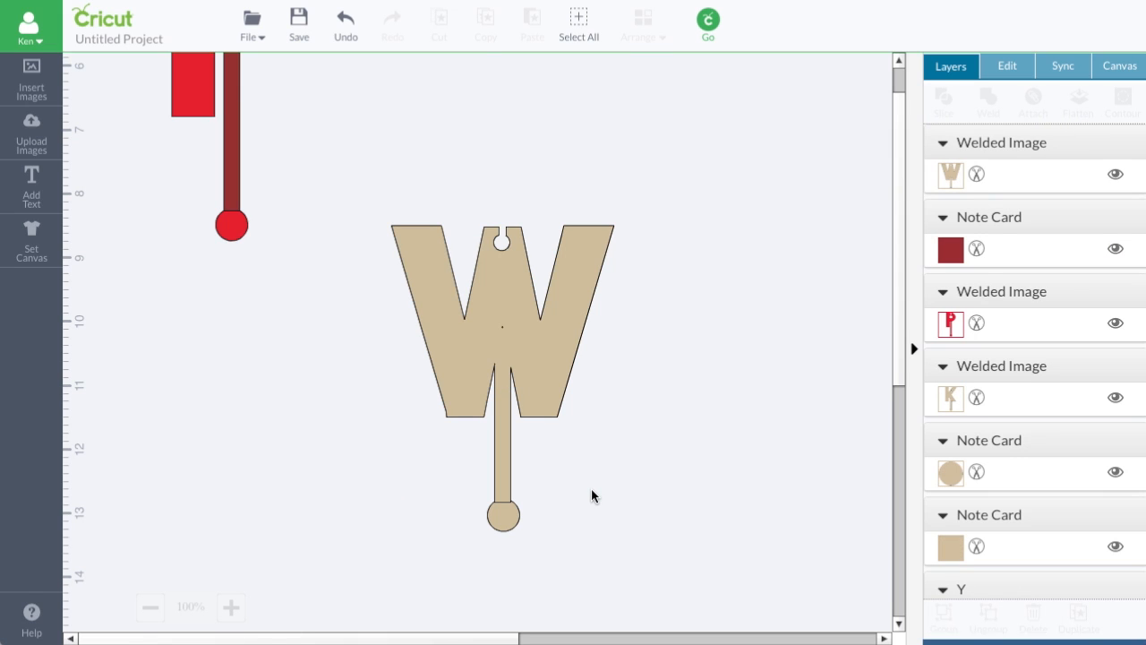
{"action": "left_click", "coordinate": [346, 18]}
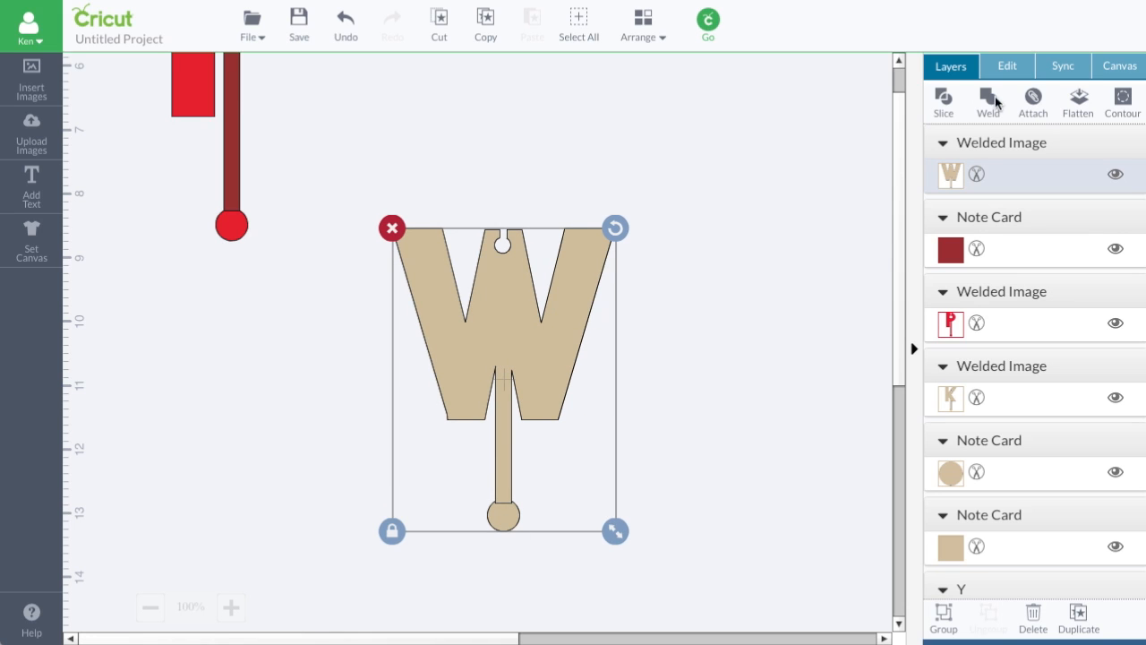
{"action": "left_click", "coordinate": [665, 545]}
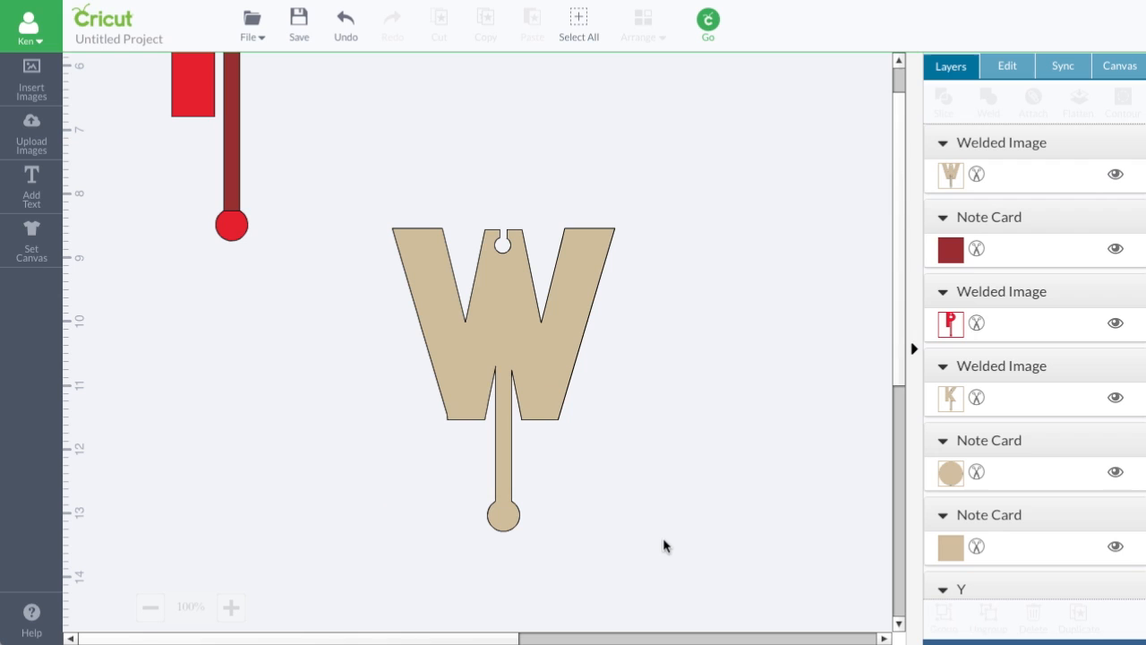
{"action": "left_click", "coordinate": [501, 322]}
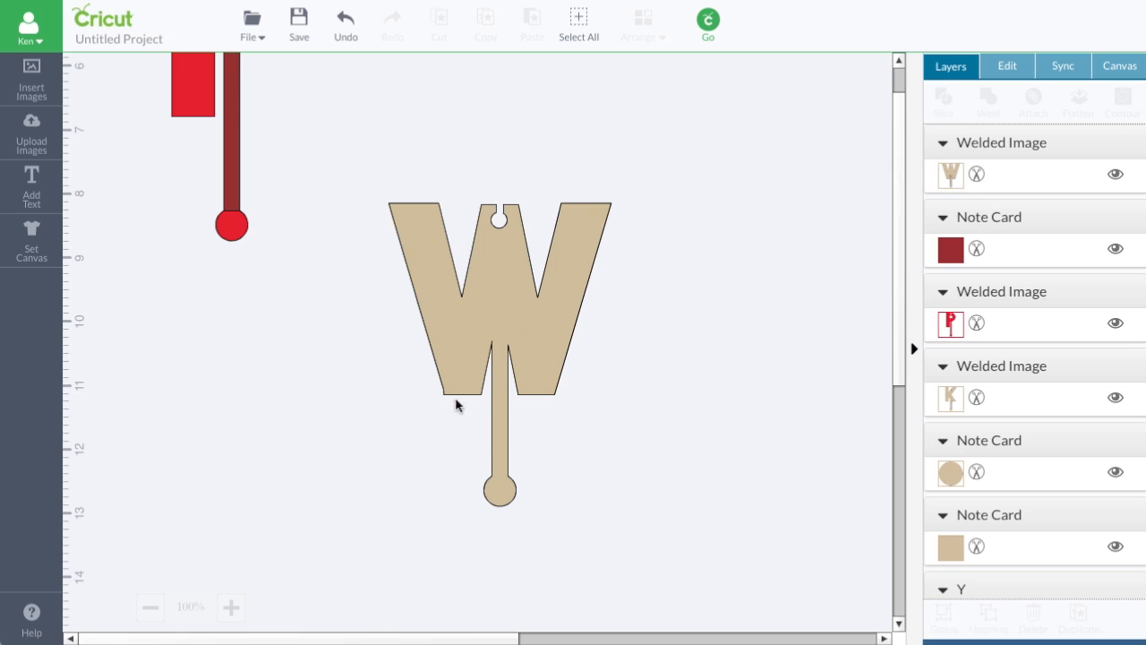
{"action": "mouse_move", "coordinate": [403, 218]}
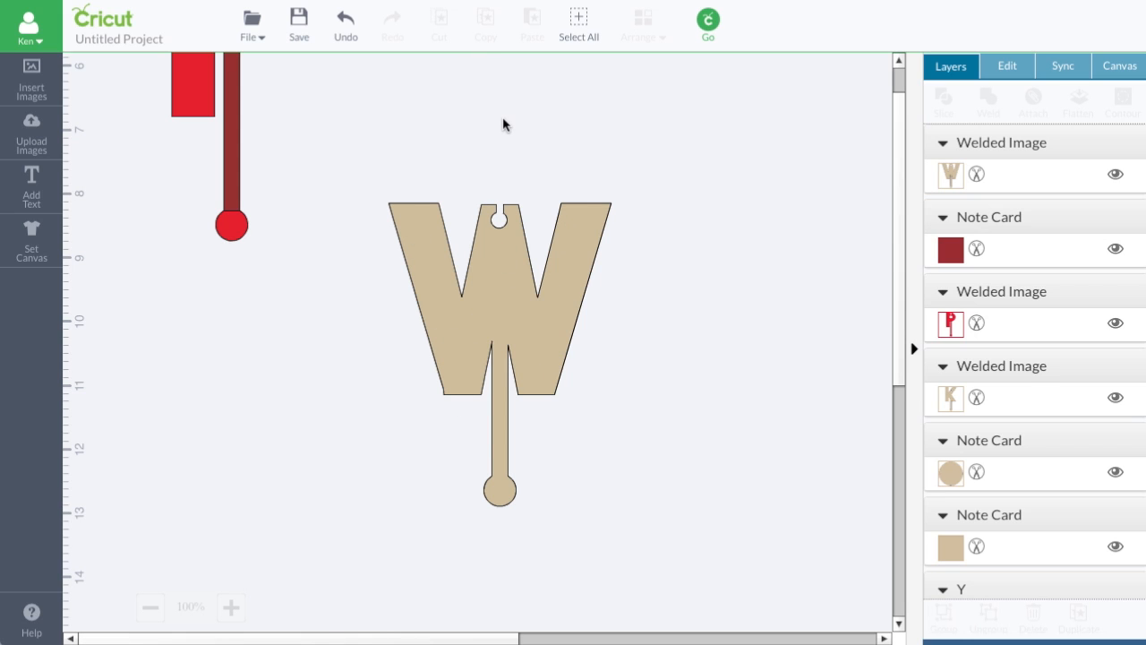
{"action": "mouse_move", "coordinate": [466, 368]}
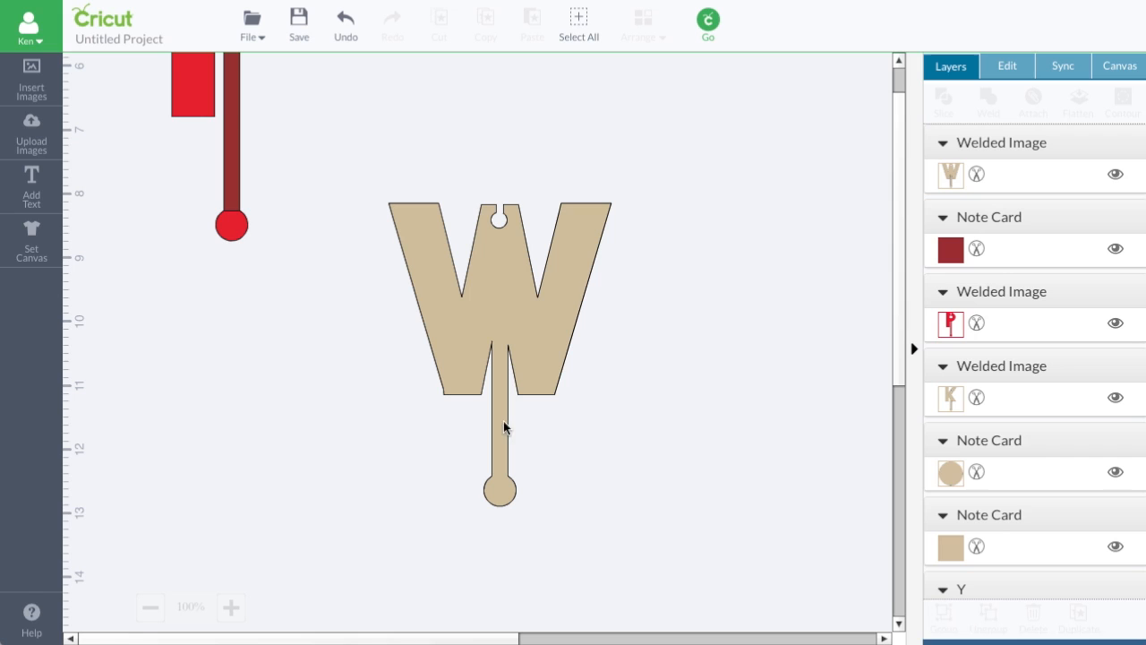
{"action": "mouse_move", "coordinate": [510, 372]}
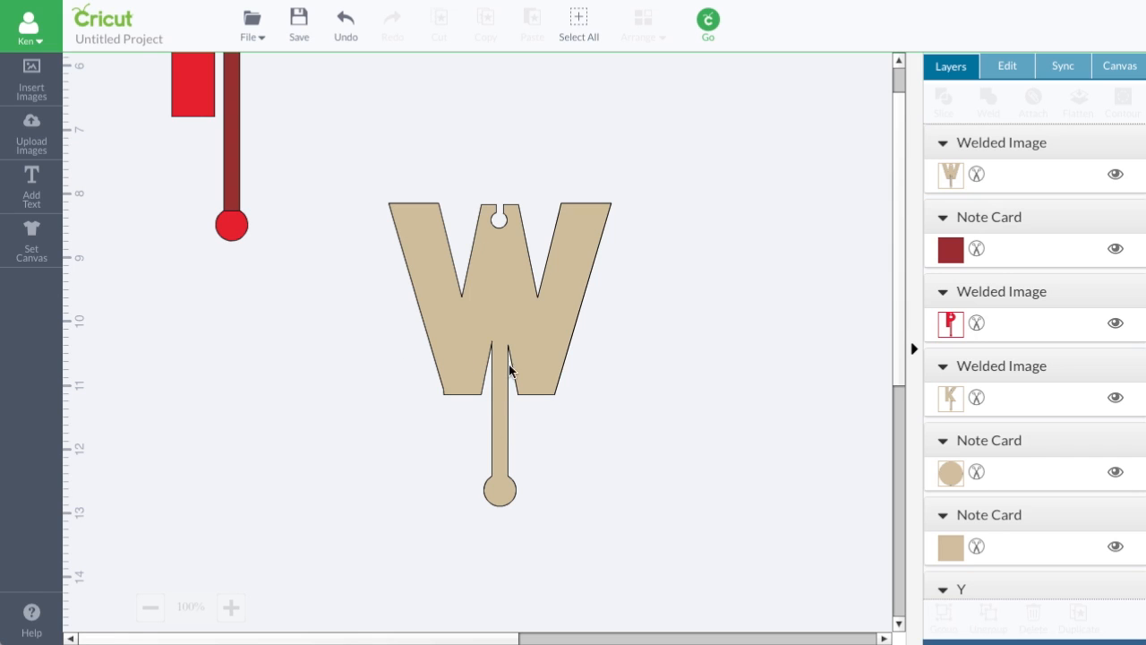
{"action": "mouse_move", "coordinate": [233, 138]}
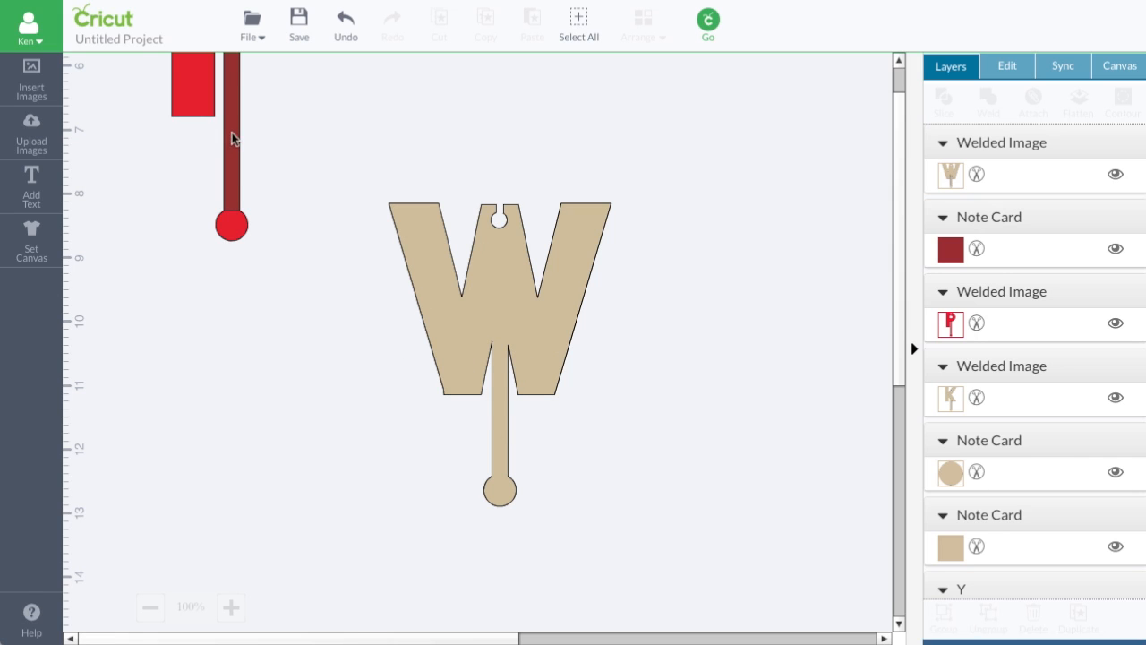
{"action": "mouse_move", "coordinate": [453, 406]}
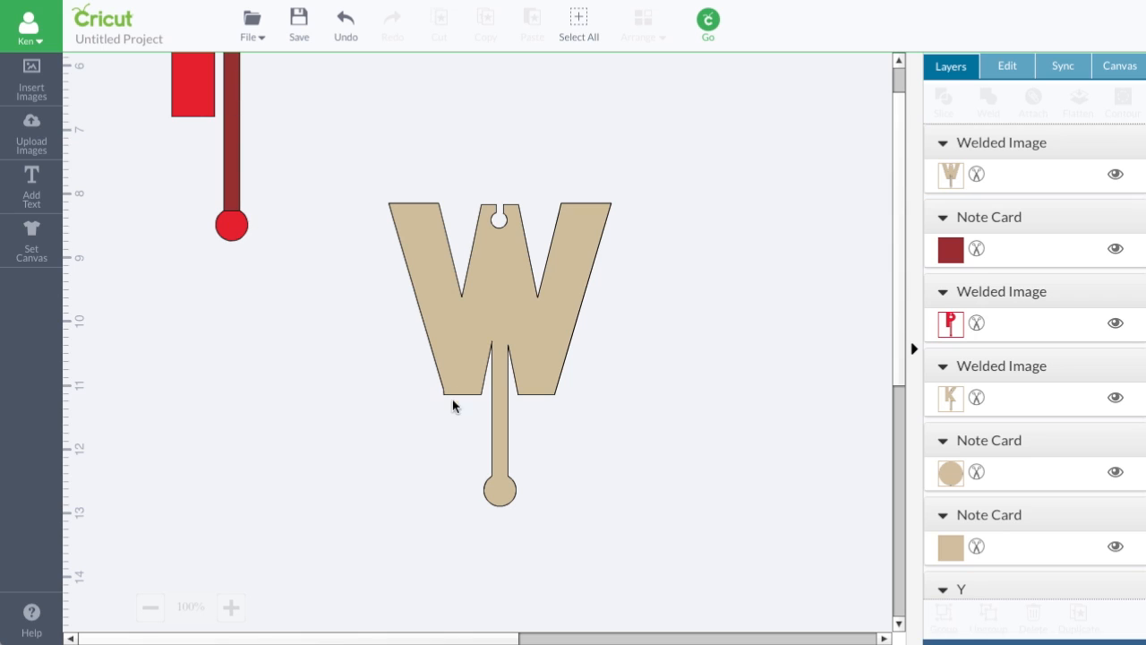
{"action": "mouse_move", "coordinate": [503, 456]}
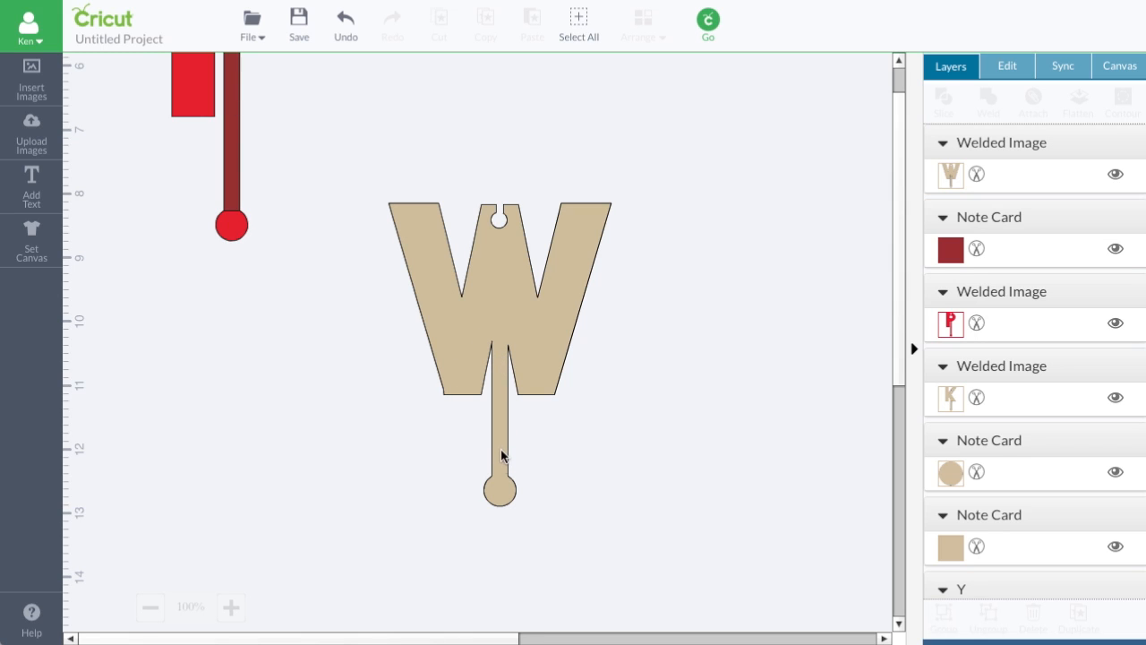
{"action": "mouse_move", "coordinate": [654, 440]}
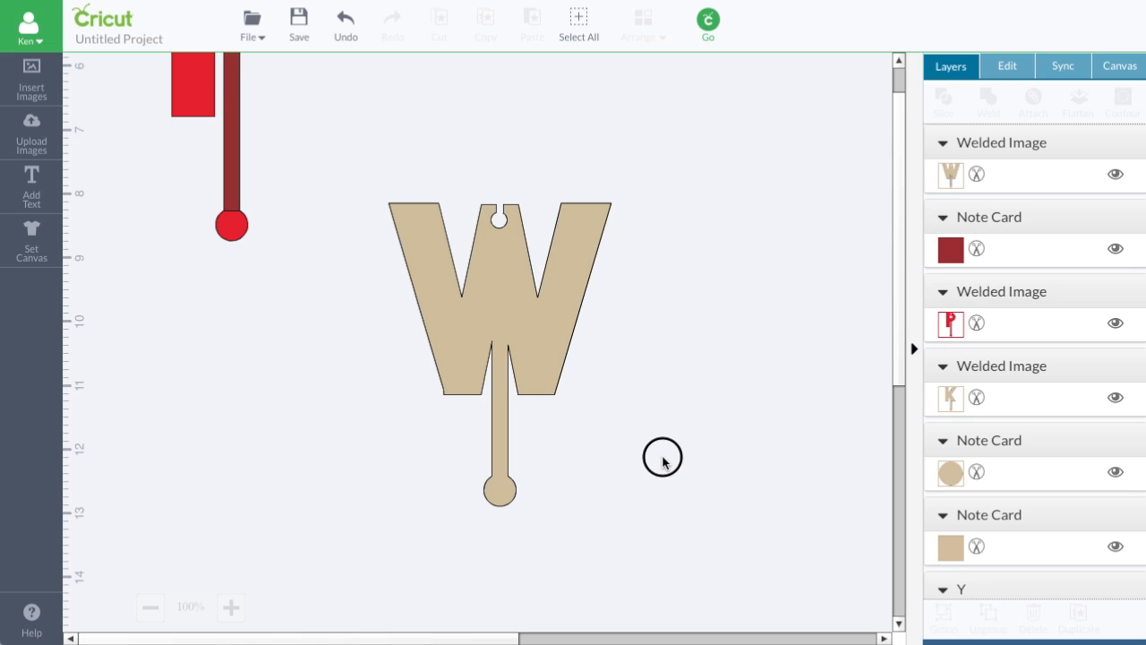
Step: Place the small circle where the red Y's arms meet and slice the notch
{"action": "scroll", "scroll_direction": "down", "scroll_amount": 3}
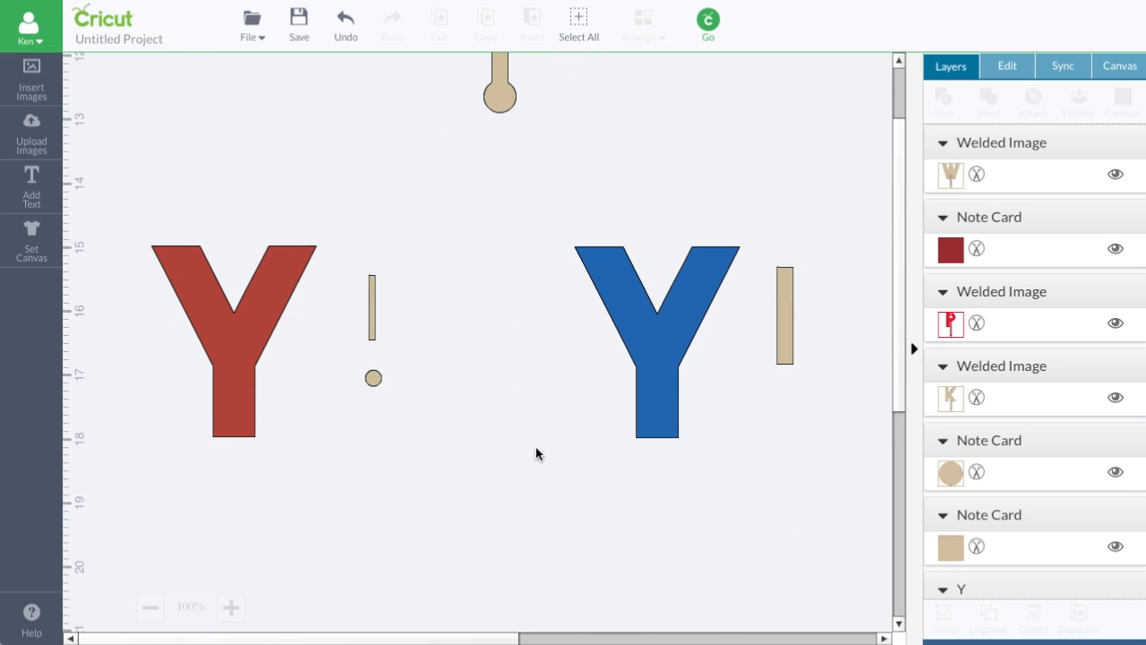
{"action": "mouse_move", "coordinate": [489, 386]}
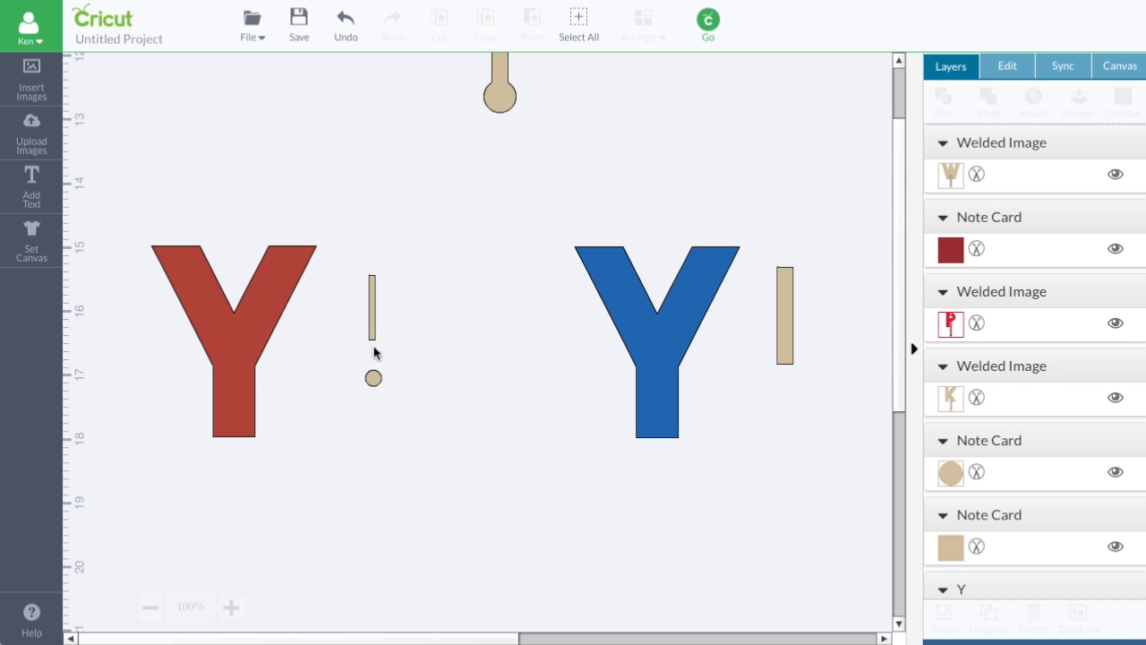
{"action": "left_click", "coordinate": [233, 340]}
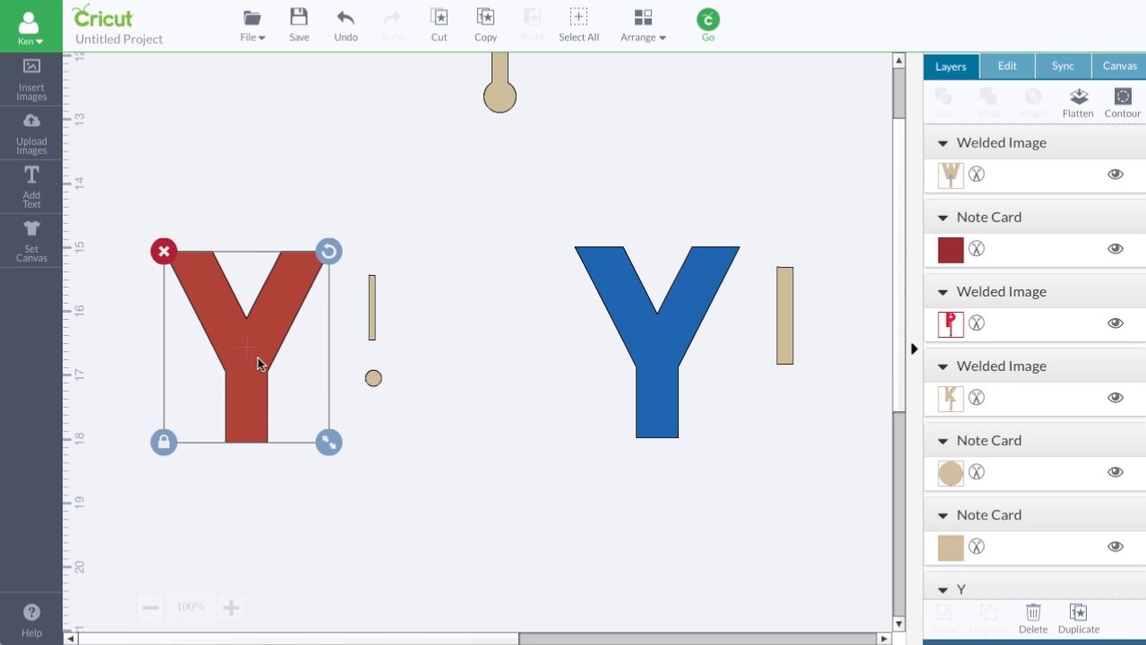
{"action": "left_click_drag", "start_coordinate": [260, 363], "coordinate": [249, 342]}
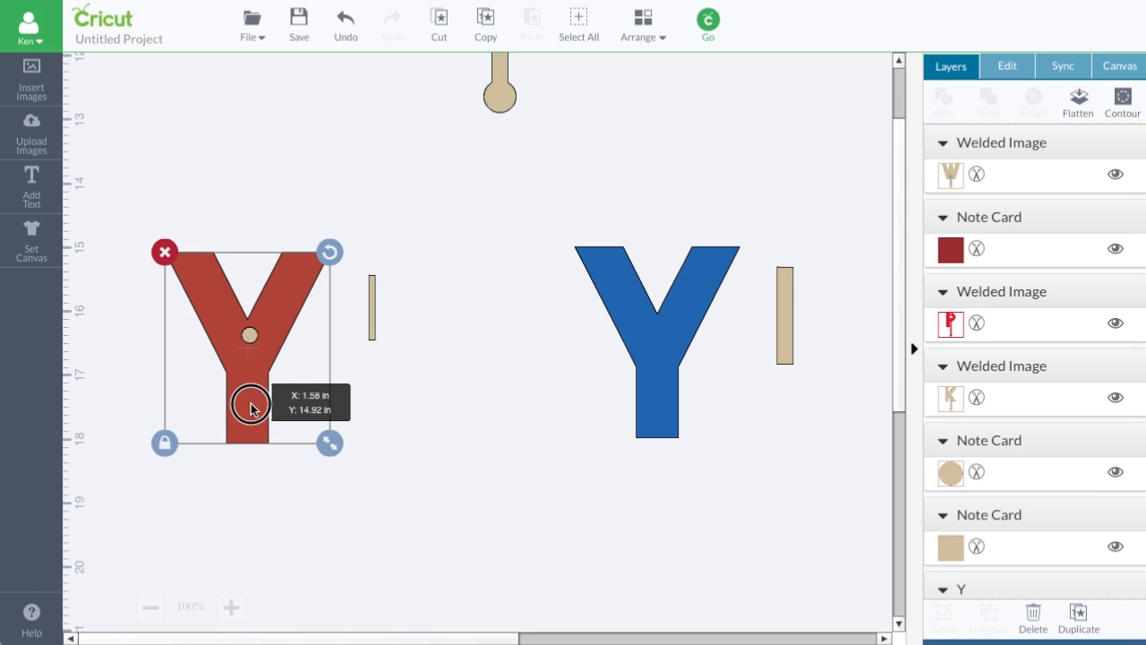
{"action": "left_click_drag", "start_coordinate": [251, 407], "coordinate": [252, 403]}
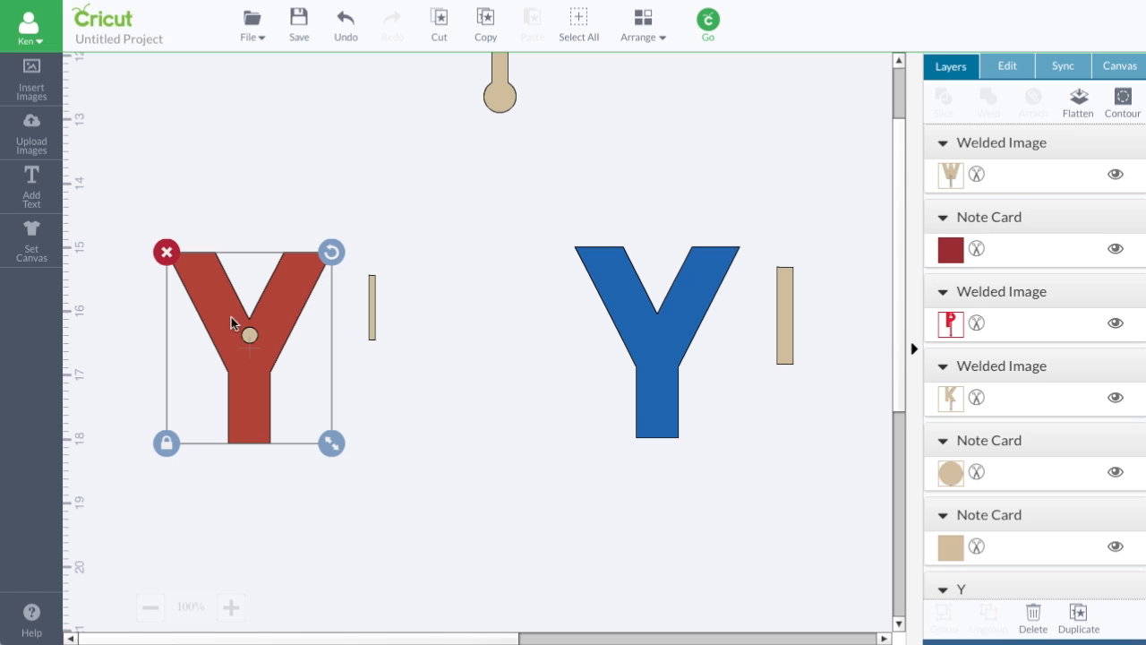
{"action": "mouse_move", "coordinate": [251, 363]}
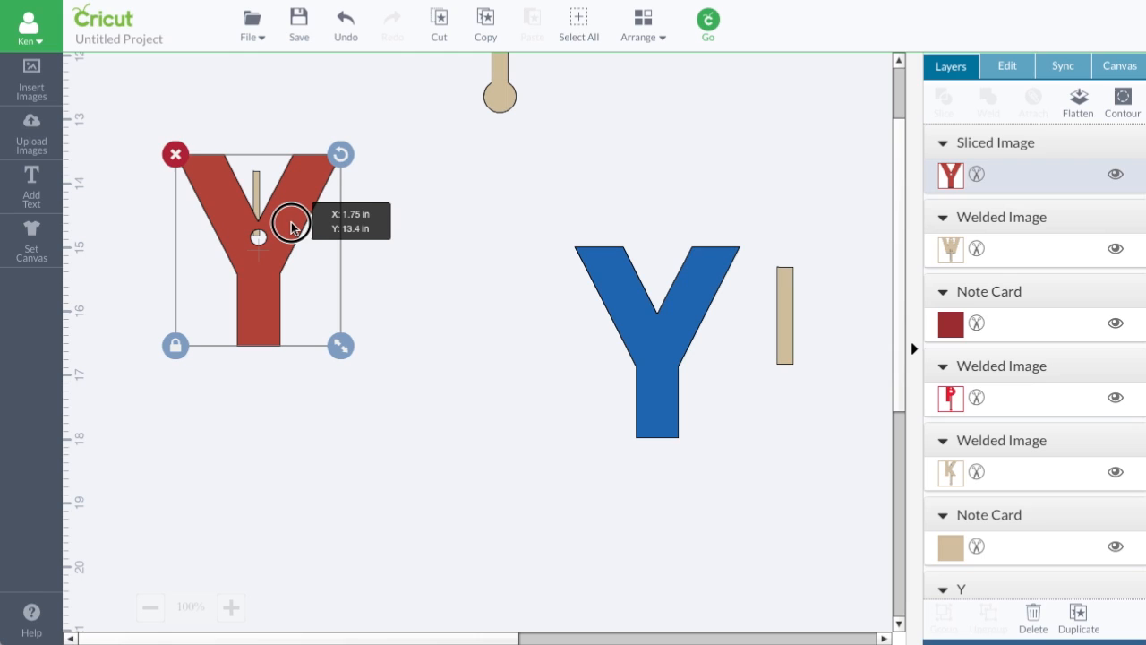
{"action": "left_click_drag", "start_coordinate": [295, 226], "coordinate": [291, 226]}
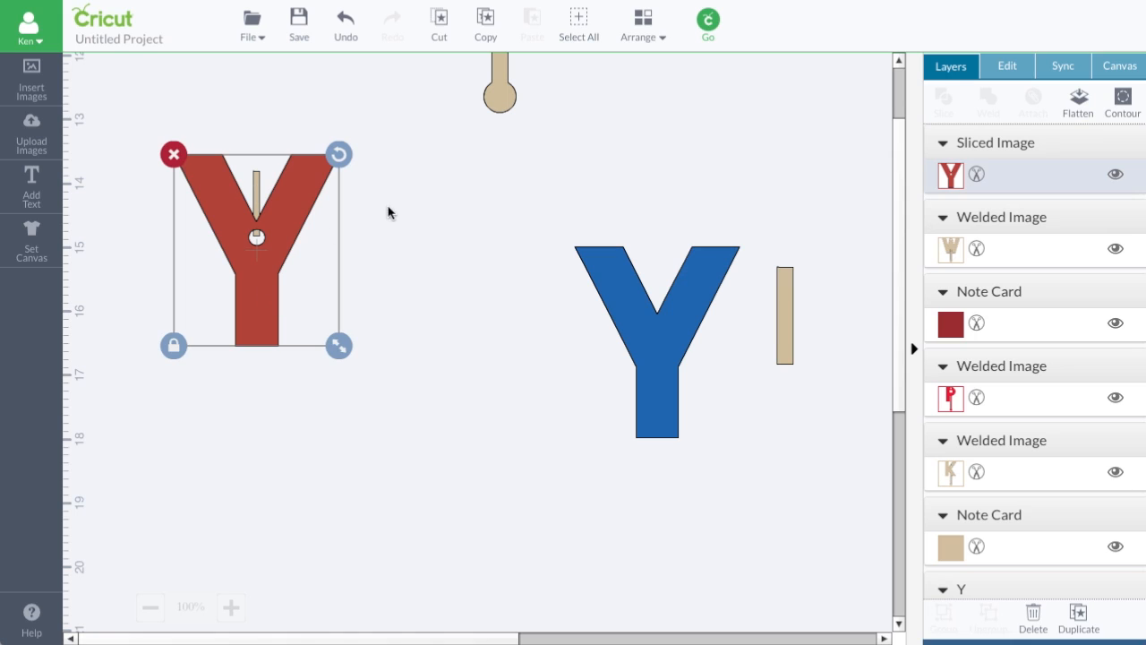
{"action": "left_click", "coordinate": [376, 439]}
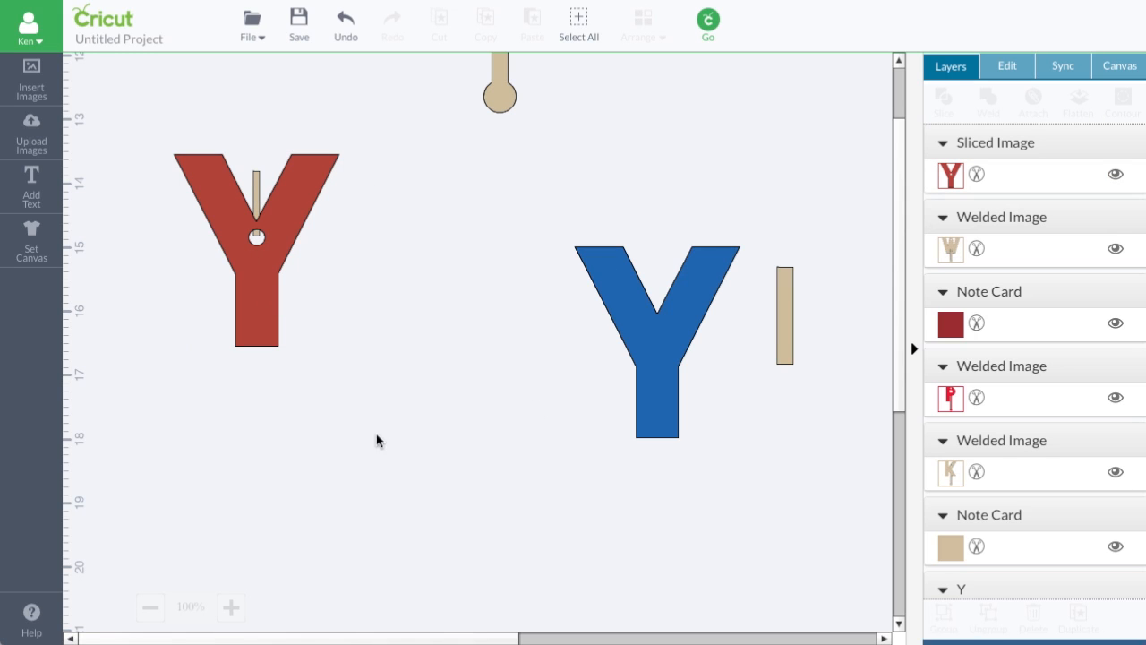
{"action": "mouse_move", "coordinate": [260, 215]}
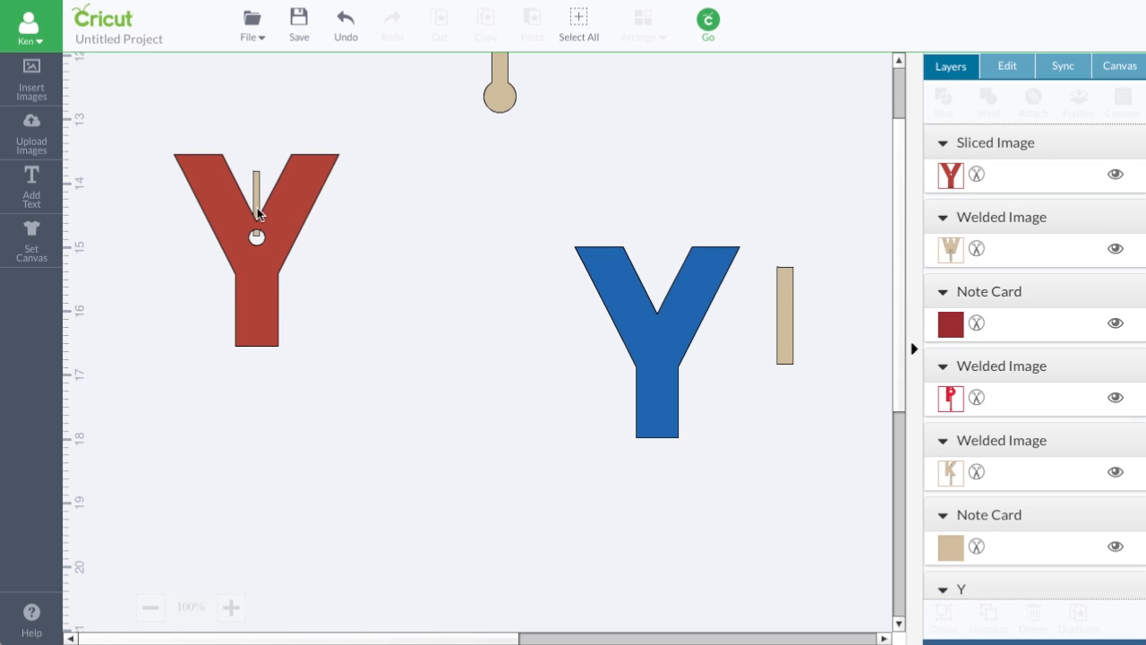
Step: Slice the notched red Y and separate it from the offcut pieces
{"action": "left_click", "coordinate": [256, 259]}
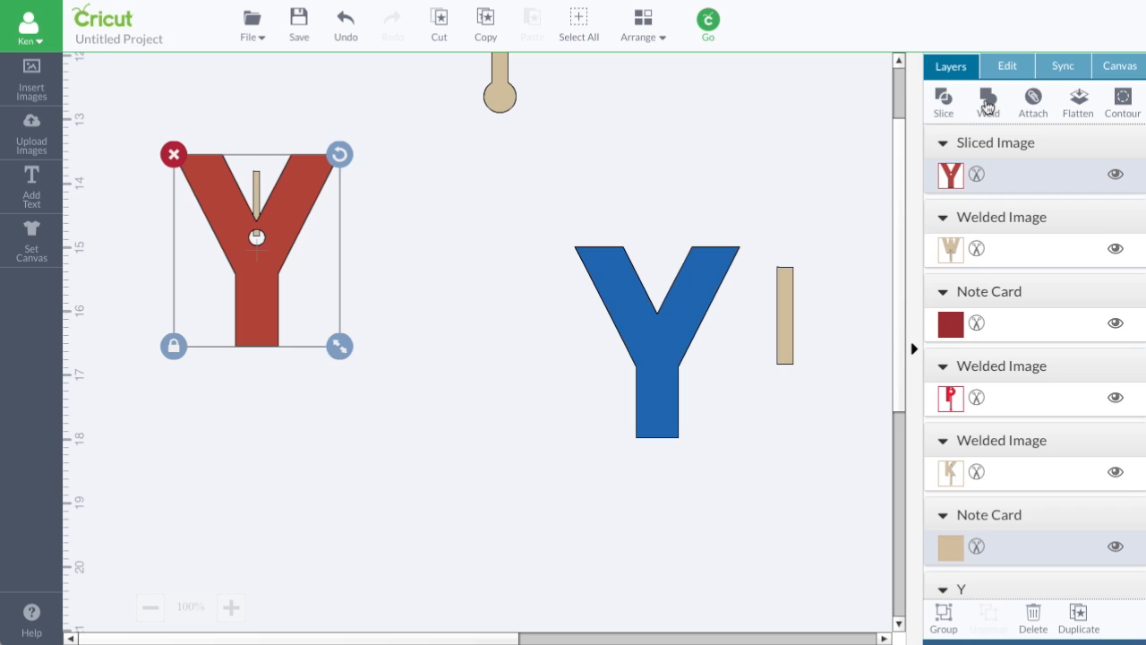
{"action": "left_click", "coordinate": [943, 101]}
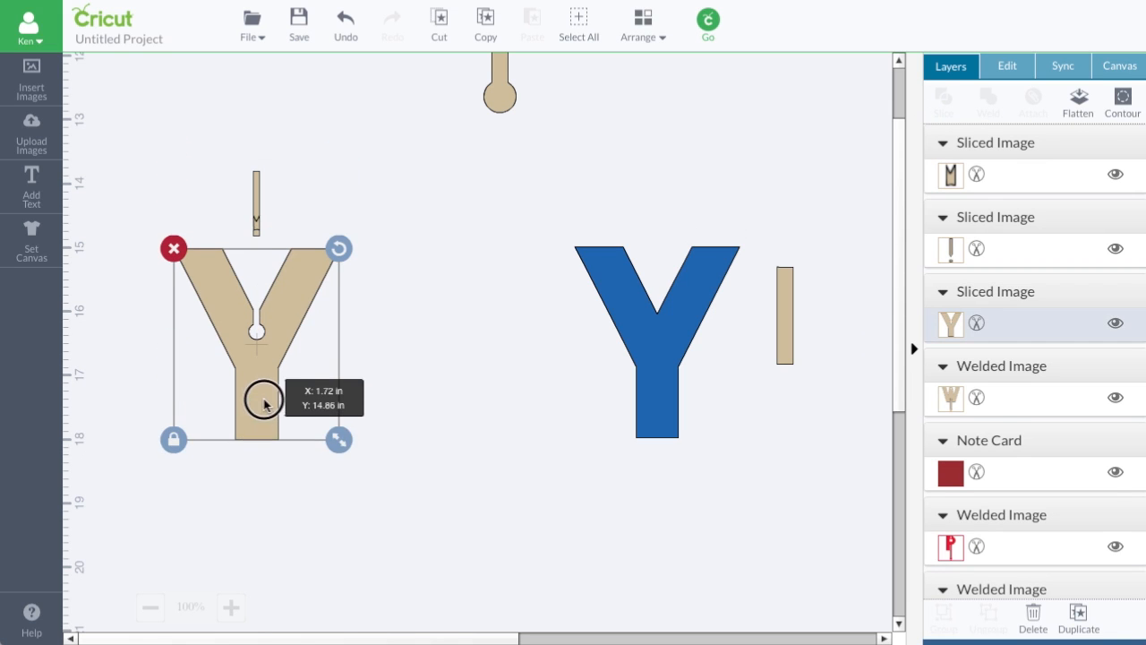
{"action": "left_click", "coordinate": [276, 268]}
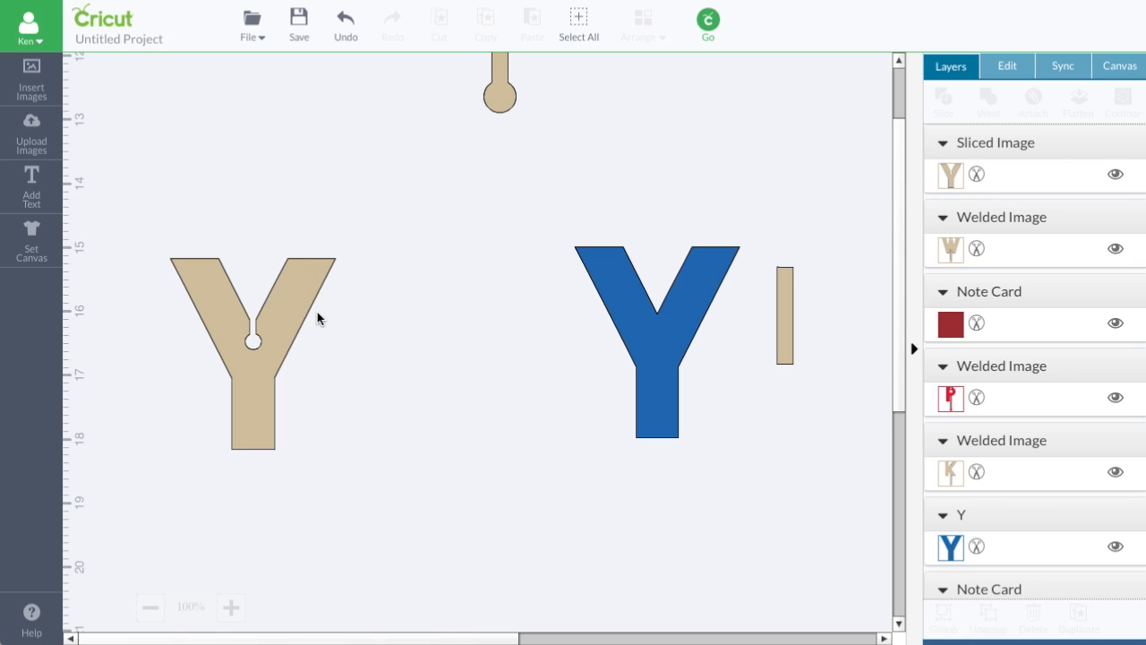
{"action": "mouse_move", "coordinate": [403, 329]}
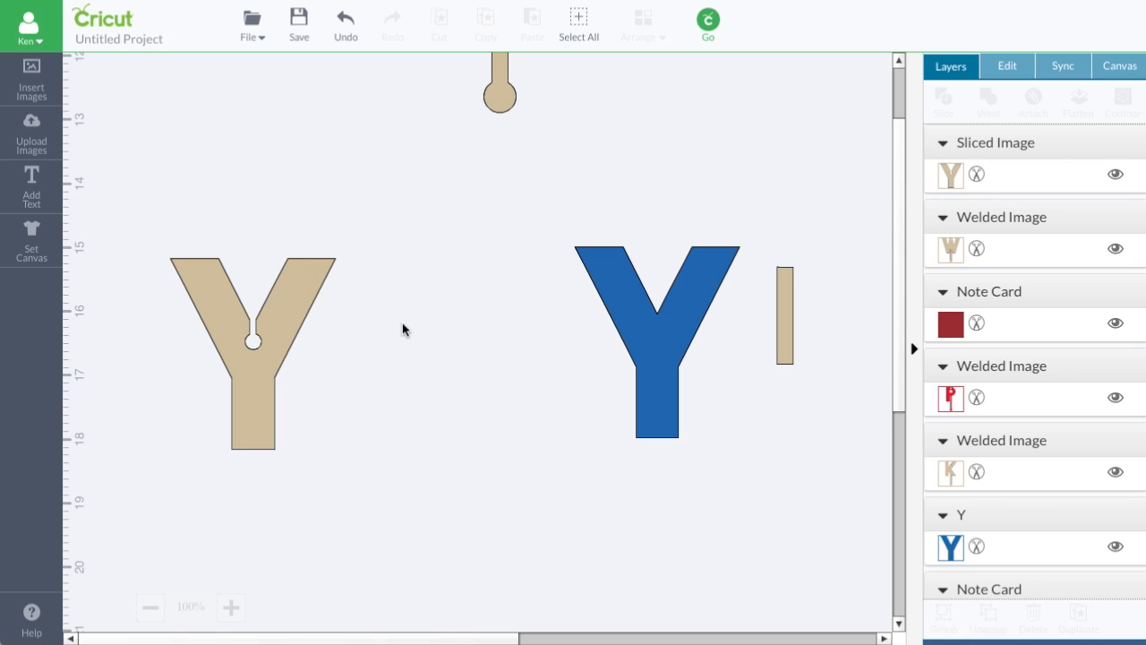
{"action": "mouse_move", "coordinate": [250, 260]}
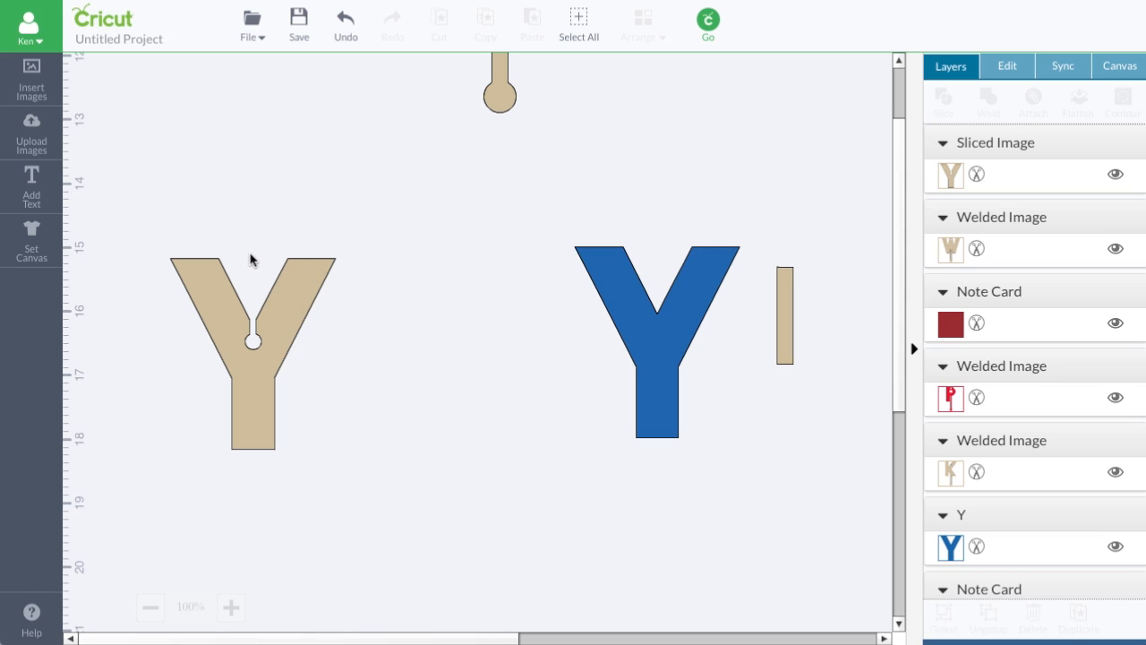
{"action": "mouse_move", "coordinate": [691, 461]}
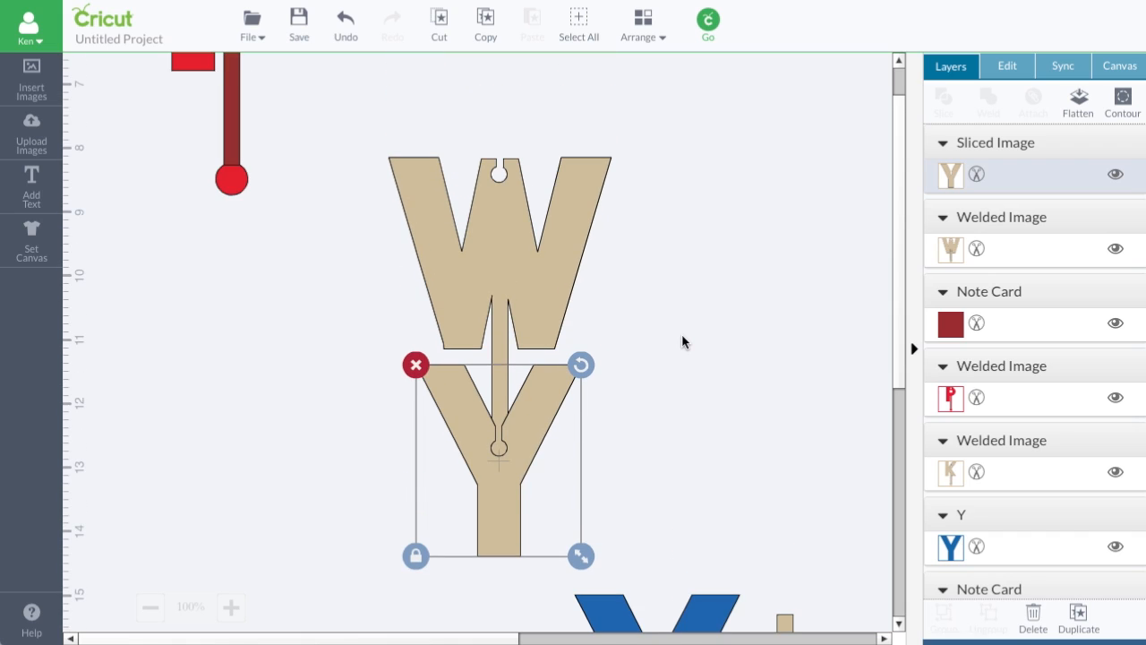
{"action": "mouse_move", "coordinate": [499, 405]}
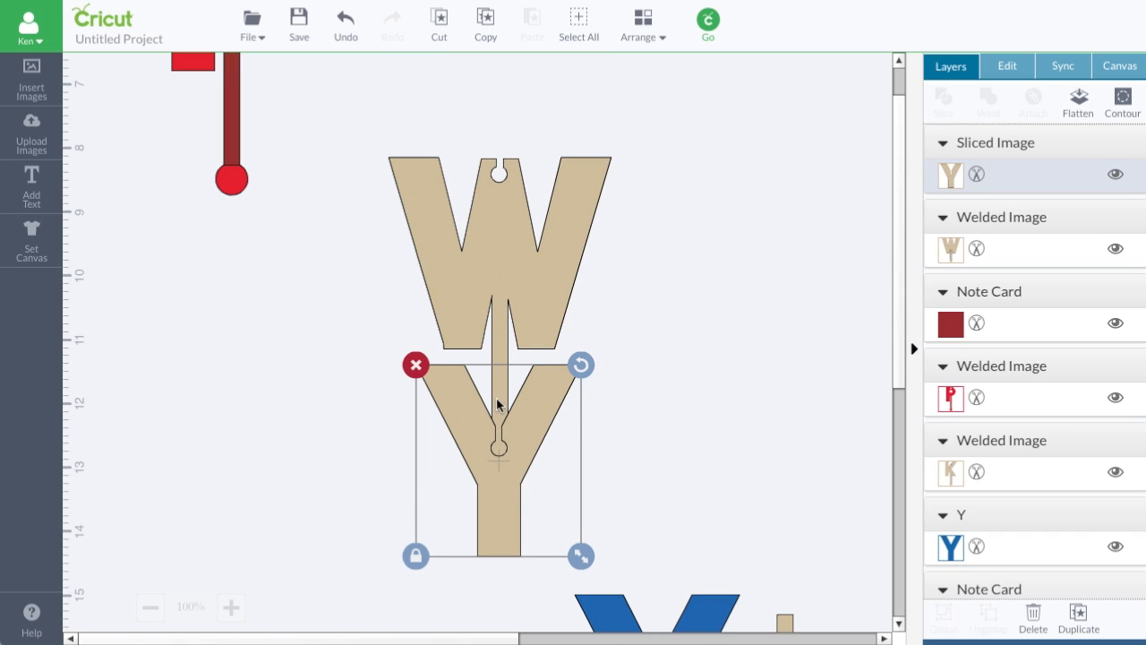
{"action": "mouse_move", "coordinate": [511, 474]}
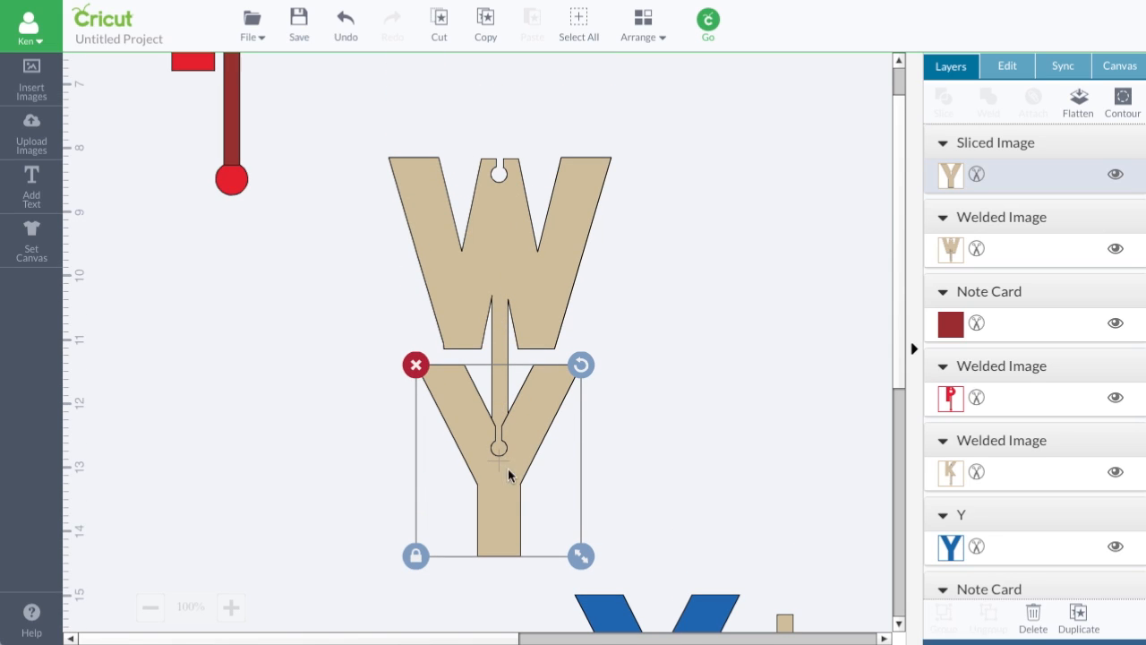
Step: Position the notched Y below the W with the tab's round end in the notch
{"action": "left_click_drag", "start_coordinate": [498, 448], "coordinate": [301, 508]}
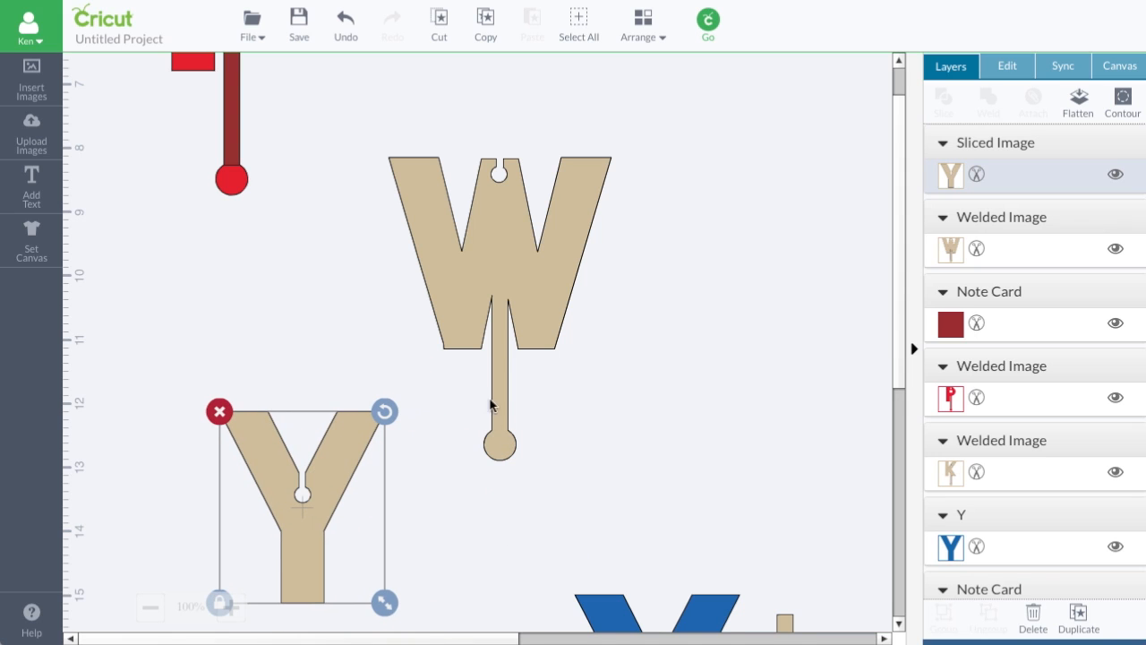
{"action": "mouse_move", "coordinate": [499, 424]}
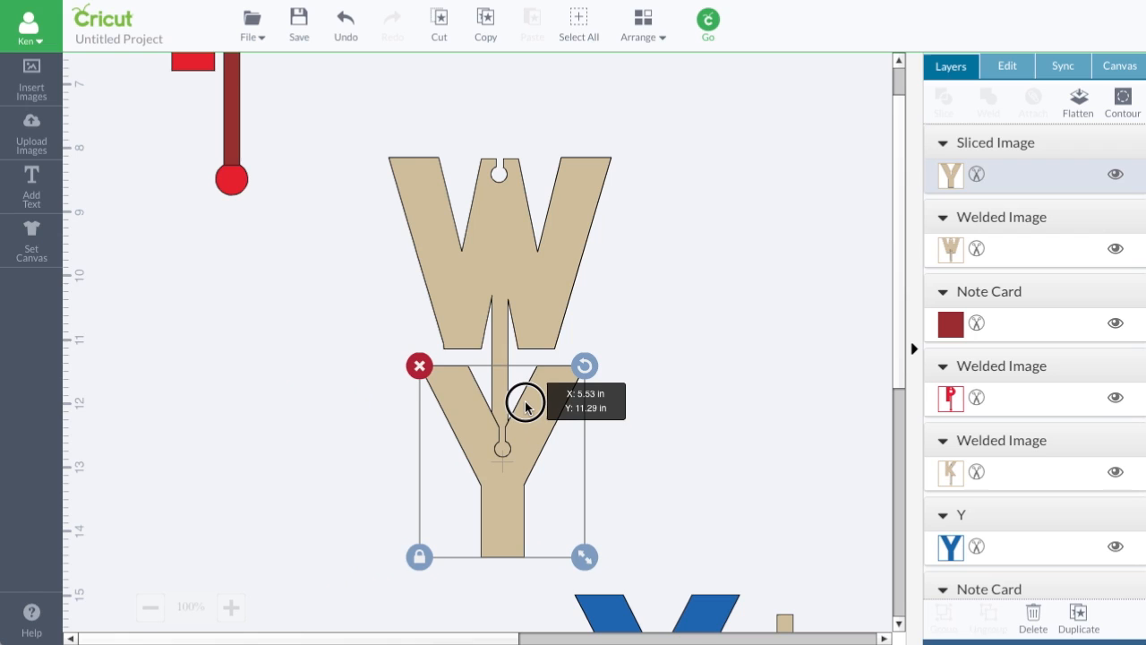
{"action": "left_click_drag", "start_coordinate": [526, 404], "coordinate": [524, 377]}
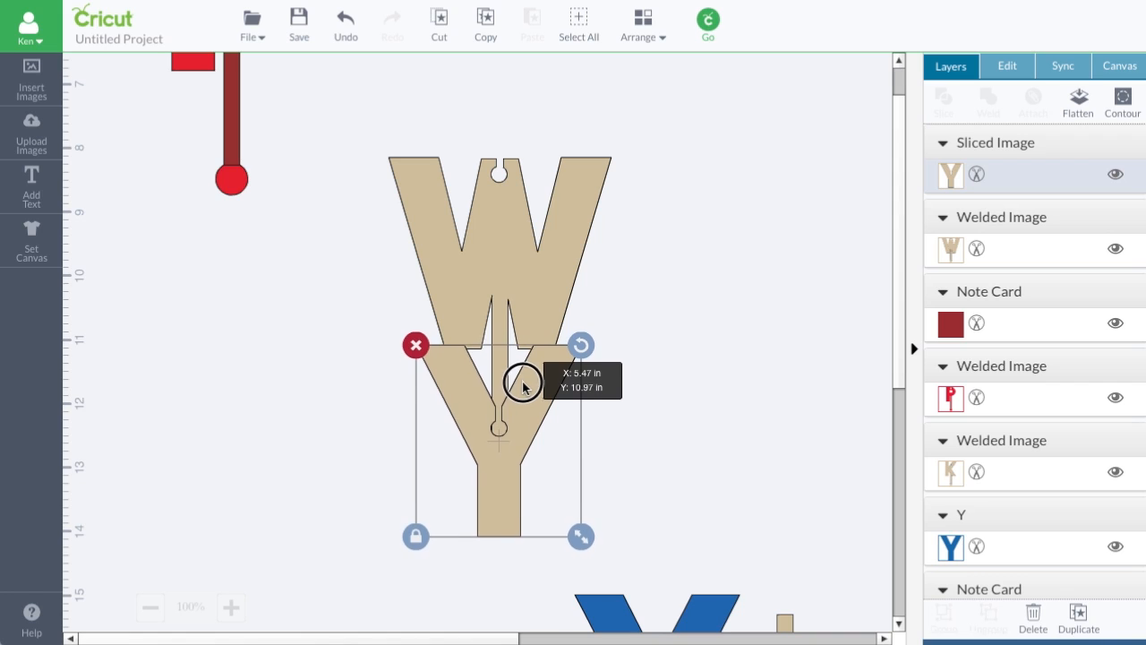
{"action": "left_click_drag", "start_coordinate": [524, 385], "coordinate": [531, 394]}
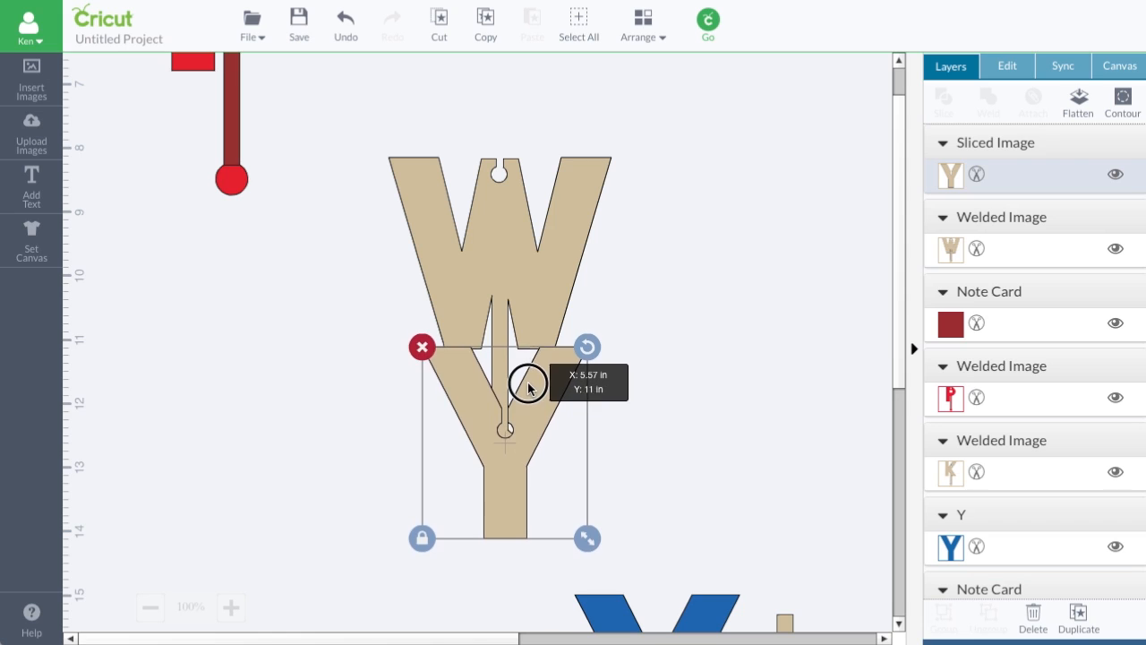
{"action": "left_click_drag", "start_coordinate": [528, 387], "coordinate": [658, 412]}
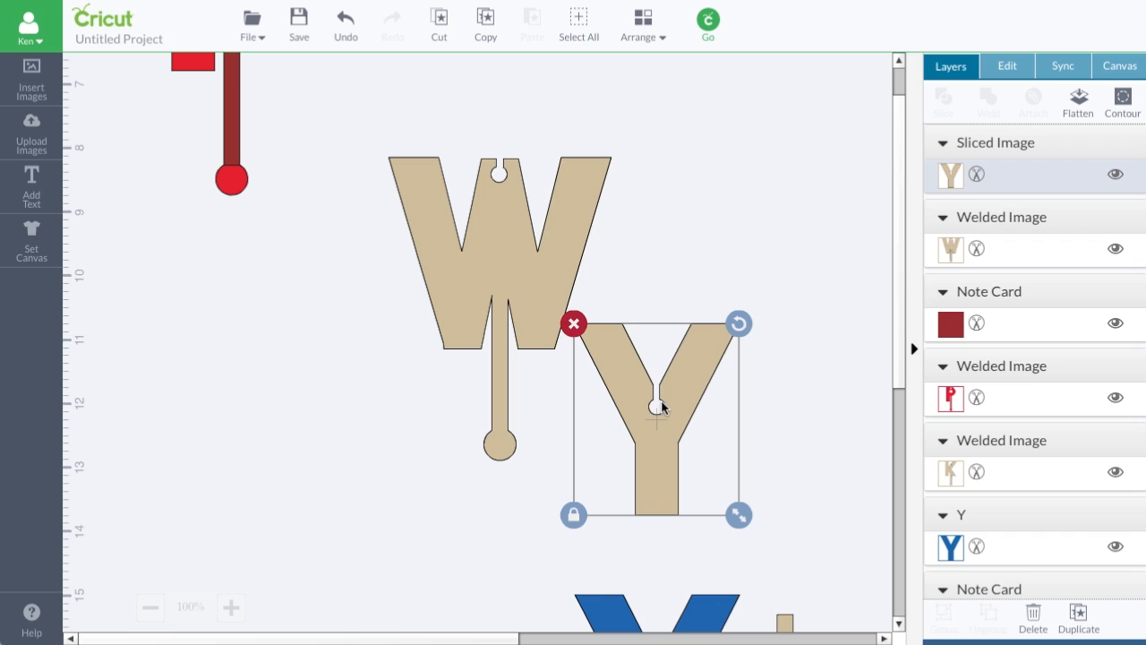
{"action": "mouse_move", "coordinate": [662, 418]}
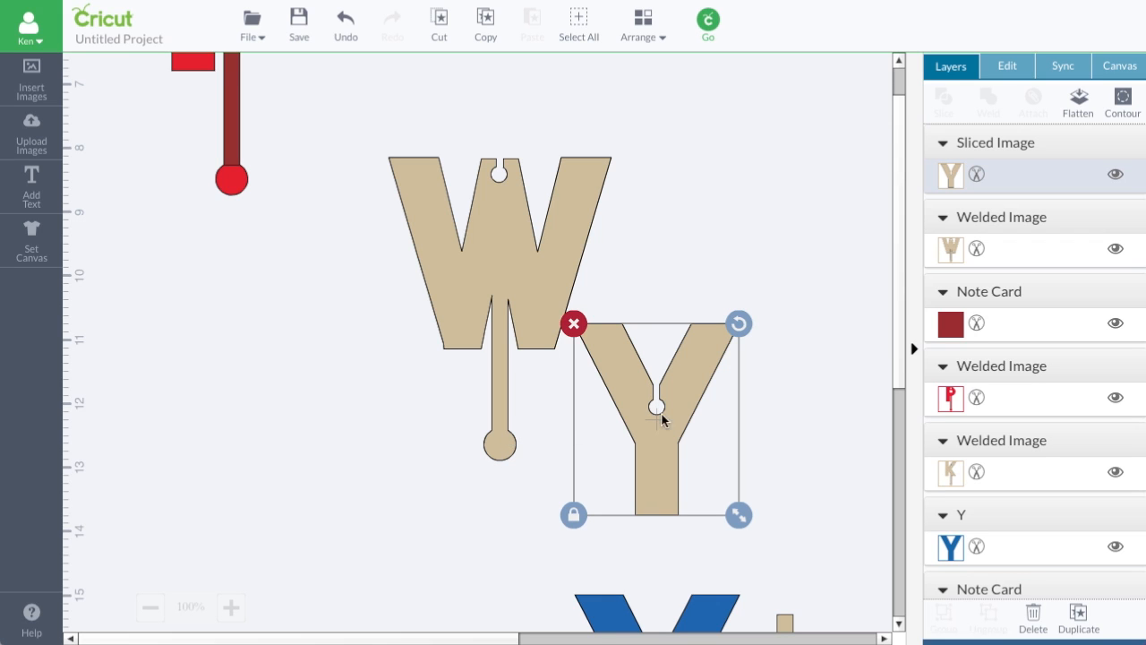
{"action": "left_click_drag", "start_coordinate": [658, 416], "coordinate": [543, 449]}
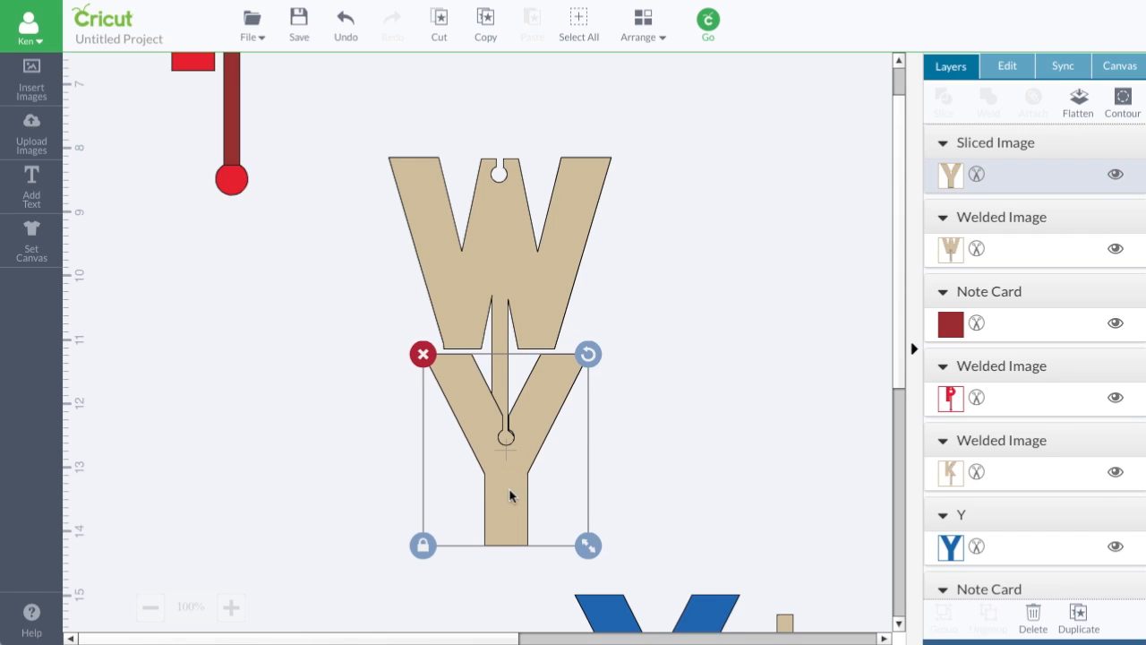
{"action": "mouse_move", "coordinate": [510, 359]}
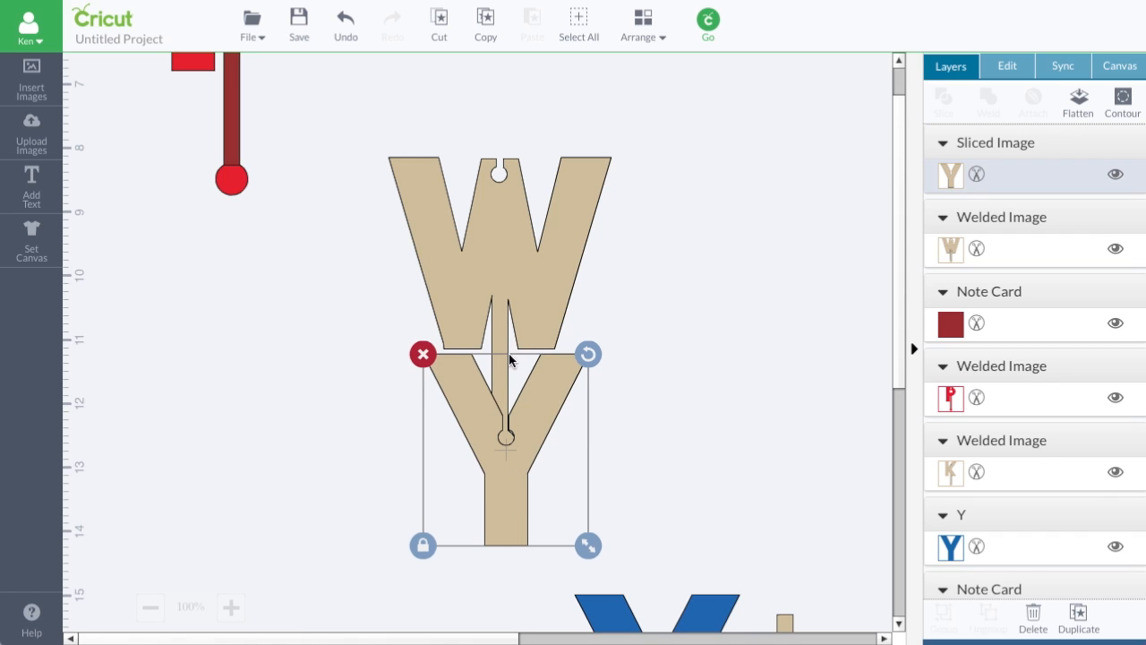
{"action": "mouse_move", "coordinate": [512, 399]}
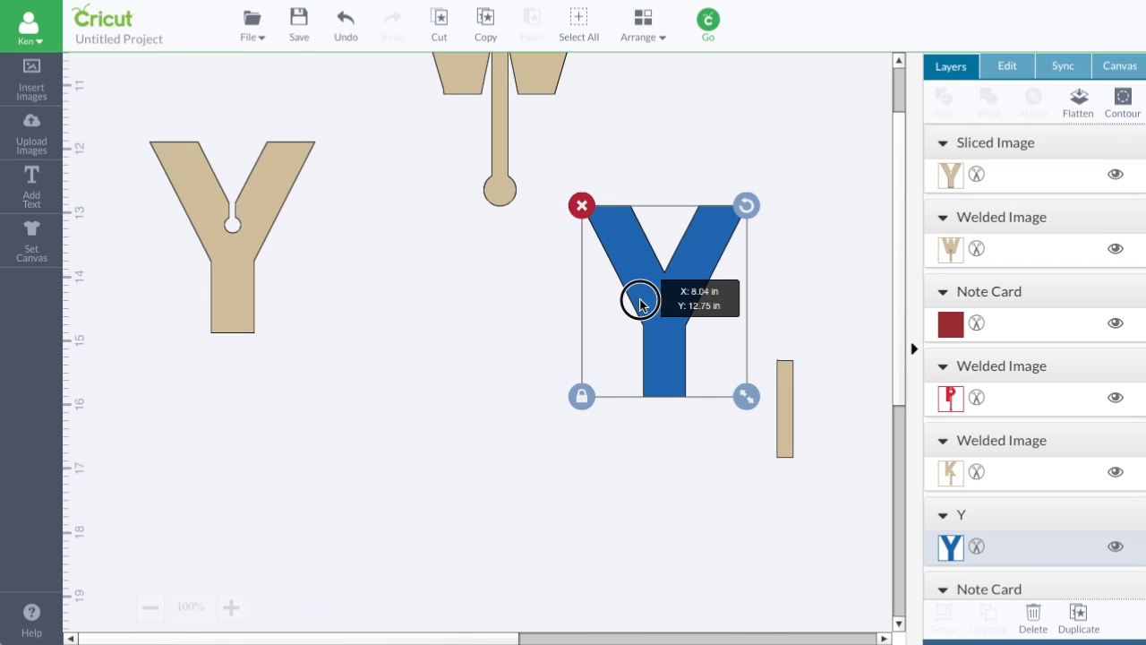
Step: Set the blue Y on its tab and line the notched Y up under the tab end
{"action": "left_click_drag", "start_coordinate": [640, 300], "coordinate": [300, 308]}
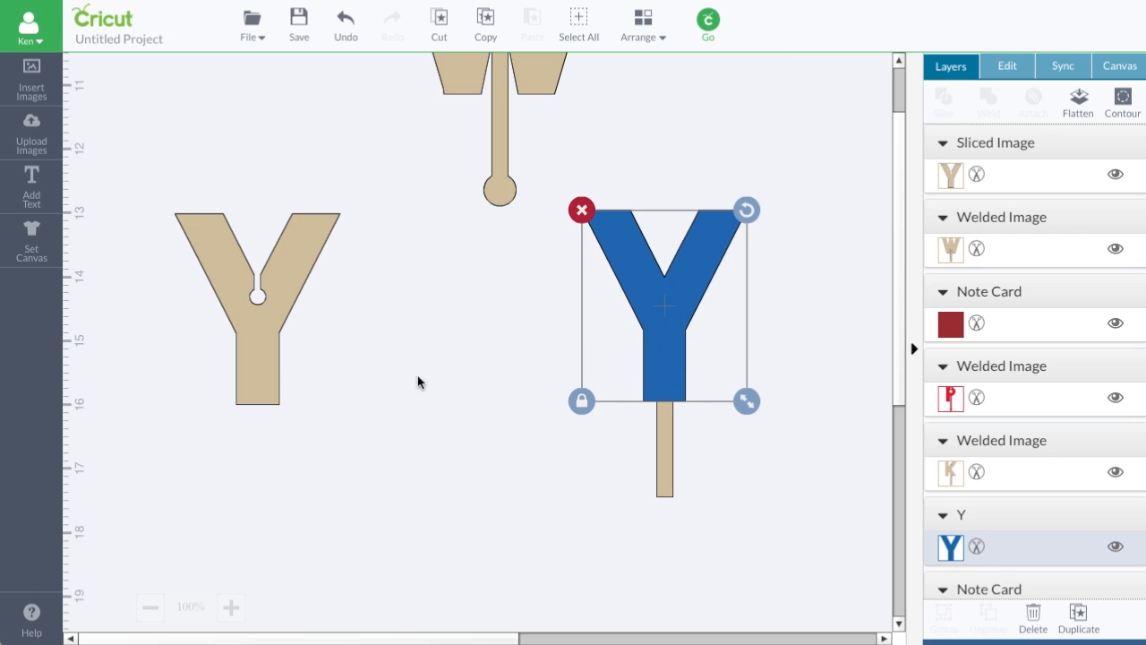
{"action": "left_click_drag", "start_coordinate": [662, 304], "coordinate": [477, 444]}
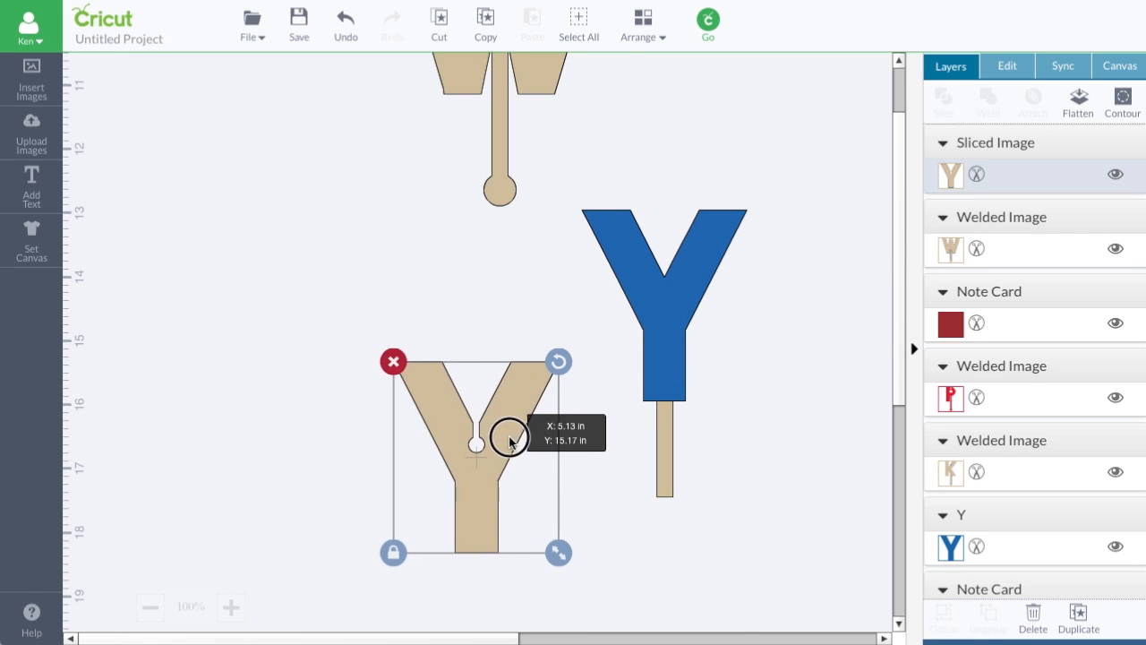
{"action": "left_click_drag", "start_coordinate": [477, 443], "coordinate": [694, 495]}
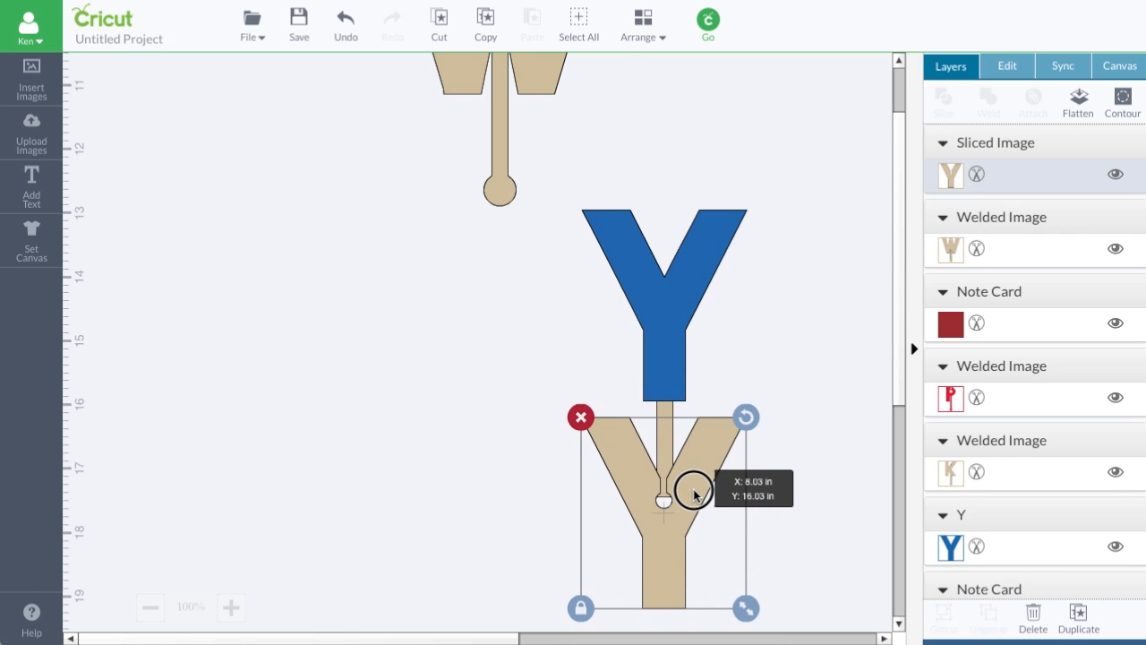
{"action": "left_click_drag", "start_coordinate": [665, 501], "coordinate": [665, 495]}
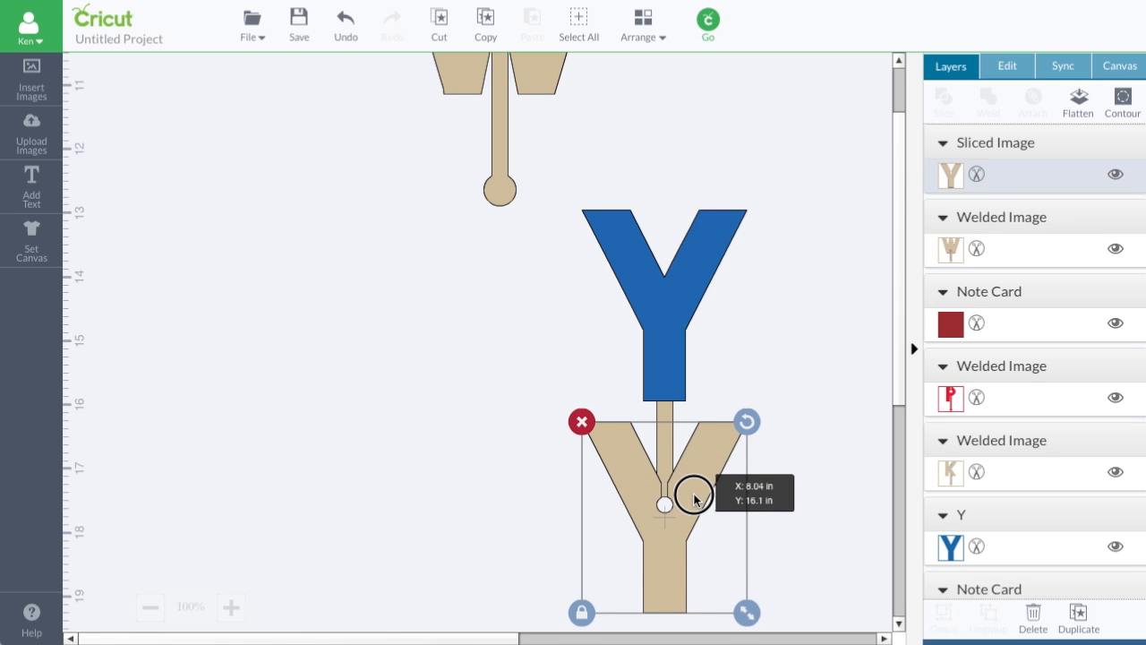
{"action": "mouse_move", "coordinate": [472, 97]}
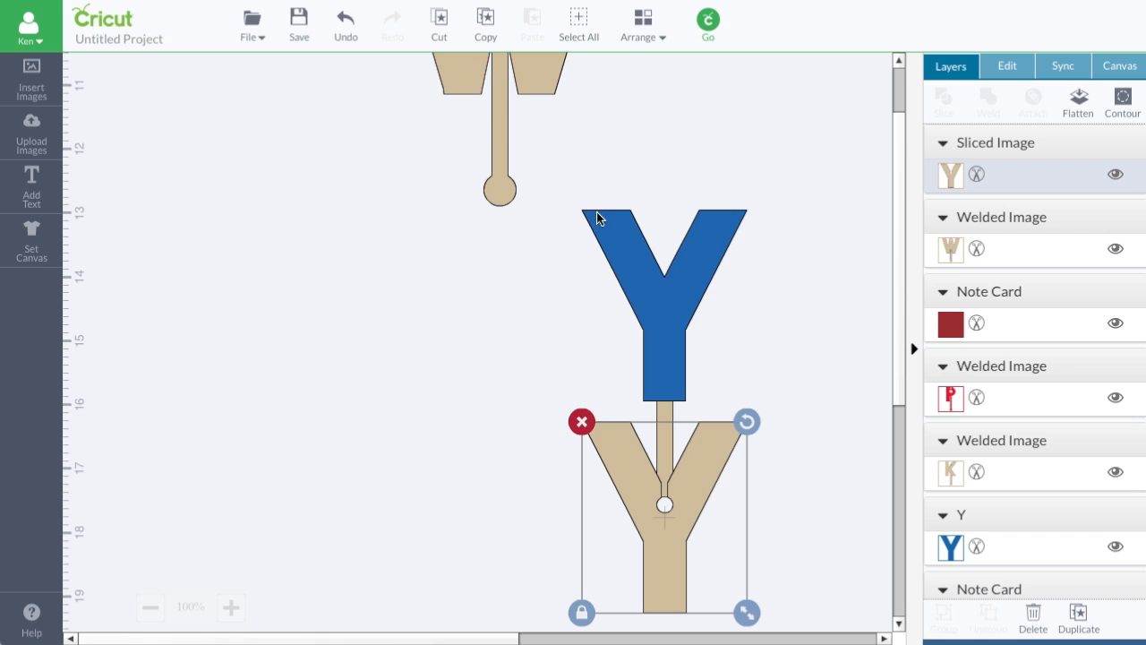
{"action": "mouse_move", "coordinate": [618, 507]}
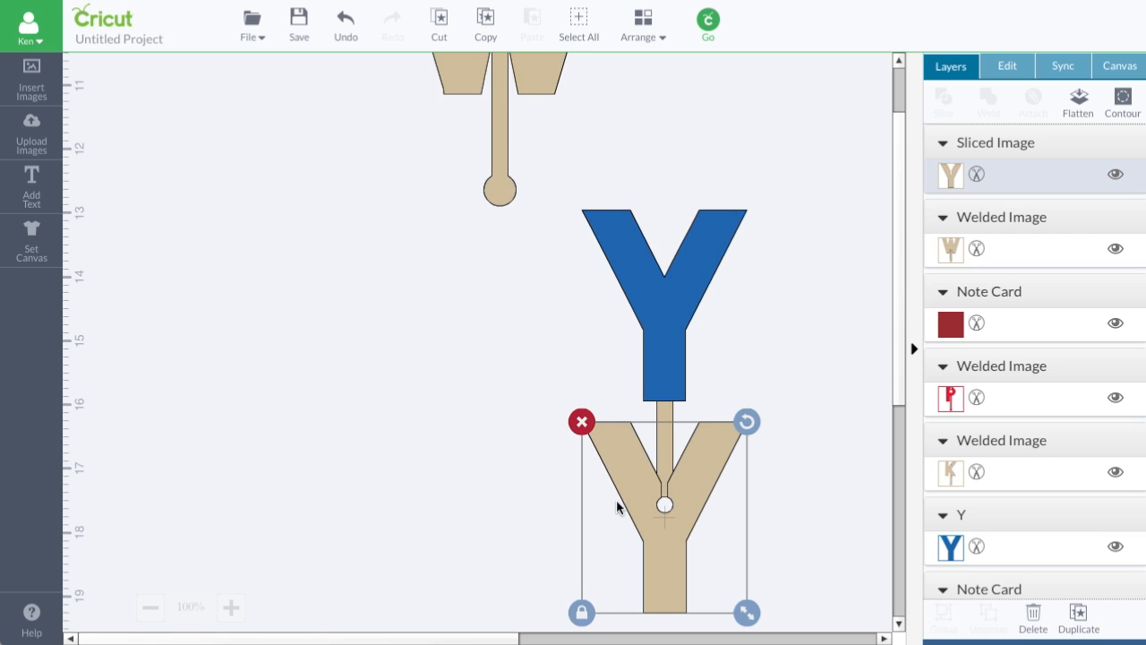
{"action": "left_click_drag", "start_coordinate": [664, 506], "coordinate": [399, 461]}
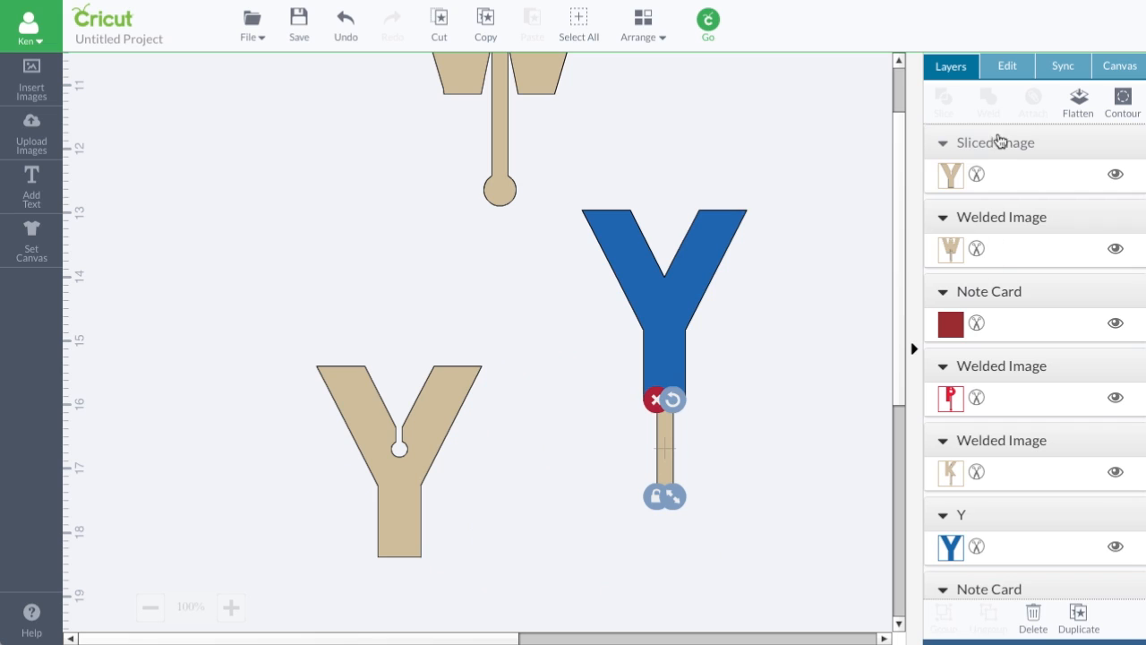
Step: Unlock proportions and set the tab's height to 2.5 in
{"action": "left_click", "coordinate": [1006, 66]}
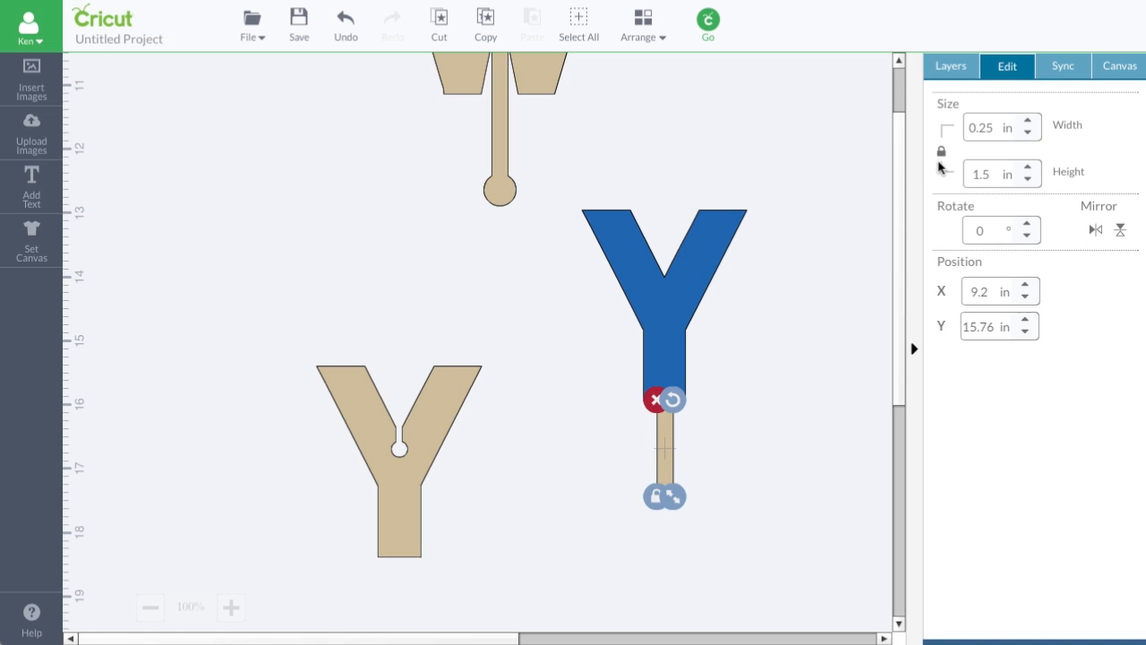
{"action": "left_click", "coordinate": [985, 173]}
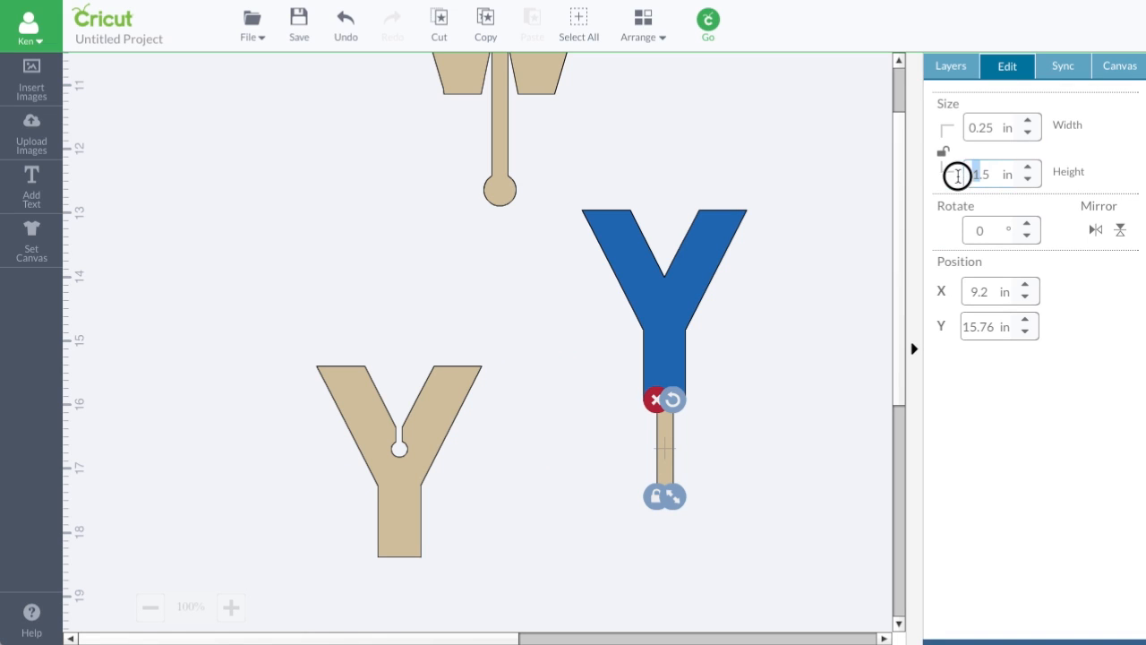
{"action": "type", "text": "2.5"}
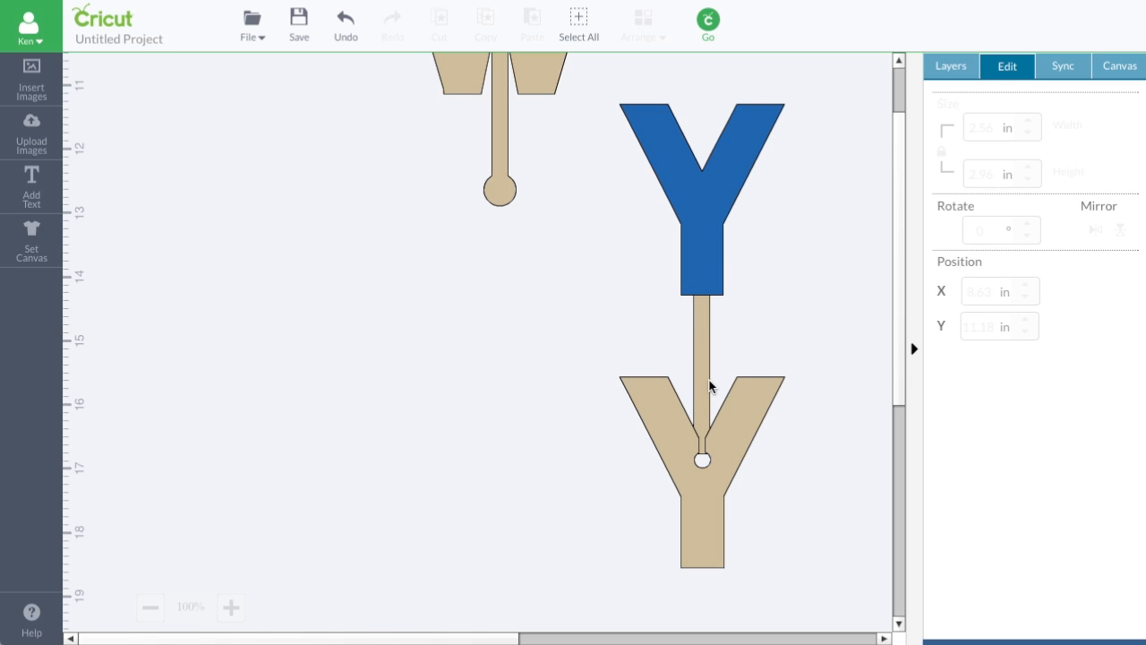
{"action": "mouse_move", "coordinate": [740, 321]}
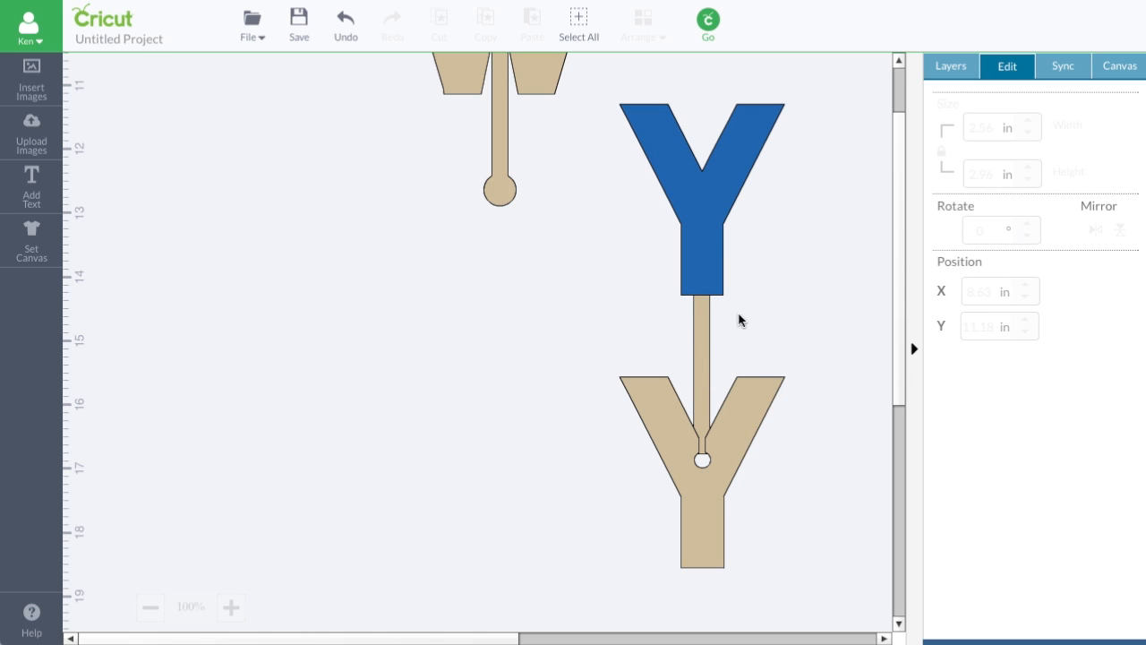
{"action": "mouse_move", "coordinate": [741, 417]}
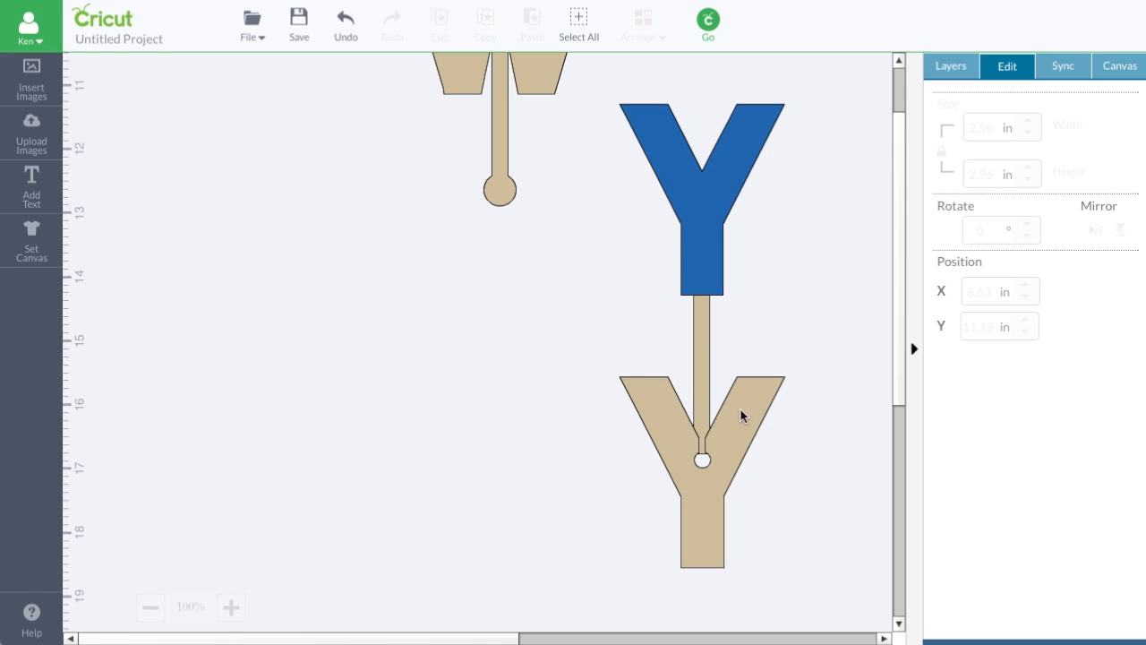
Step: Move the notched Y aside, re-enter tab height 2.5 in, and align the blue Y
{"action": "left_click_drag", "start_coordinate": [701, 465], "coordinate": [249, 364]}
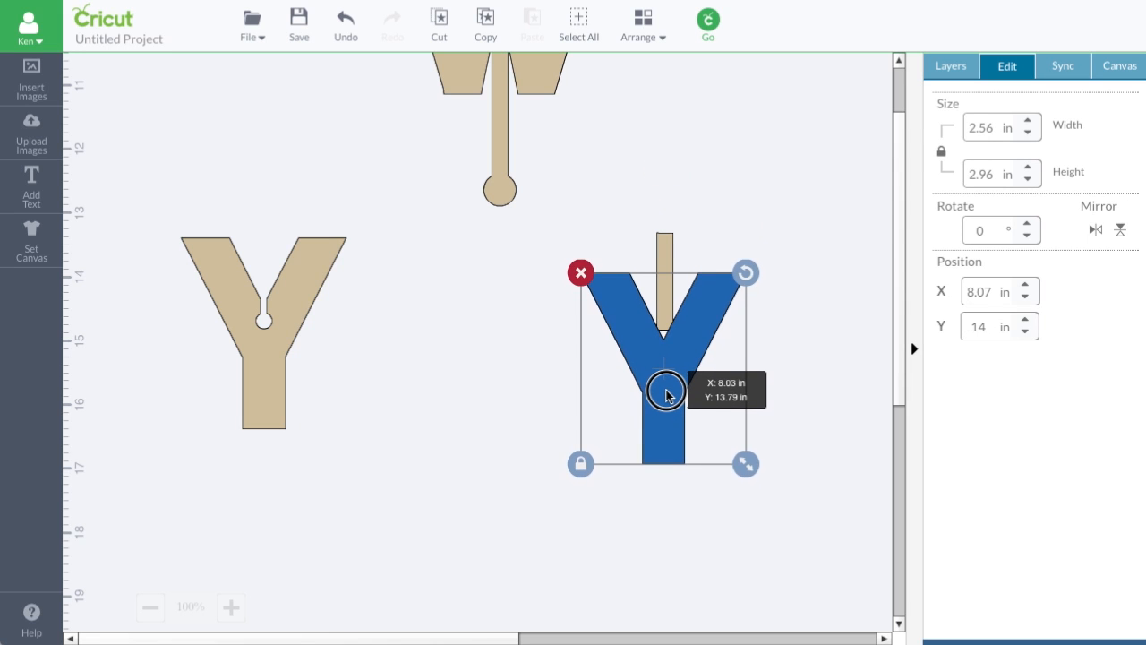
{"action": "left_click_drag", "start_coordinate": [667, 396], "coordinate": [667, 383]}
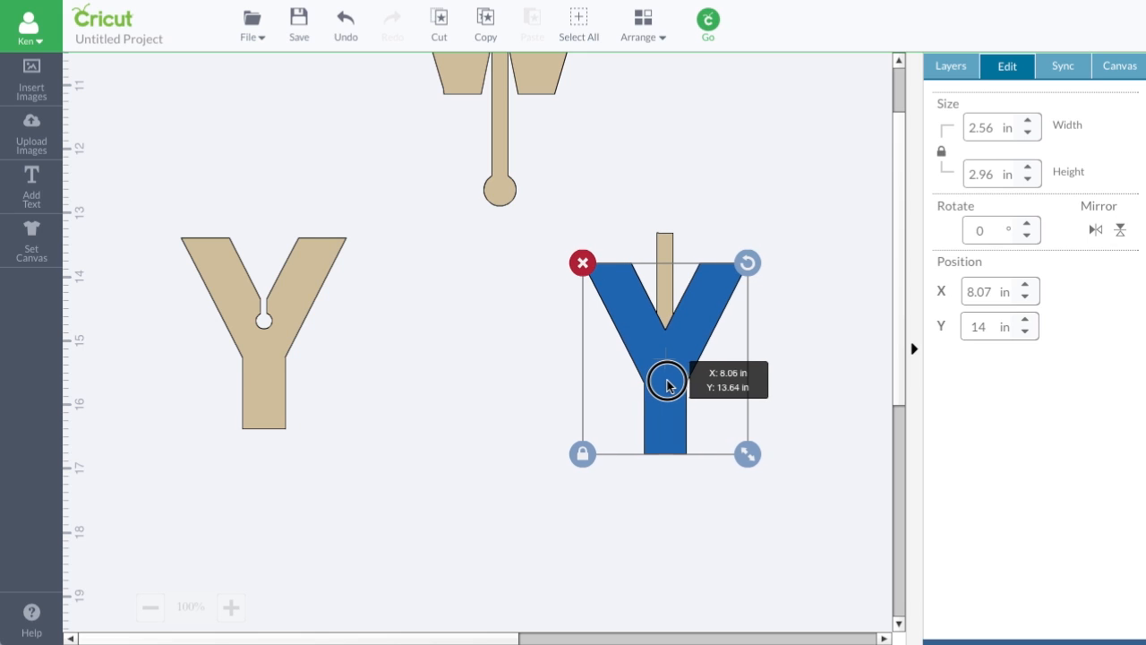
{"action": "left_click_drag", "start_coordinate": [667, 380], "coordinate": [667, 358]}
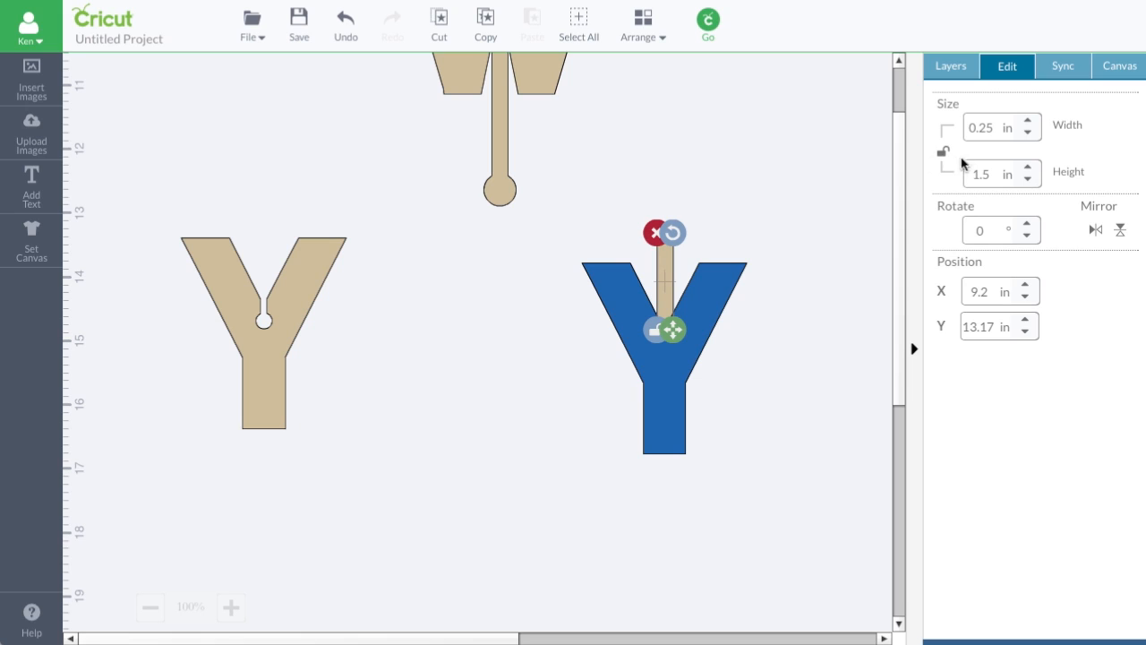
{"action": "left_click", "coordinate": [980, 173]}
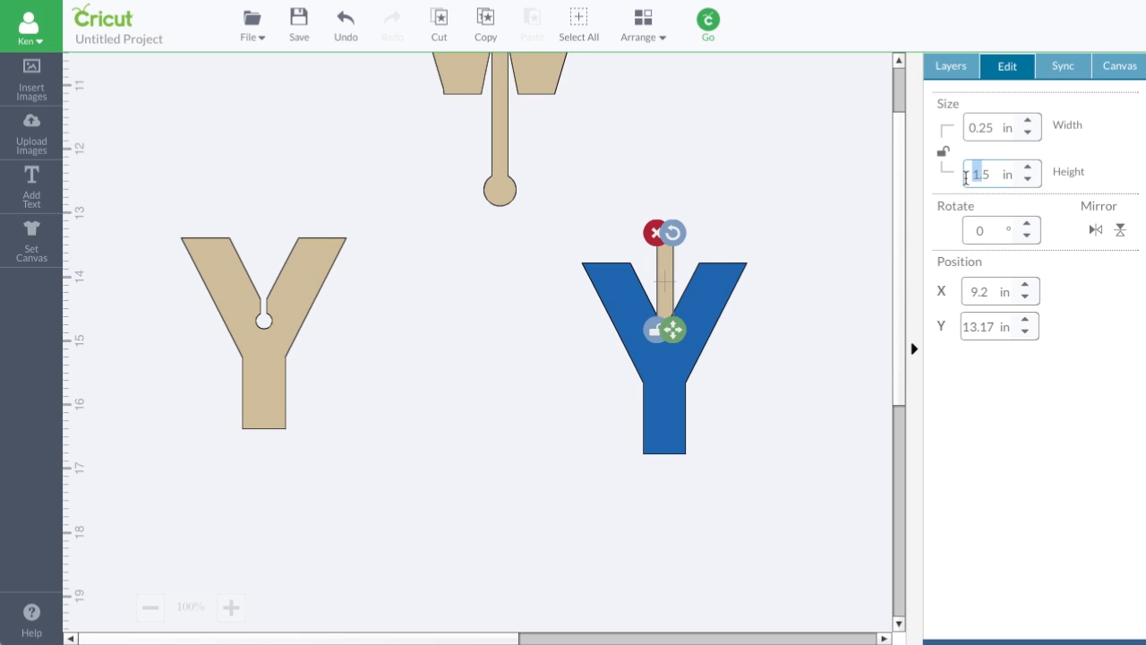
{"action": "type", "text": "2.5"}
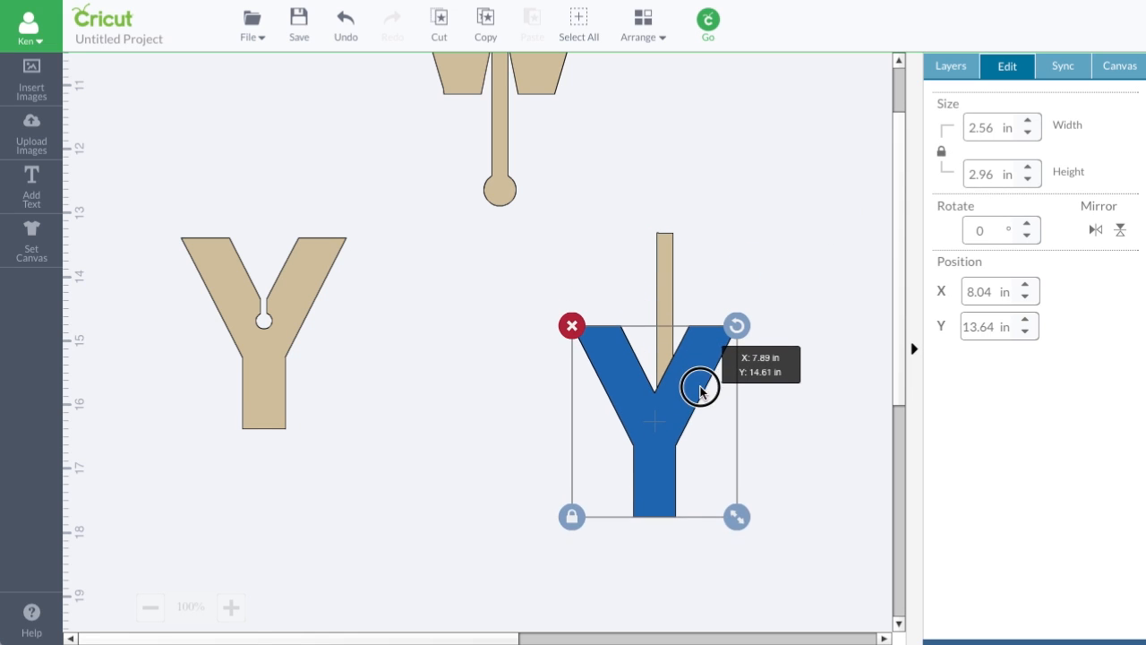
{"action": "left_click_drag", "start_coordinate": [703, 391], "coordinate": [712, 373]}
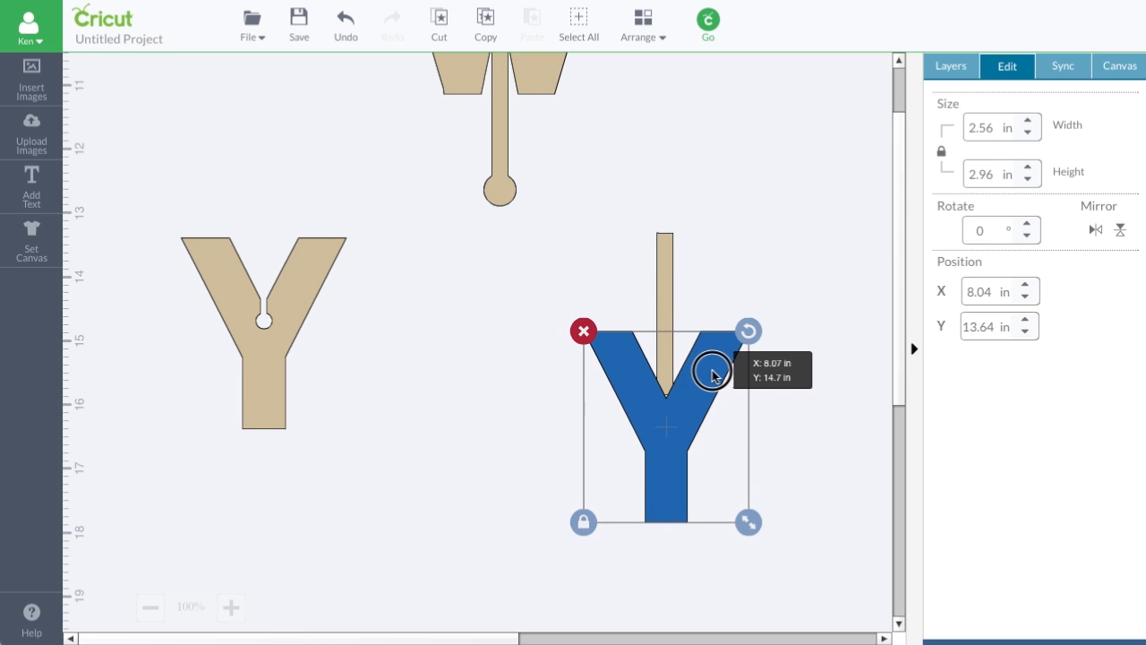
Step: Select the blue Y with its hanging strip and weld them together
{"action": "left_click_drag", "start_coordinate": [712, 371], "coordinate": [710, 370]}
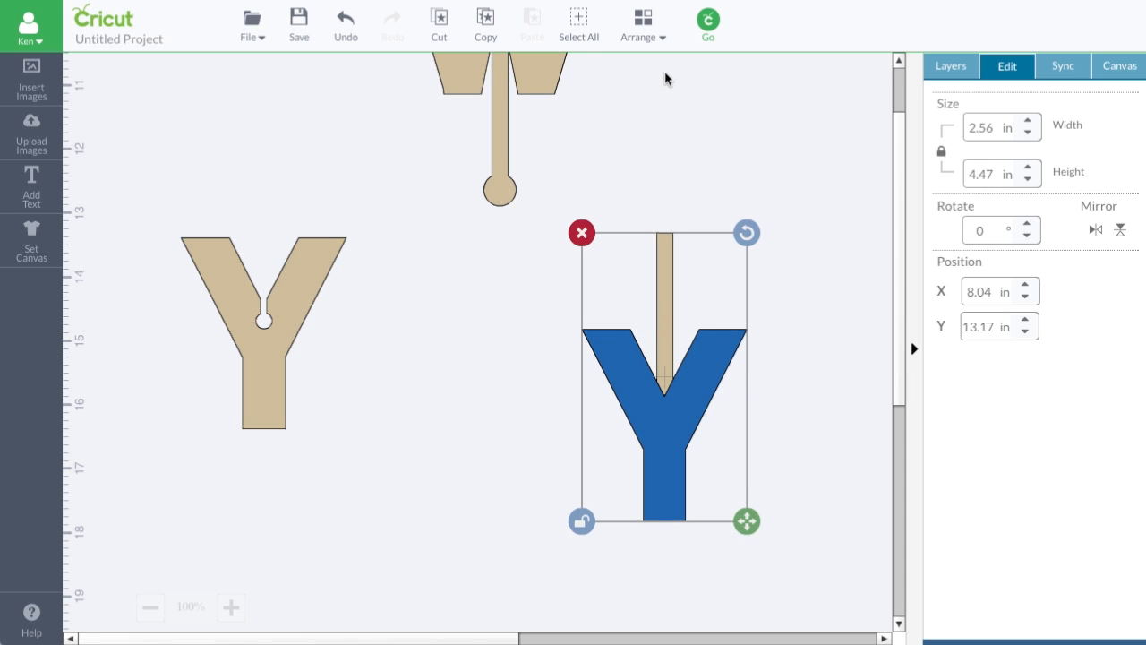
{"action": "left_click", "coordinate": [950, 66]}
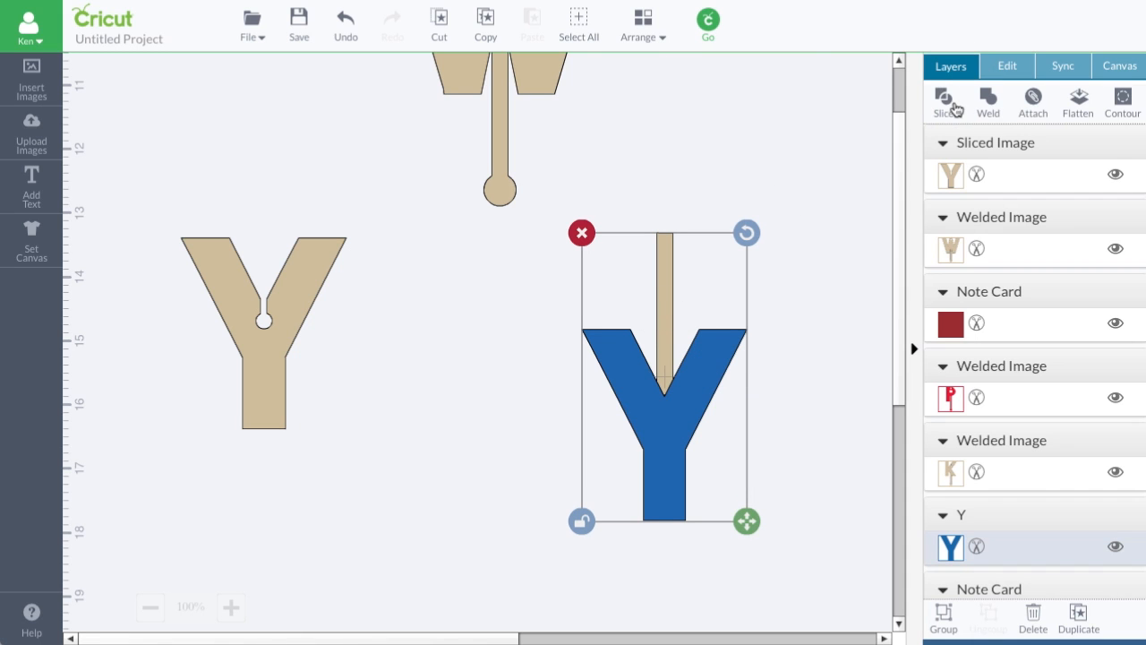
{"action": "left_click", "coordinate": [988, 101]}
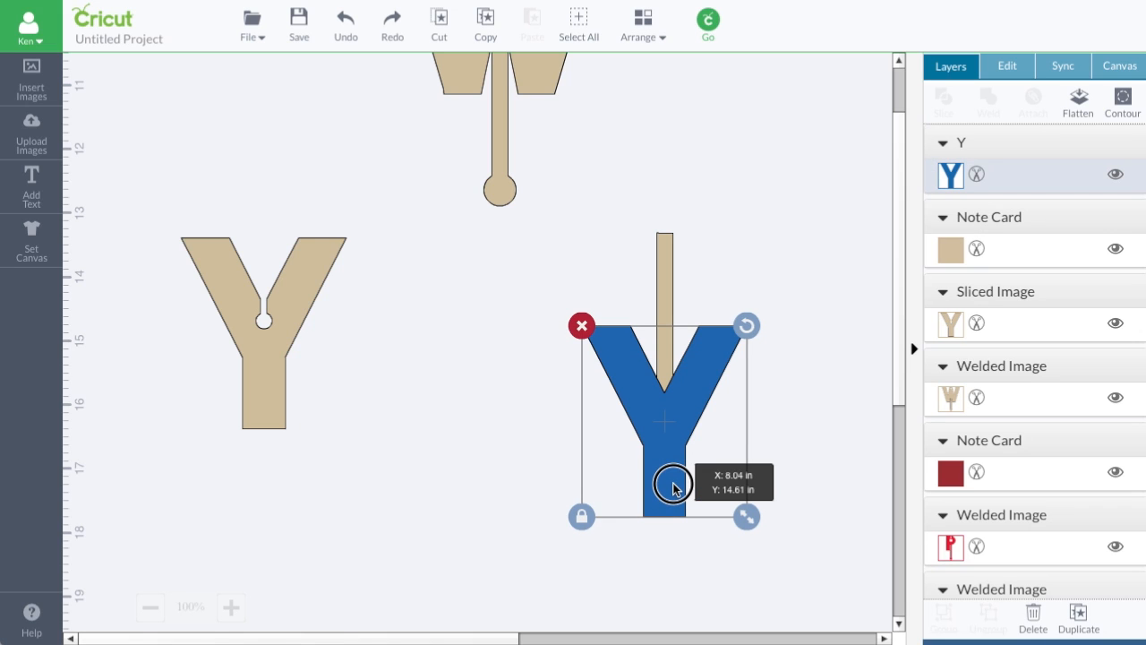
{"action": "left_click_drag", "start_coordinate": [671, 488], "coordinate": [745, 518]}
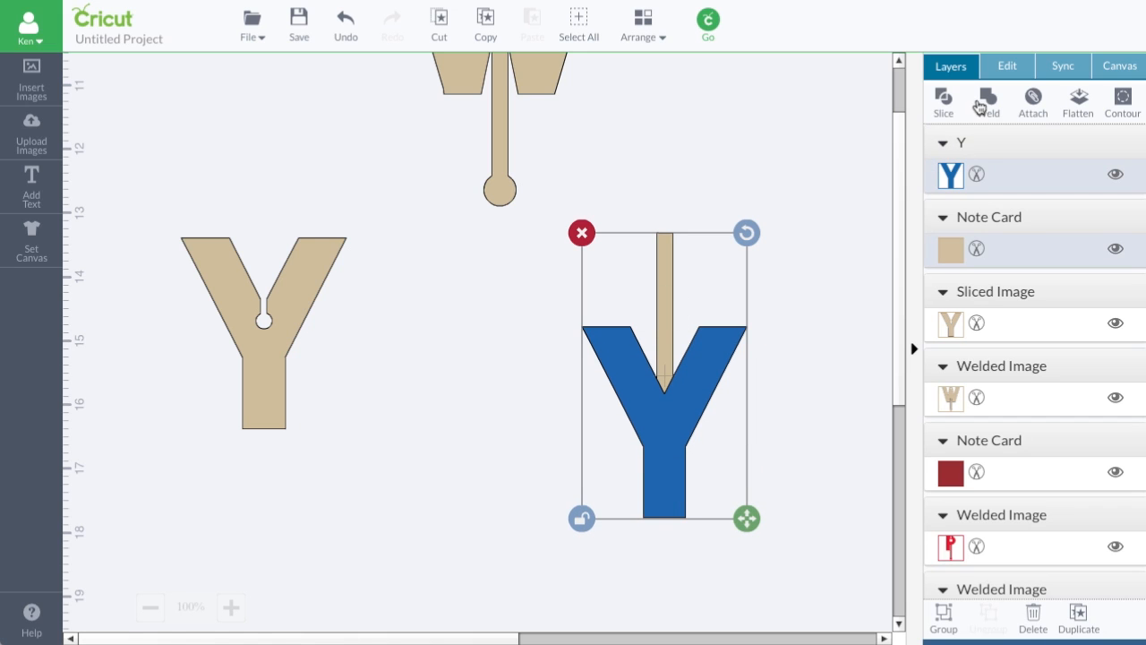
{"action": "mouse_move", "coordinate": [986, 101]}
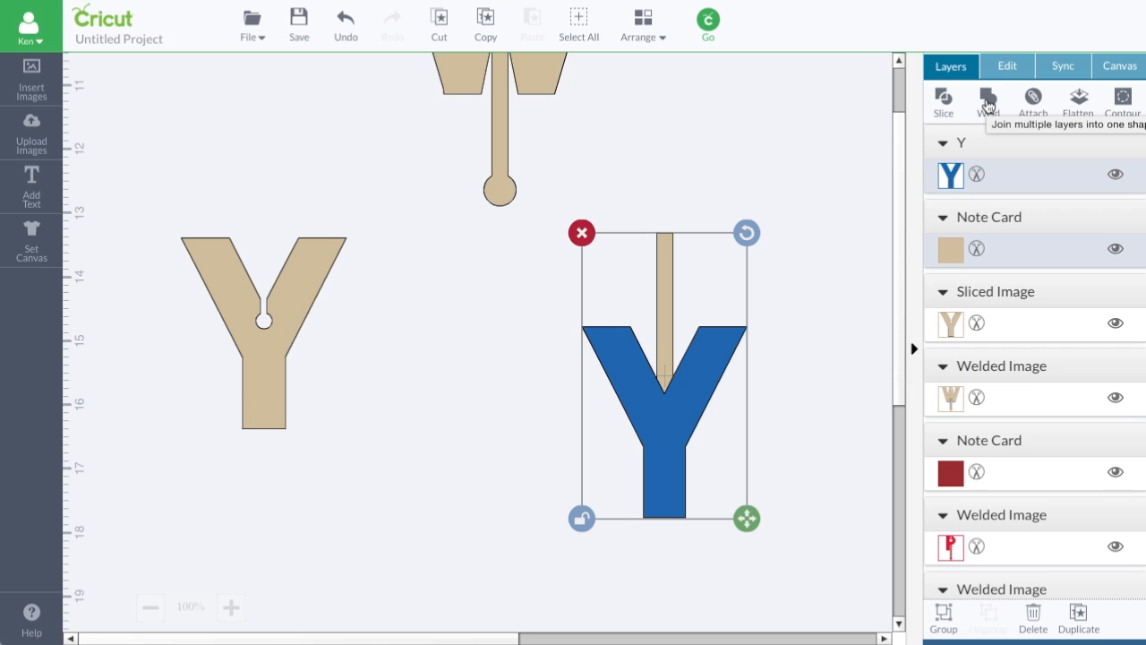
{"action": "left_click", "coordinate": [987, 98]}
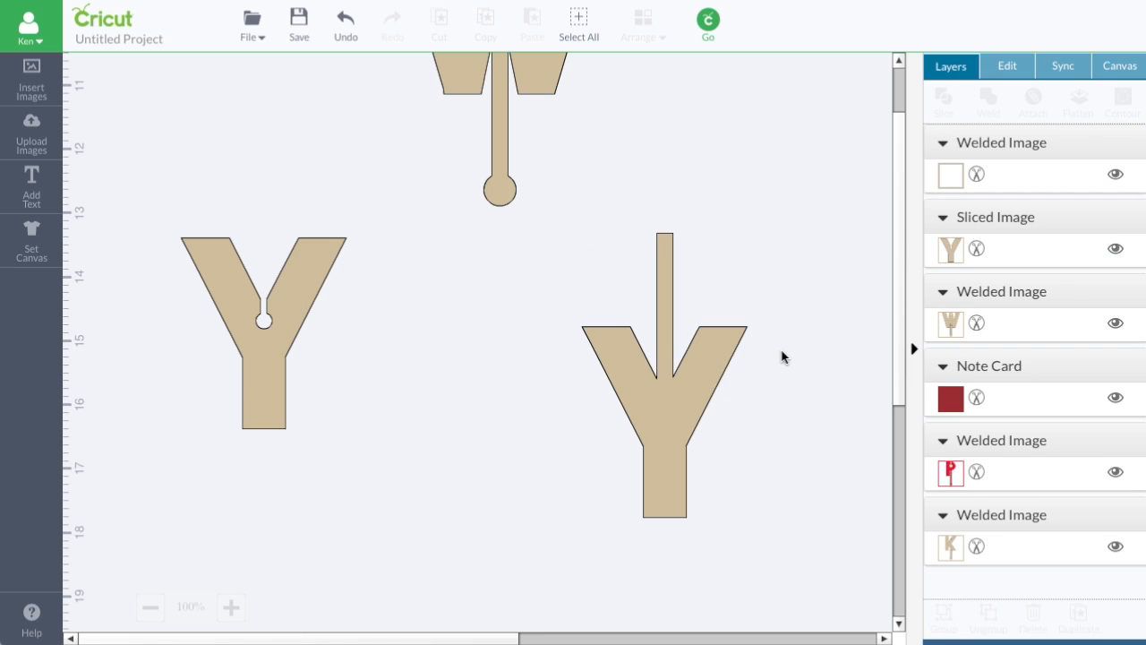
{"action": "left_click", "coordinate": [667, 385]}
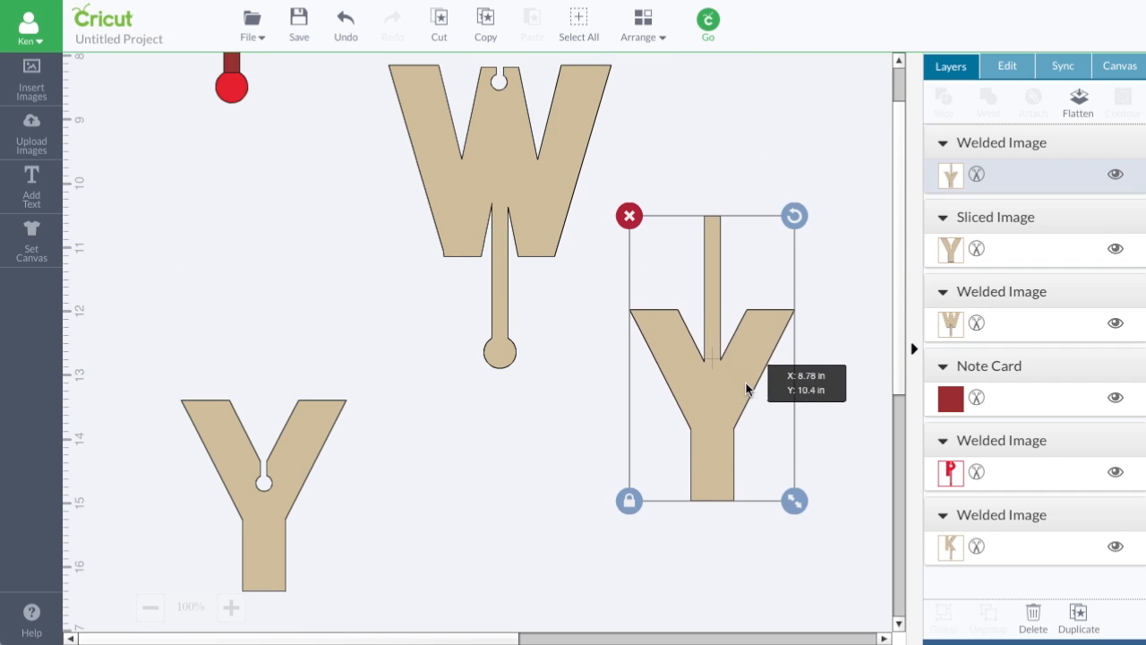
{"action": "mouse_move", "coordinate": [730, 451]}
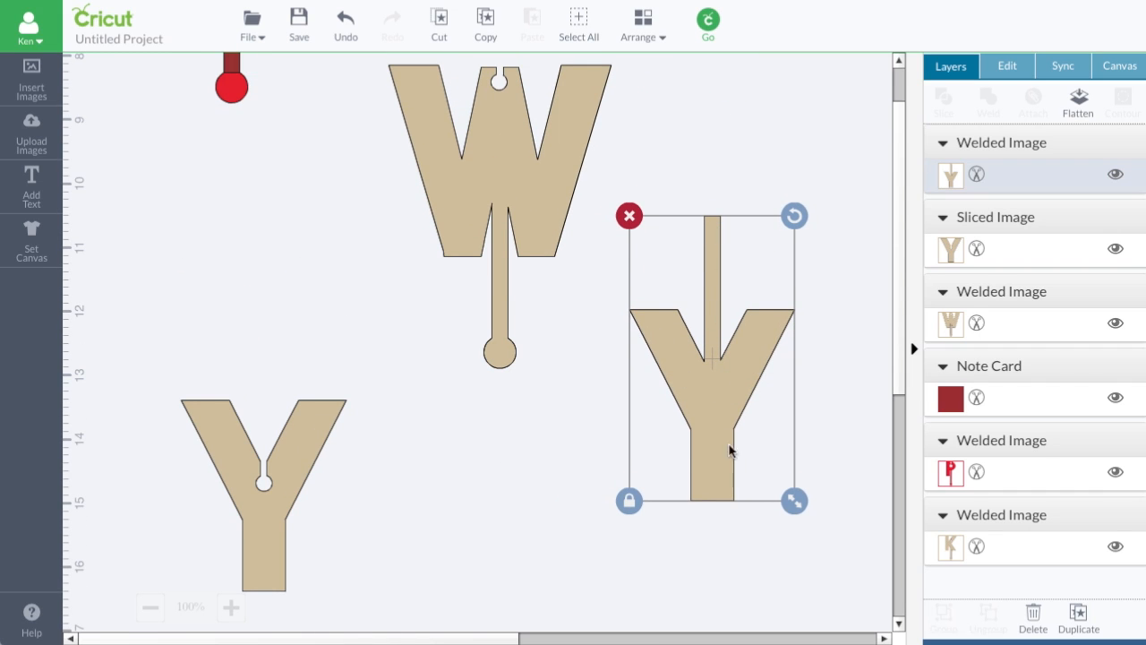
{"action": "mouse_move", "coordinate": [685, 555]}
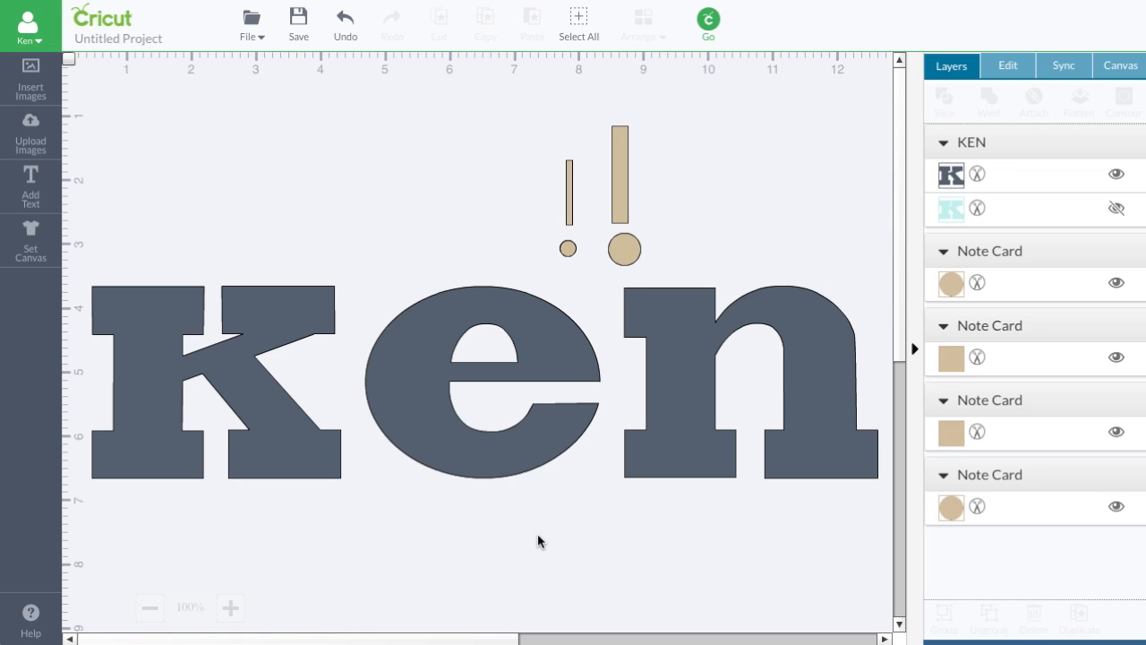
{"action": "mouse_move", "coordinate": [562, 437]}
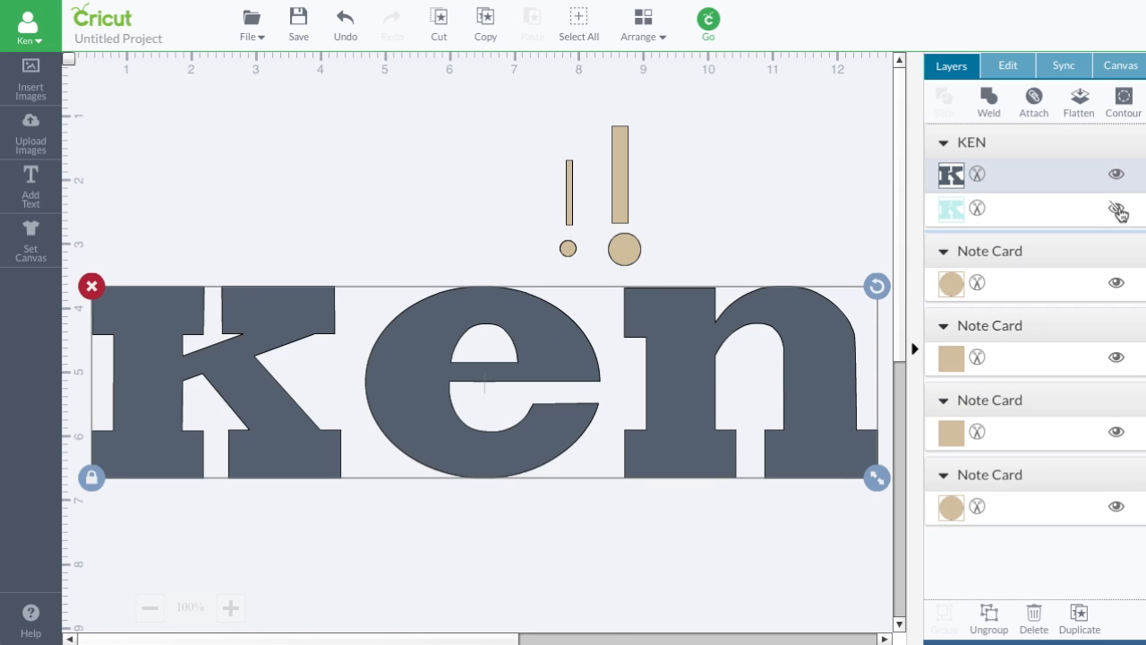
Step: Unhide the teal KEN shadow layer and ungroup both layers into letters
{"action": "left_click", "coordinate": [1116, 208]}
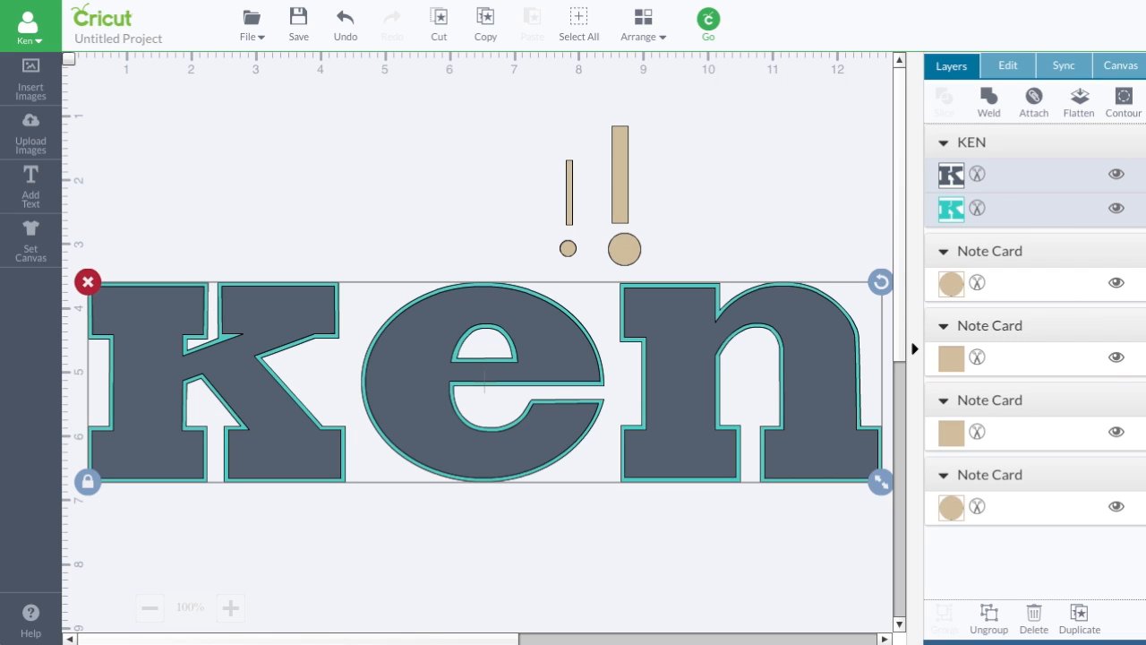
{"action": "mouse_move", "coordinate": [1092, 213]}
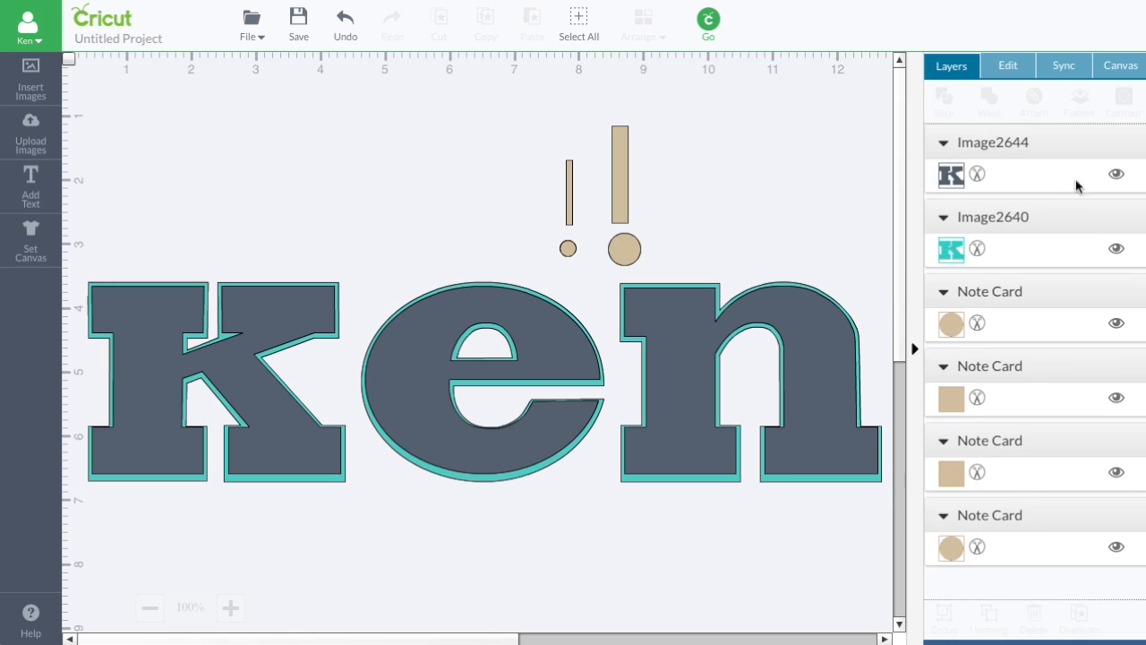
{"action": "left_click", "coordinate": [949, 173]}
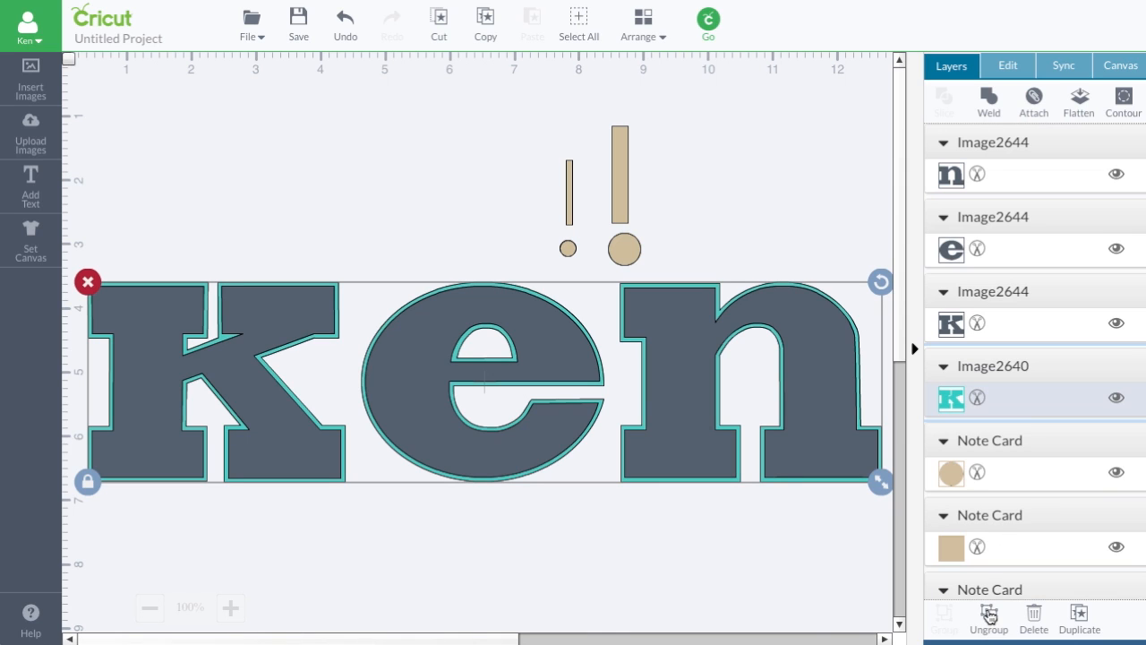
{"action": "left_click", "coordinate": [987, 618]}
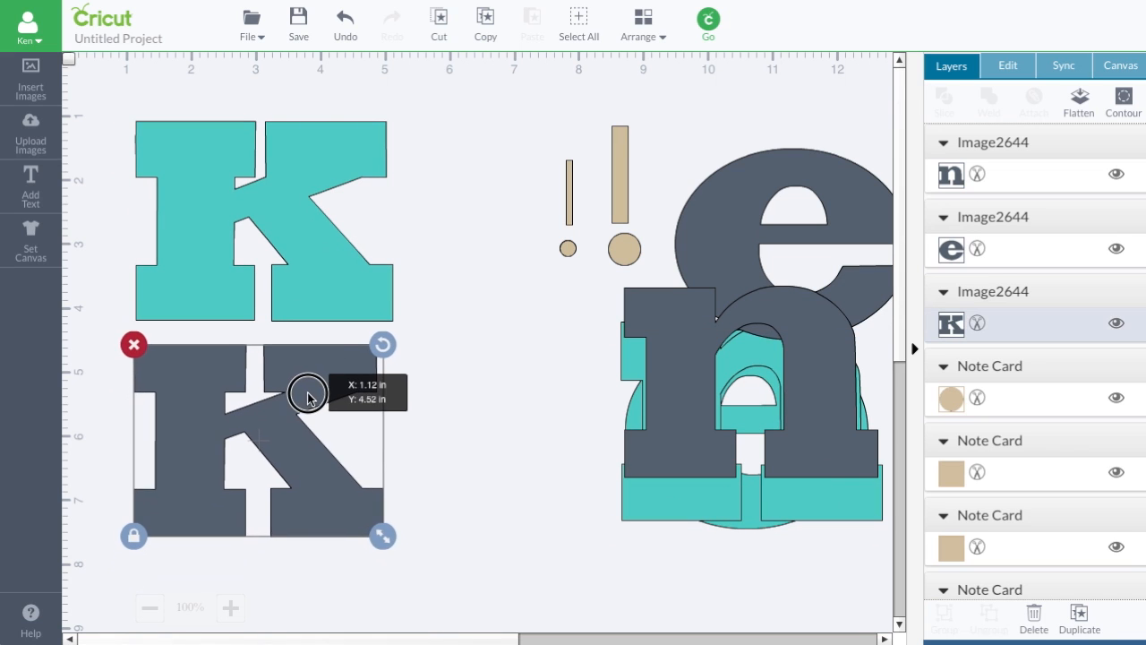
Step: Move the dark k away from the teal K toward the n, and select the tan strip and circle
{"action": "left_click_drag", "start_coordinate": [307, 397], "coordinate": [315, 420]}
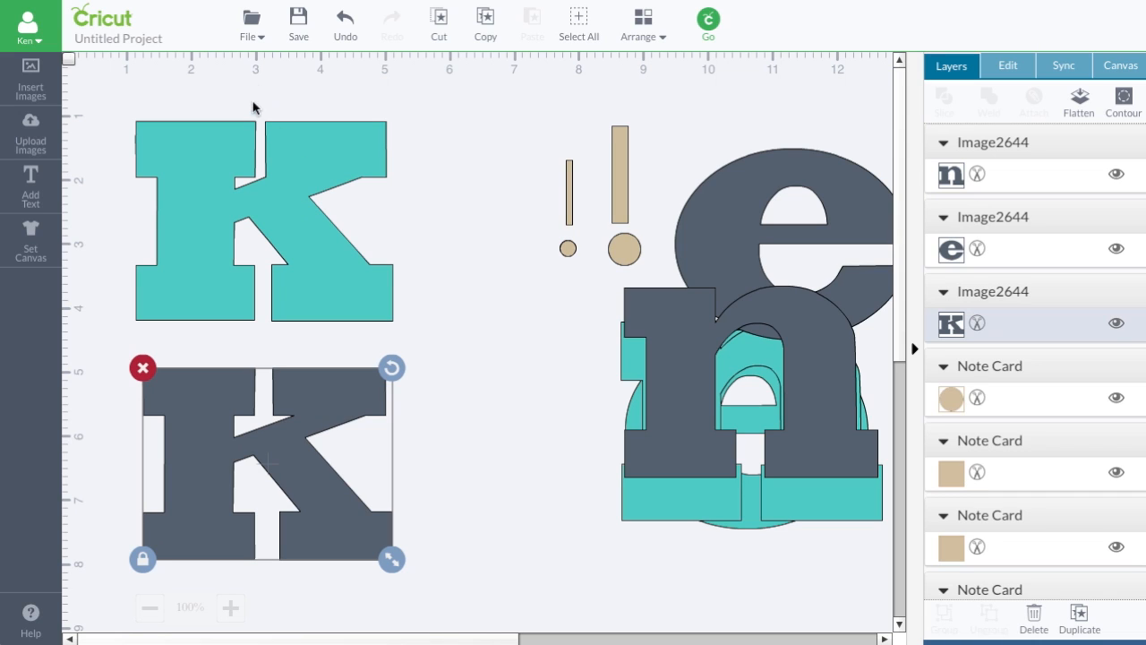
{"action": "mouse_move", "coordinate": [270, 143]}
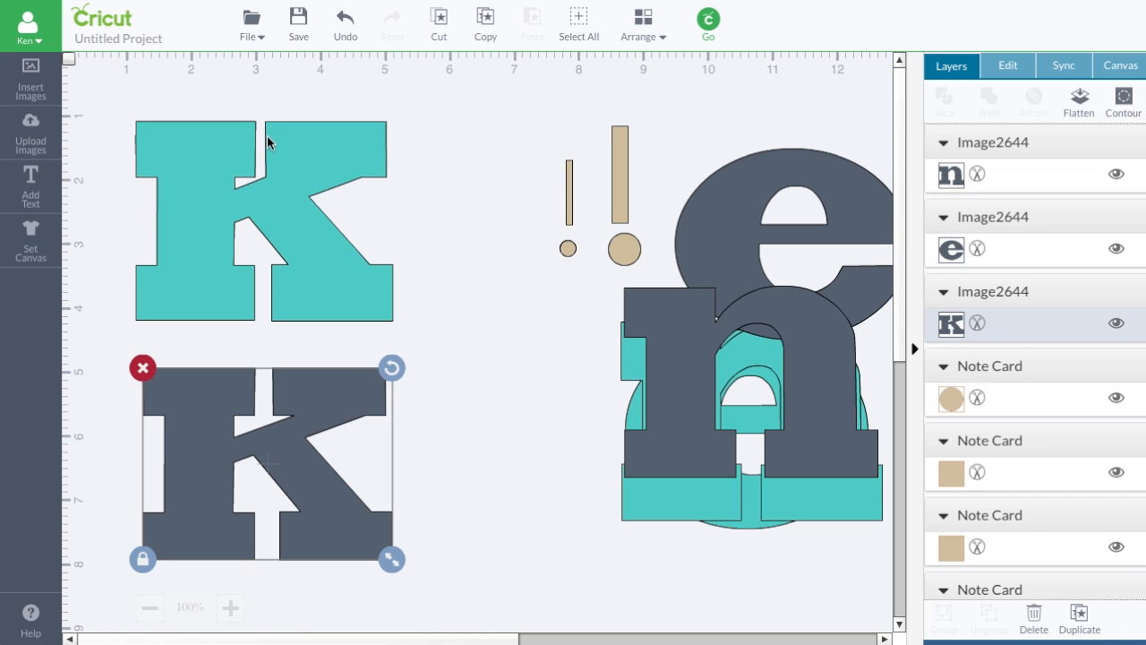
{"action": "mouse_move", "coordinate": [256, 348]}
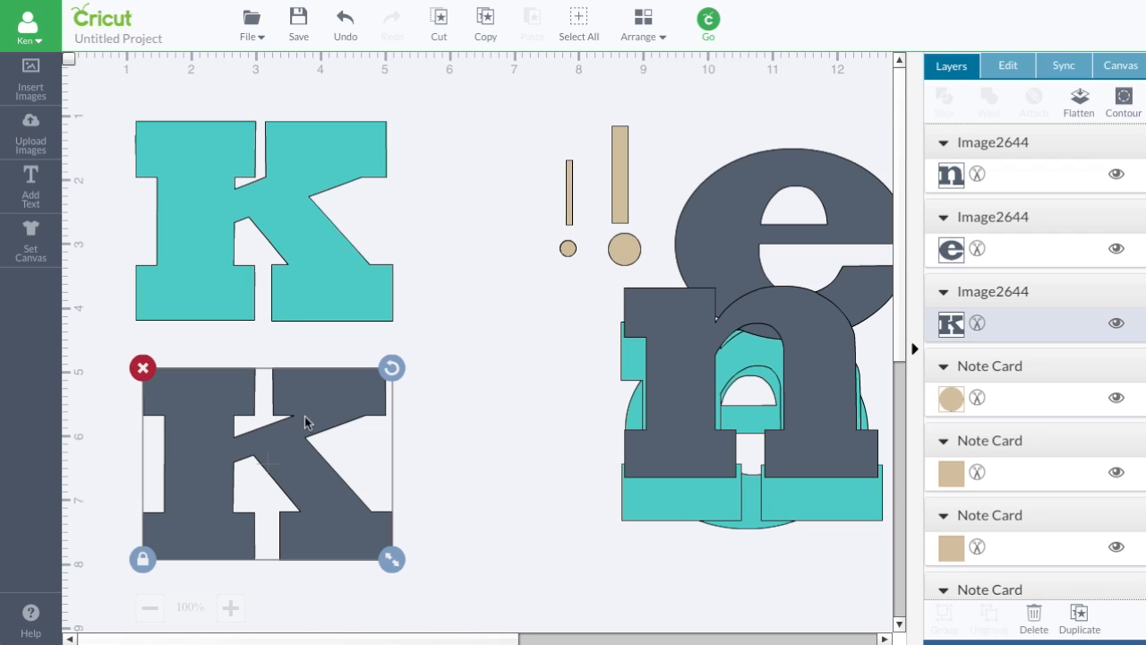
{"action": "mouse_move", "coordinate": [404, 377]}
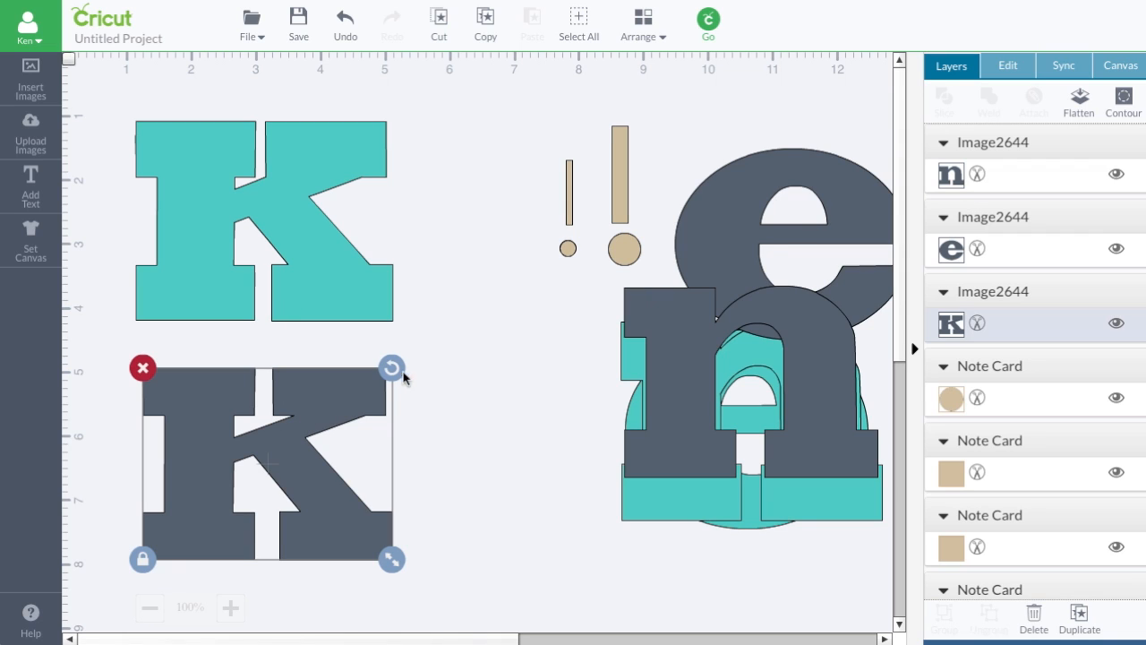
{"action": "left_click_drag", "start_coordinate": [269, 461], "coordinate": [555, 456]}
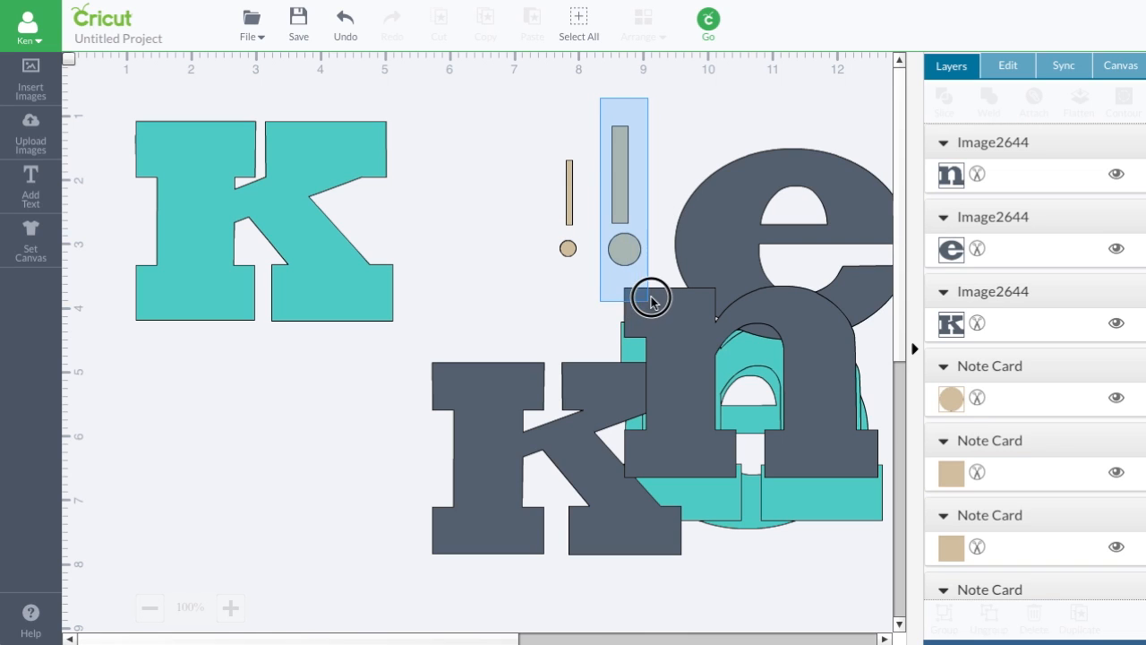
{"action": "left_click", "coordinate": [624, 197]}
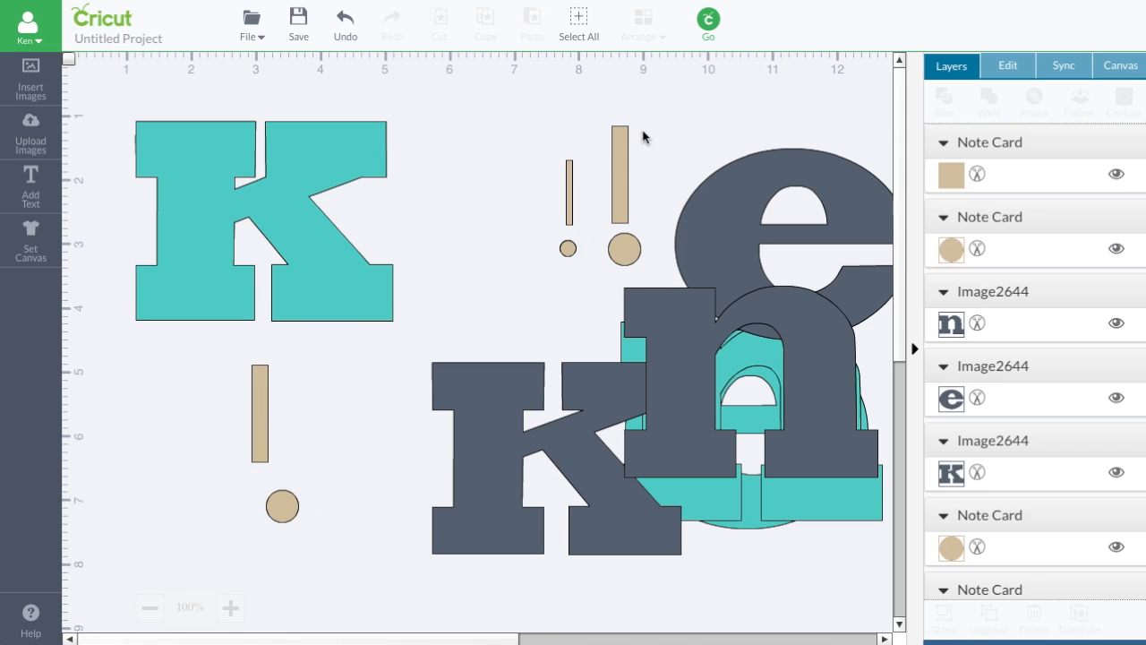
{"action": "left_click", "coordinate": [622, 193]}
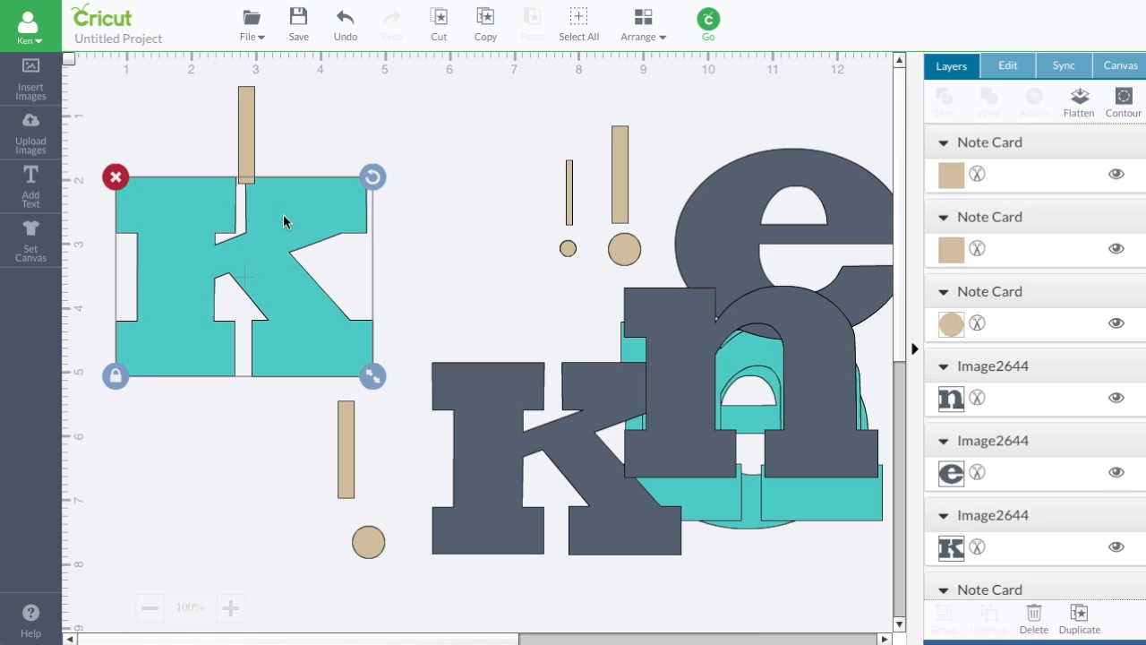
{"action": "mouse_move", "coordinate": [248, 195]}
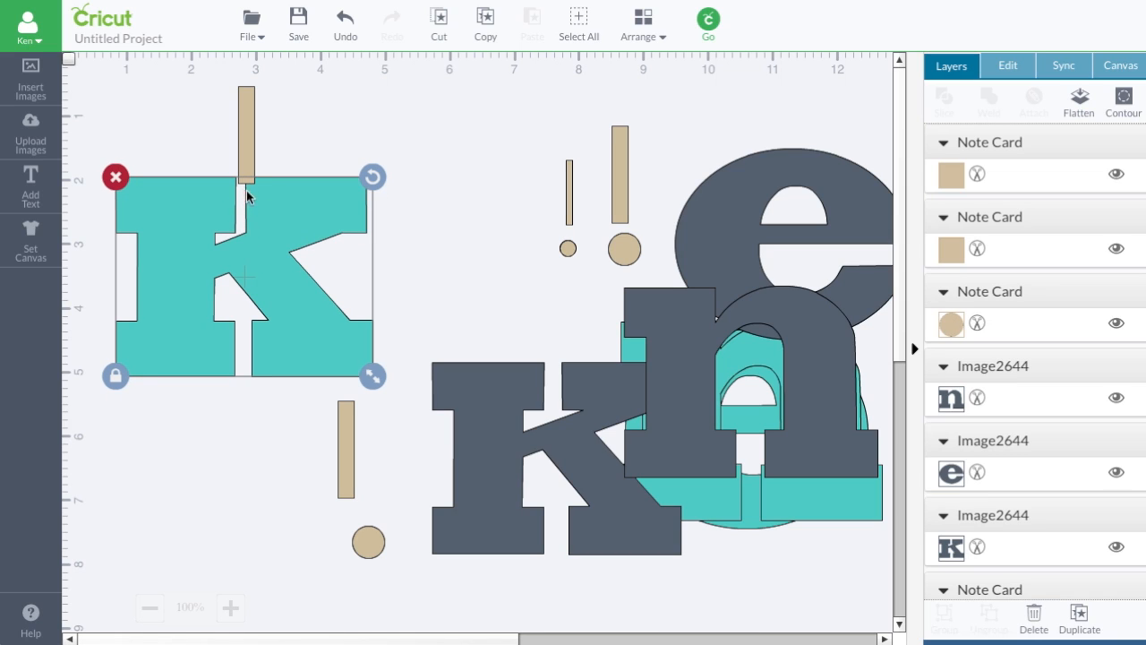
{"action": "mouse_move", "coordinate": [249, 239]}
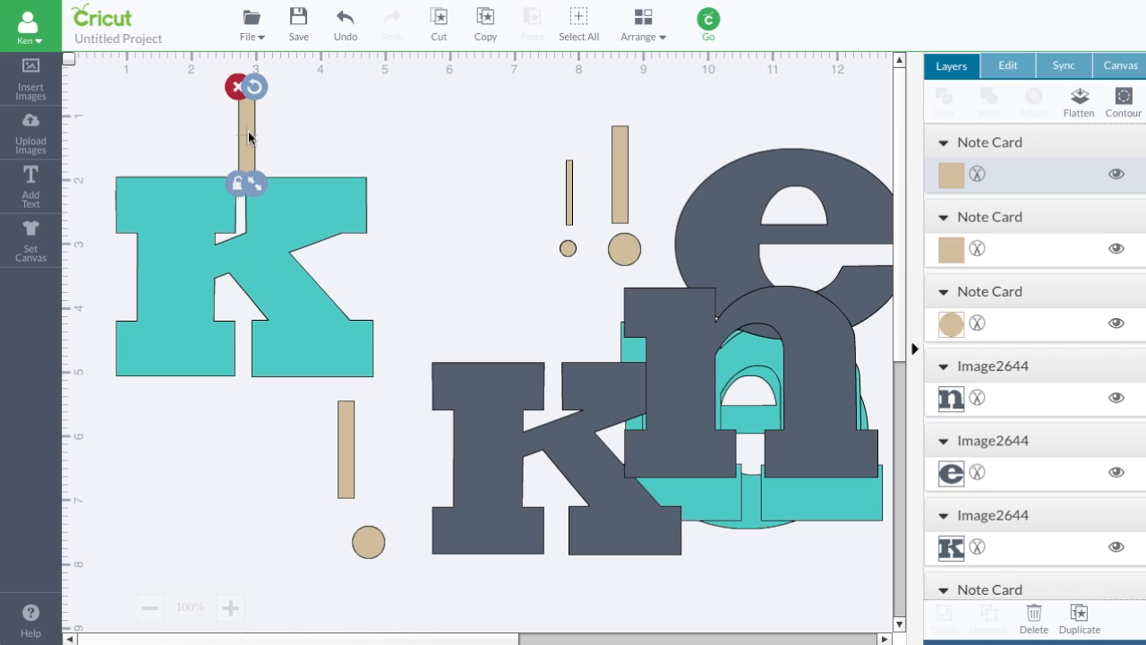
Step: Set the tan strip's height to 2.5 in
{"action": "left_click", "coordinate": [1007, 65]}
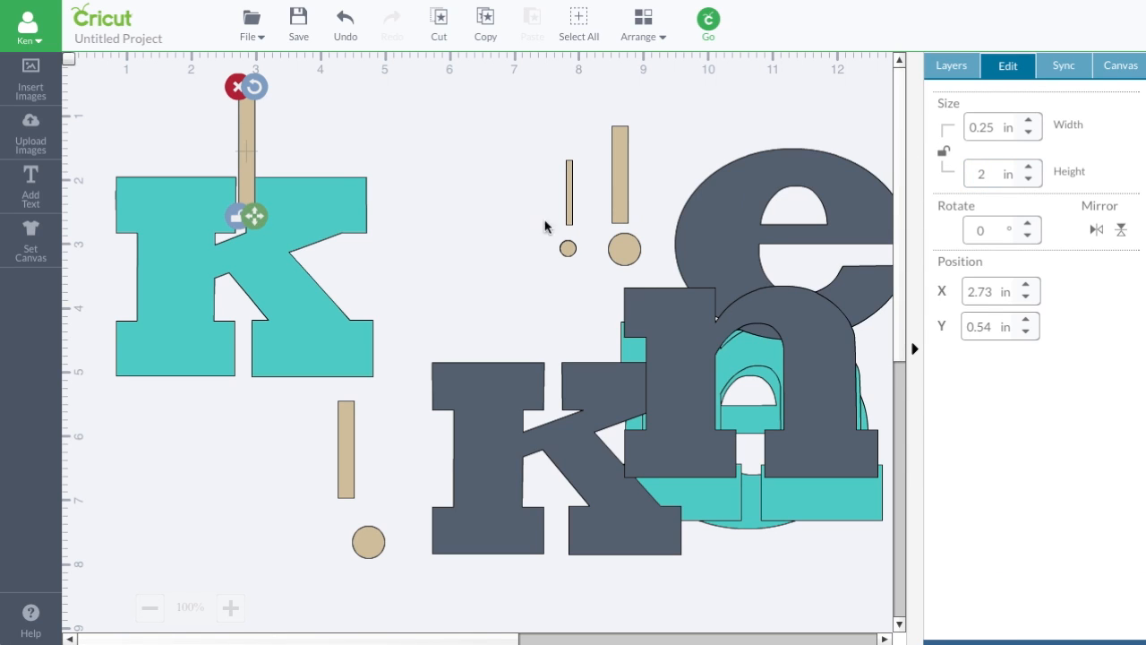
{"action": "left_click", "coordinate": [348, 219]}
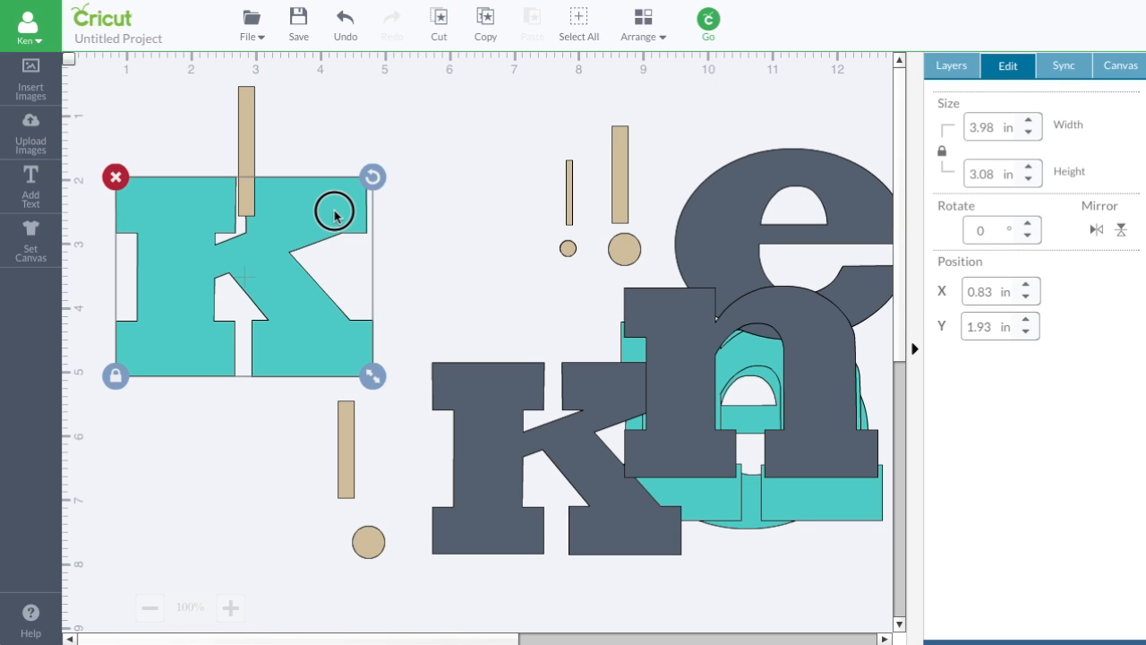
{"action": "mouse_move", "coordinate": [491, 218]}
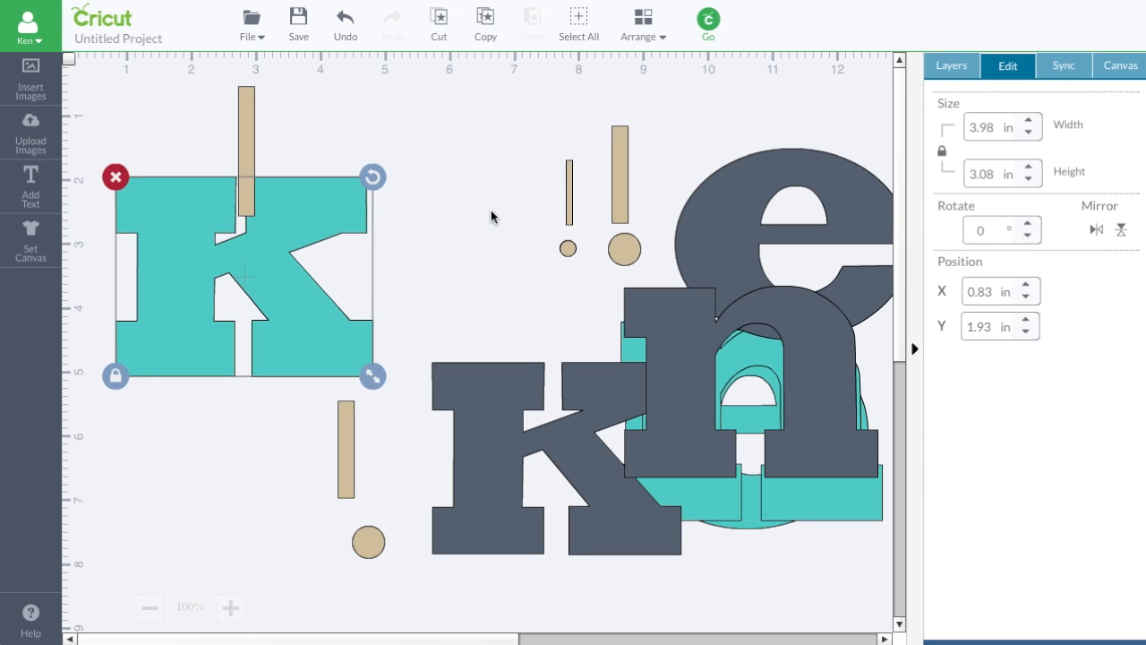
{"action": "mouse_move", "coordinate": [224, 106]}
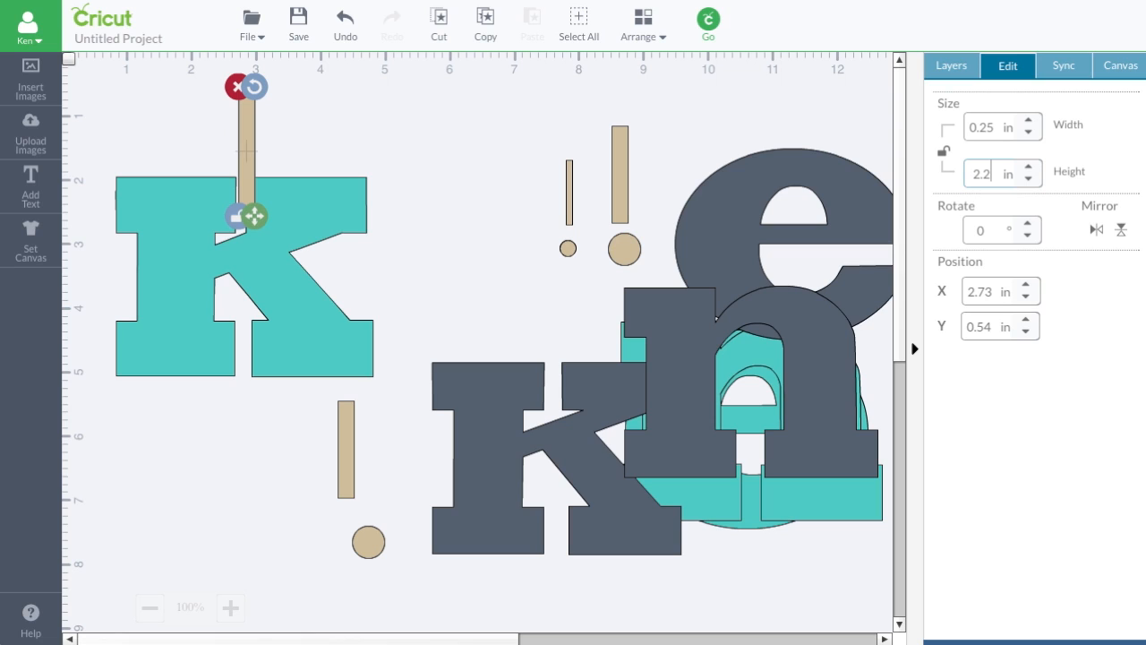
{"action": "type", "text": "2.5"}
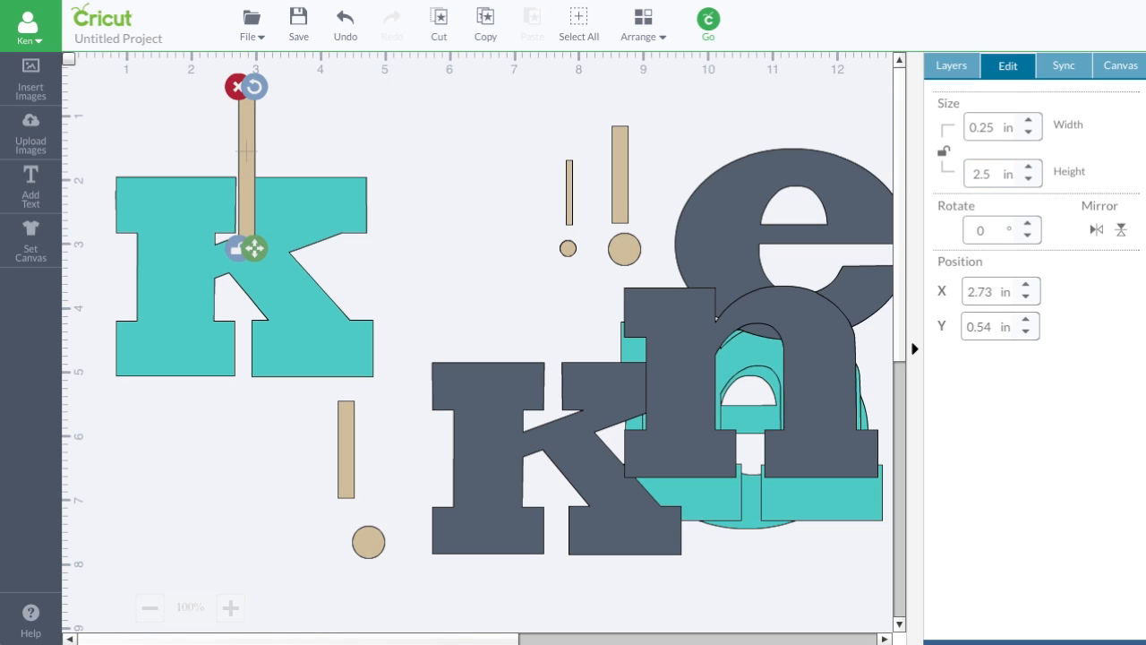
{"action": "left_click", "coordinate": [319, 217]}
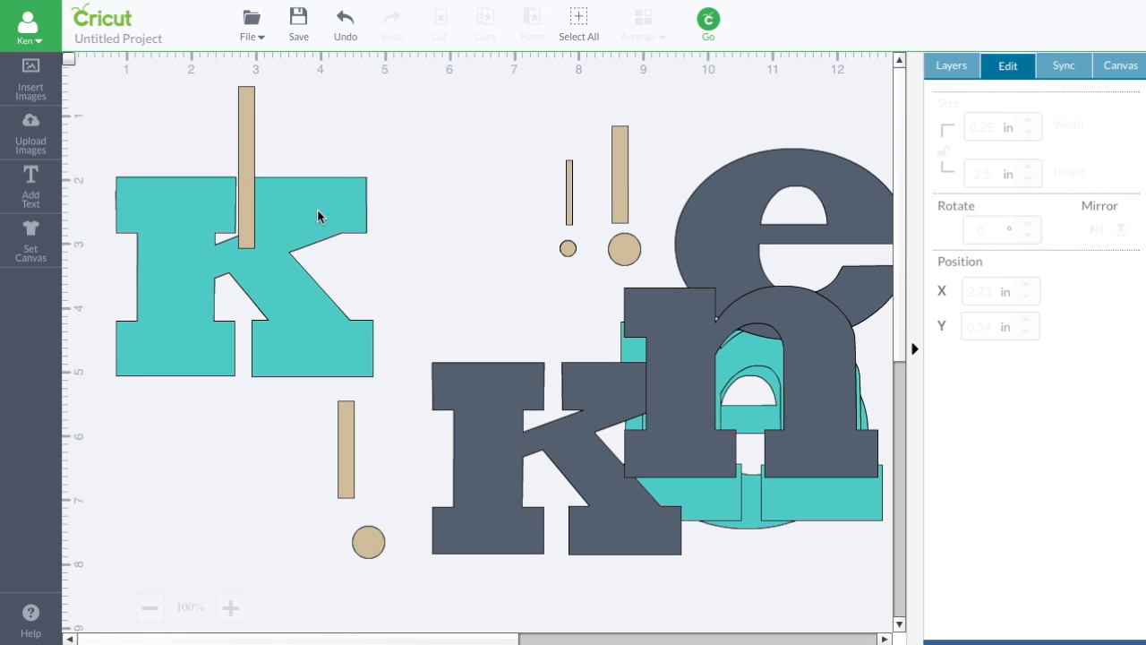
Step: Weld the lengthened strip onto the teal K
{"action": "right_click", "coordinate": [322, 216]}
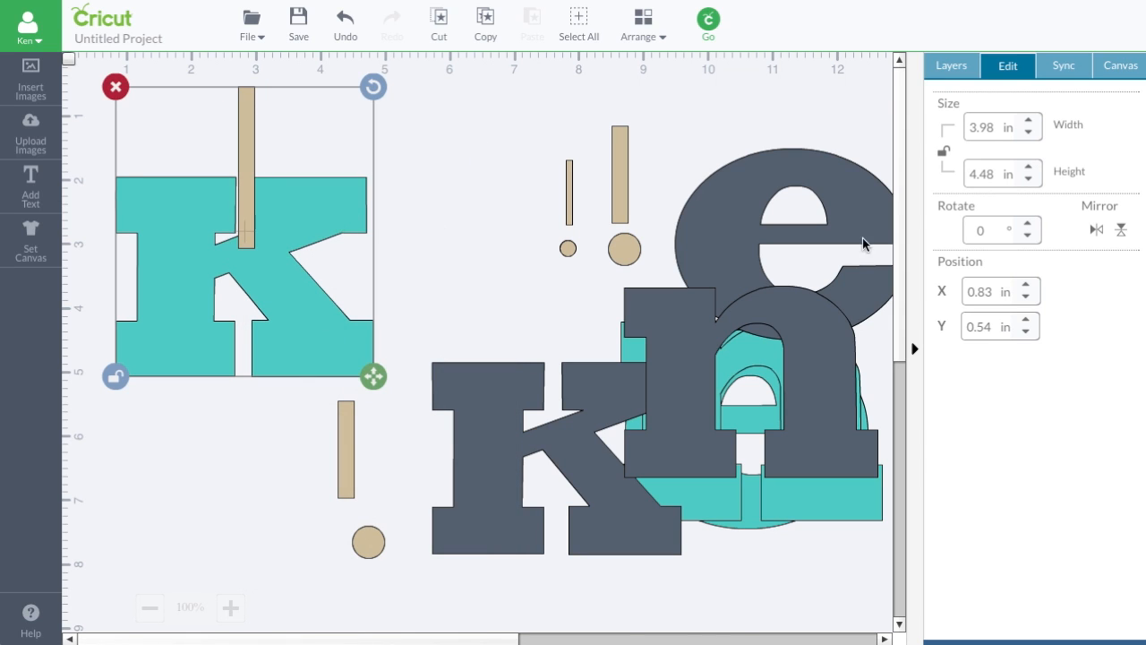
{"action": "left_click", "coordinate": [951, 66]}
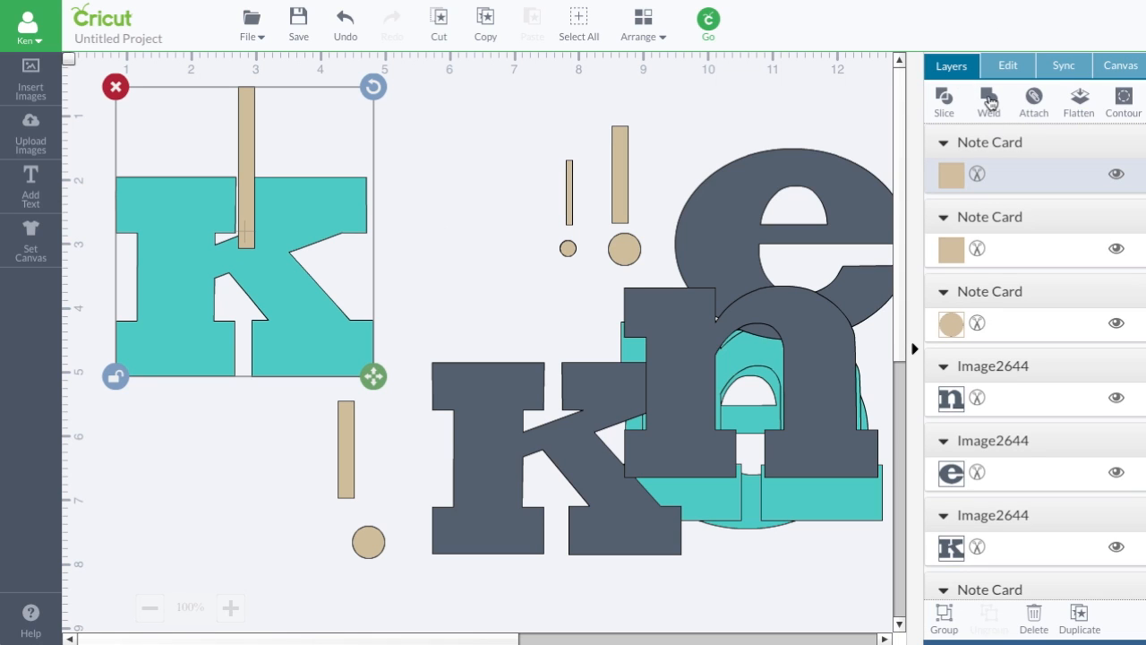
{"action": "left_click", "coordinate": [988, 101]}
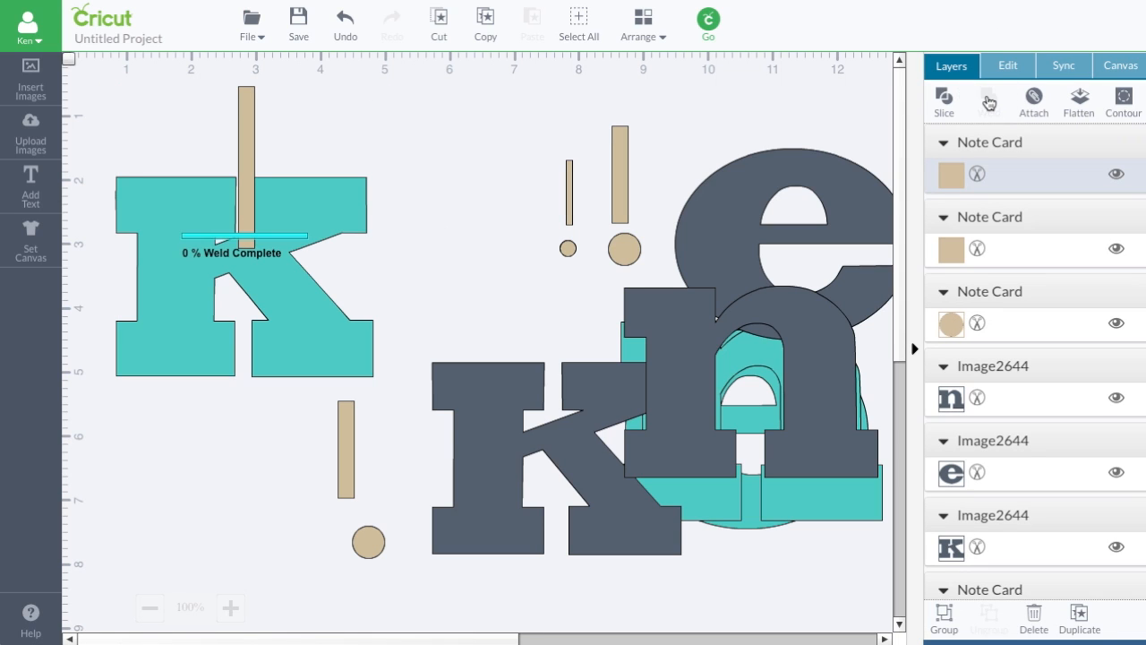
{"action": "left_click", "coordinate": [988, 101]}
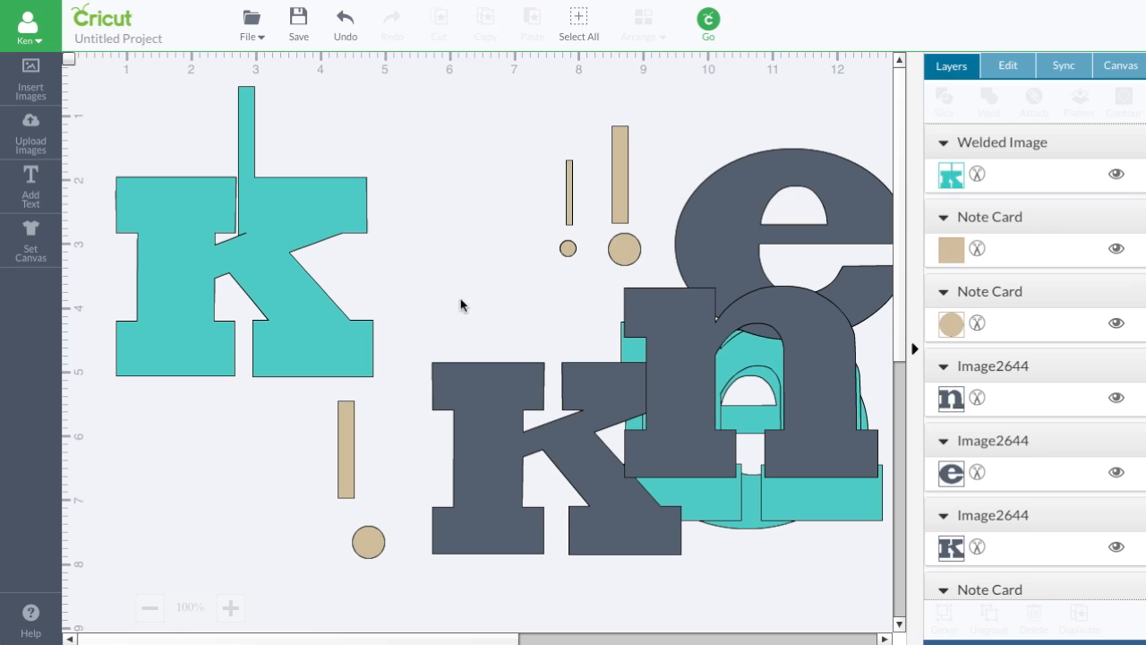
{"action": "mouse_move", "coordinate": [352, 454]}
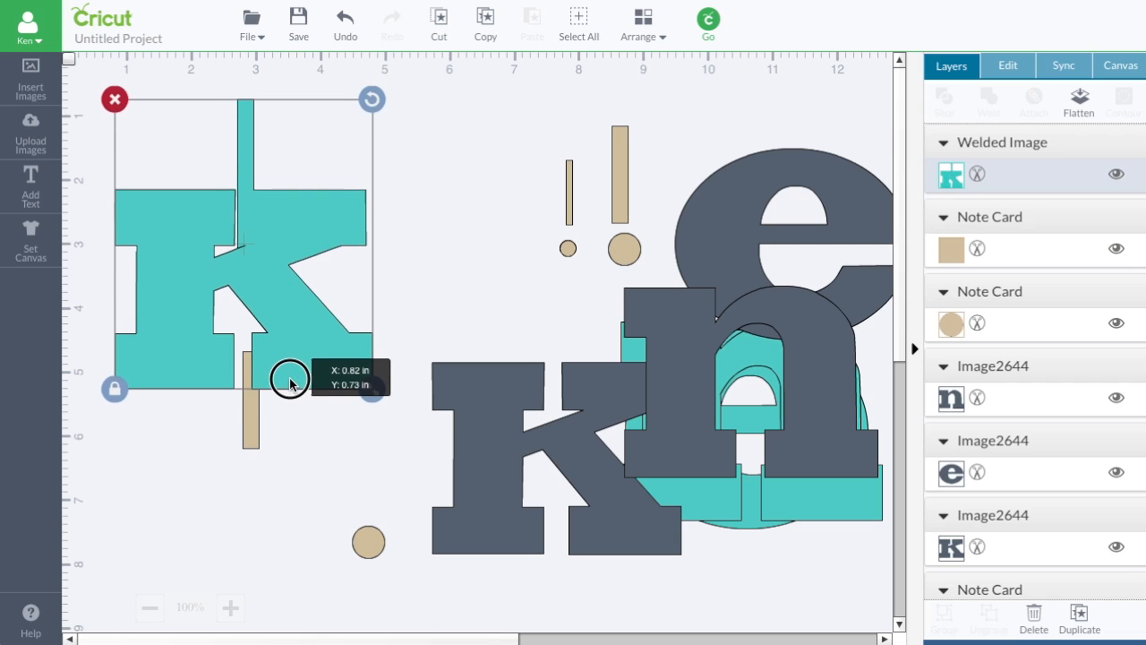
Step: Reposition the welded teal K back with its tab
{"action": "left_click_drag", "start_coordinate": [289, 379], "coordinate": [297, 380]}
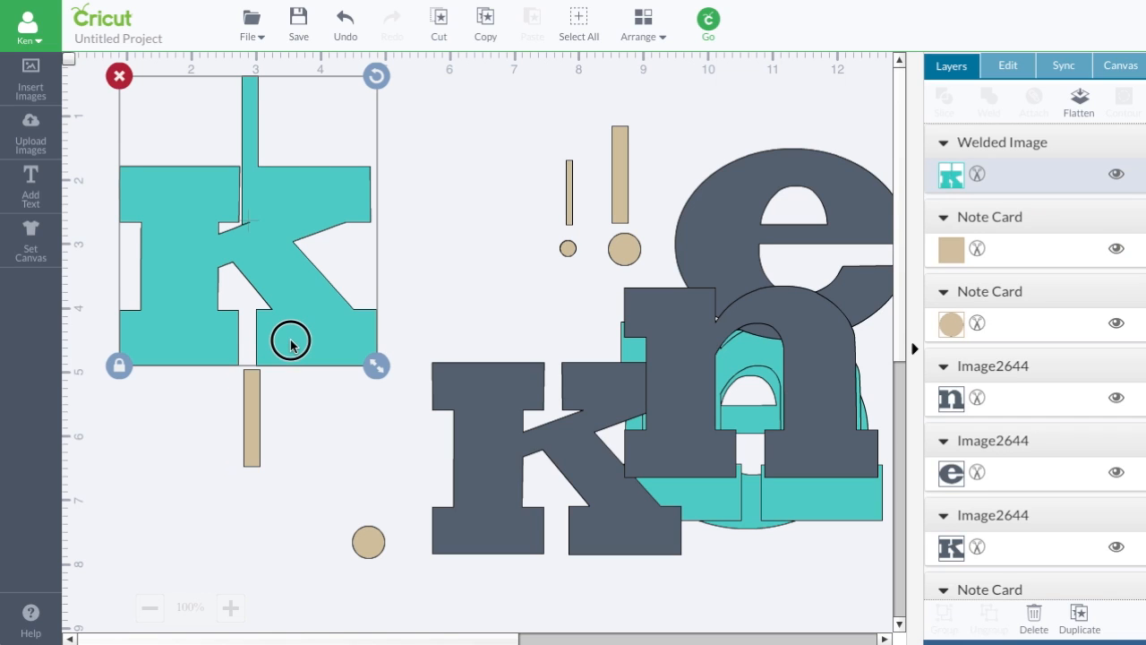
{"action": "left_click_drag", "start_coordinate": [291, 349], "coordinate": [290, 342]}
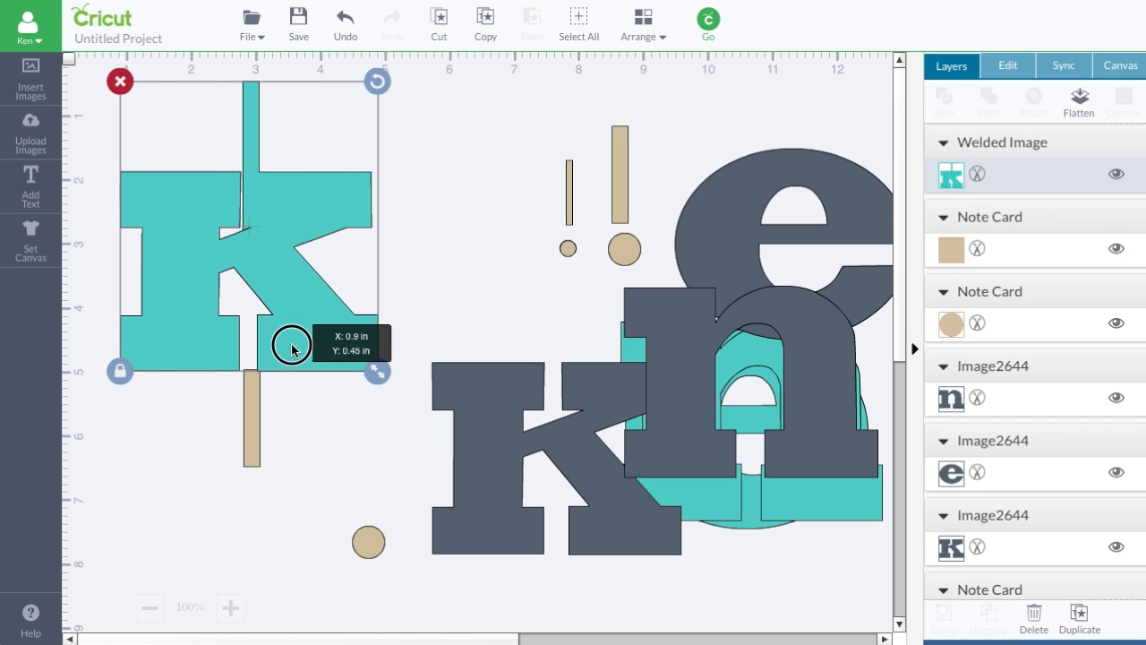
{"action": "left_click_drag", "start_coordinate": [291, 347], "coordinate": [291, 345]}
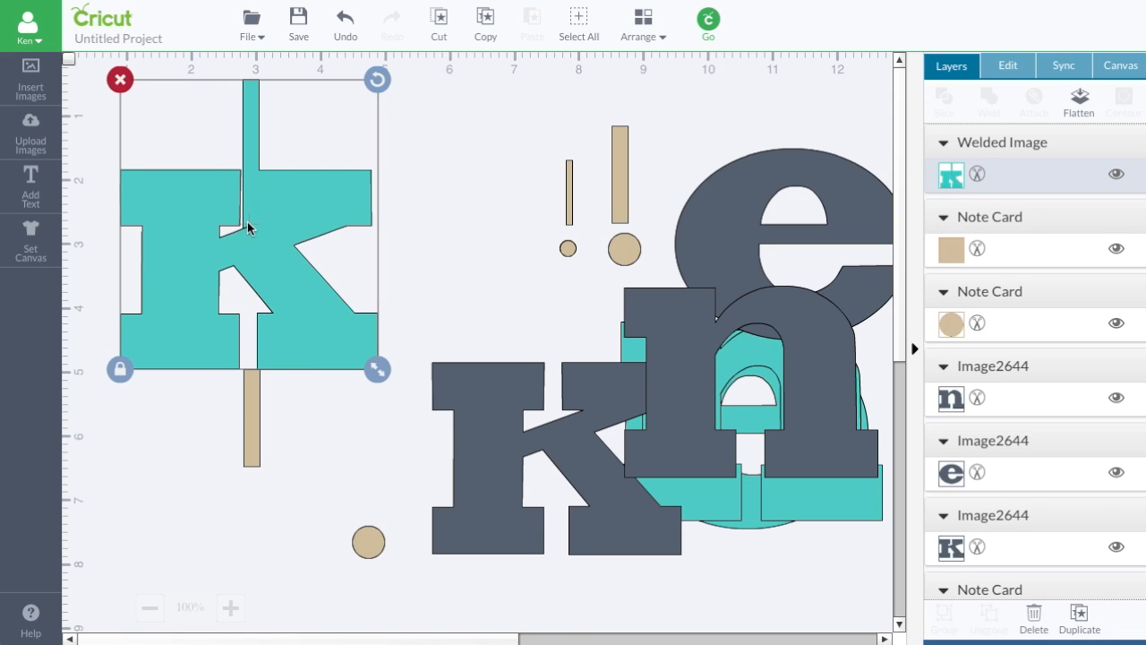
{"action": "mouse_move", "coordinate": [260, 378]}
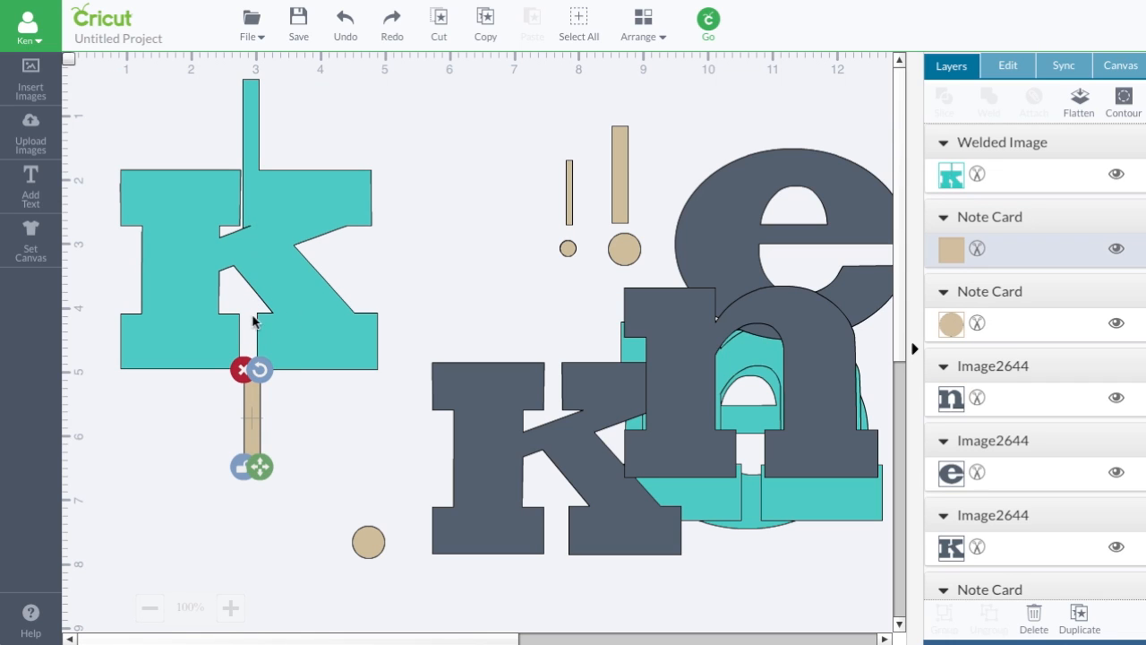
Step: Set the thin stick's height to 2.75 in and move it up into the k
{"action": "left_click", "coordinate": [1007, 66]}
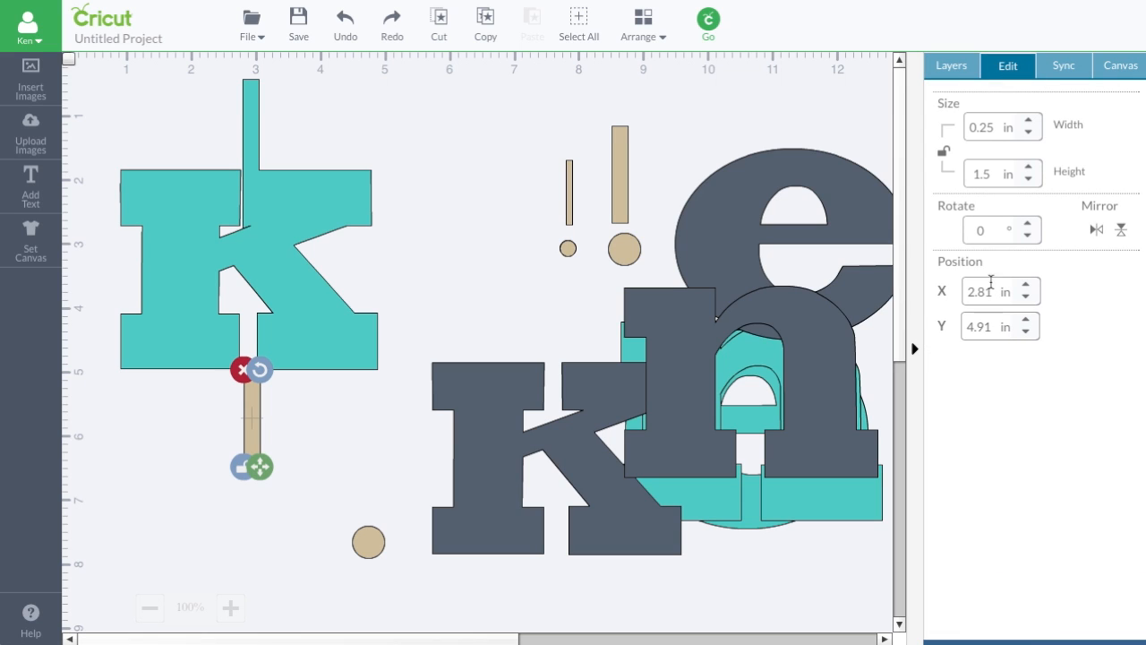
{"action": "left_click", "coordinate": [993, 173]}
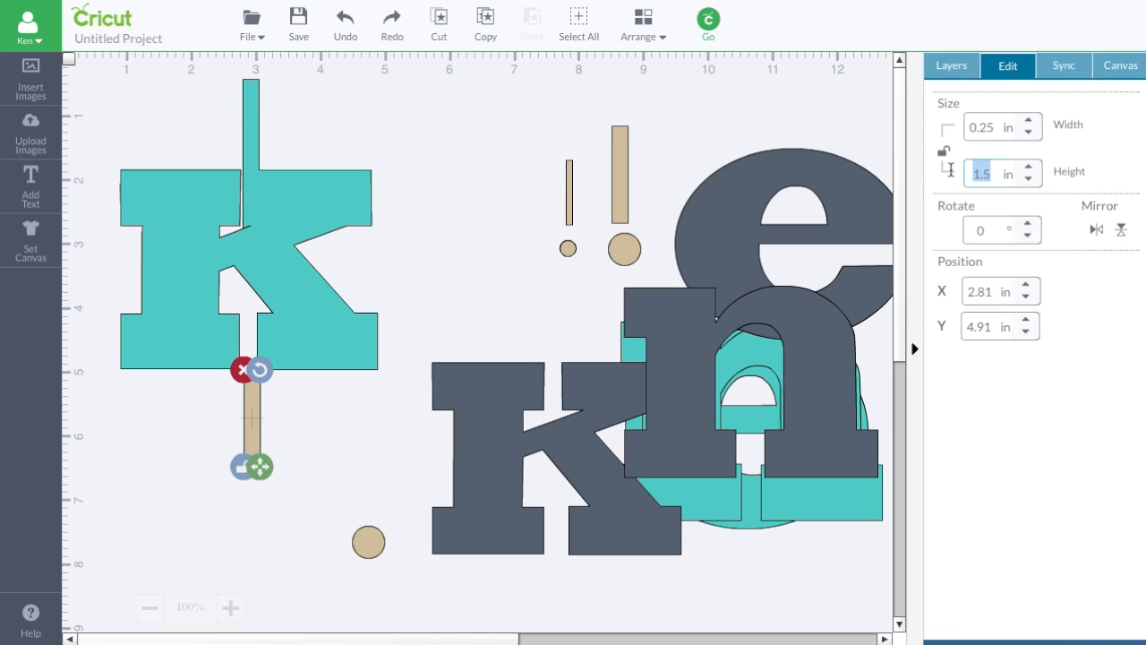
{"action": "left_click", "coordinate": [373, 418]}
{"action": "type", "text": "1"}
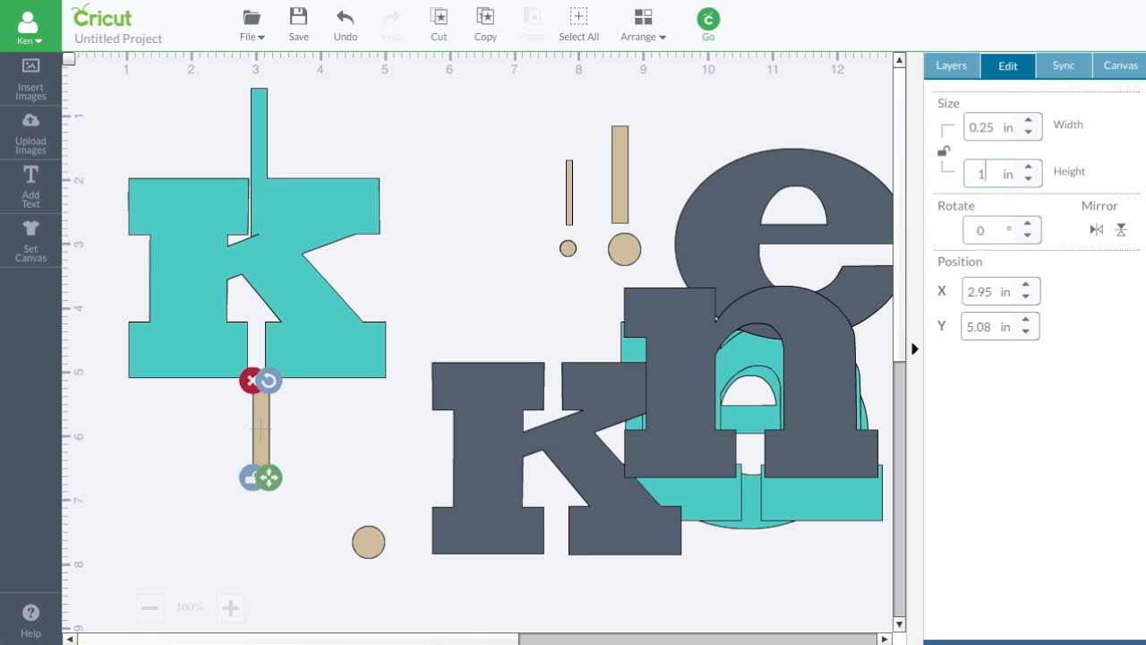
{"action": "type", "text": "2.75"}
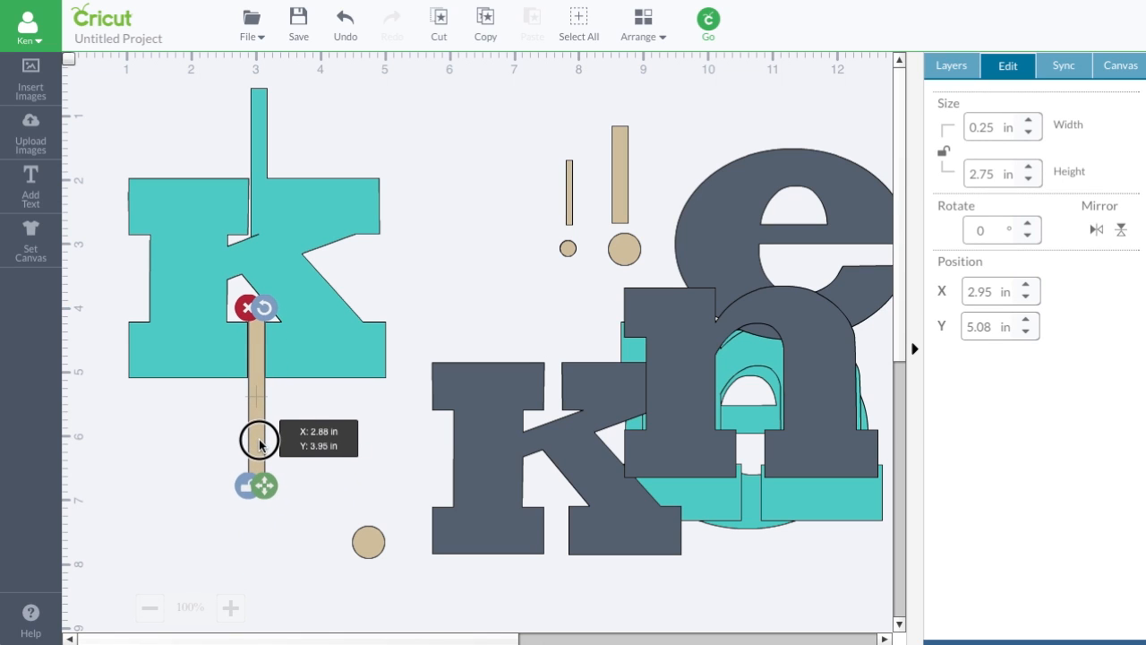
{"action": "left_click_drag", "start_coordinate": [260, 445], "coordinate": [306, 363]}
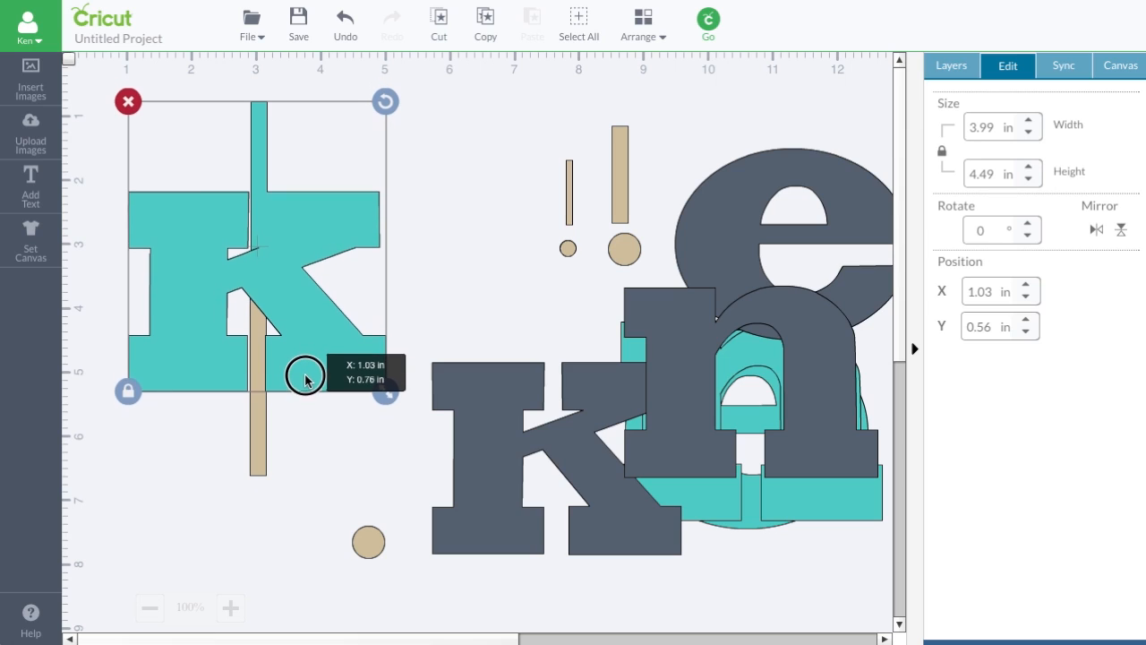
{"action": "left_click_drag", "start_coordinate": [304, 376], "coordinate": [306, 374]}
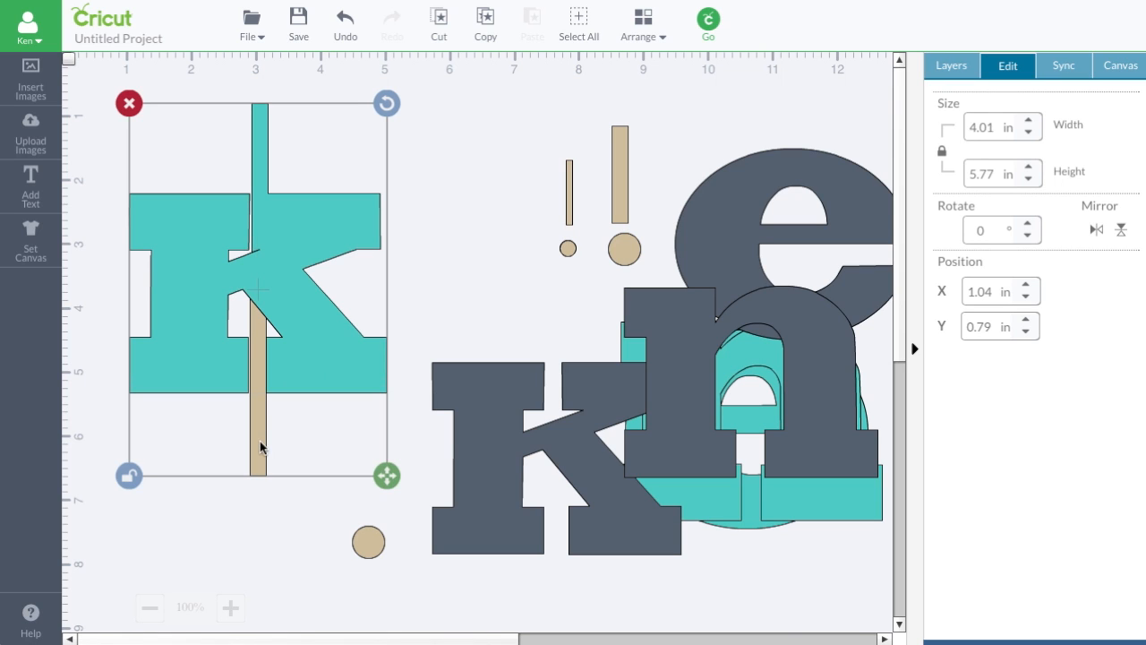
Step: Place the round tab at the stick's bottom end and drag the dark k toward the back
{"action": "left_click_drag", "start_coordinate": [387, 475], "coordinate": [351, 550]}
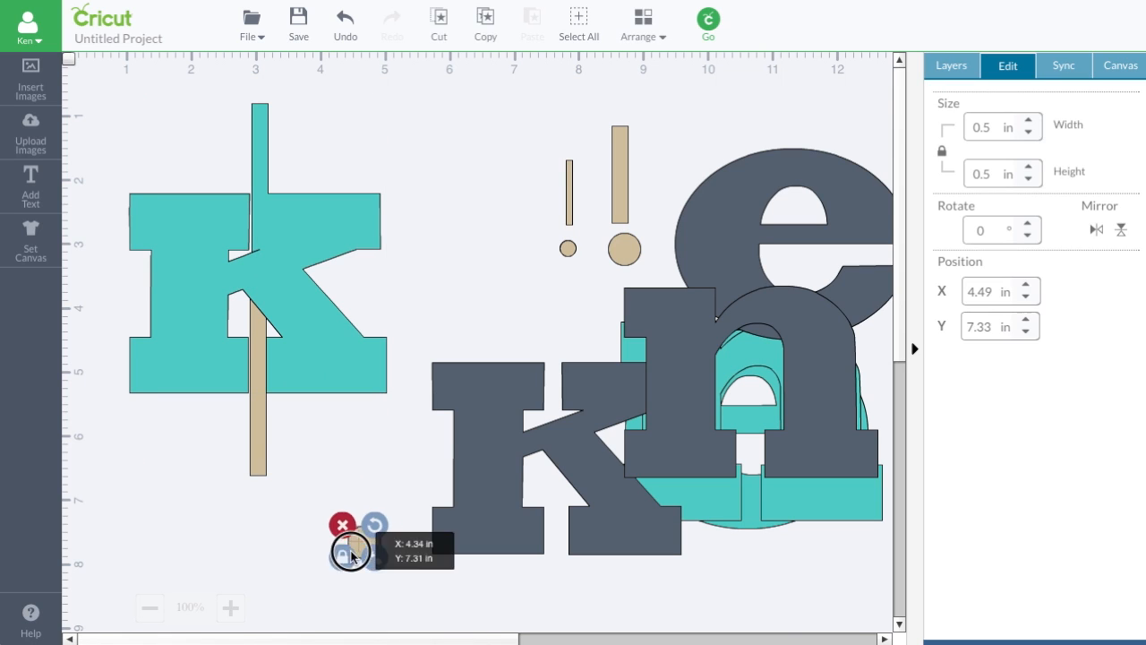
{"action": "left_click_drag", "start_coordinate": [349, 553], "coordinate": [258, 488]}
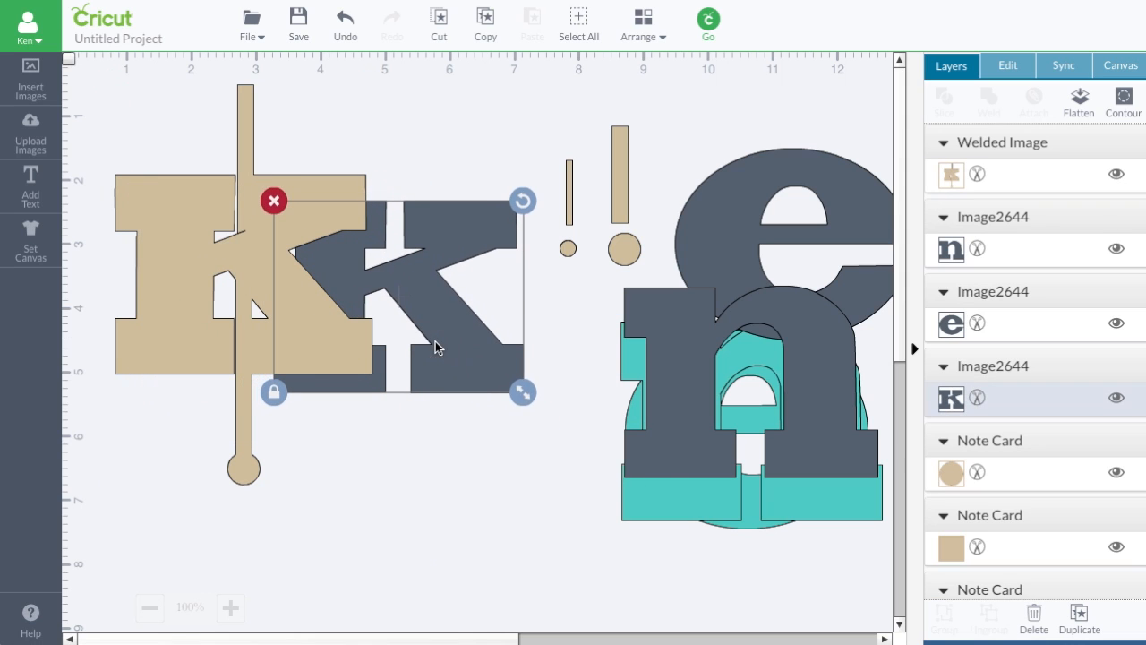
{"action": "left_click", "coordinate": [642, 24]}
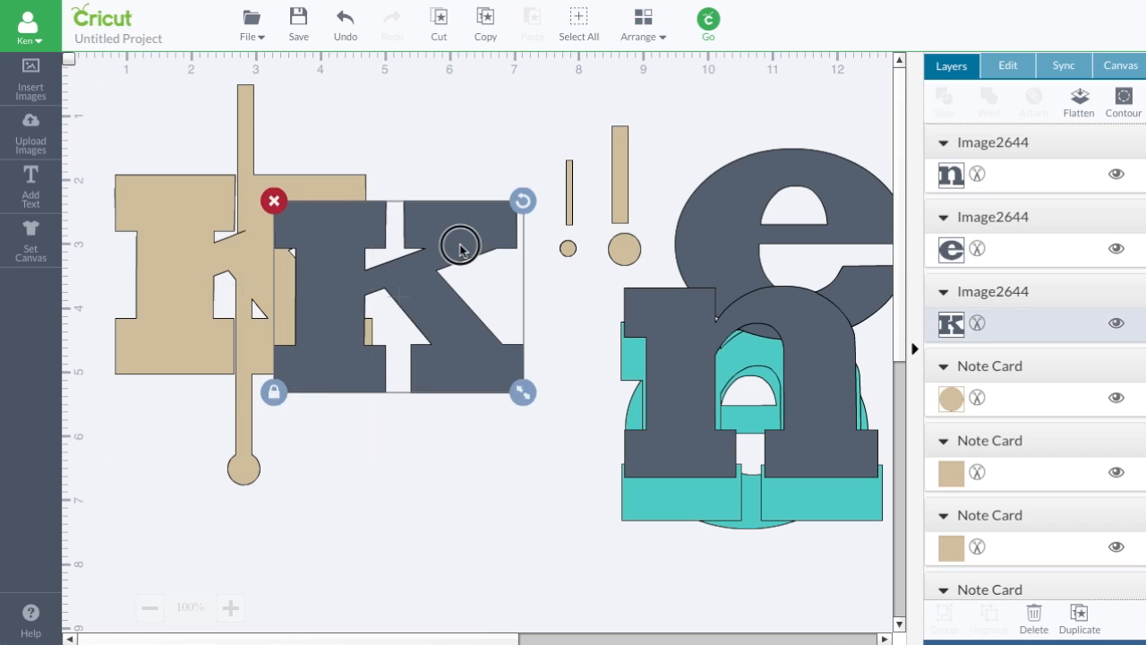
{"action": "left_click_drag", "start_coordinate": [459, 247], "coordinate": [307, 222]}
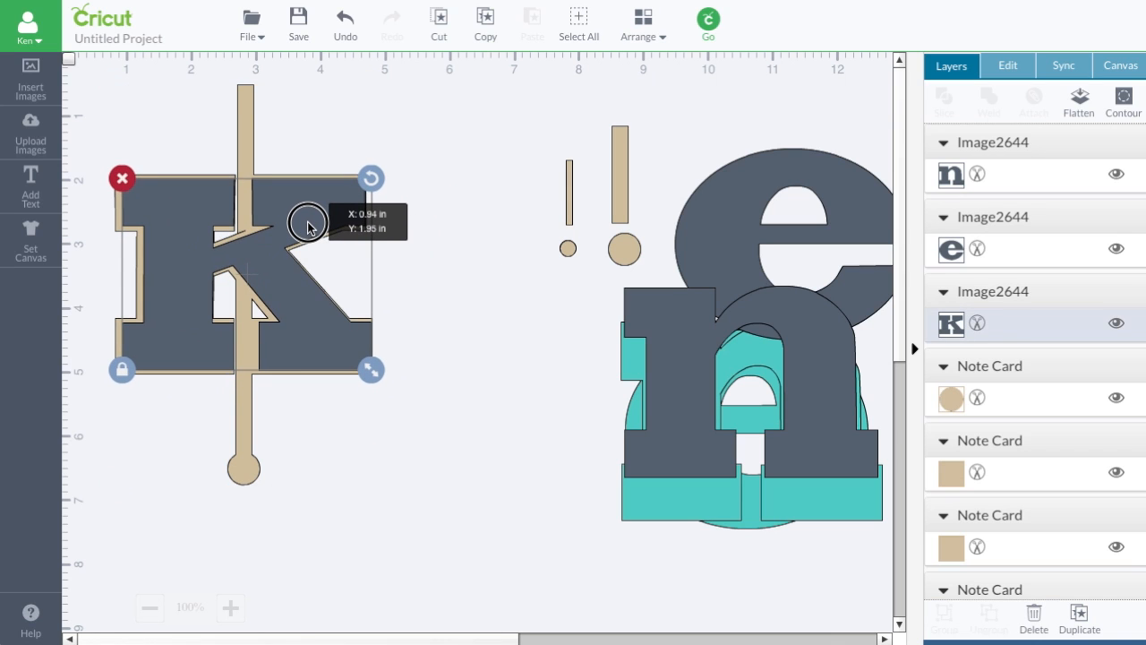
Step: Align the dark k on the back, colour the tabbed back dark red and the front k gold
{"action": "left_click_drag", "start_coordinate": [309, 224], "coordinate": [306, 224]}
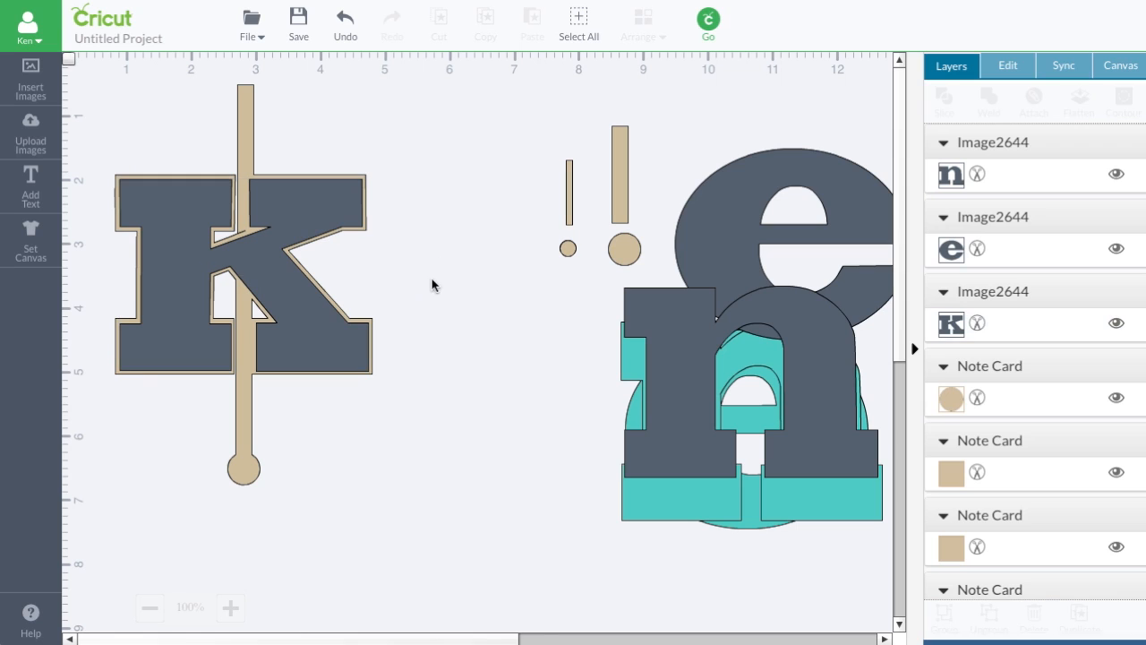
{"action": "left_click", "coordinate": [242, 269]}
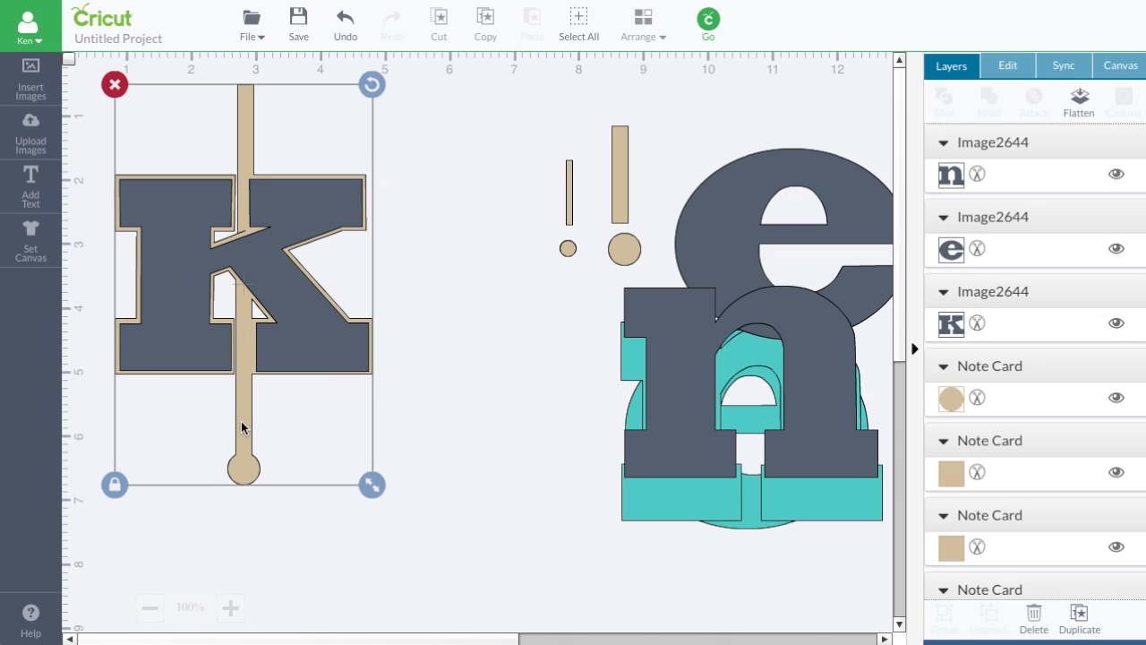
{"action": "scroll", "scroll_direction": "down", "scroll_amount": 3}
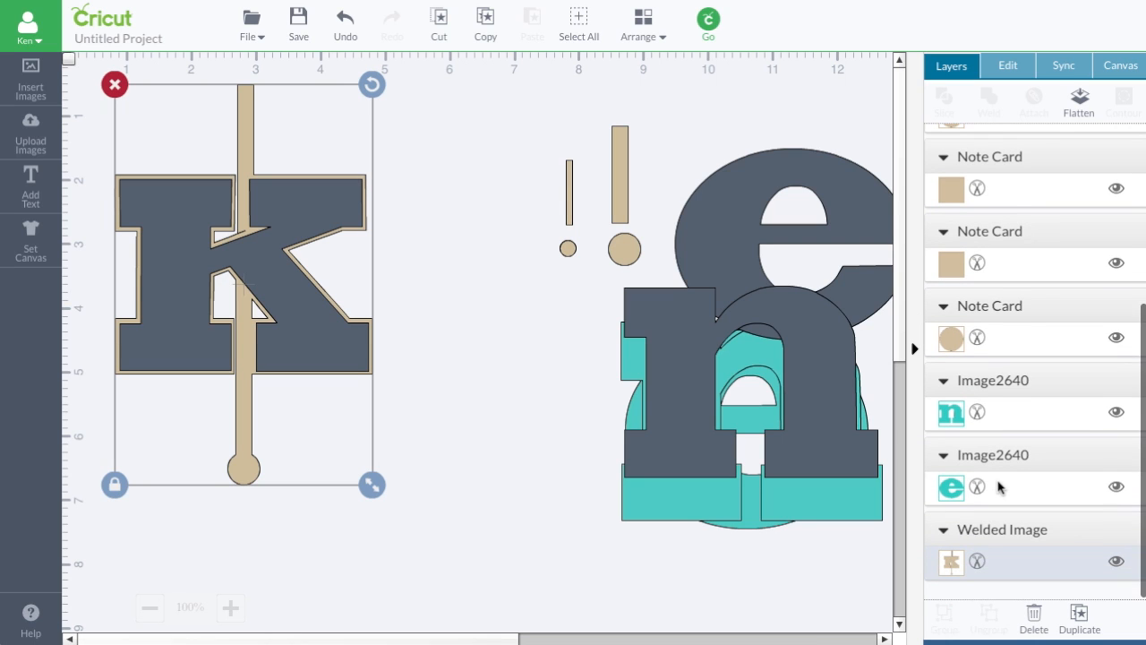
{"action": "left_click", "coordinate": [950, 561]}
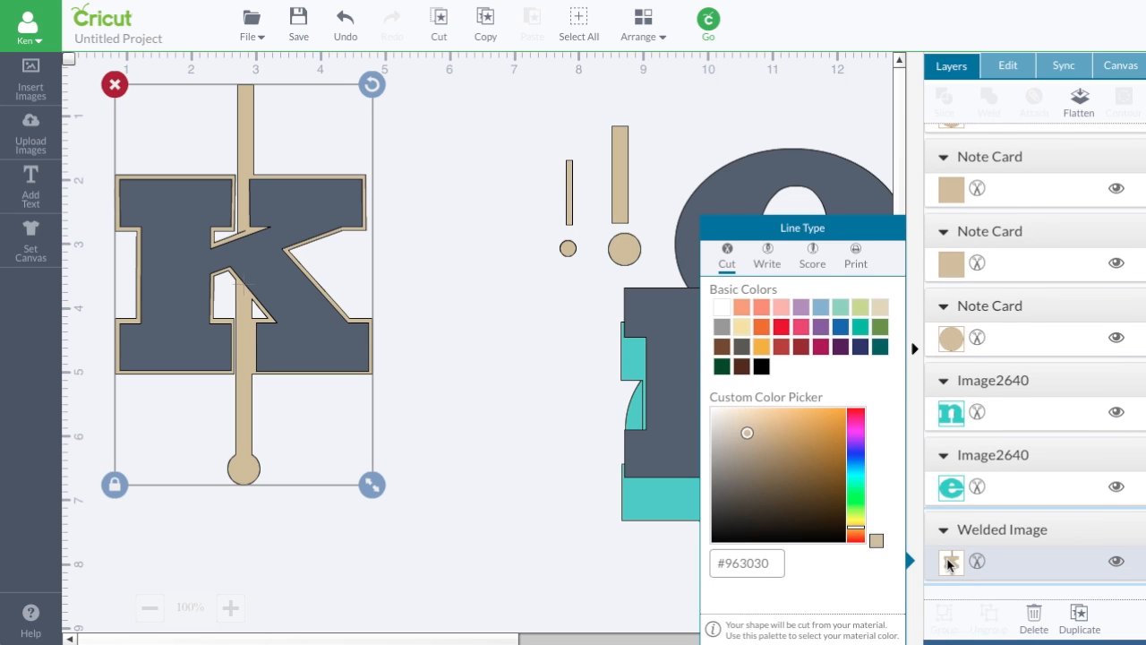
{"action": "mouse_move", "coordinate": [864, 349]}
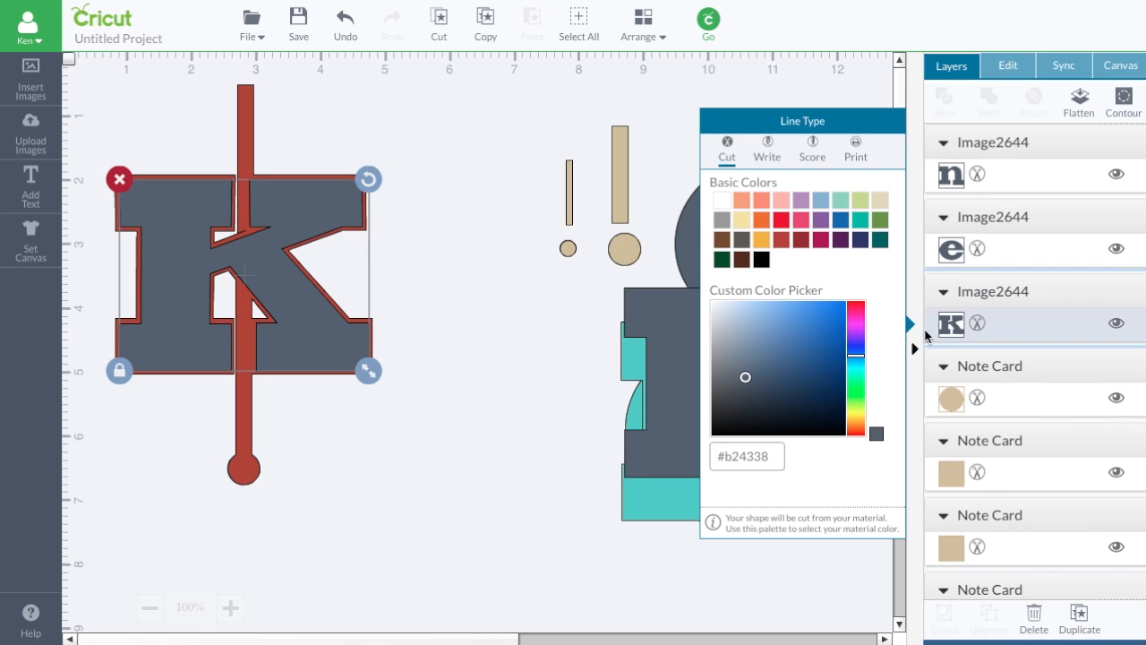
{"action": "left_click", "coordinate": [761, 231]}
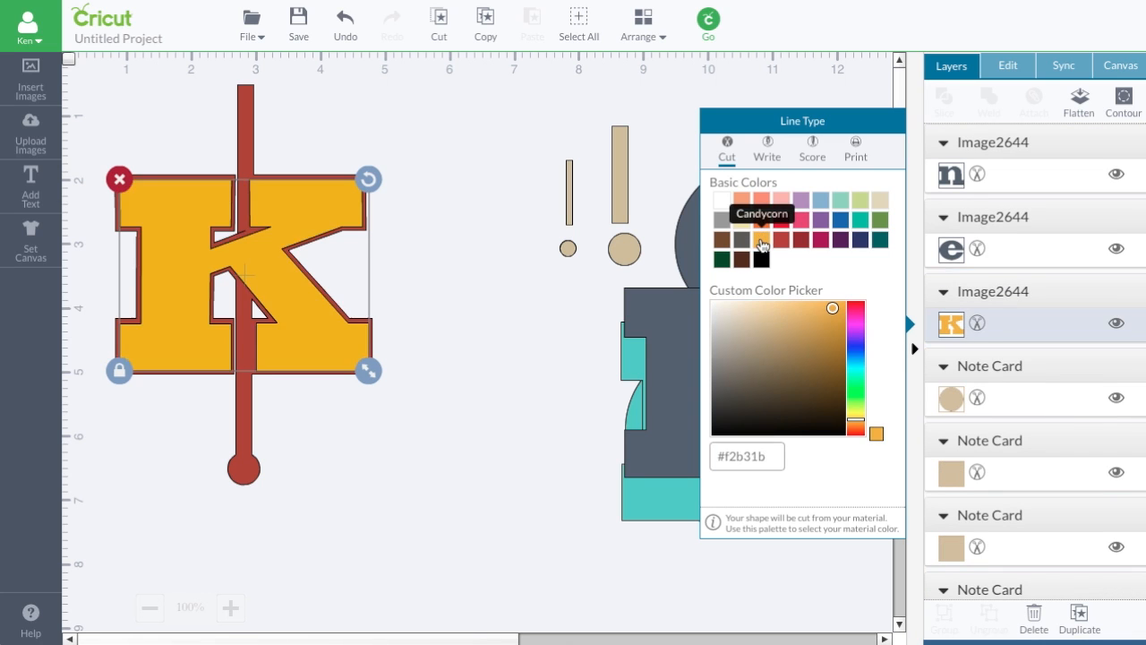
{"action": "left_click", "coordinate": [586, 532]}
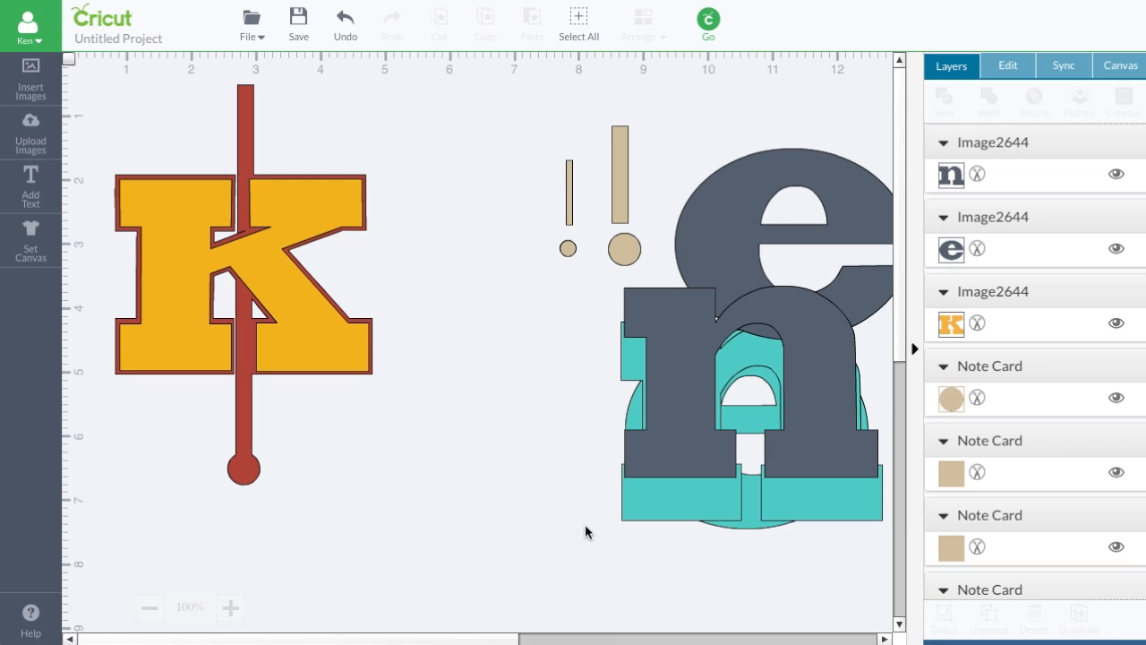
{"action": "mouse_move", "coordinate": [490, 446]}
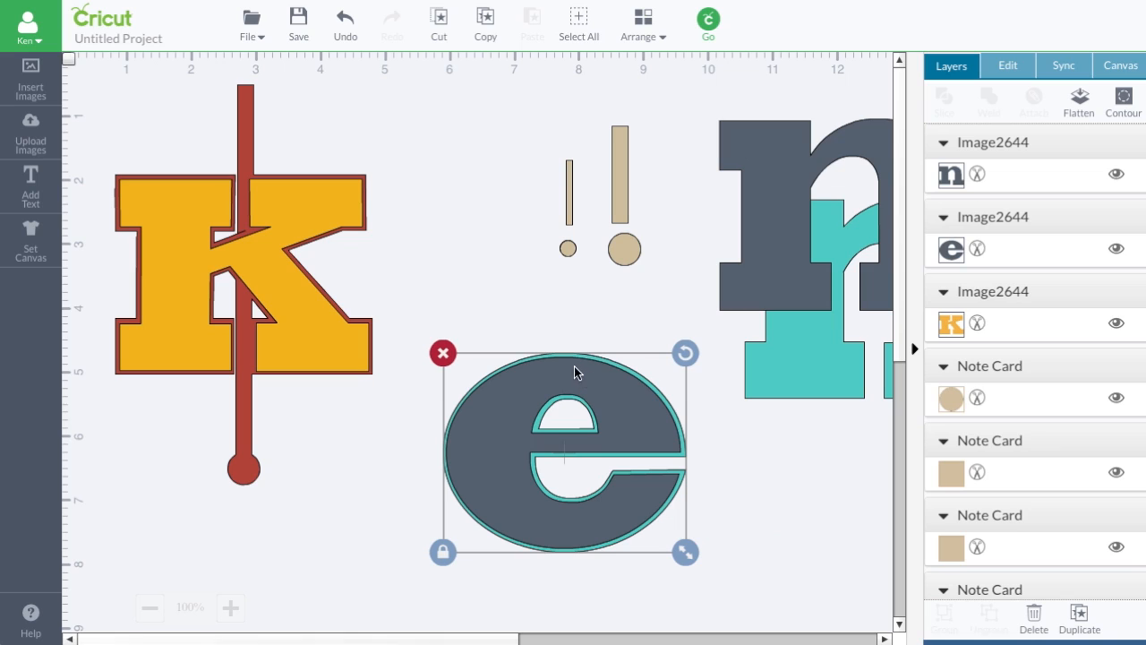
{"action": "mouse_move", "coordinate": [568, 351]}
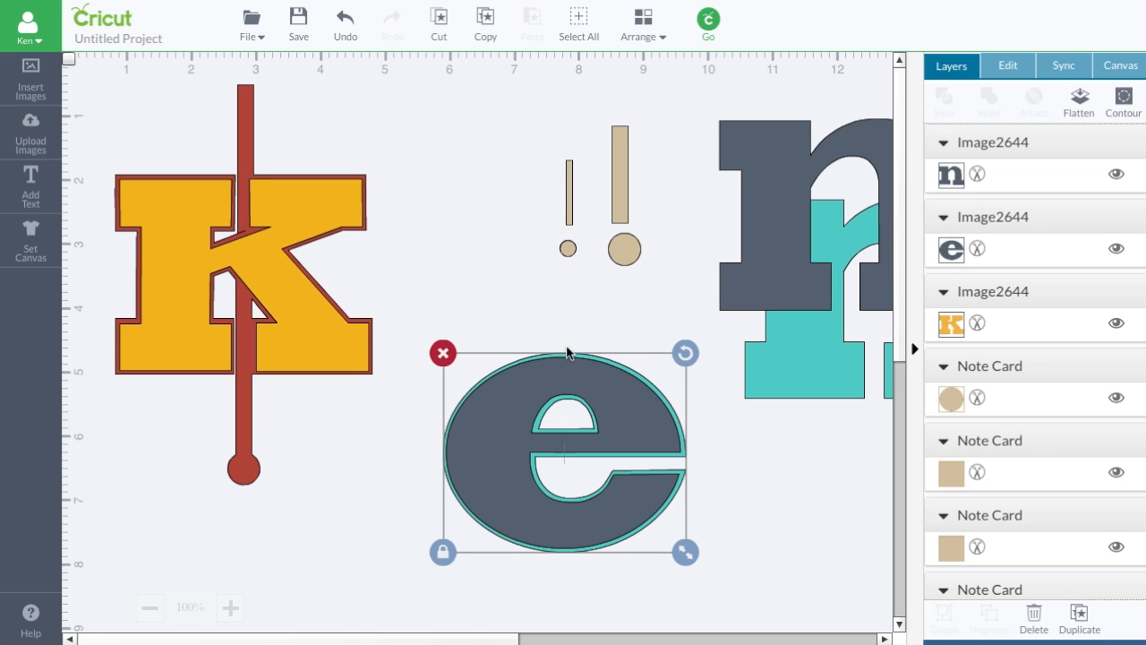
{"action": "mouse_move", "coordinate": [561, 357]}
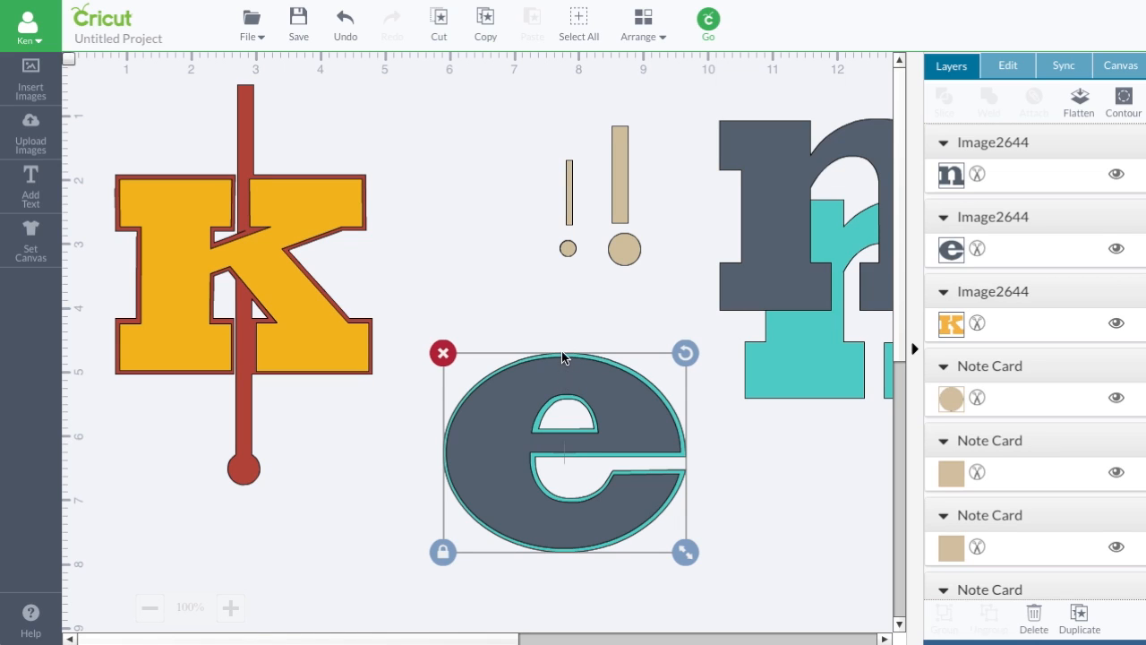
{"action": "mouse_move", "coordinate": [564, 374]}
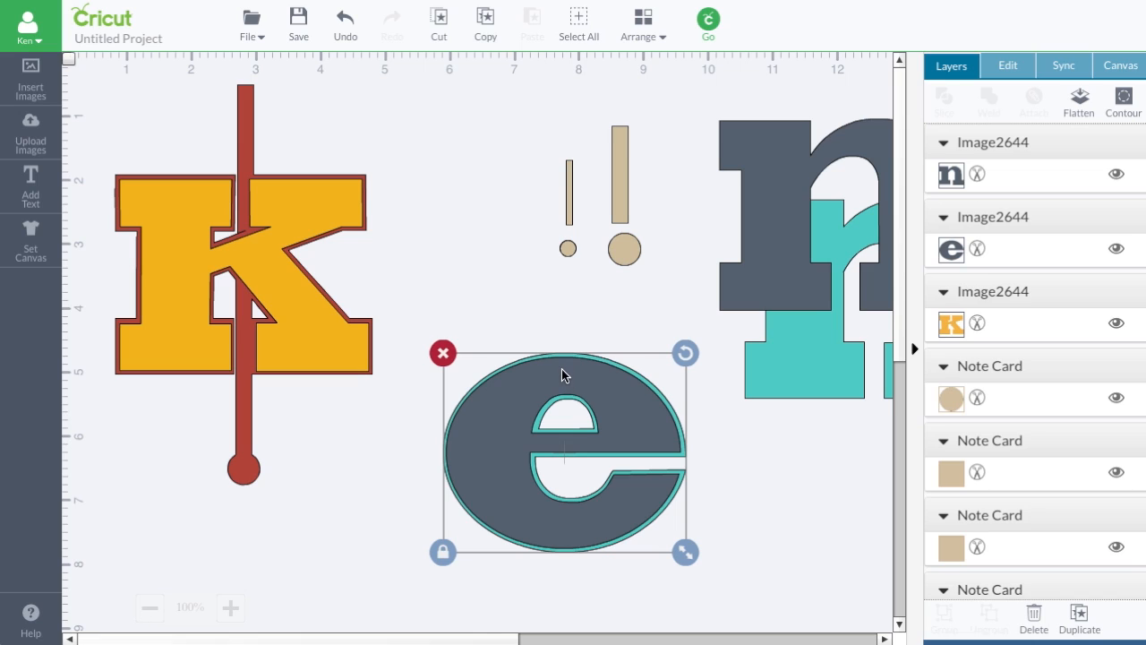
{"action": "mouse_move", "coordinate": [564, 365]}
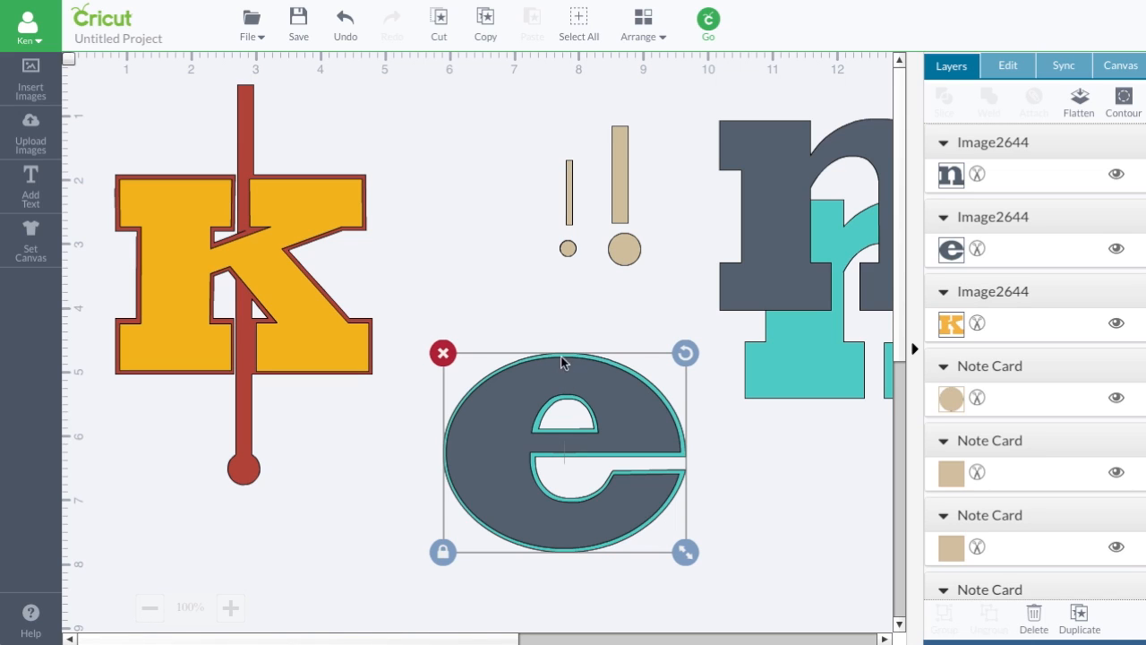
{"action": "mouse_move", "coordinate": [571, 385]}
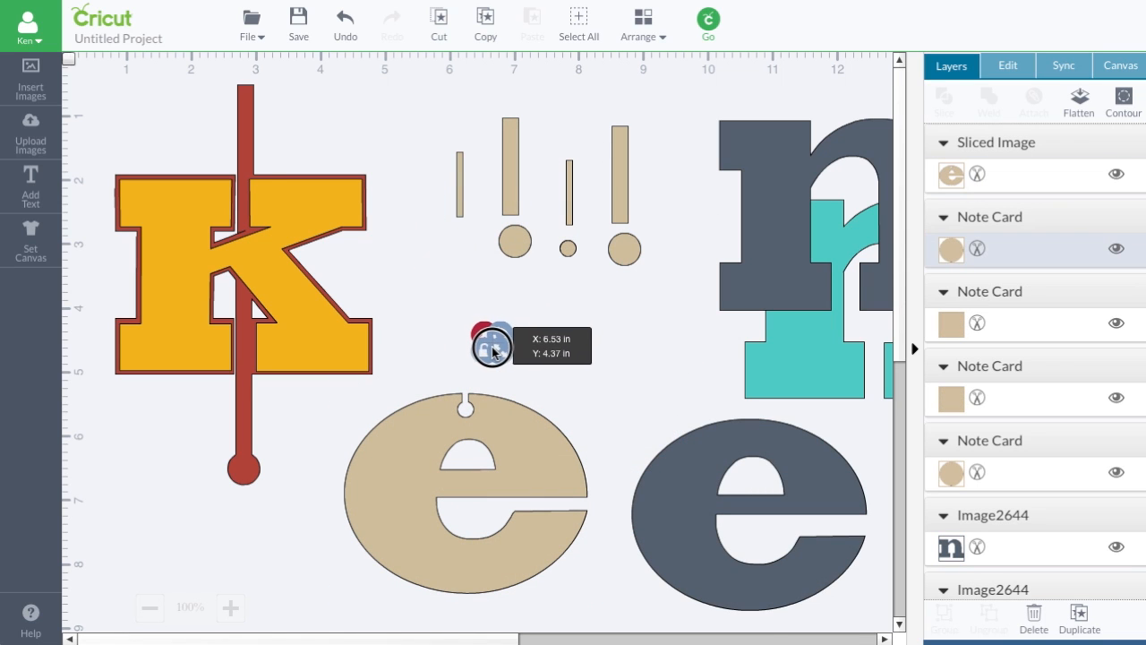
Step: Position the small circle atop the tan e, stack the dark e, and slice the notch
{"action": "left_click_drag", "start_coordinate": [491, 348], "coordinate": [490, 433]}
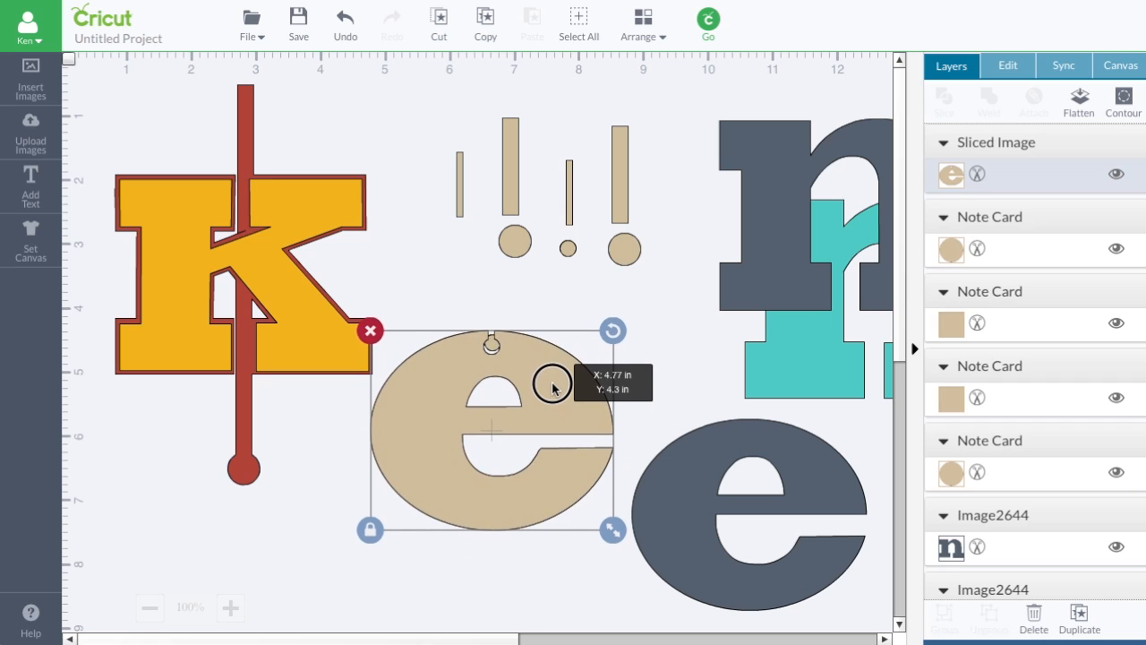
{"action": "left_click_drag", "start_coordinate": [552, 383], "coordinate": [555, 379]}
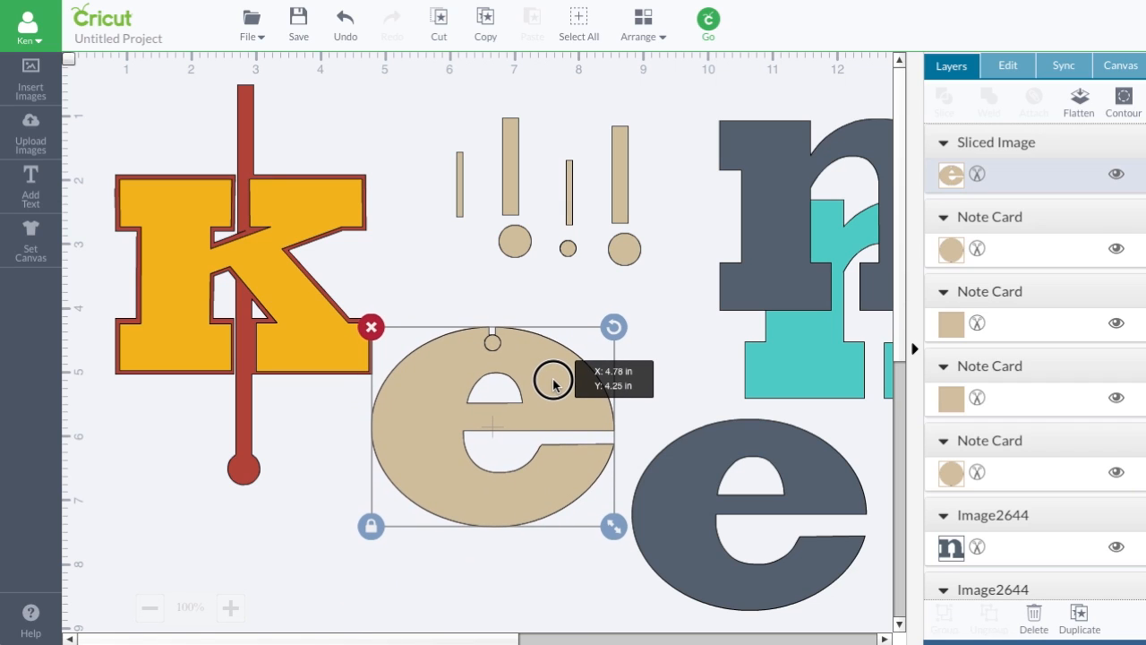
{"action": "left_click", "coordinate": [643, 17]}
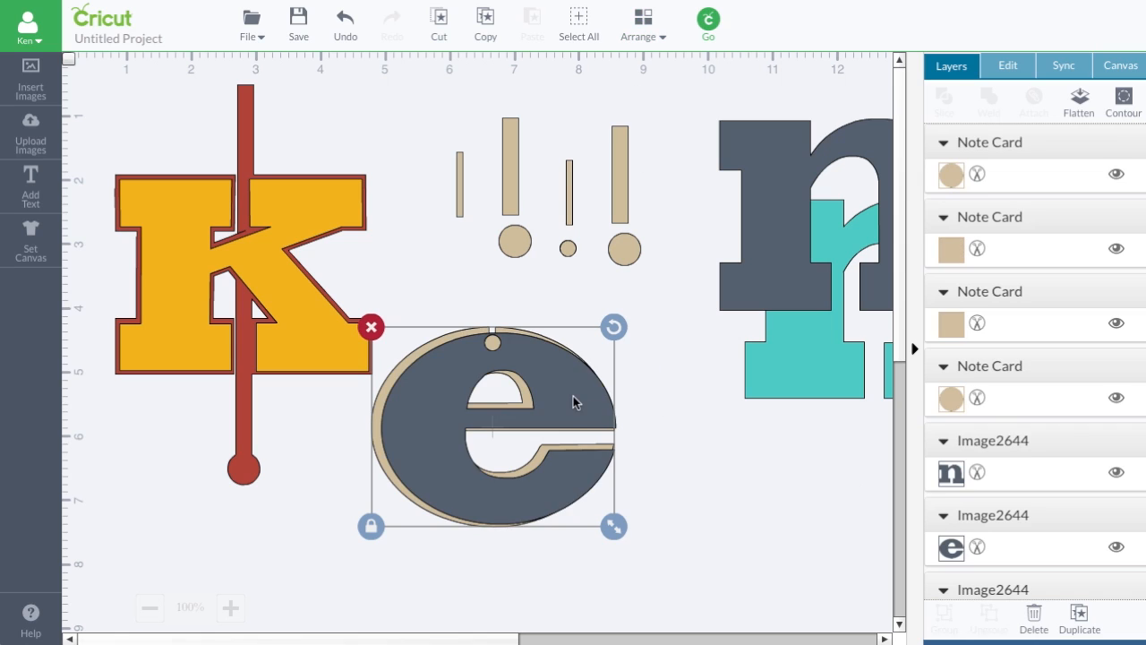
{"action": "left_click_drag", "start_coordinate": [573, 401], "coordinate": [568, 399]}
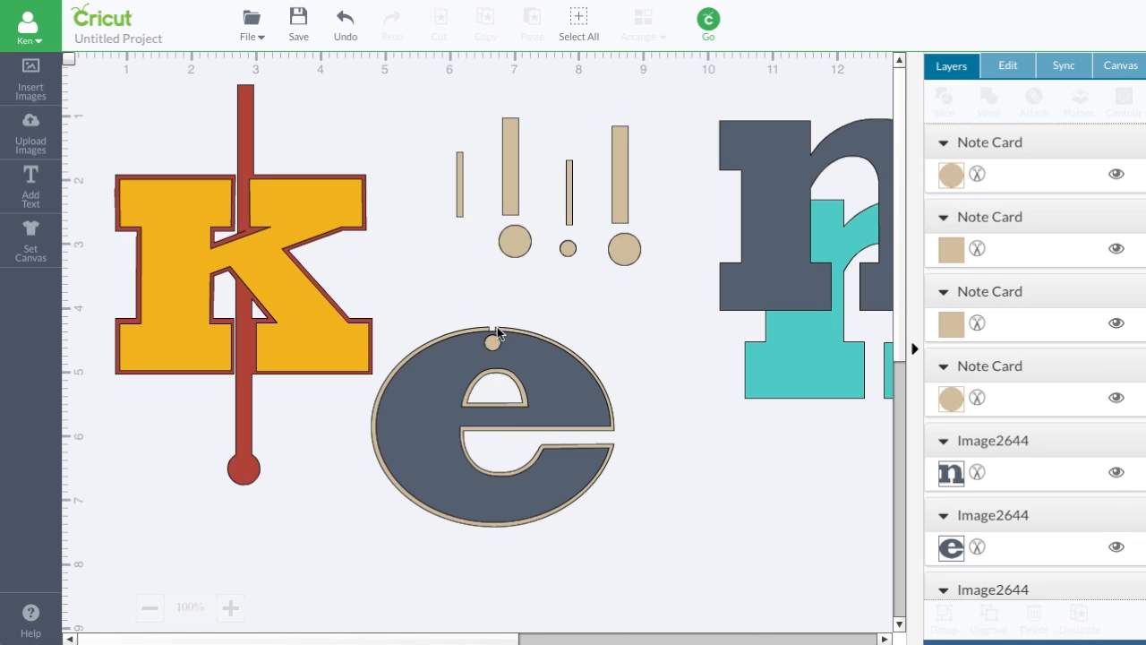
{"action": "mouse_move", "coordinate": [505, 333]}
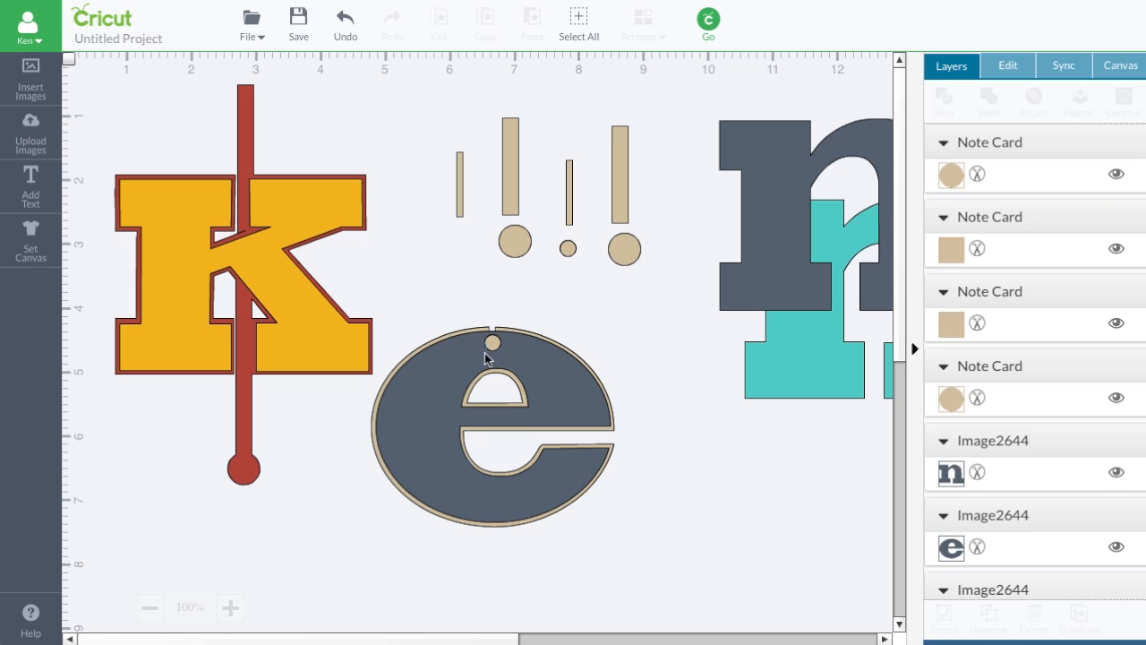
{"action": "mouse_move", "coordinate": [495, 338]}
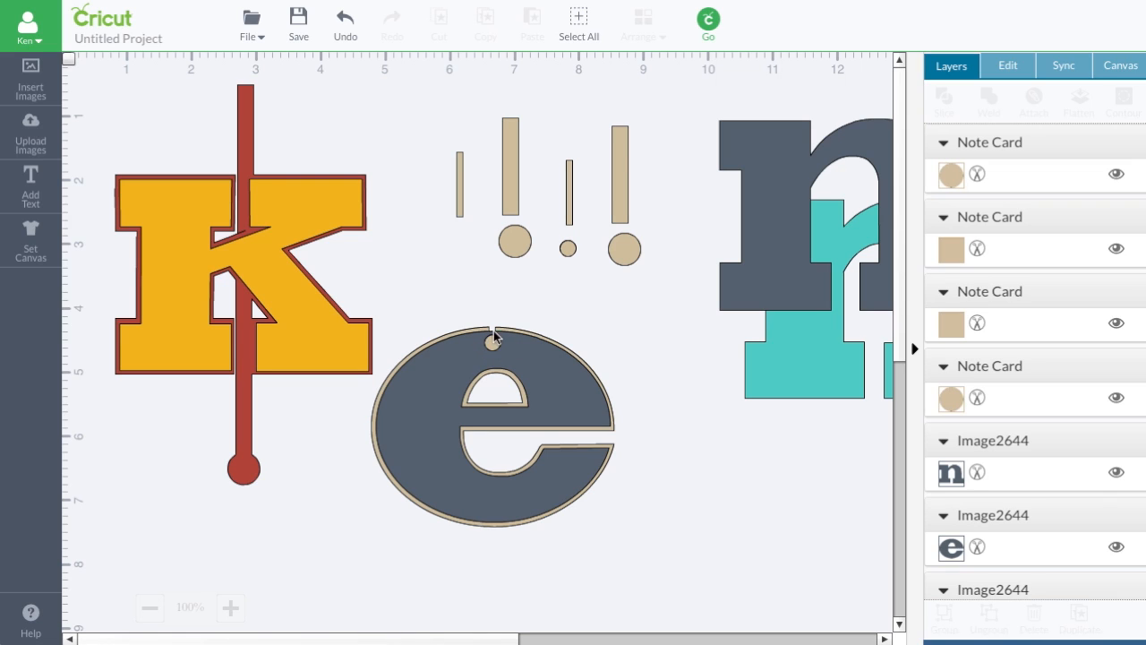
{"action": "mouse_move", "coordinate": [493, 345]}
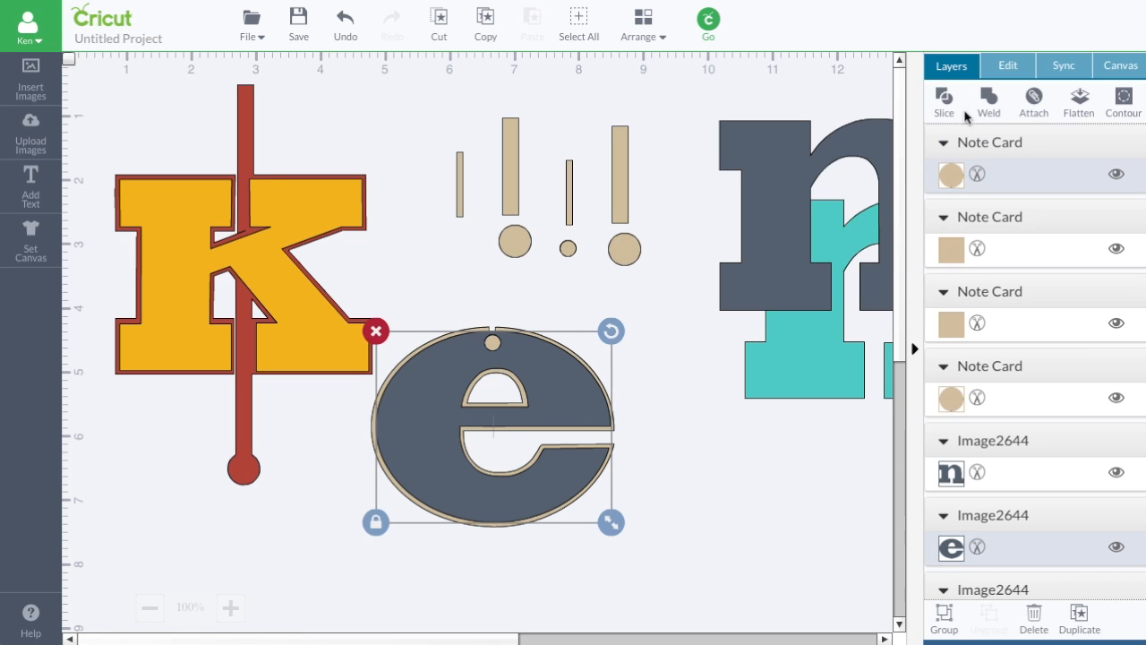
{"action": "left_click", "coordinate": [943, 100]}
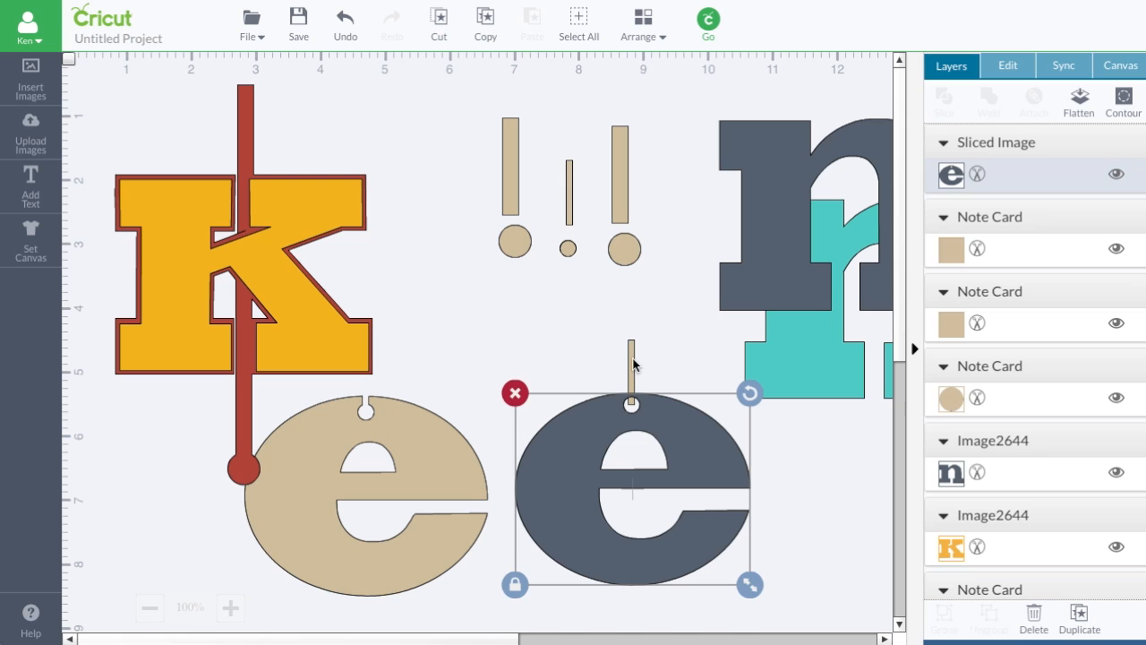
Step: Slice the bar from the e, assemble bar and disc under the beige e, and weld
{"action": "left_click_drag", "start_coordinate": [632, 462], "coordinate": [632, 408]}
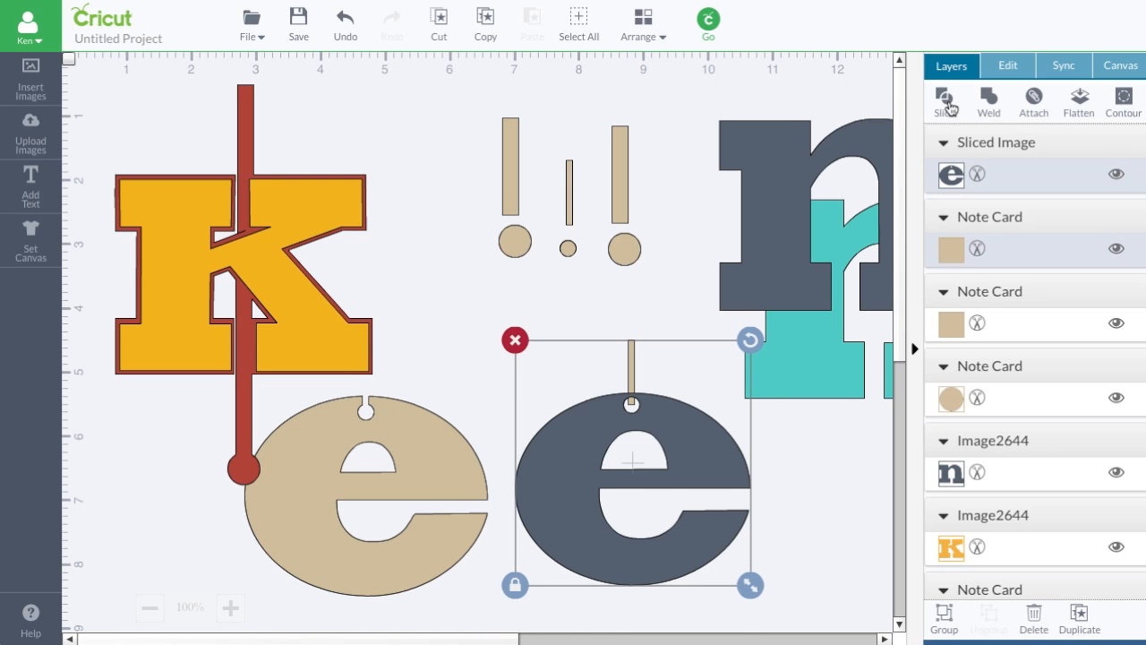
{"action": "left_click", "coordinate": [946, 101]}
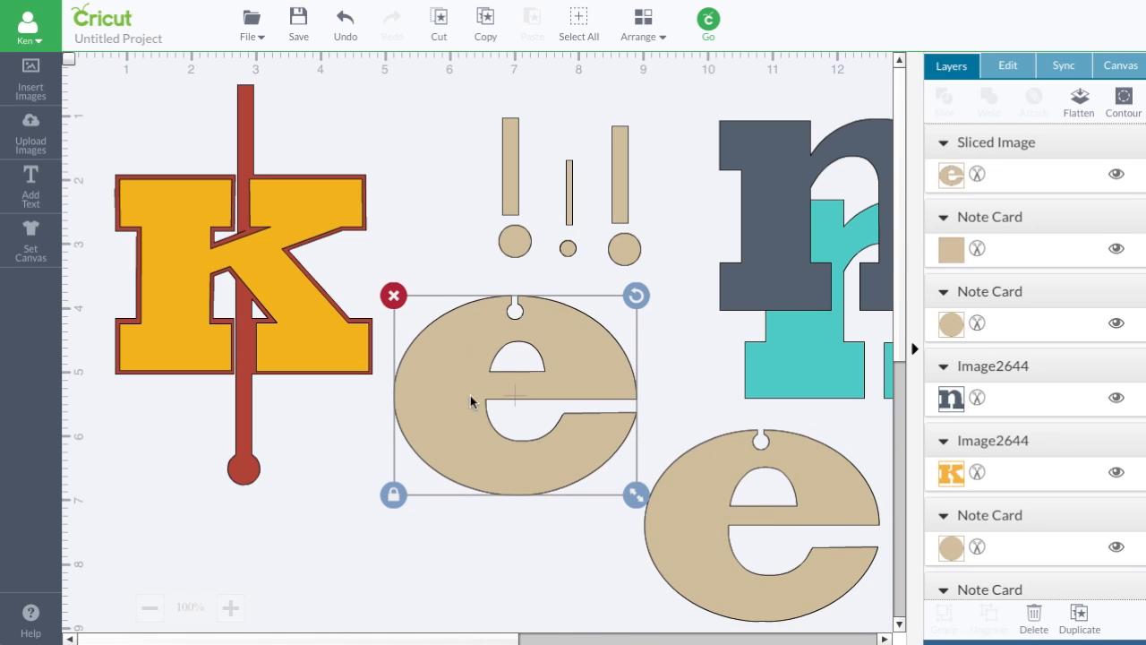
{"action": "mouse_move", "coordinate": [692, 565]}
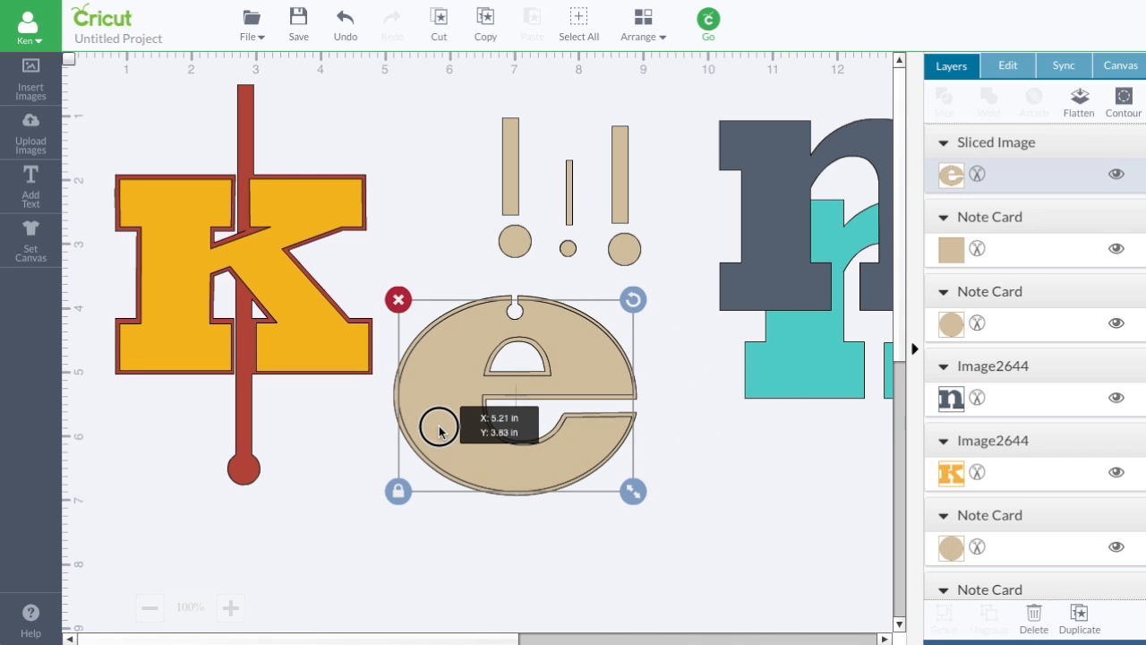
{"action": "left_click_drag", "start_coordinate": [439, 430], "coordinate": [669, 549]}
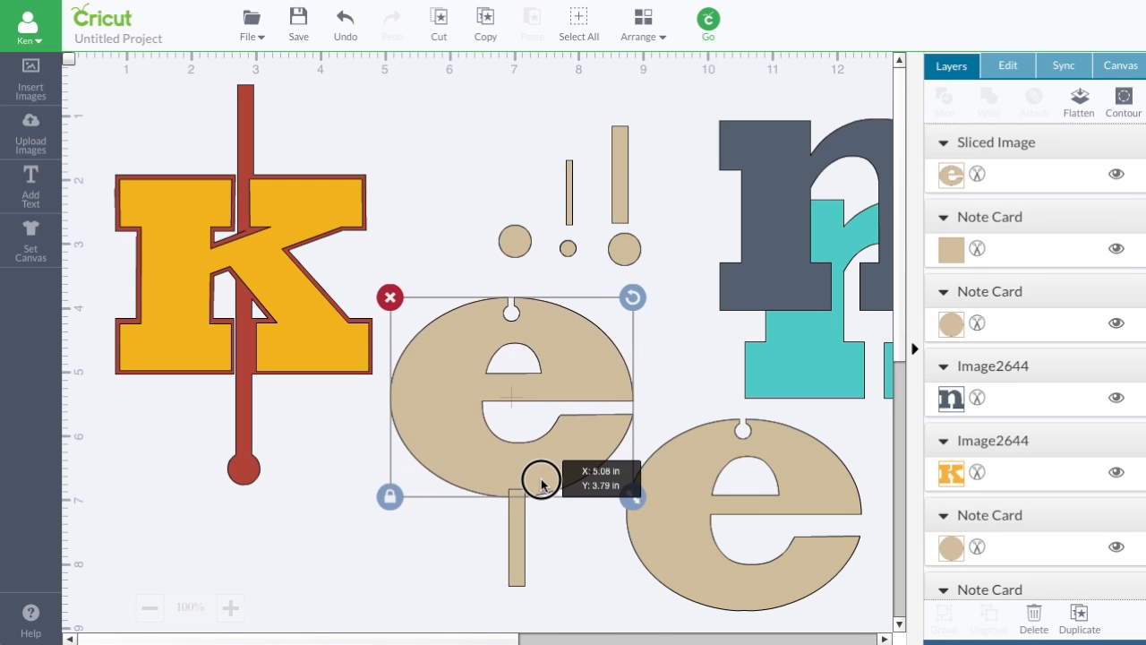
{"action": "left_click_drag", "start_coordinate": [542, 479], "coordinate": [546, 477]}
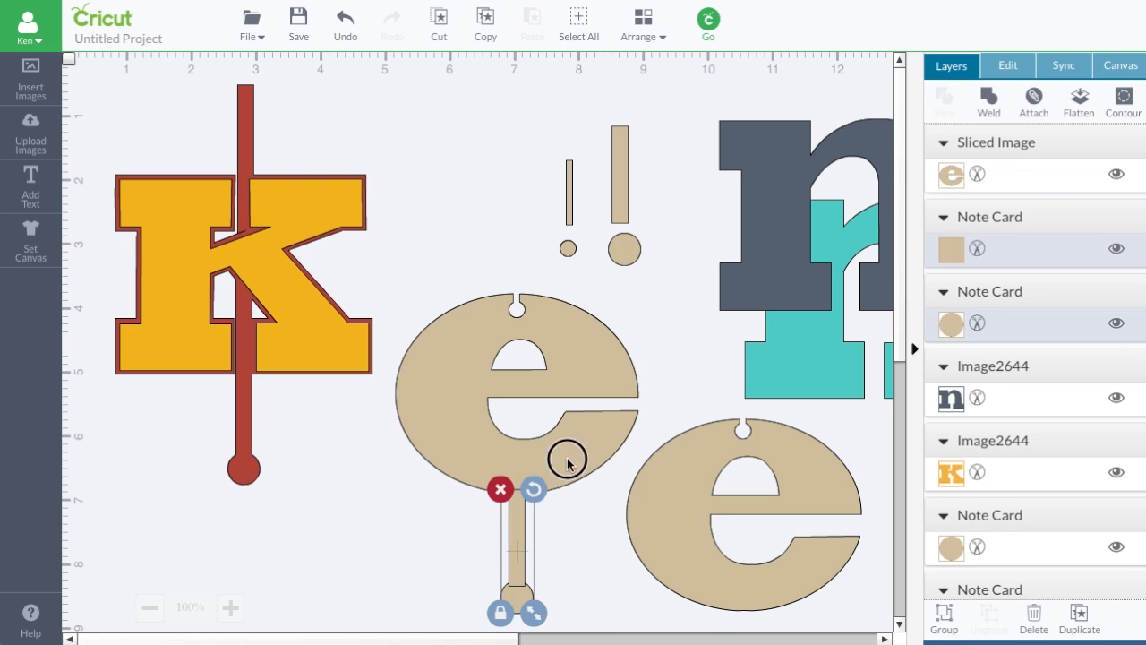
{"action": "left_click", "coordinate": [988, 101]}
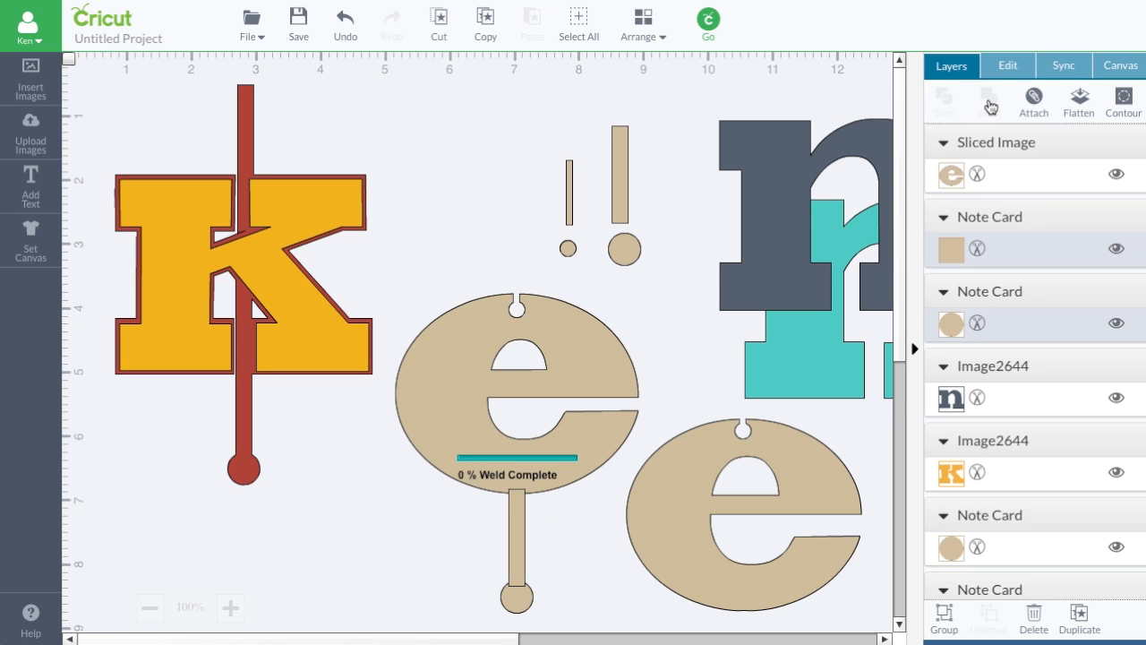
{"action": "left_click", "coordinate": [988, 102]}
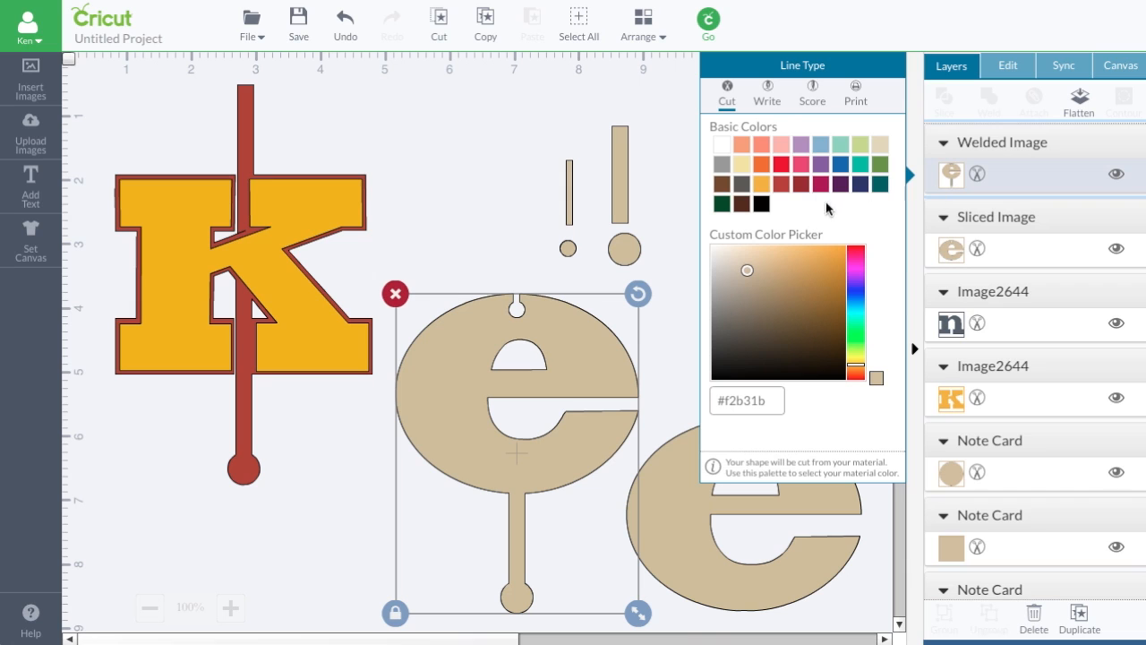
Step: Colour the tabbed e dark red and select the other beige e to recolour
{"action": "left_click", "coordinate": [804, 286]}
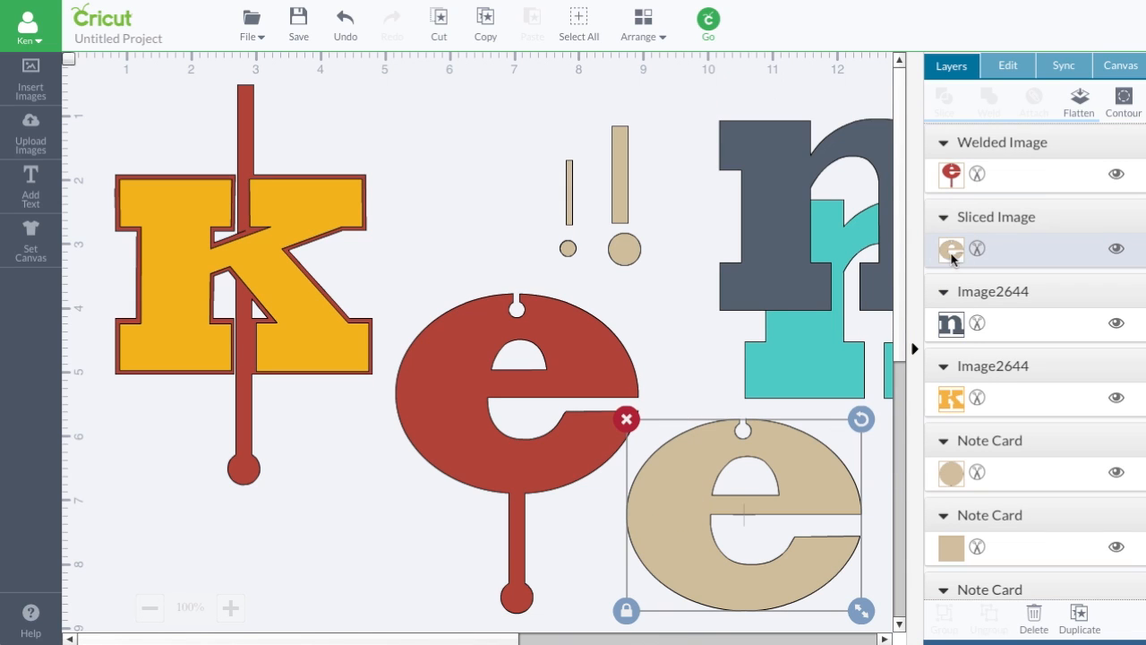
{"action": "left_click", "coordinate": [951, 248]}
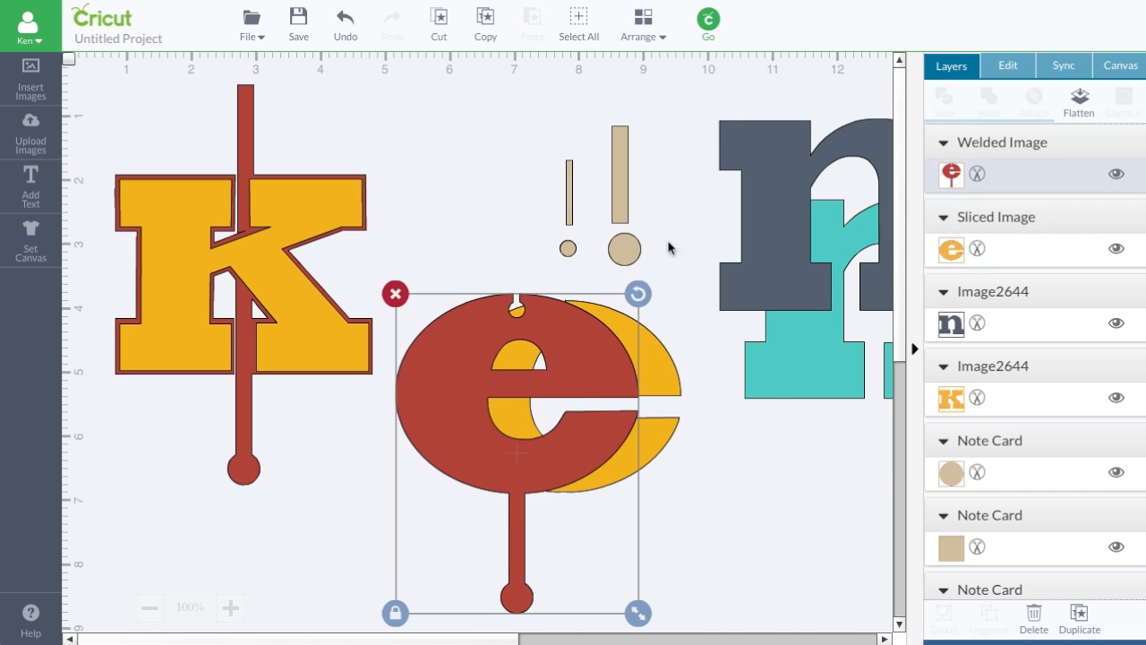
{"action": "left_click", "coordinate": [642, 20]}
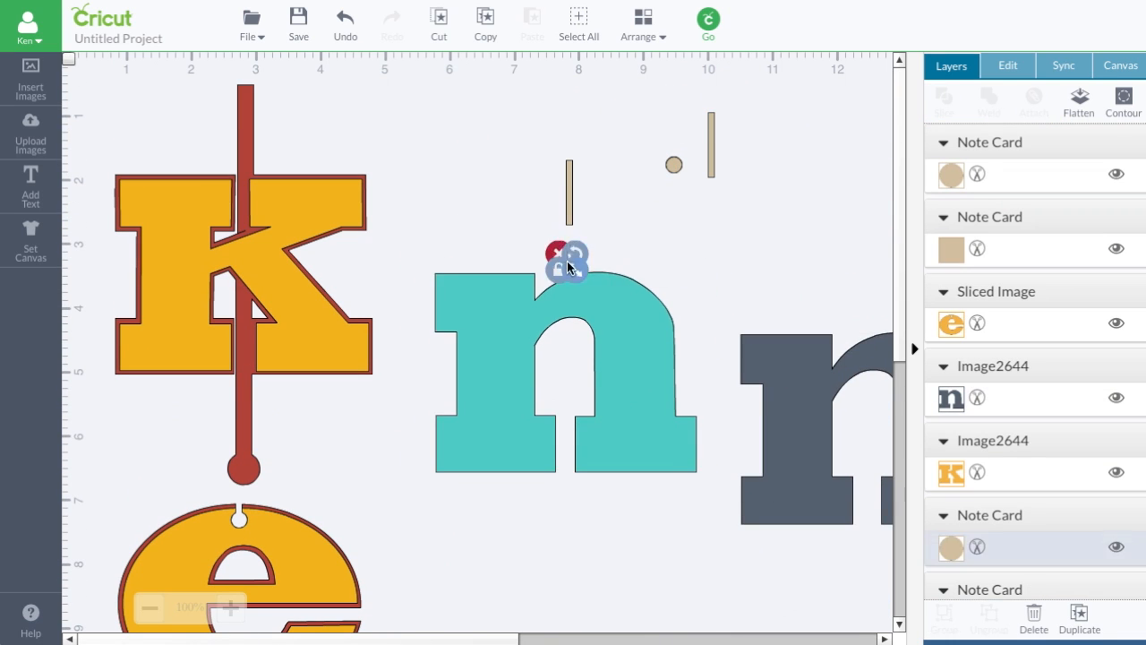
{"action": "left_click_drag", "start_coordinate": [564, 267], "coordinate": [615, 305]}
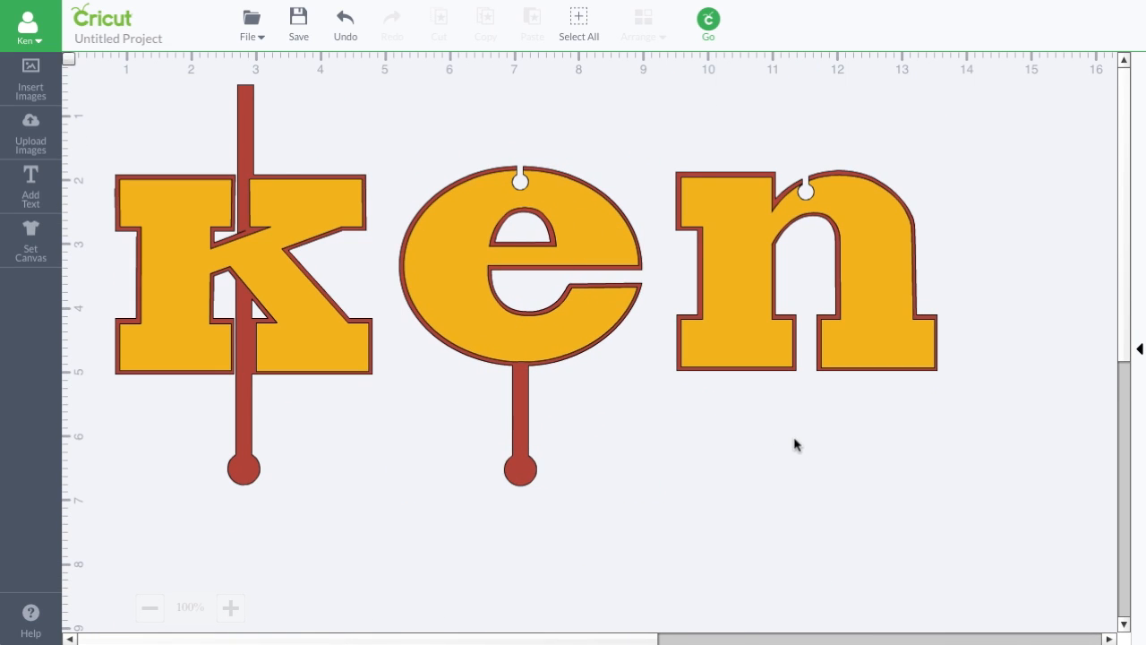
{"action": "mouse_move", "coordinate": [239, 495]}
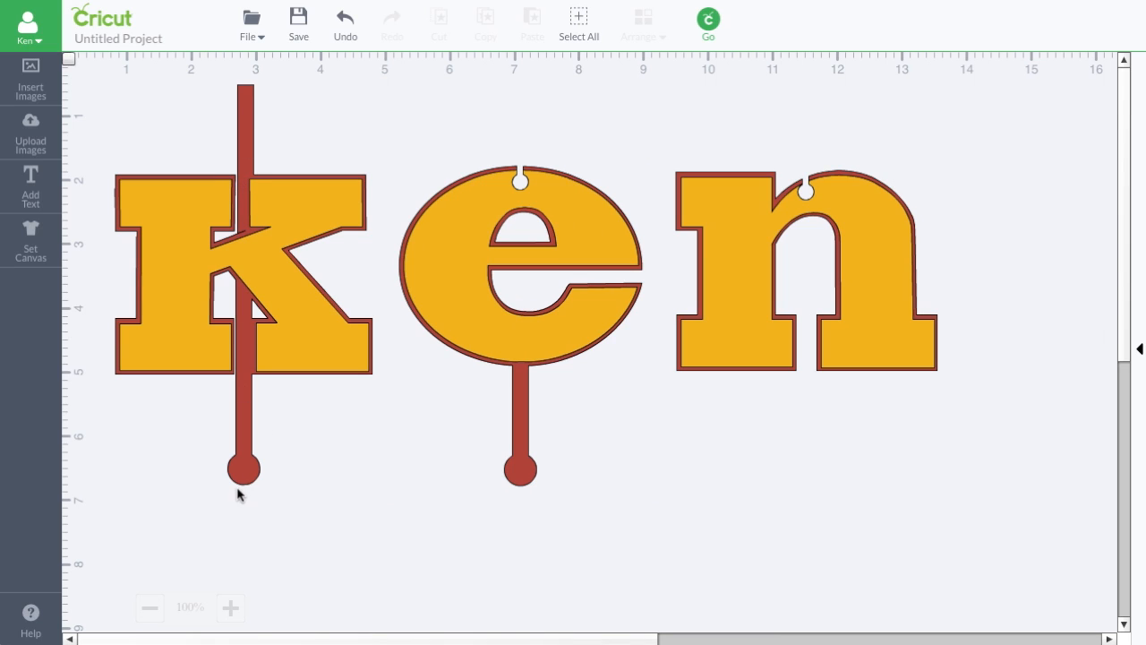
{"action": "mouse_move", "coordinate": [263, 334]}
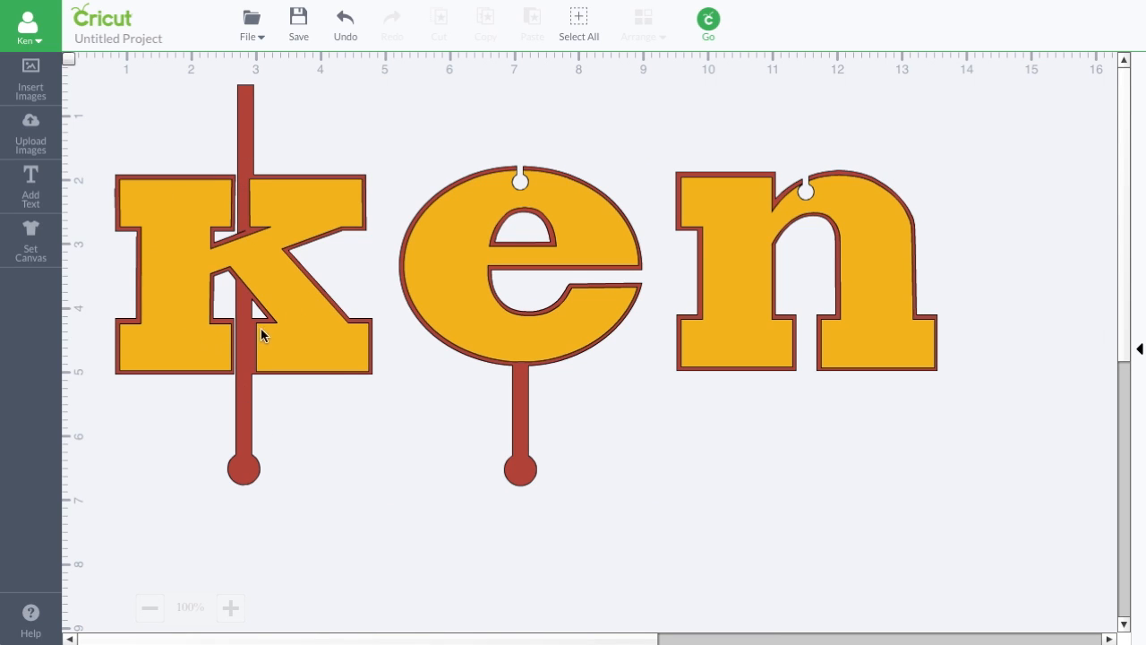
{"action": "mouse_move", "coordinate": [852, 236]}
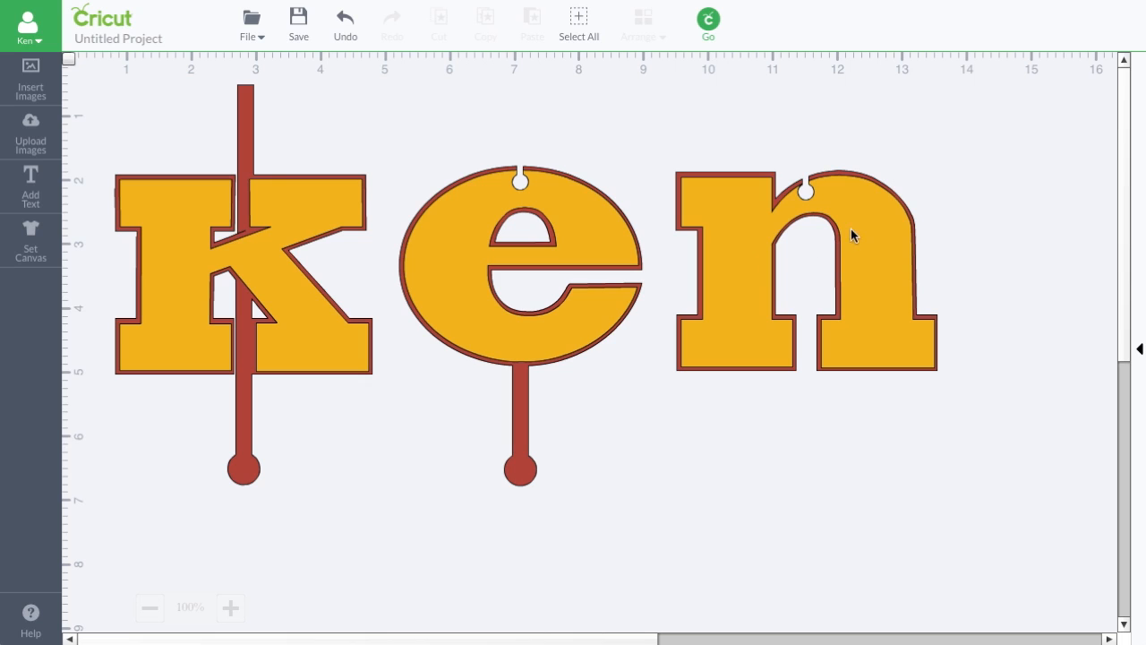
{"action": "mouse_move", "coordinate": [250, 148]}
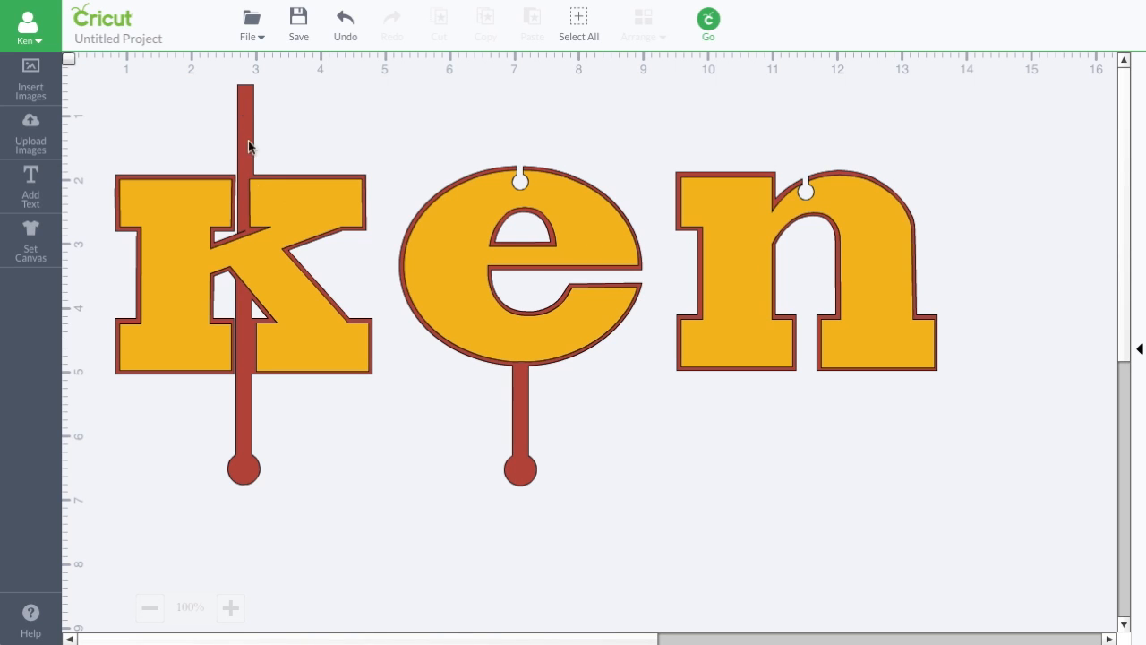
{"action": "mouse_move", "coordinate": [246, 394]}
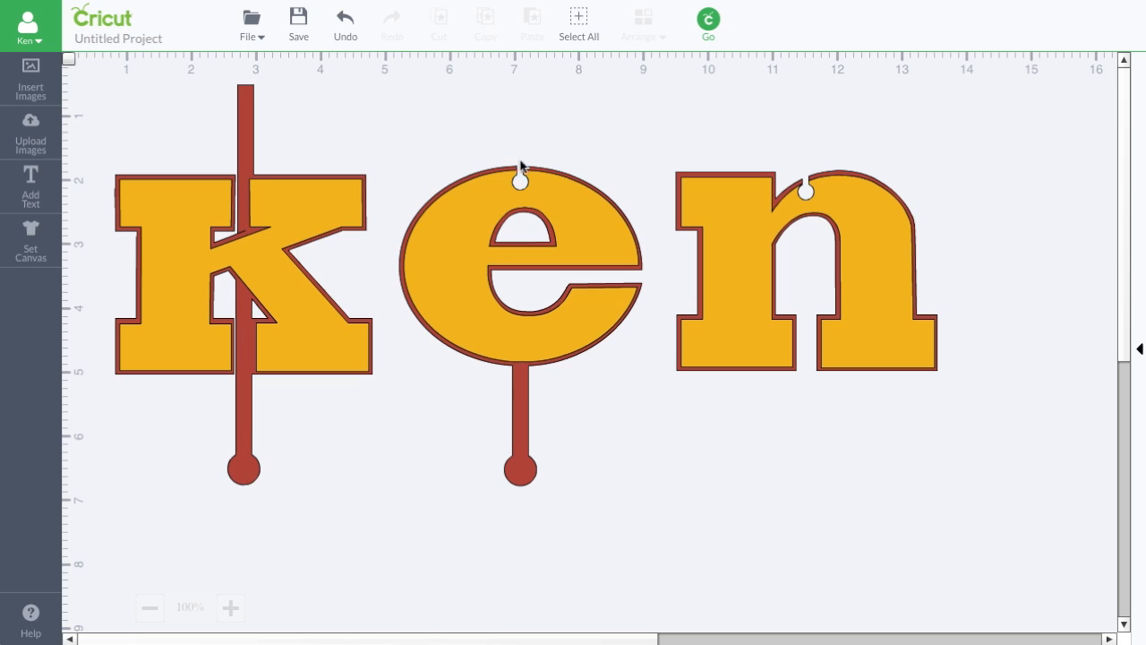
{"action": "mouse_move", "coordinate": [493, 187]}
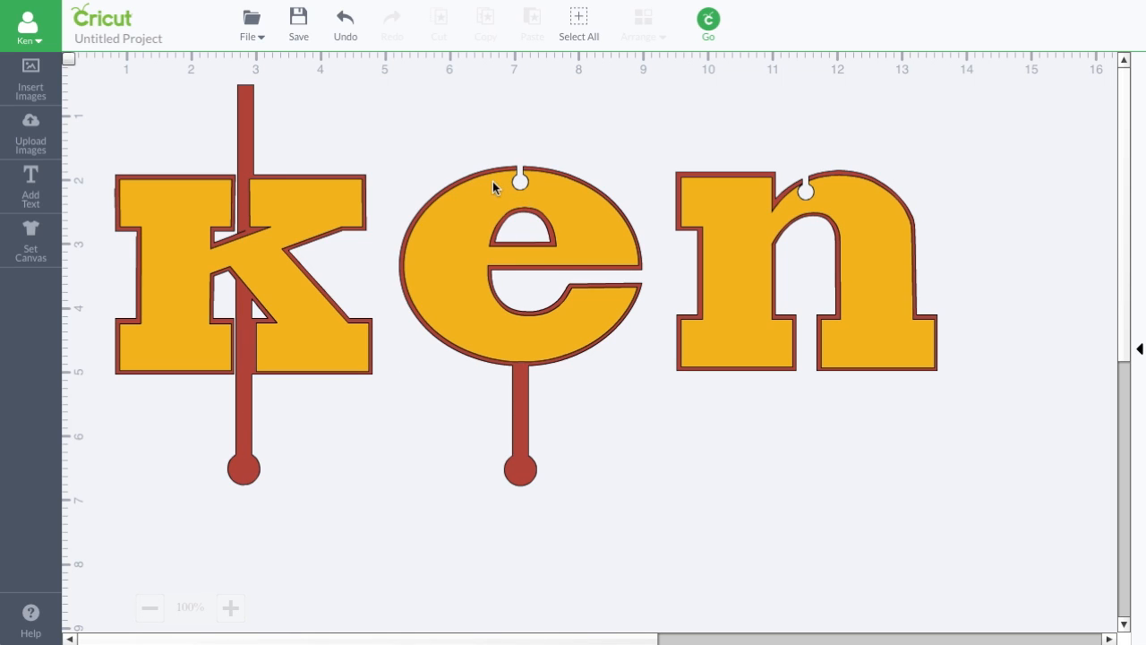
{"action": "mouse_move", "coordinate": [526, 383]}
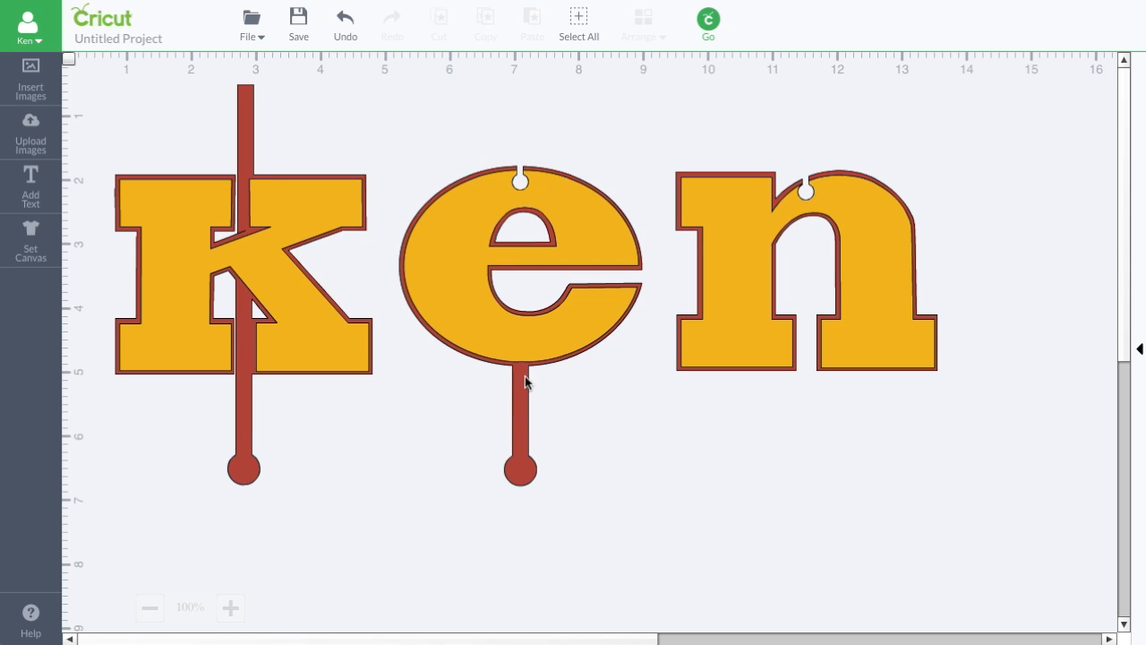
{"action": "mouse_move", "coordinate": [524, 473]}
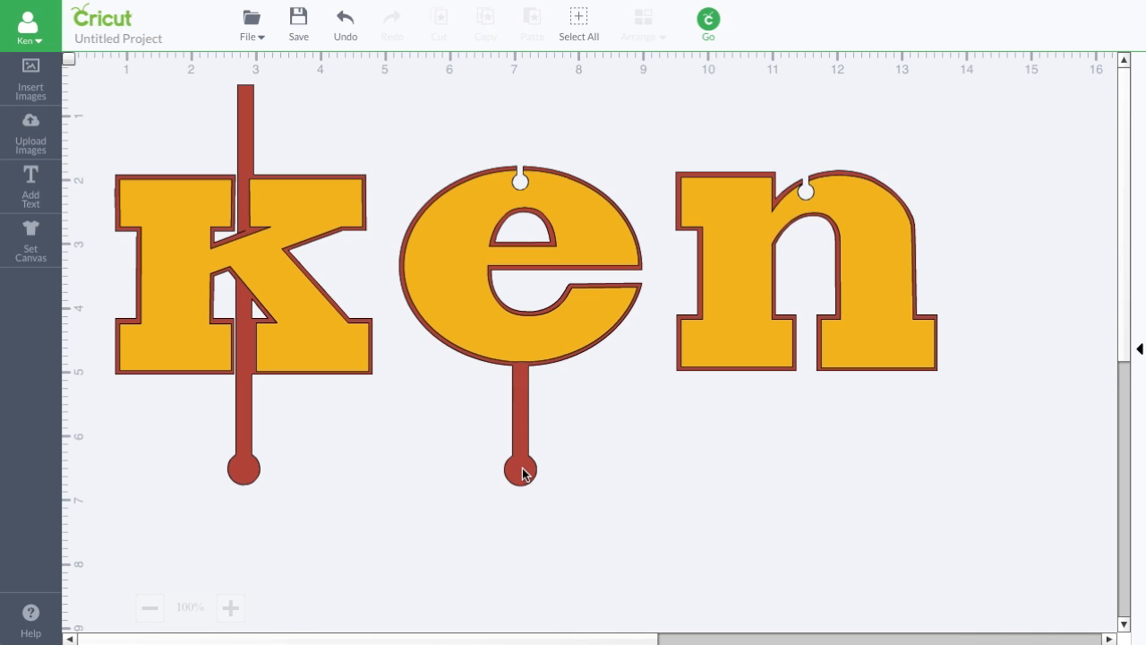
{"action": "mouse_move", "coordinate": [880, 119]}
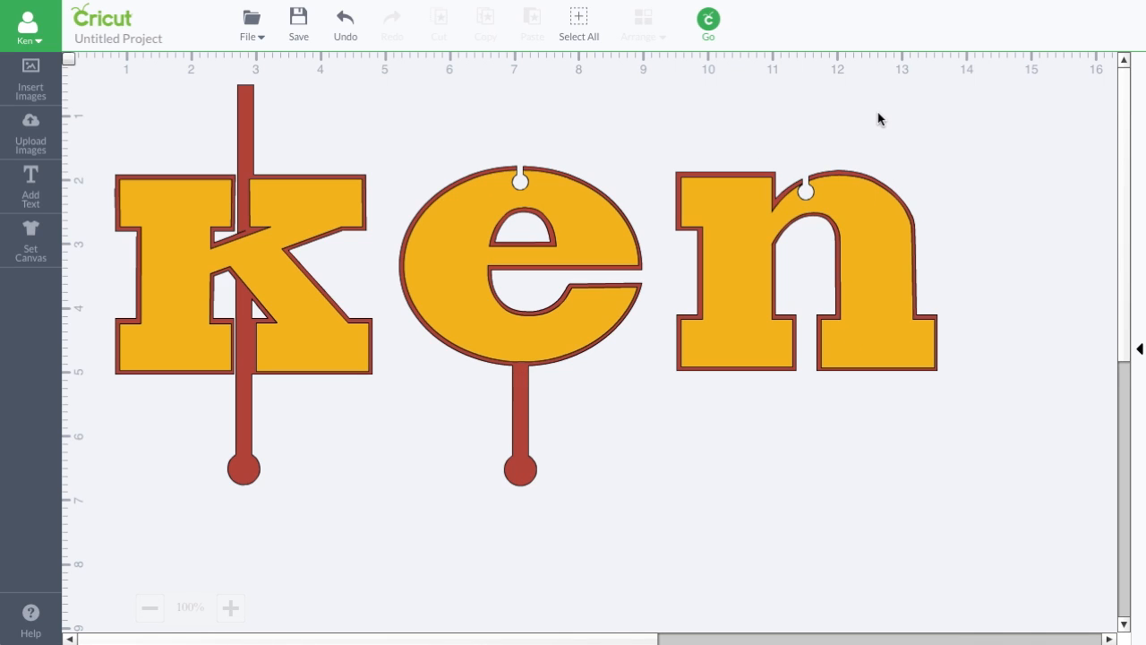
{"action": "mouse_move", "coordinate": [991, 357]}
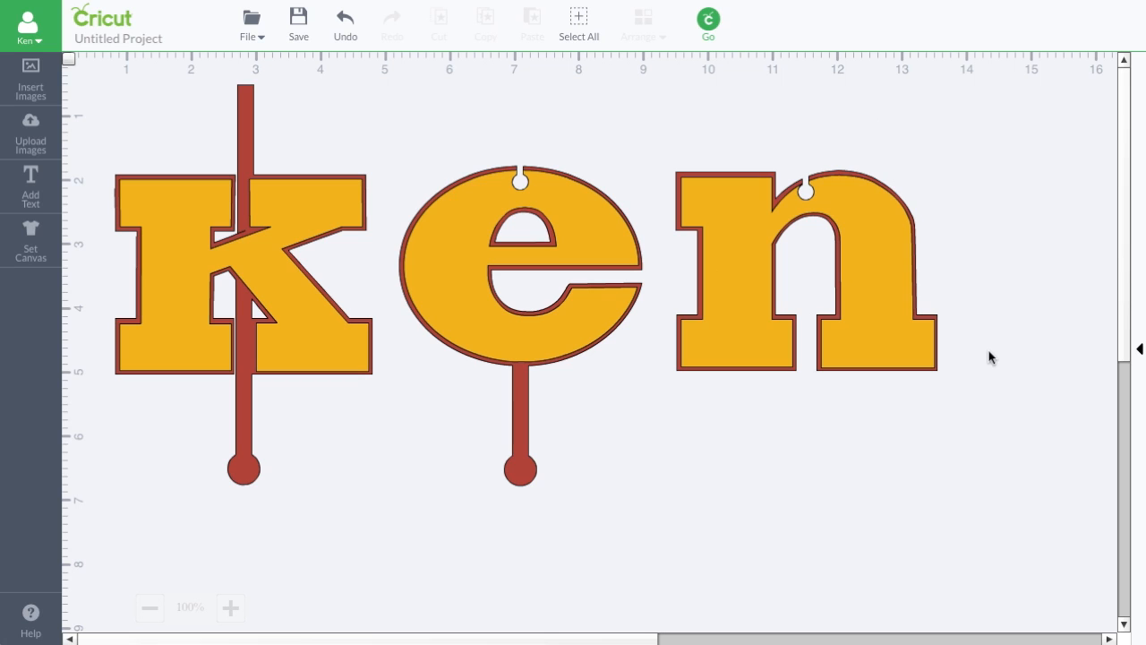